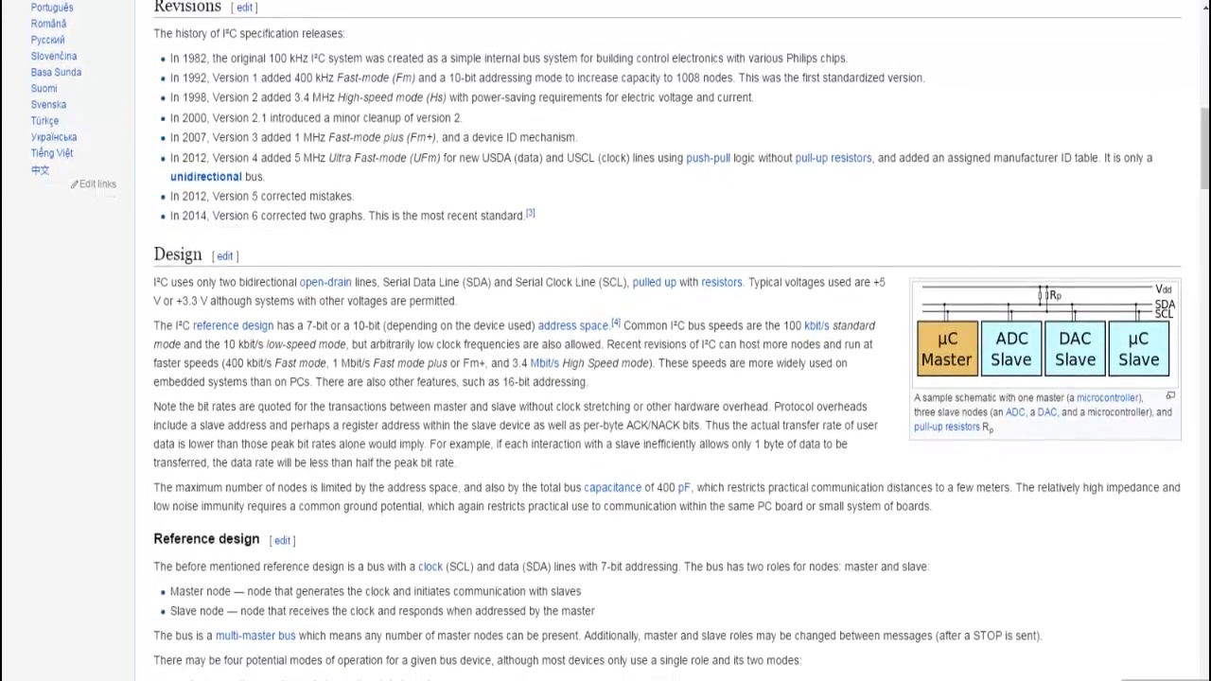
Scroll the MCP23017 datasheet from the cover page down past the package pinouts
{"action": "scroll", "scroll_direction": "down", "scroll_amount": 3}
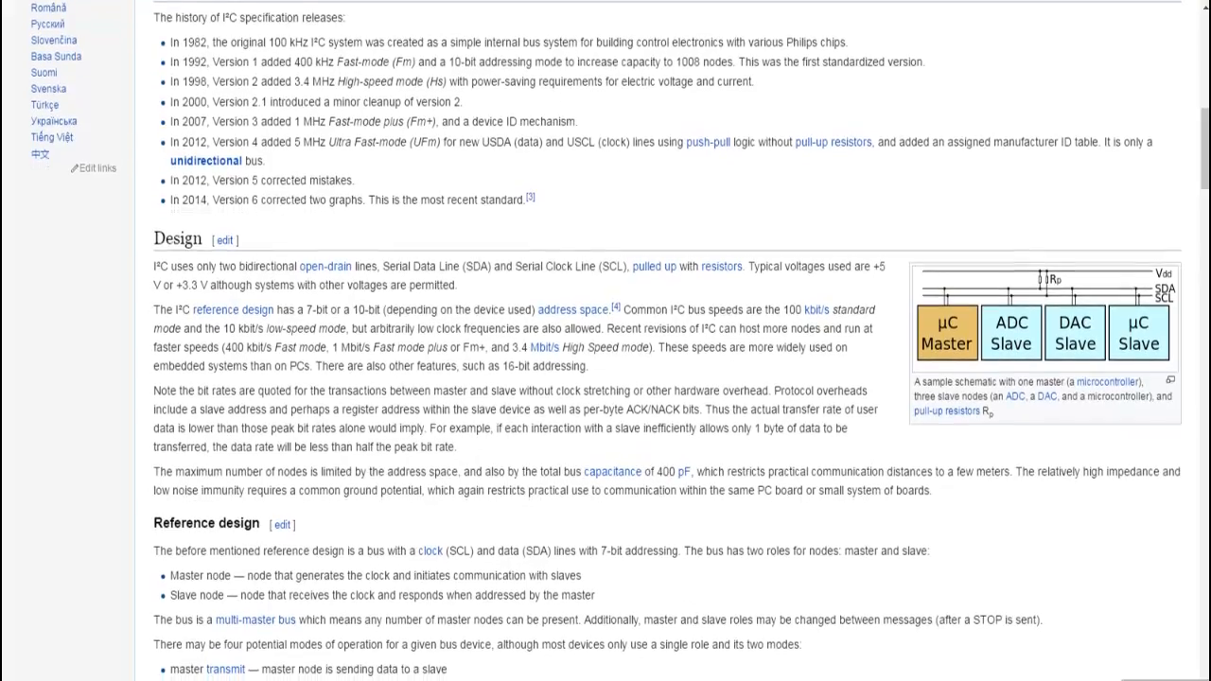
{"action": "scroll", "scroll_direction": "down", "scroll_amount": 3}
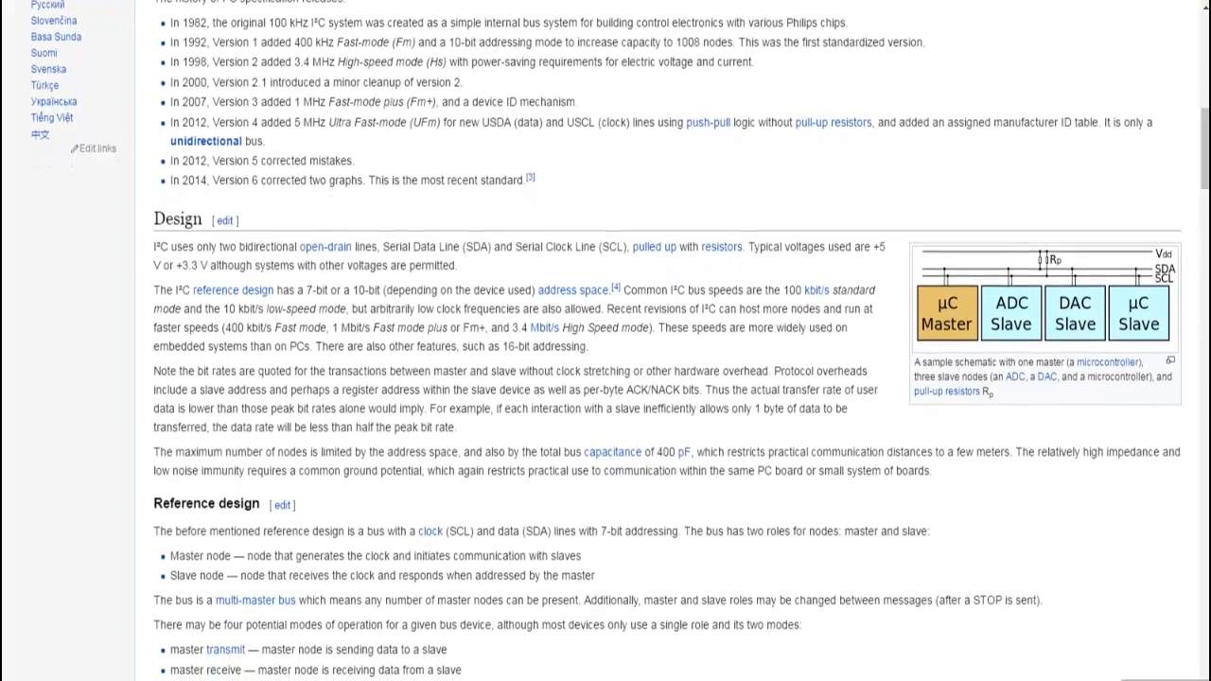
{"action": "scroll", "scroll_direction": "down", "scroll_amount": 3}
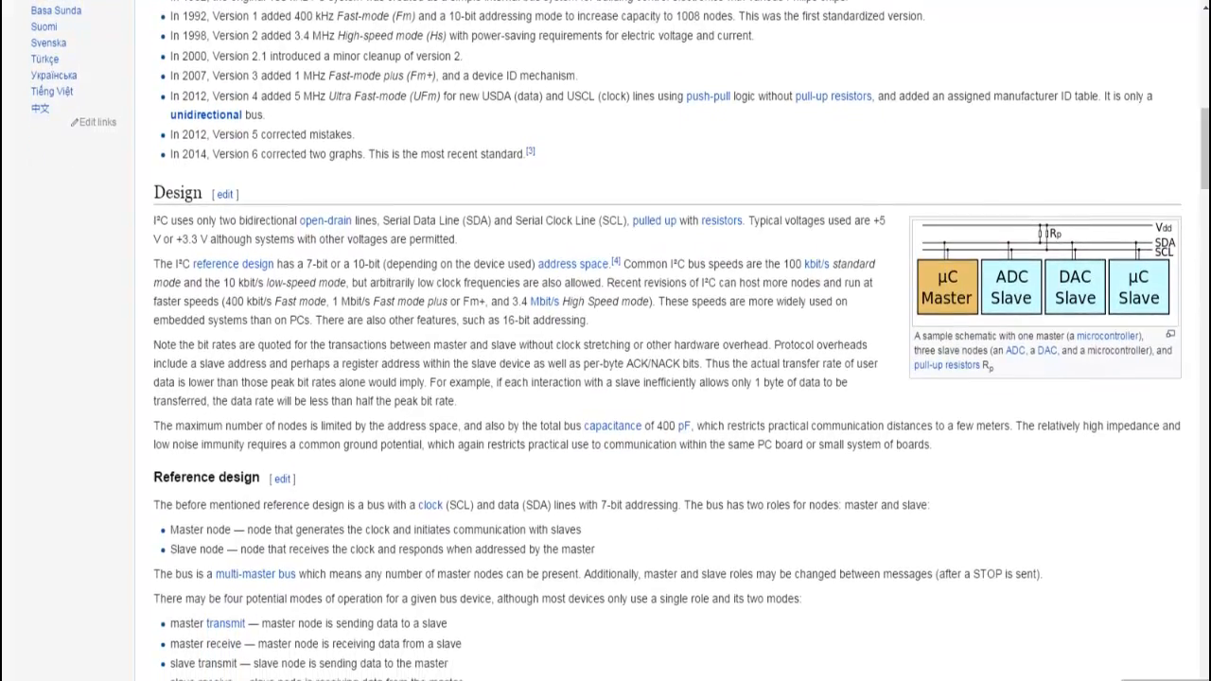
{"action": "scroll", "scroll_direction": "down", "scroll_amount": 3}
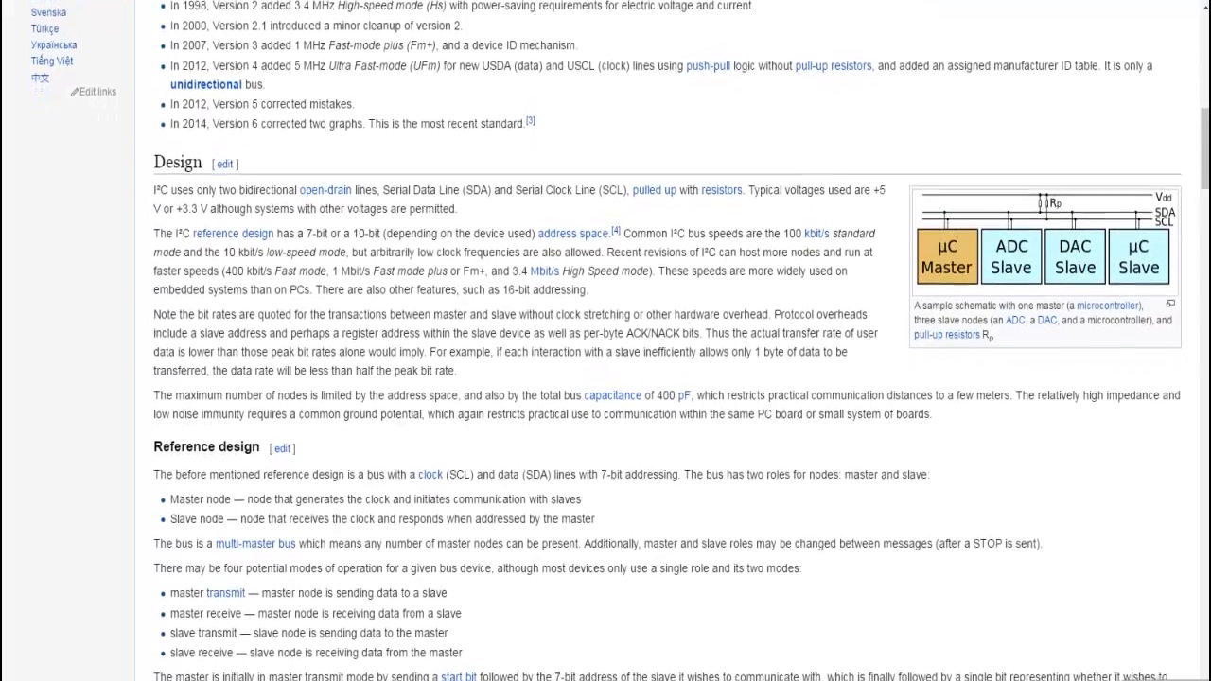
{"action": "scroll", "scroll_direction": "down", "scroll_amount": 3}
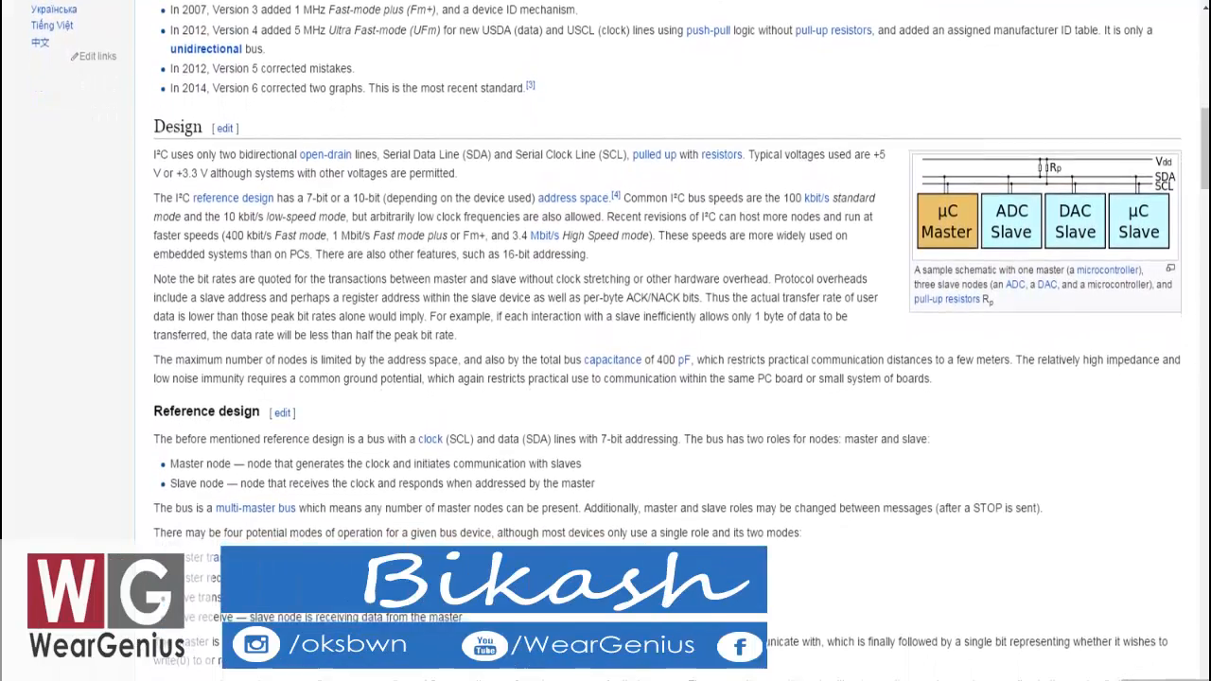
{"action": "scroll", "scroll_direction": "down", "scroll_amount": 3}
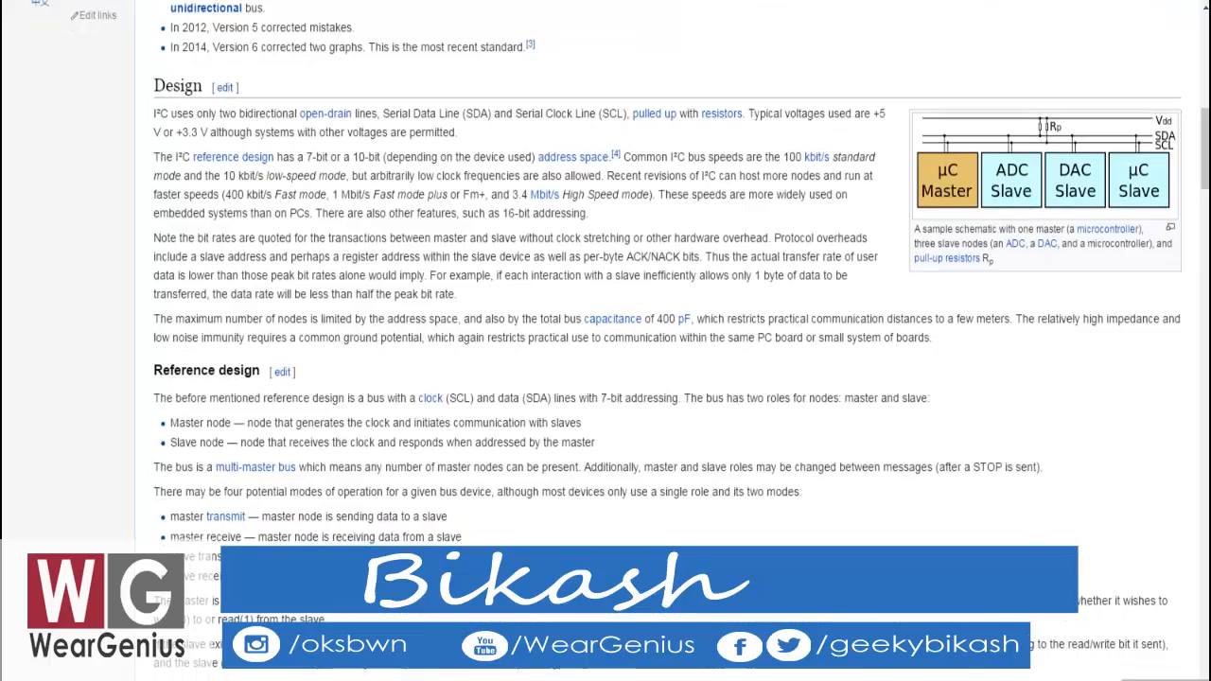
{"action": "scroll", "scroll_direction": "down", "scroll_amount": 3}
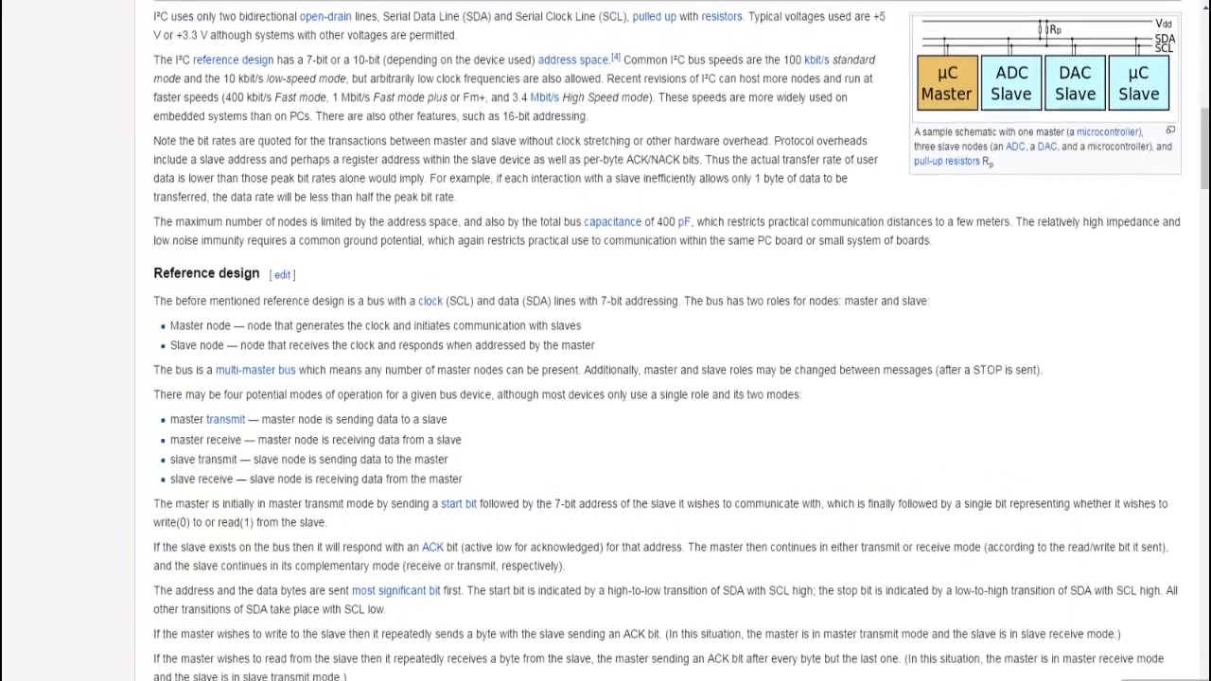
{"action": "scroll", "scroll_direction": "down", "scroll_amount": 3}
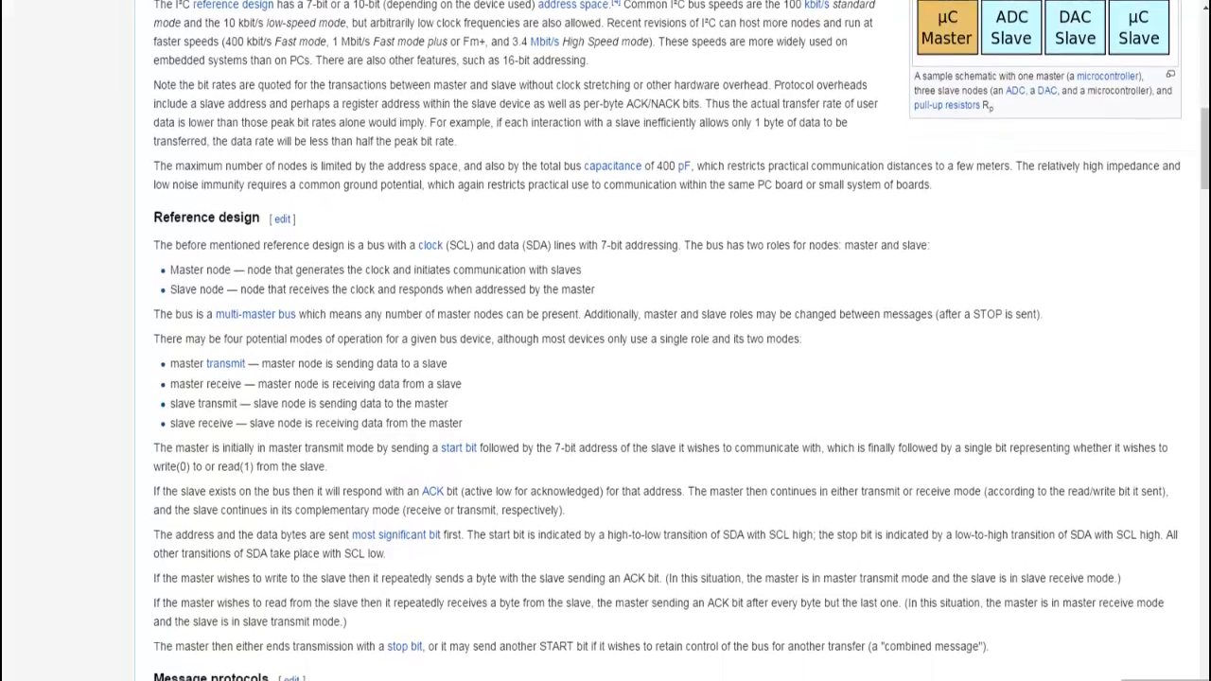
{"action": "scroll", "scroll_direction": "down", "scroll_amount": 3}
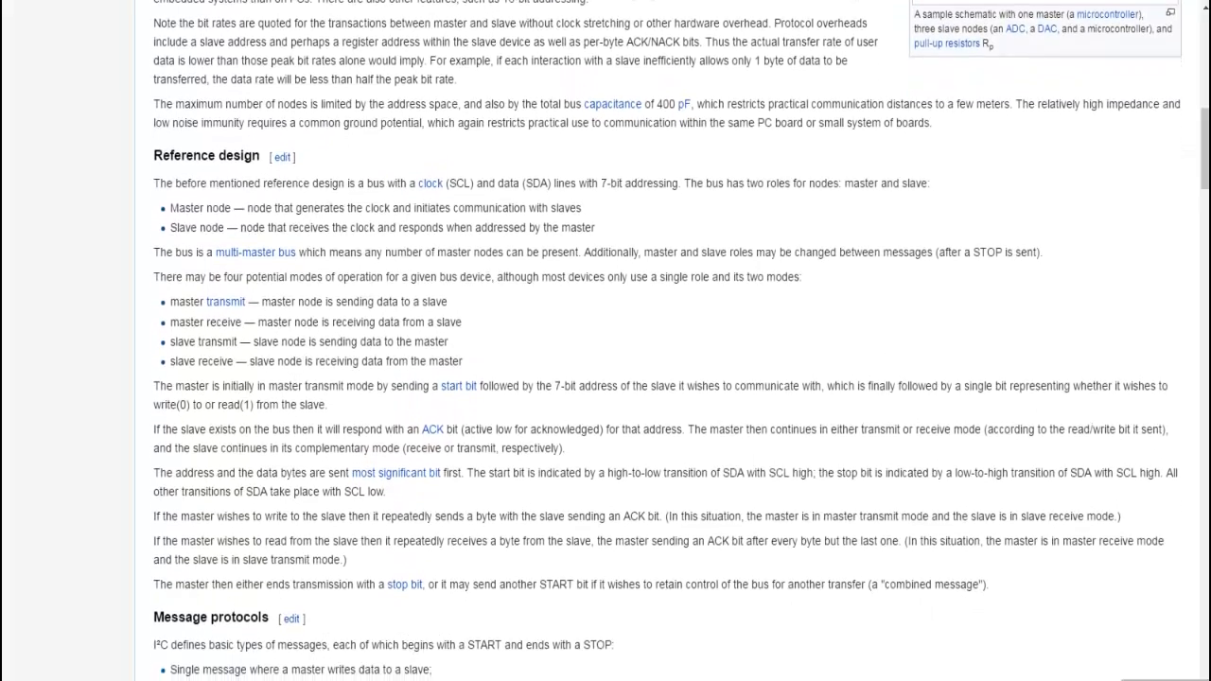
{"action": "scroll", "scroll_direction": "down", "scroll_amount": 3}
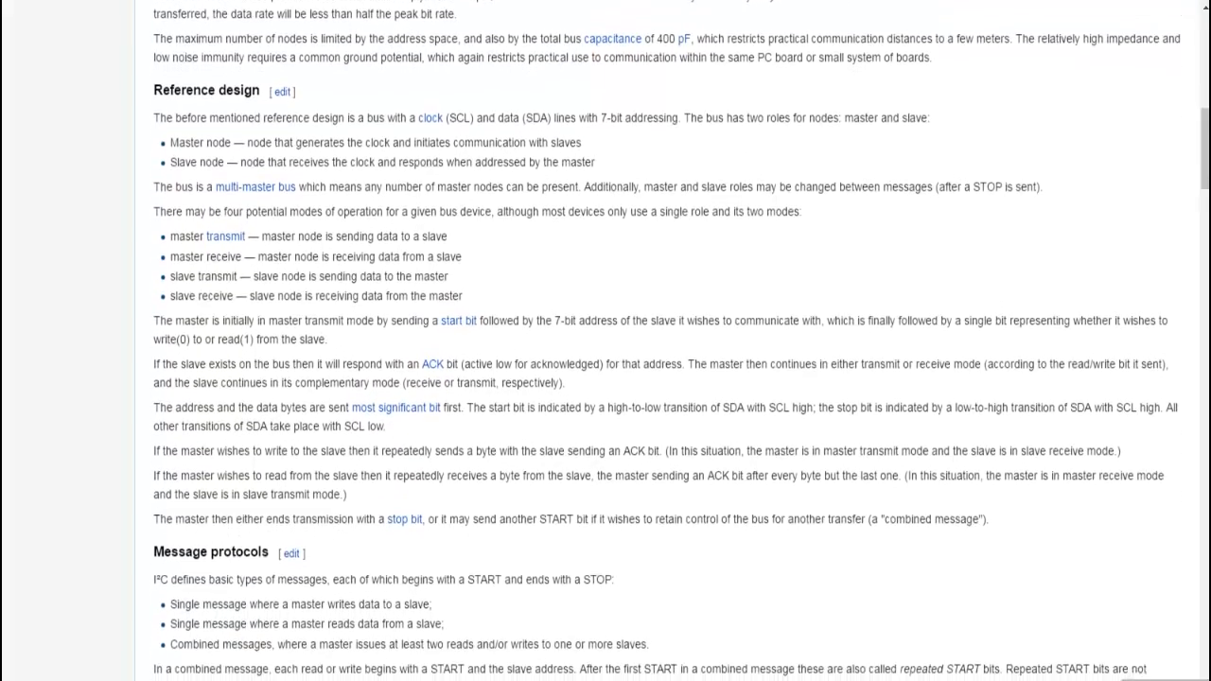
{"action": "scroll", "scroll_direction": "down", "scroll_amount": 3}
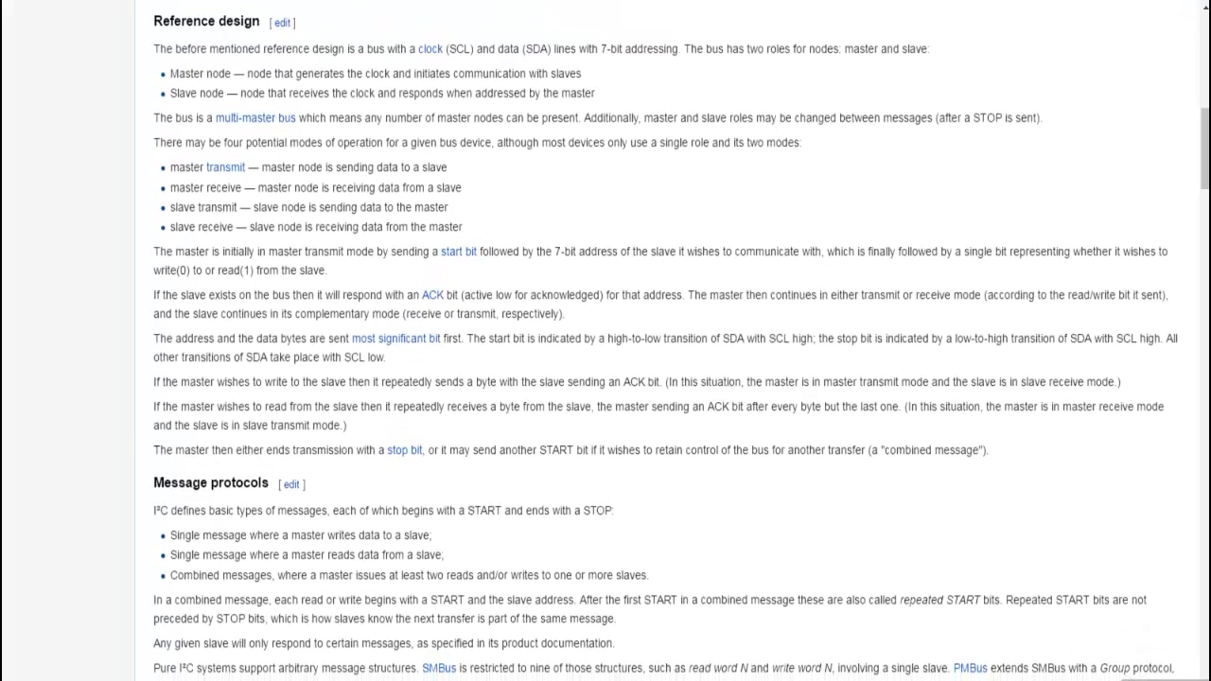
{"action": "scroll", "scroll_direction": "down", "scroll_amount": 3}
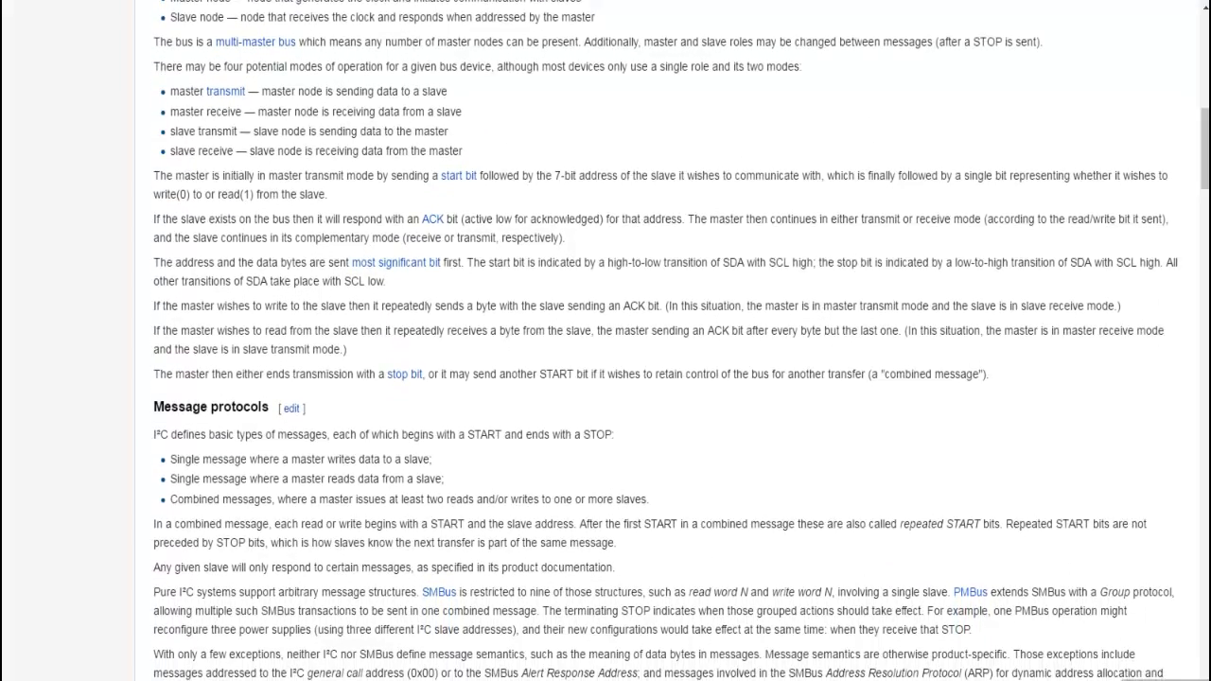
{"action": "scroll", "scroll_direction": "down", "scroll_amount": 3}
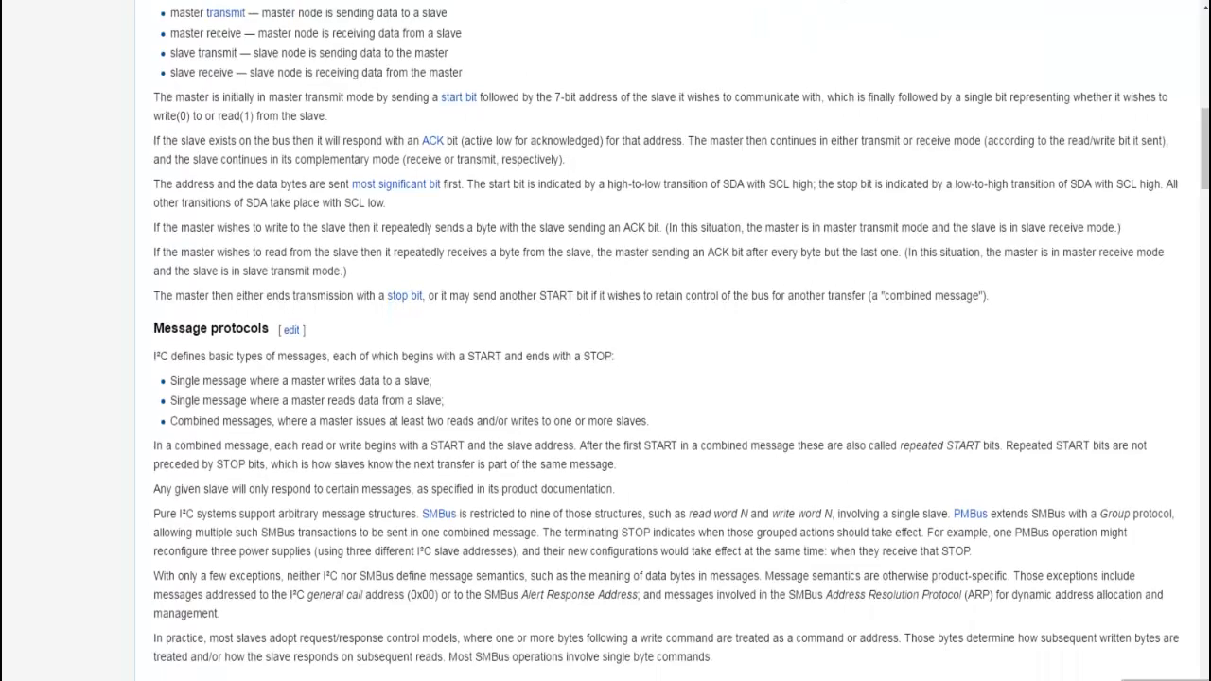
{"action": "scroll", "scroll_direction": "down", "scroll_amount": 3}
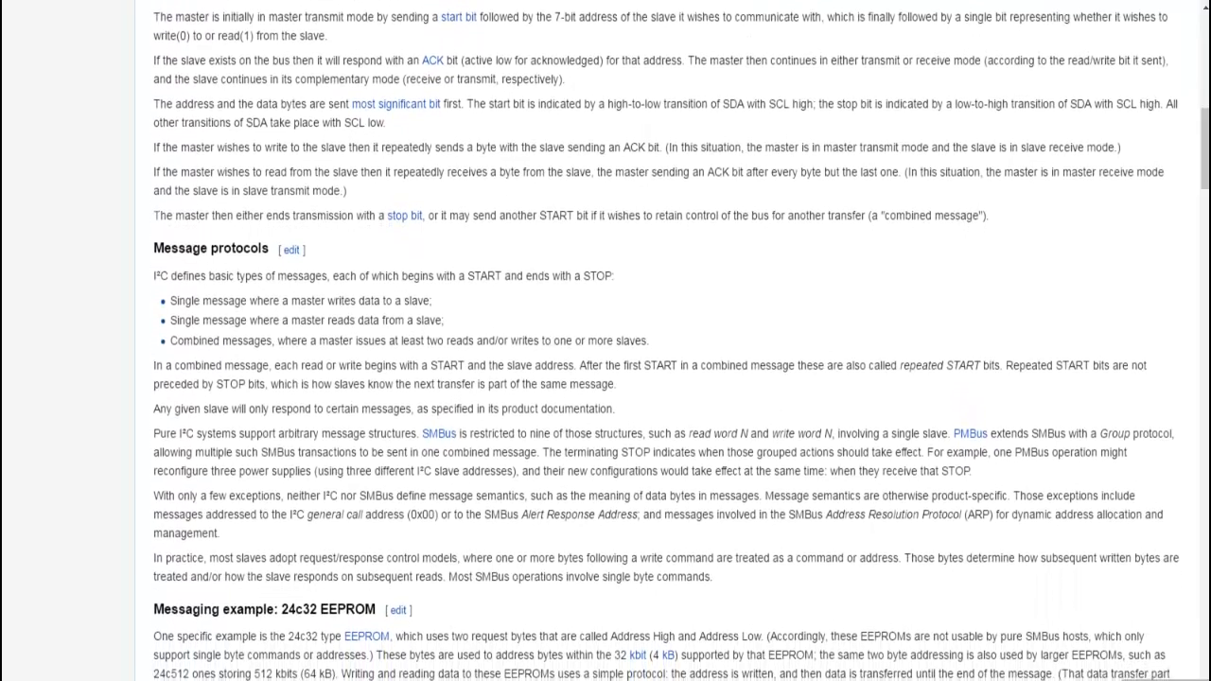
{"action": "scroll", "scroll_direction": "down", "scroll_amount": 3}
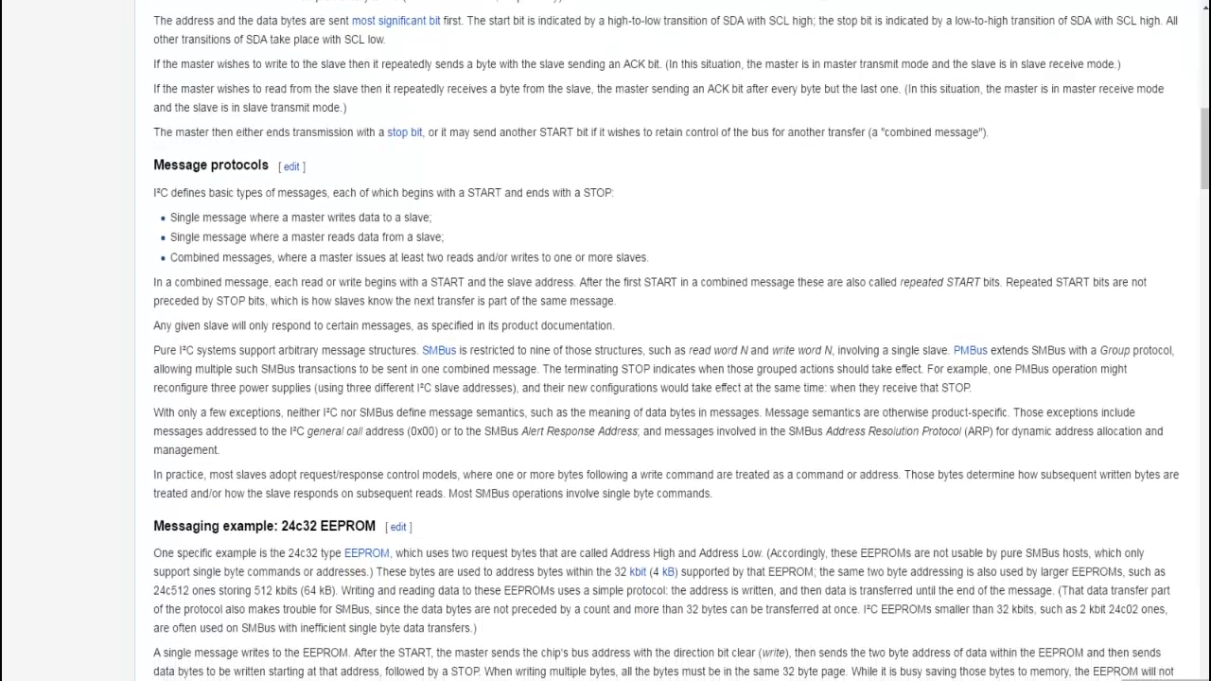
{"action": "scroll", "scroll_direction": "down", "scroll_amount": 3}
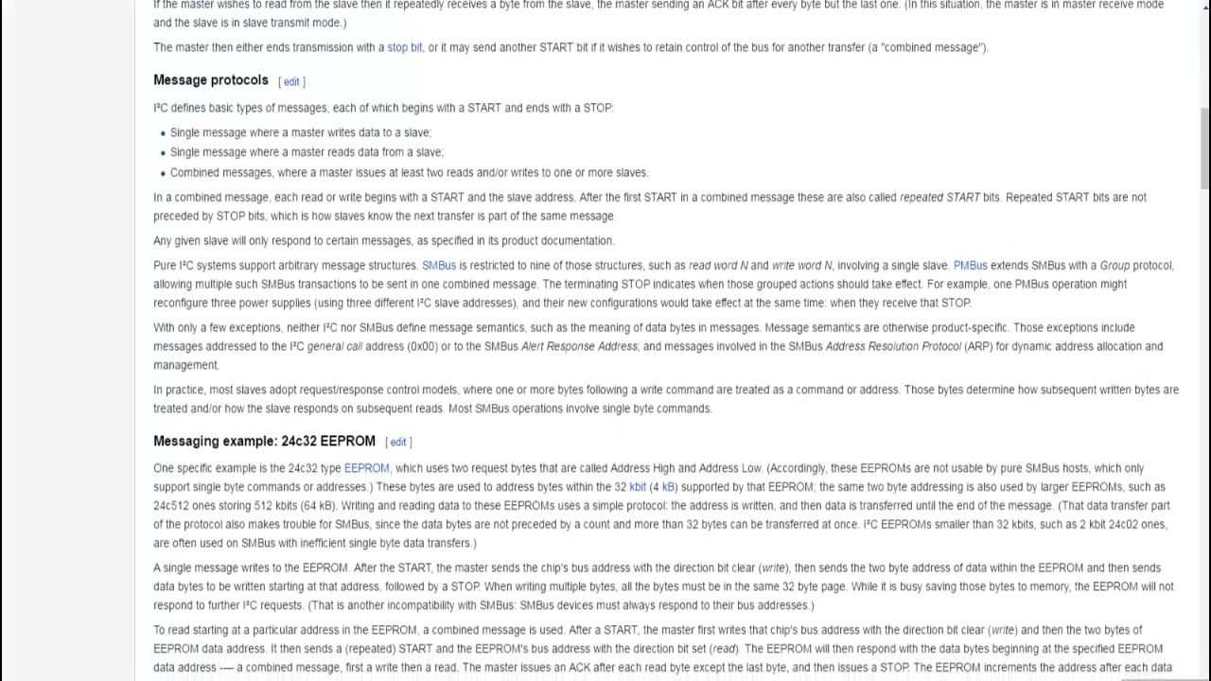
{"action": "scroll", "scroll_direction": "down", "scroll_amount": 3}
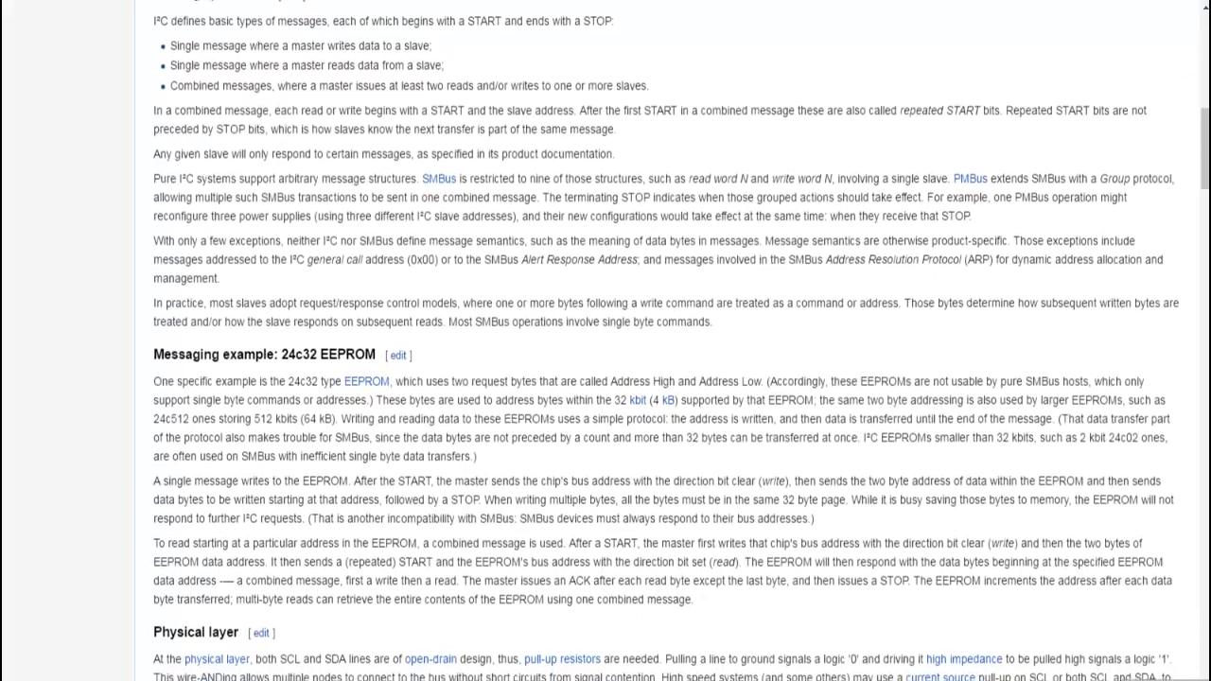
{"action": "scroll", "scroll_direction": "down", "scroll_amount": 3}
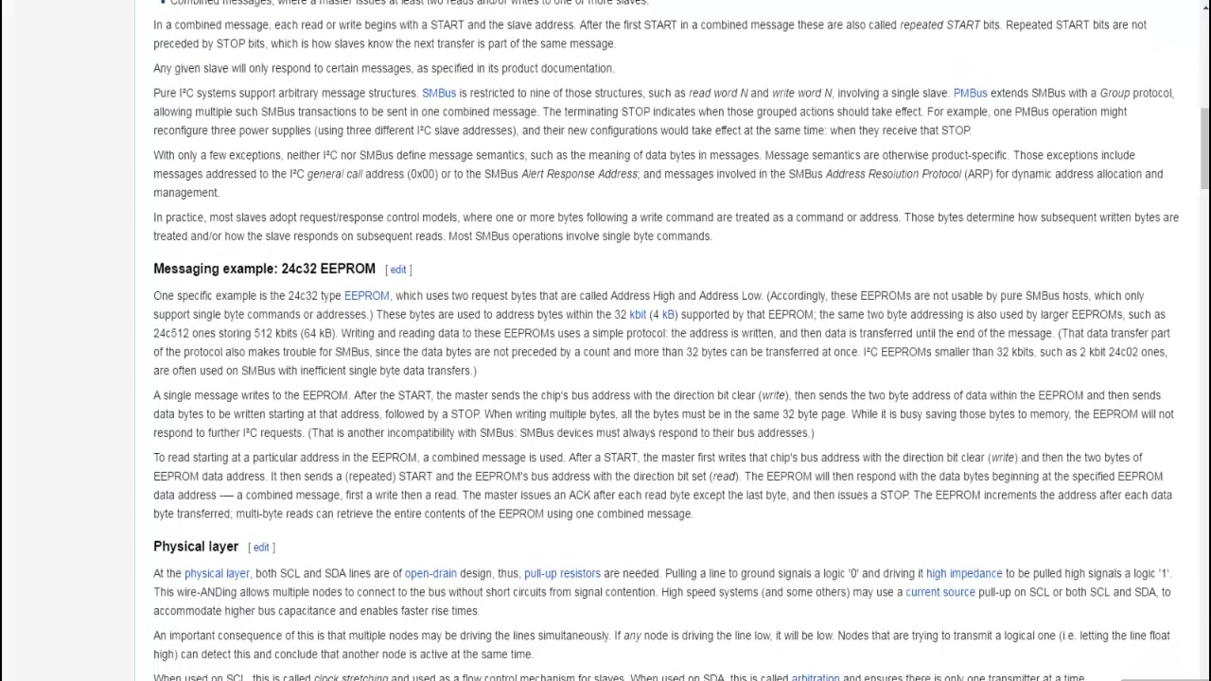
{"action": "scroll", "scroll_direction": "down", "scroll_amount": 3}
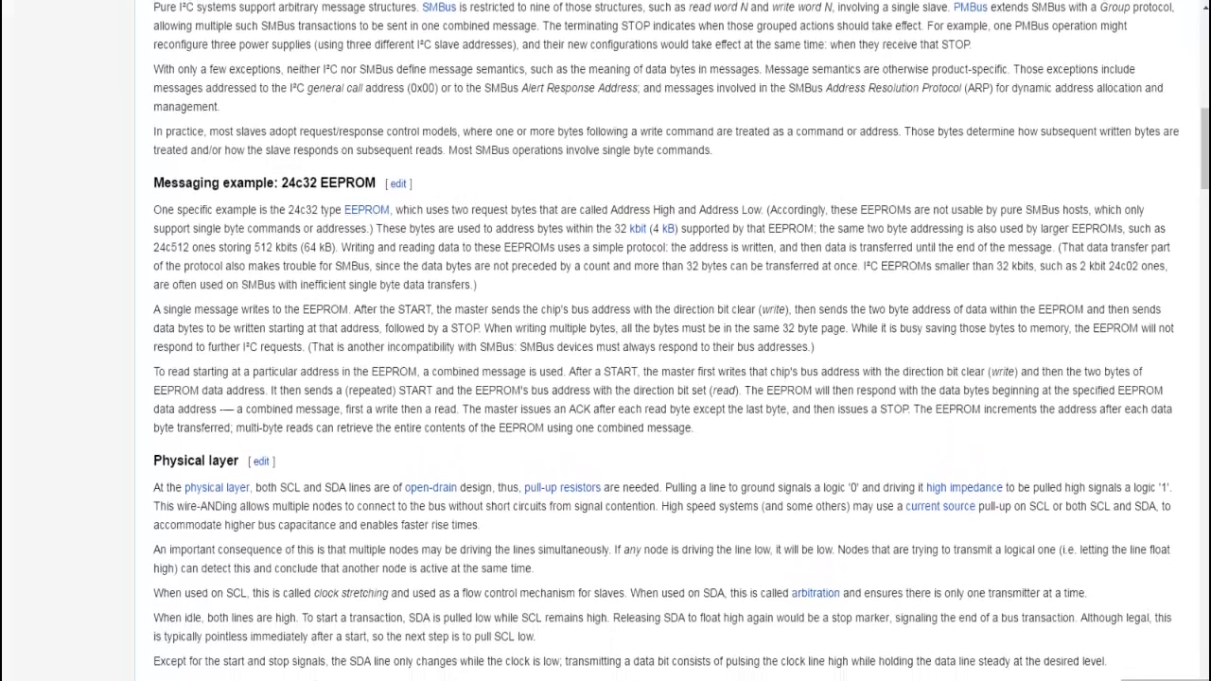
{"action": "scroll", "scroll_direction": "down", "scroll_amount": 3}
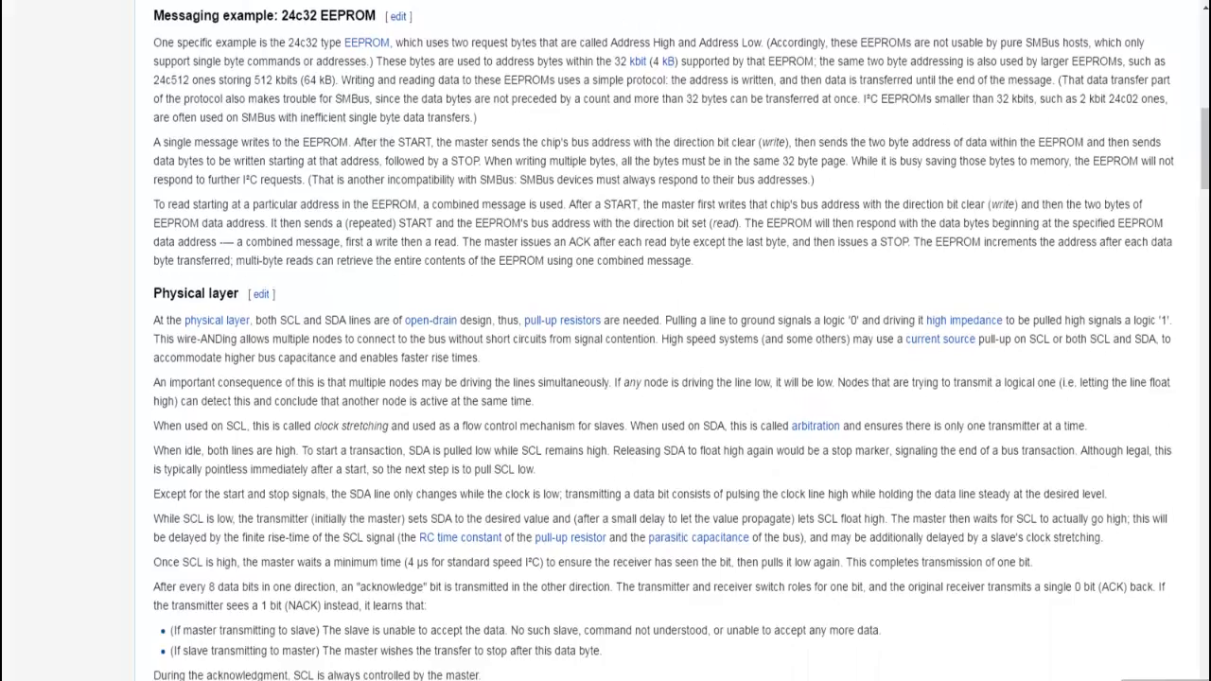
{"action": "scroll", "scroll_direction": "down", "scroll_amount": 3}
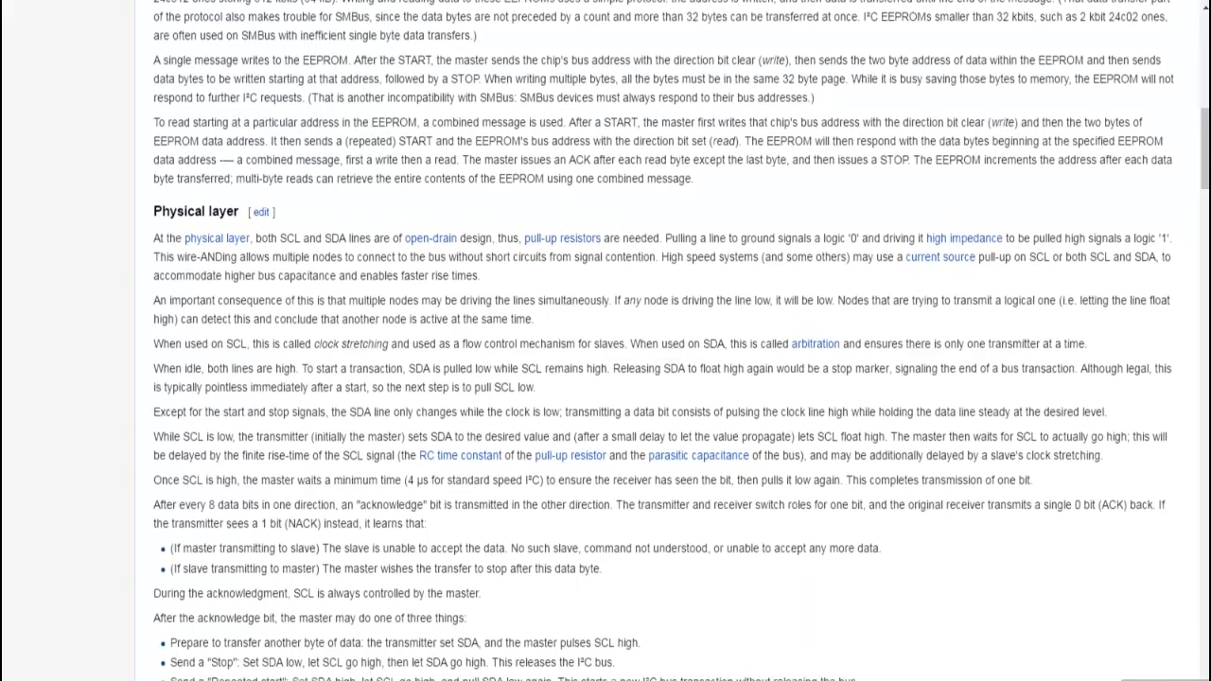
{"action": "scroll", "scroll_direction": "down", "scroll_amount": 3}
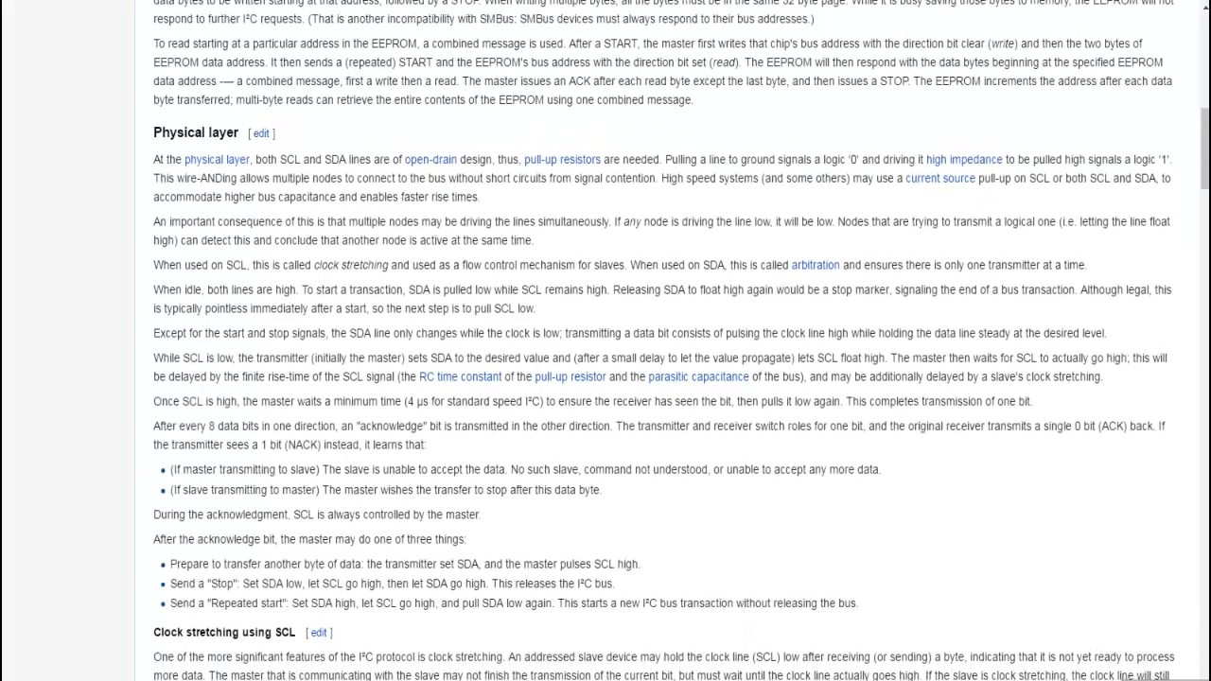
{"action": "scroll", "scroll_direction": "down", "scroll_amount": 3}
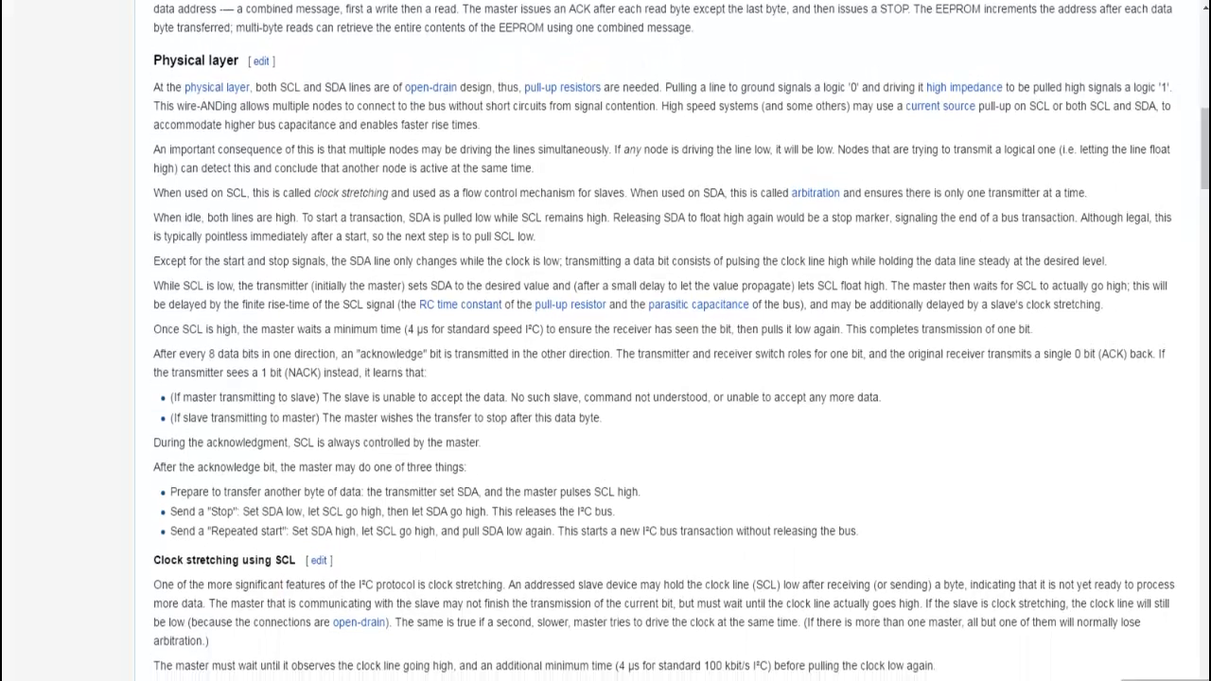
{"action": "scroll", "scroll_direction": "down", "scroll_amount": 3}
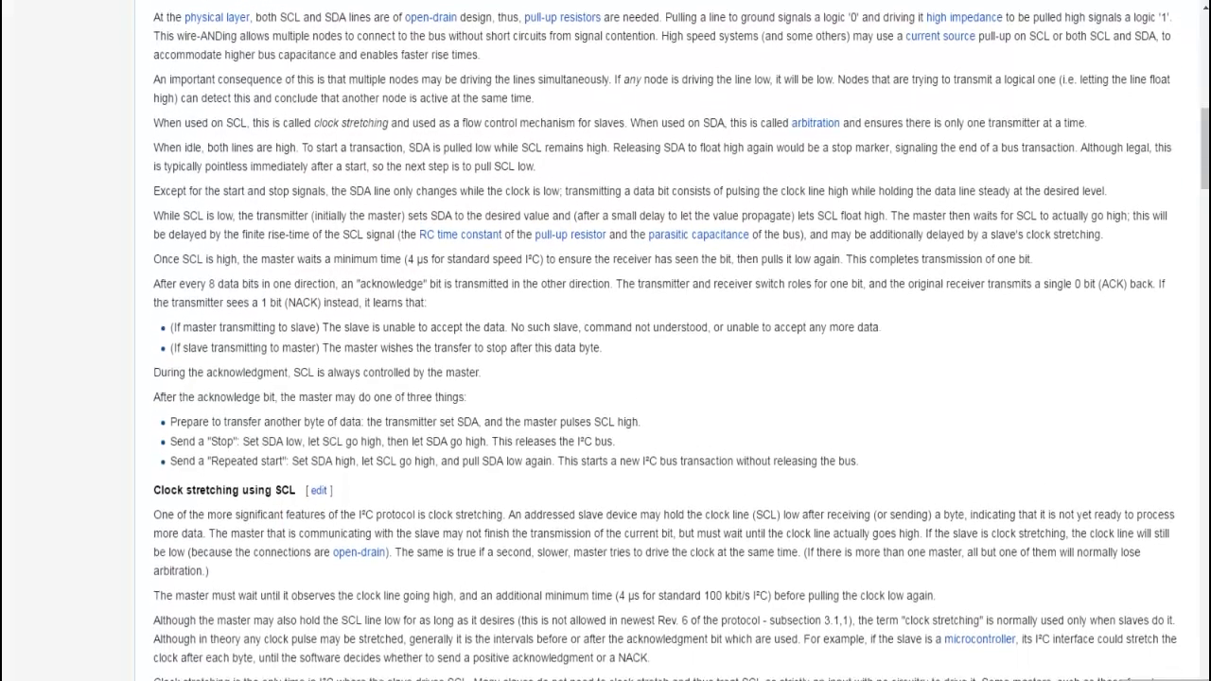
{"action": "scroll", "scroll_direction": "down", "scroll_amount": 3}
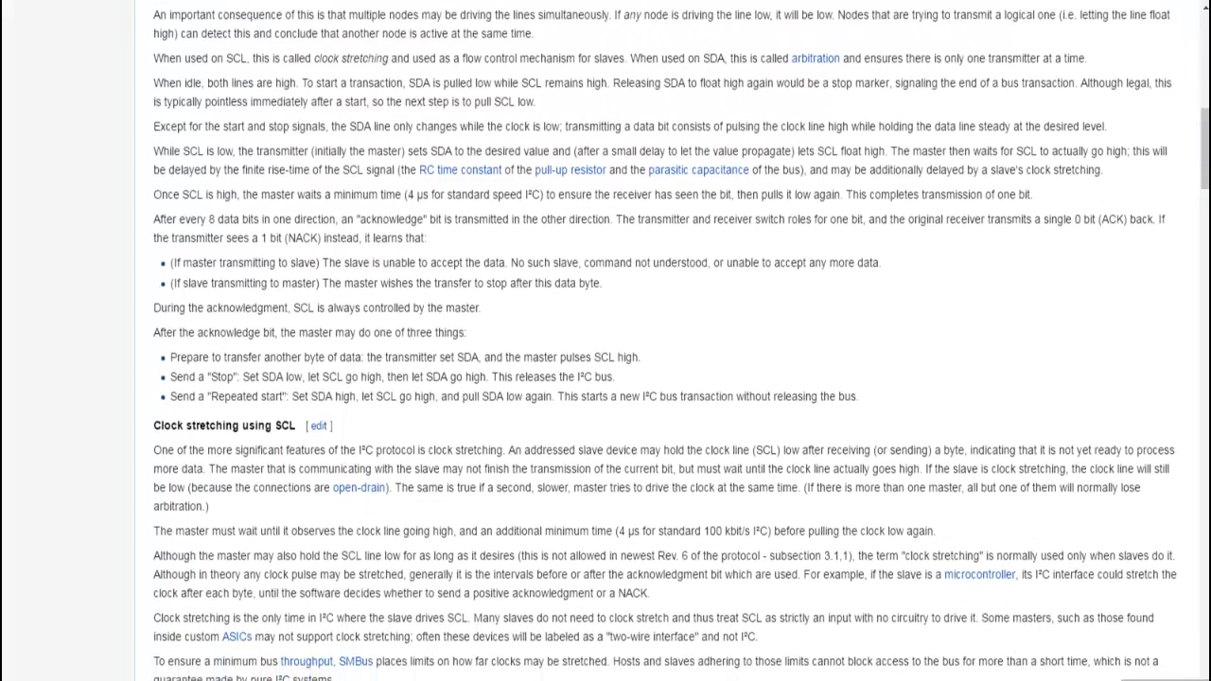
{"action": "scroll", "scroll_direction": "down", "scroll_amount": 3}
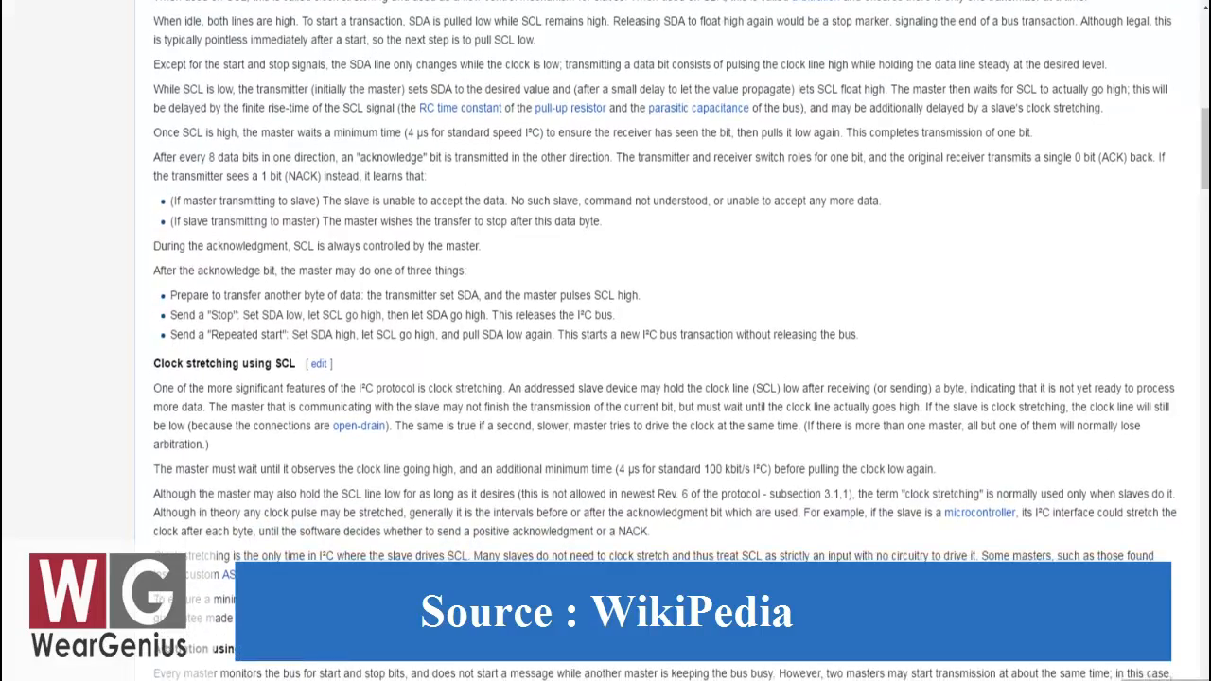
{"action": "scroll", "scroll_direction": "down", "scroll_amount": 3}
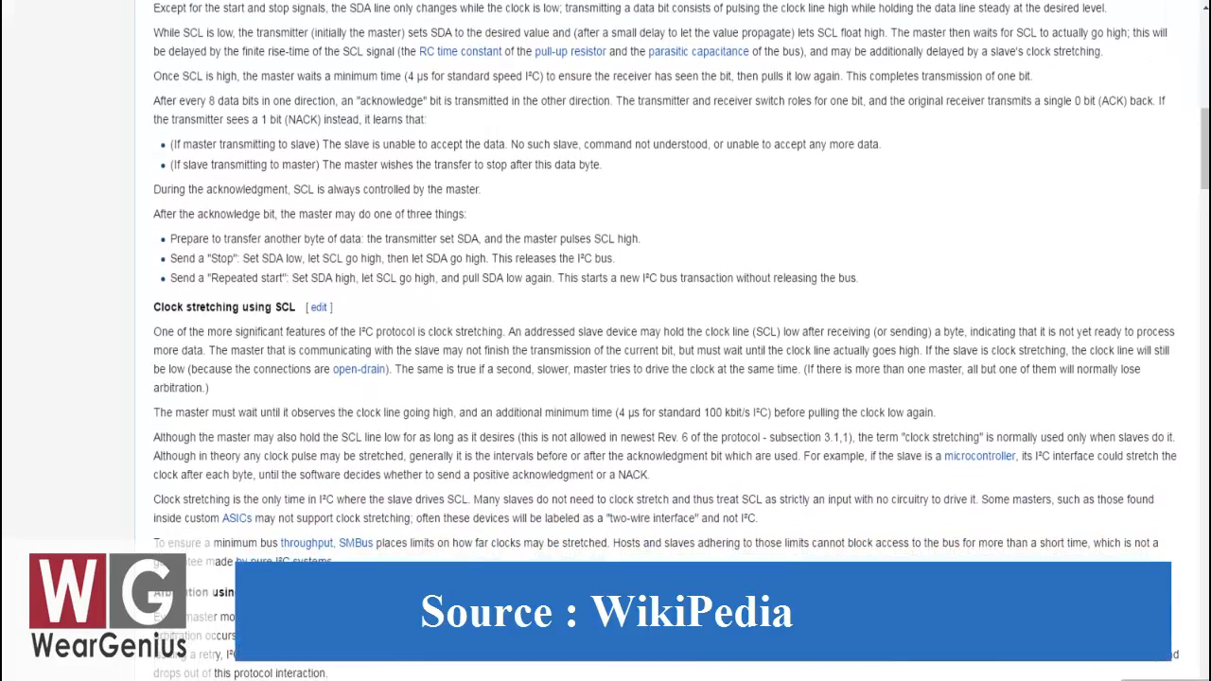
{"action": "scroll", "scroll_direction": "down", "scroll_amount": 3}
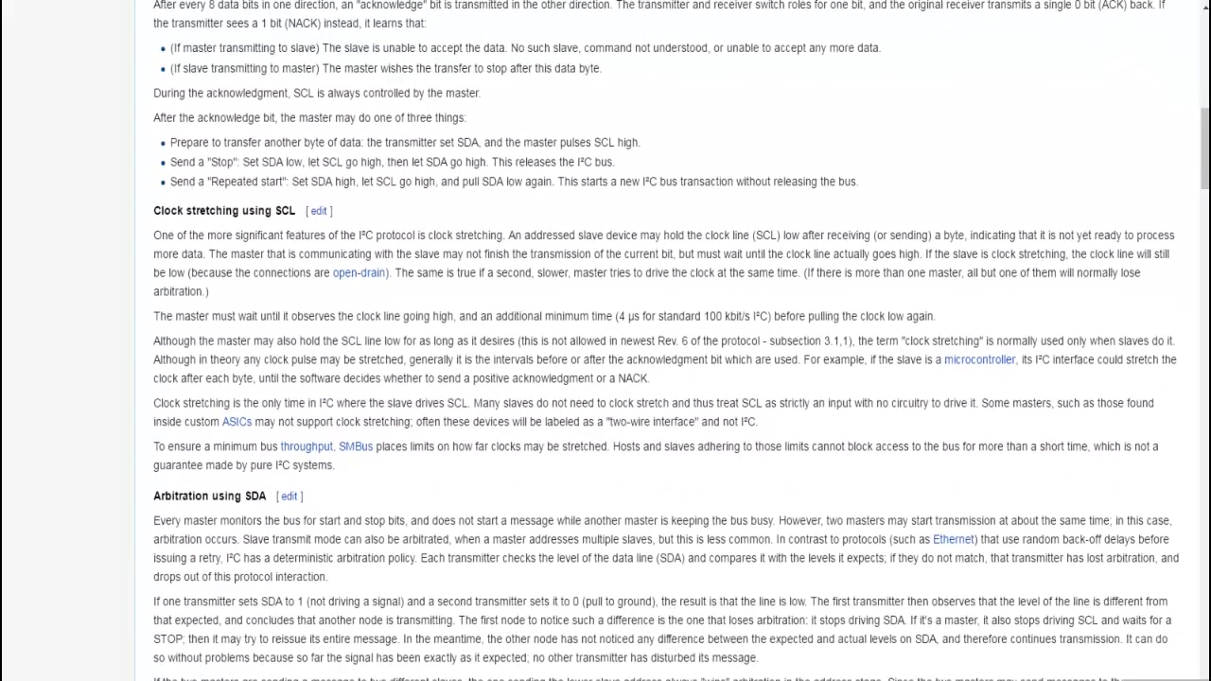
{"action": "scroll", "scroll_direction": "down", "scroll_amount": 3}
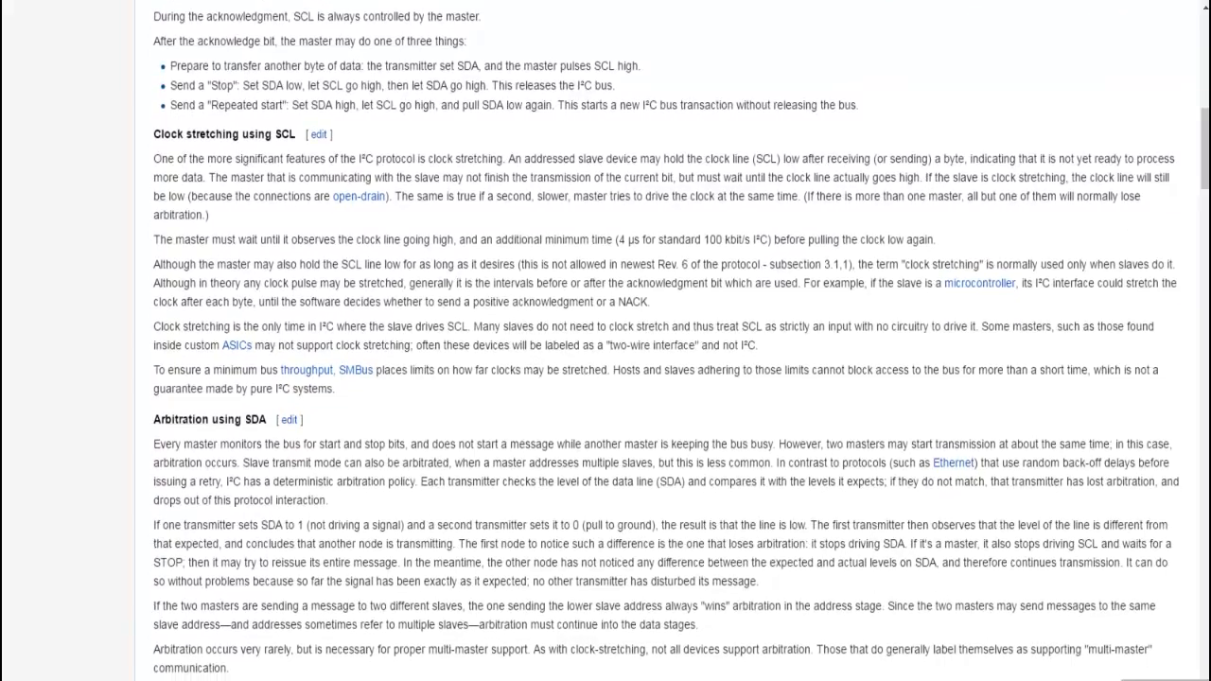
{"action": "scroll", "scroll_direction": "down", "scroll_amount": 3}
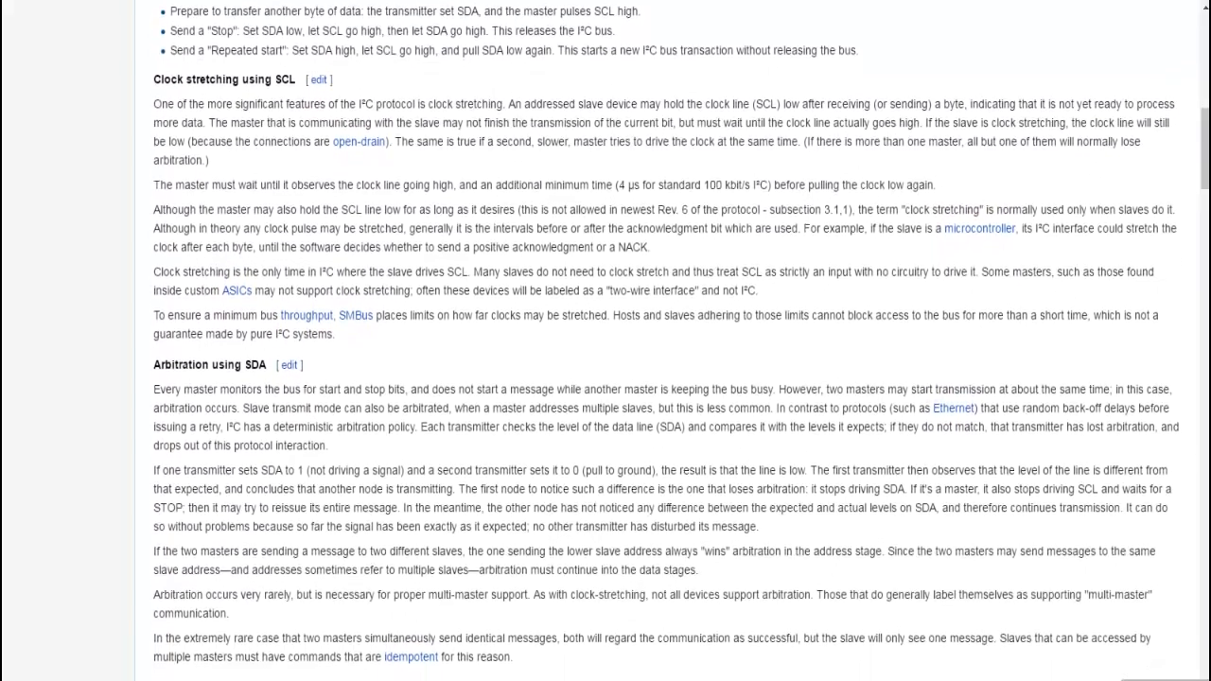
{"action": "scroll", "scroll_direction": "down", "scroll_amount": 3}
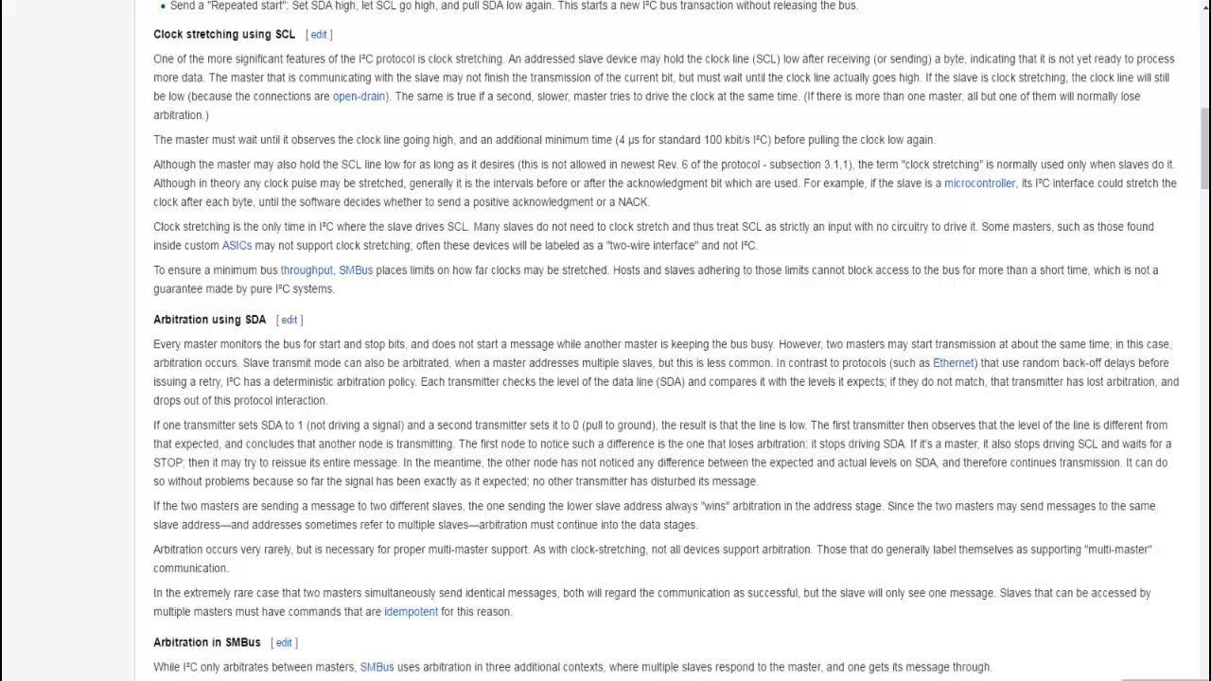
{"action": "scroll", "scroll_direction": "up", "scroll_amount": 3}
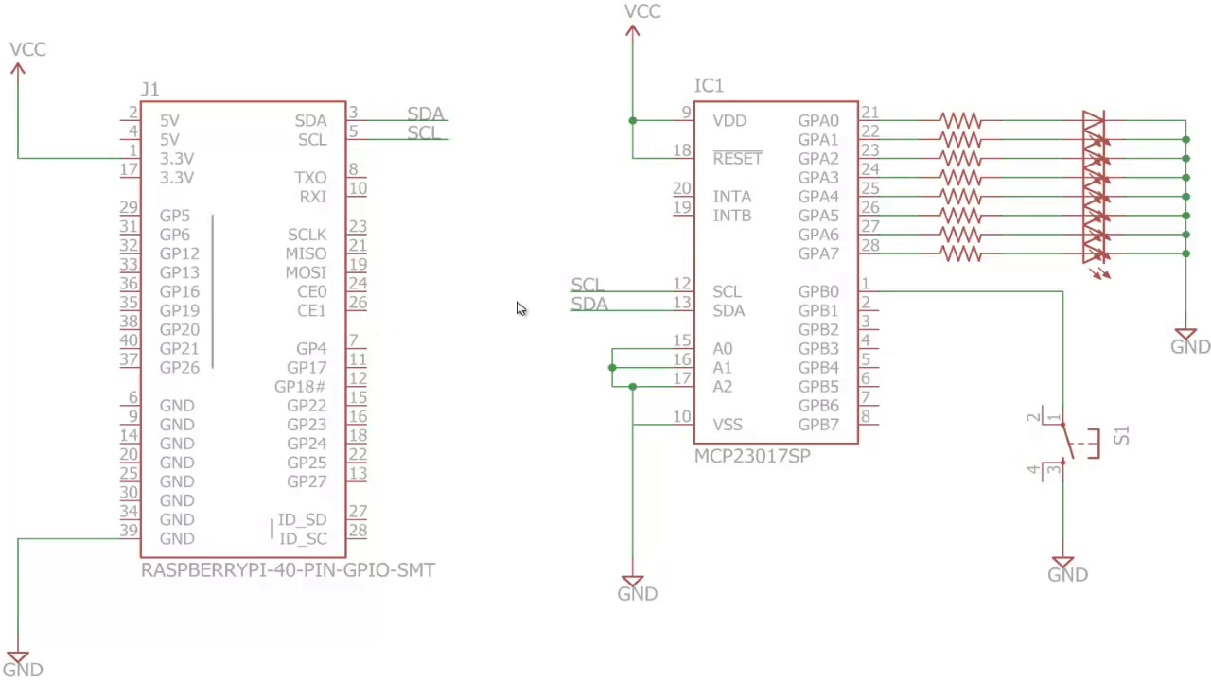
{"action": "mouse_move", "coordinate": [810, 471]}
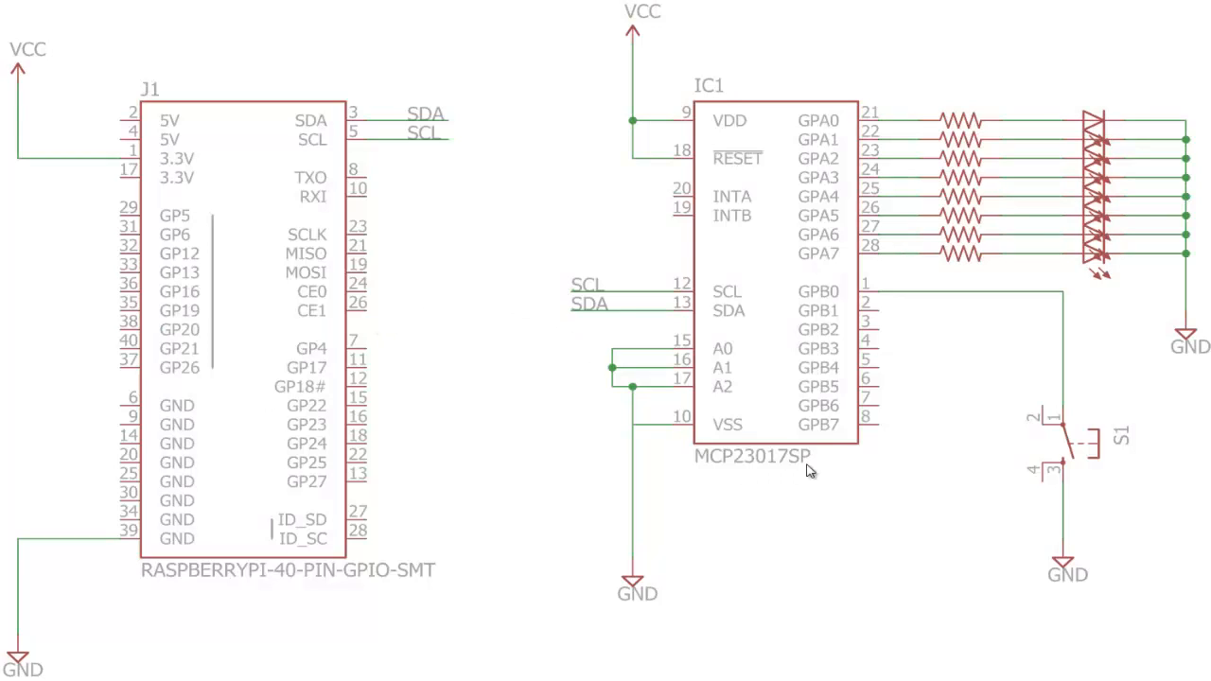
{"action": "mouse_move", "coordinate": [324, 171]}
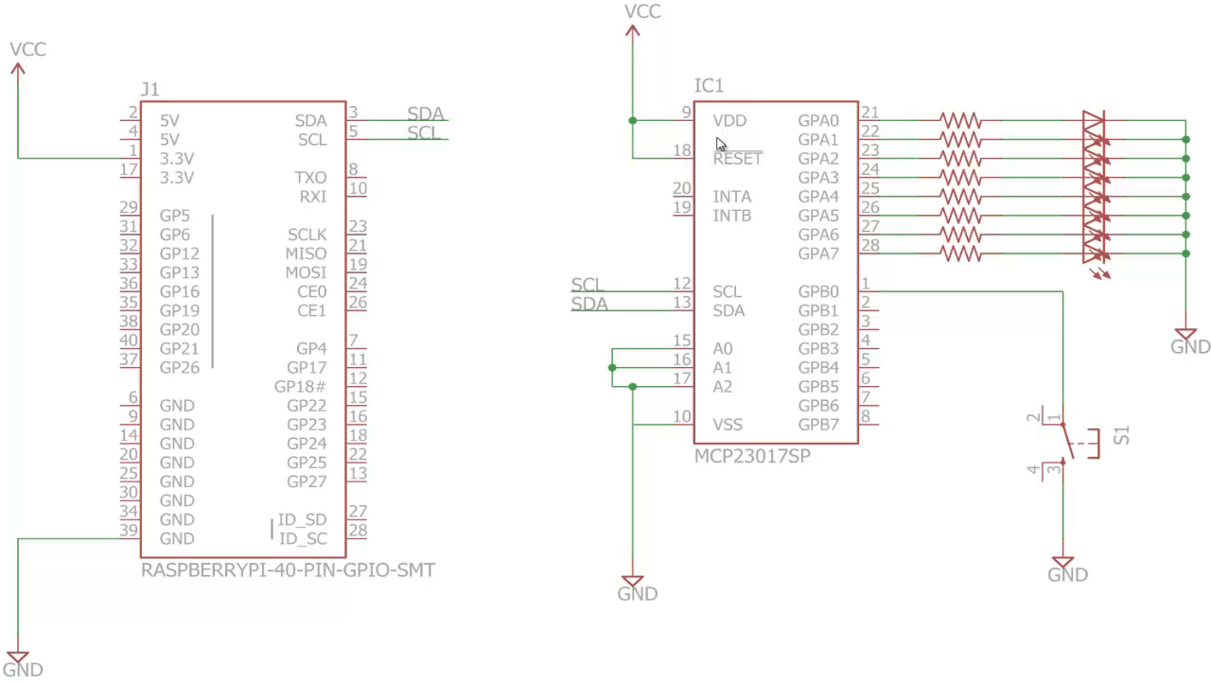
{"action": "mouse_move", "coordinate": [736, 206]}
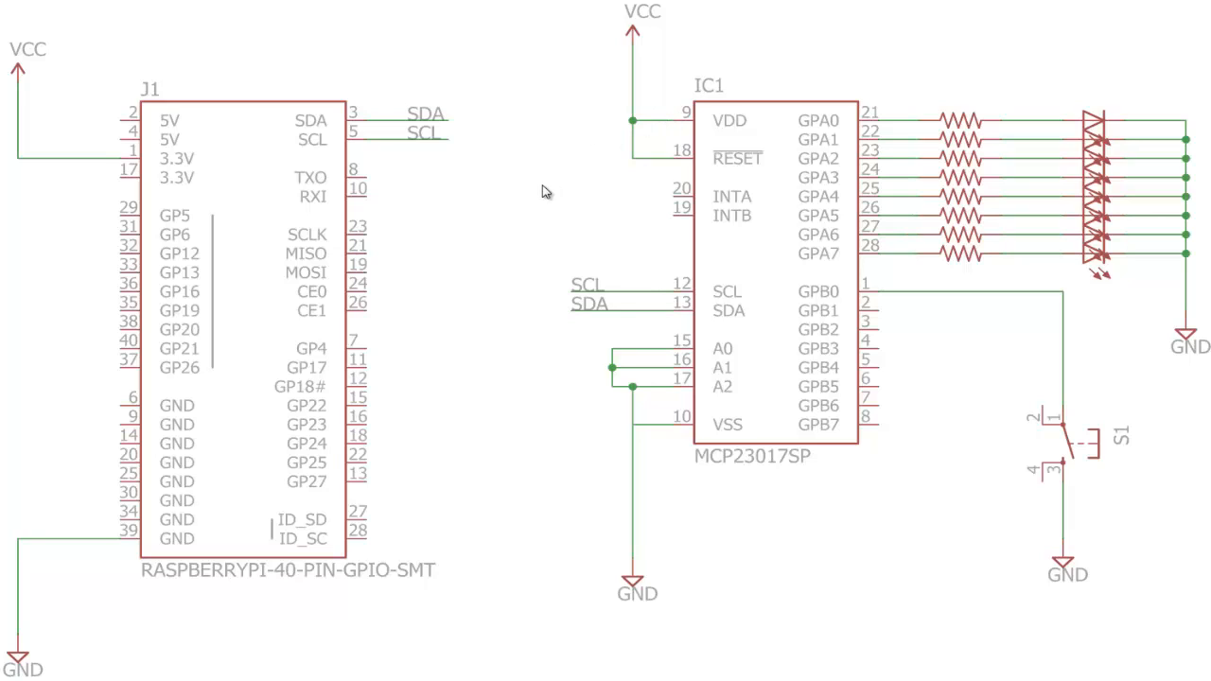
{"action": "mouse_move", "coordinate": [715, 420]}
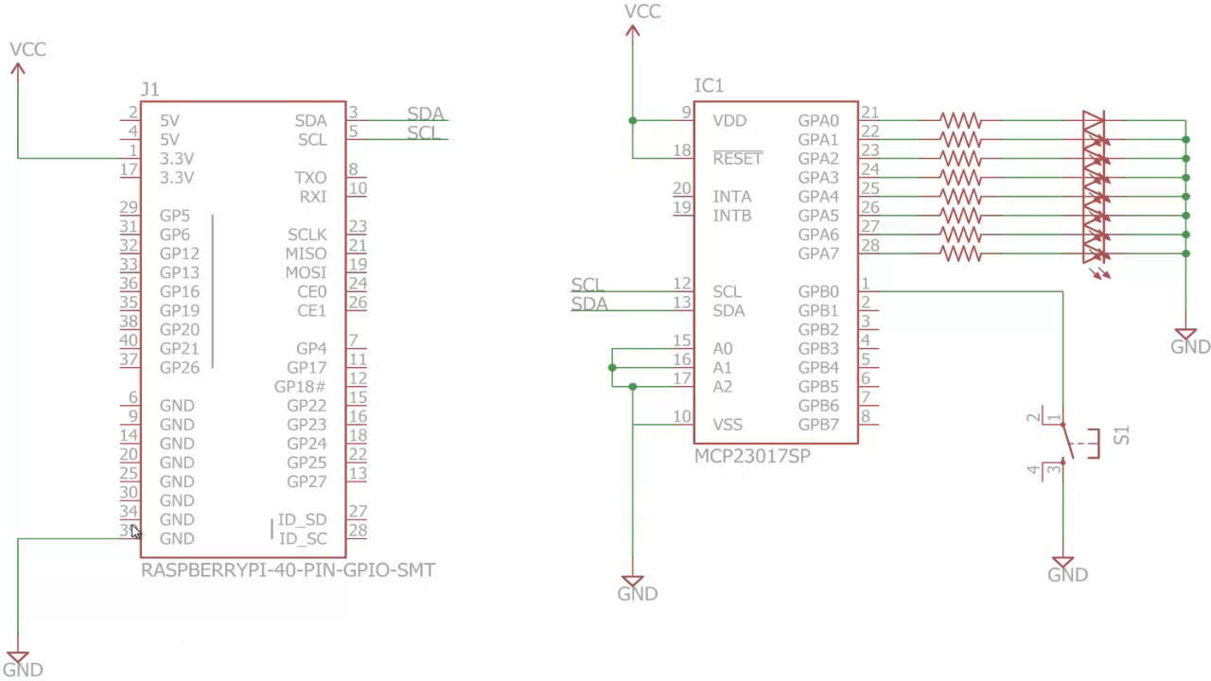
{"action": "mouse_move", "coordinate": [370, 325]}
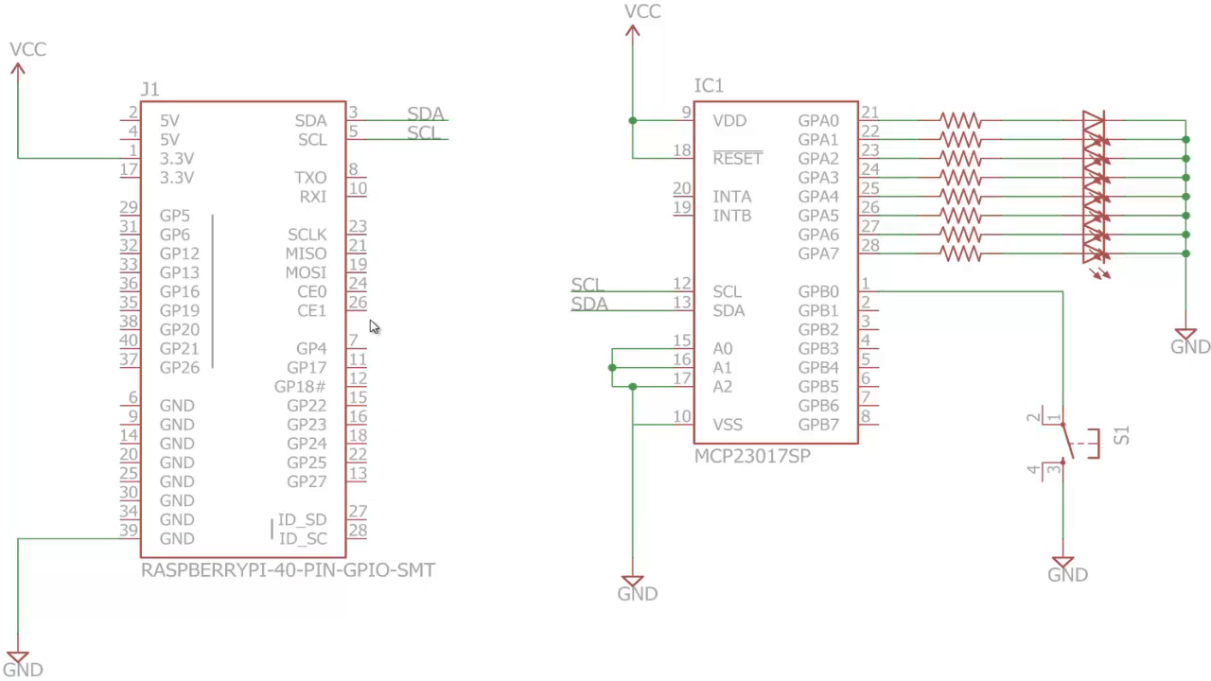
{"action": "mouse_move", "coordinate": [401, 152]}
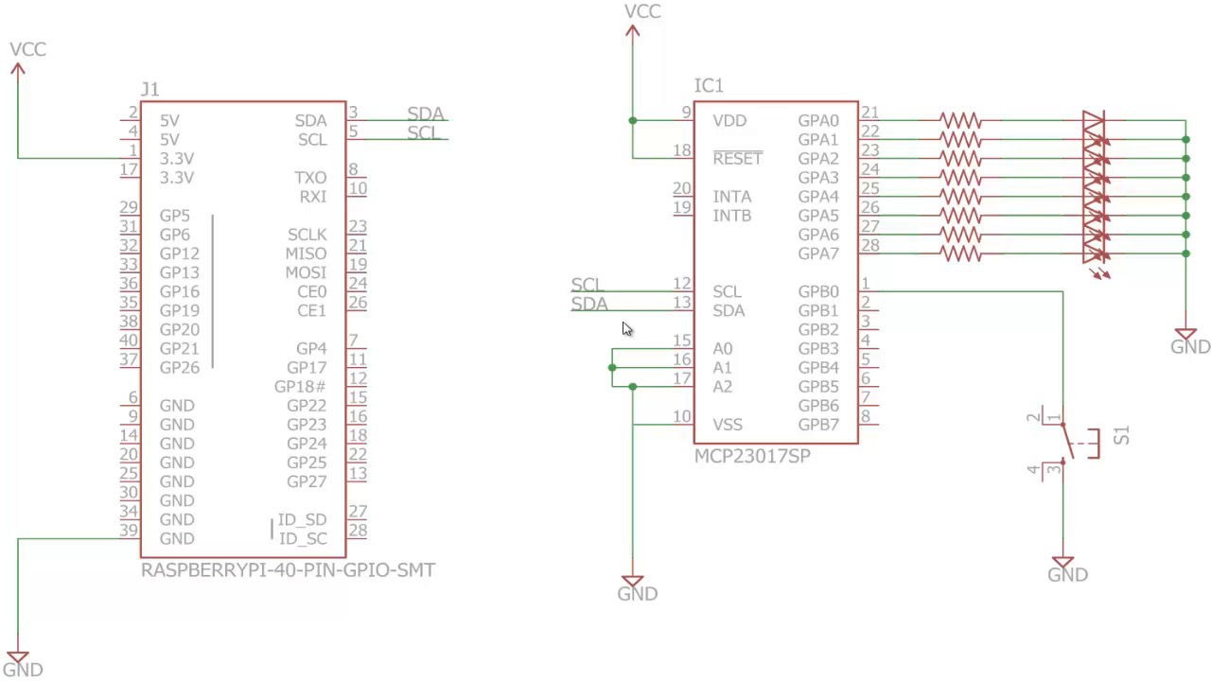
{"action": "mouse_move", "coordinate": [587, 310]}
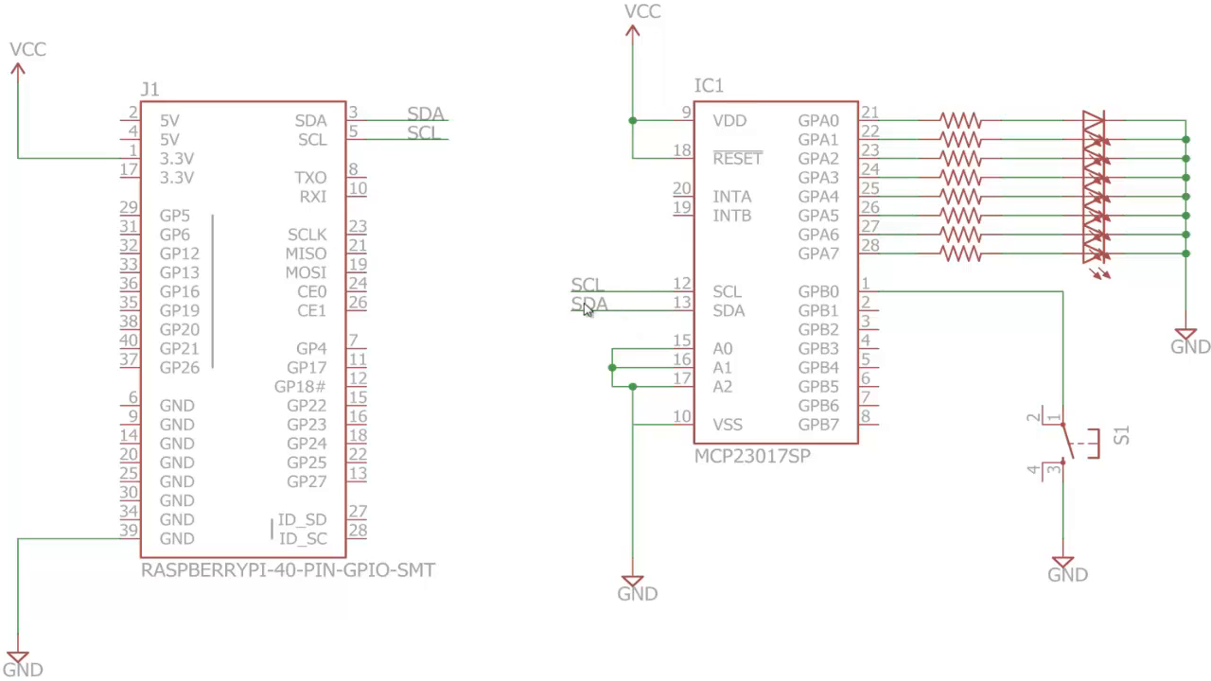
{"action": "mouse_move", "coordinate": [504, 78]}
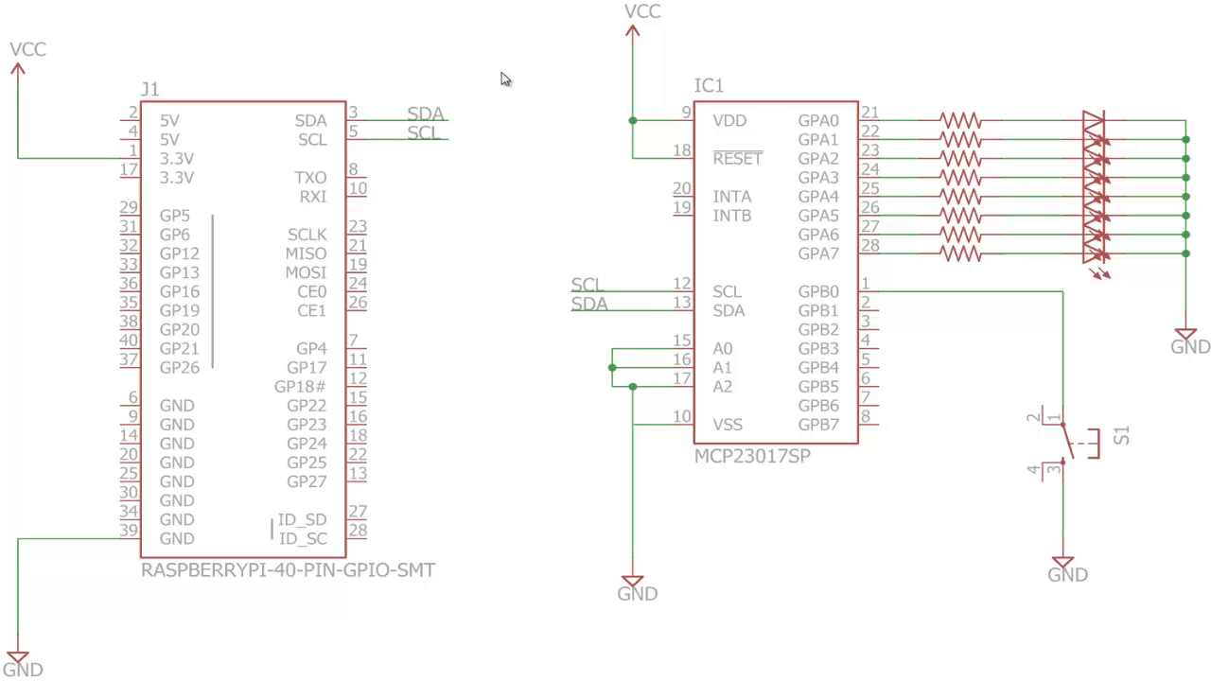
{"action": "mouse_move", "coordinate": [261, 295]}
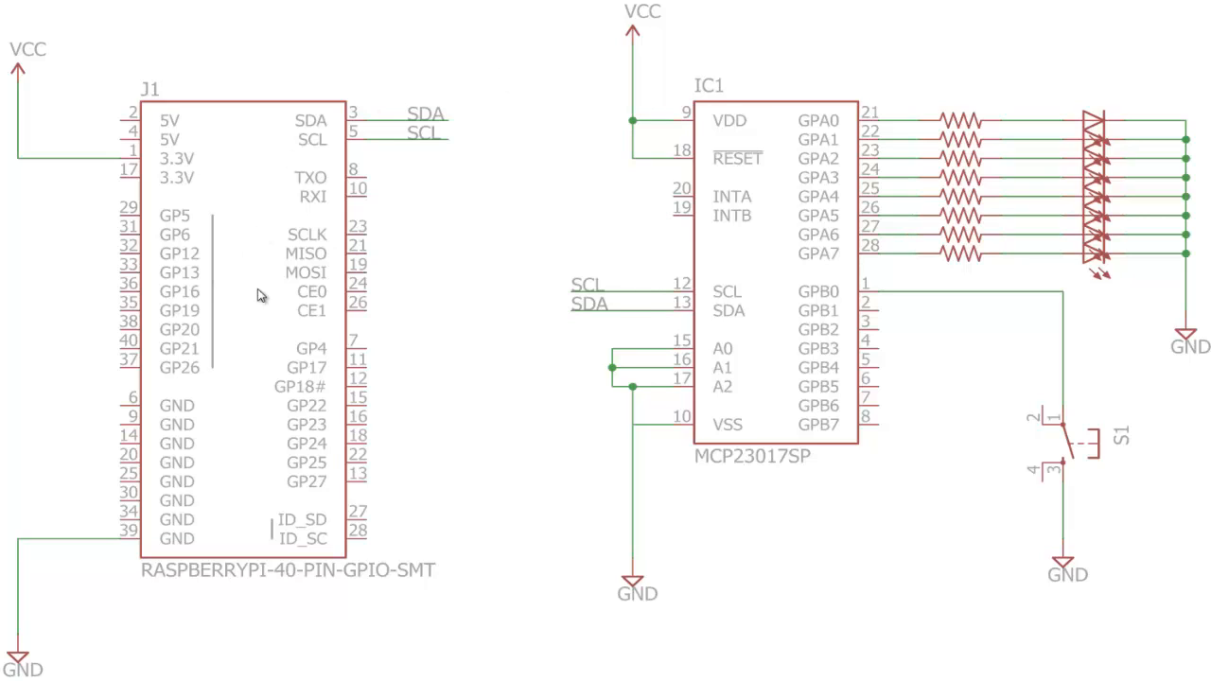
{"action": "mouse_move", "coordinate": [844, 123]}
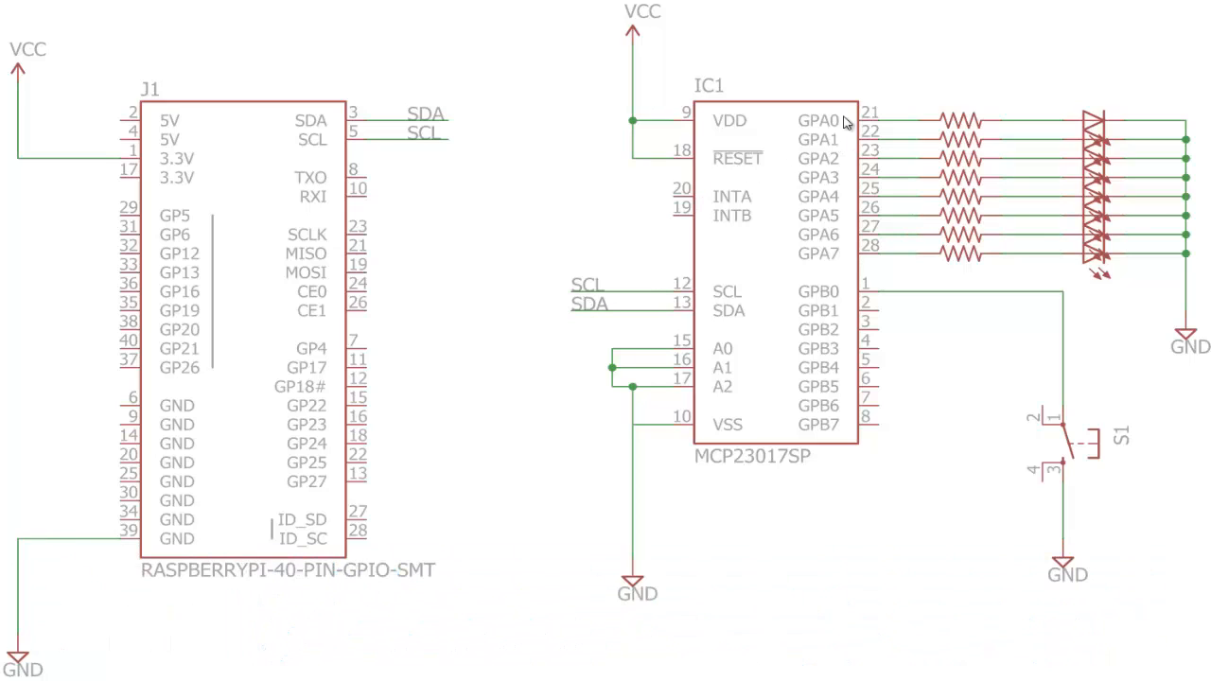
{"action": "mouse_move", "coordinate": [912, 150]}
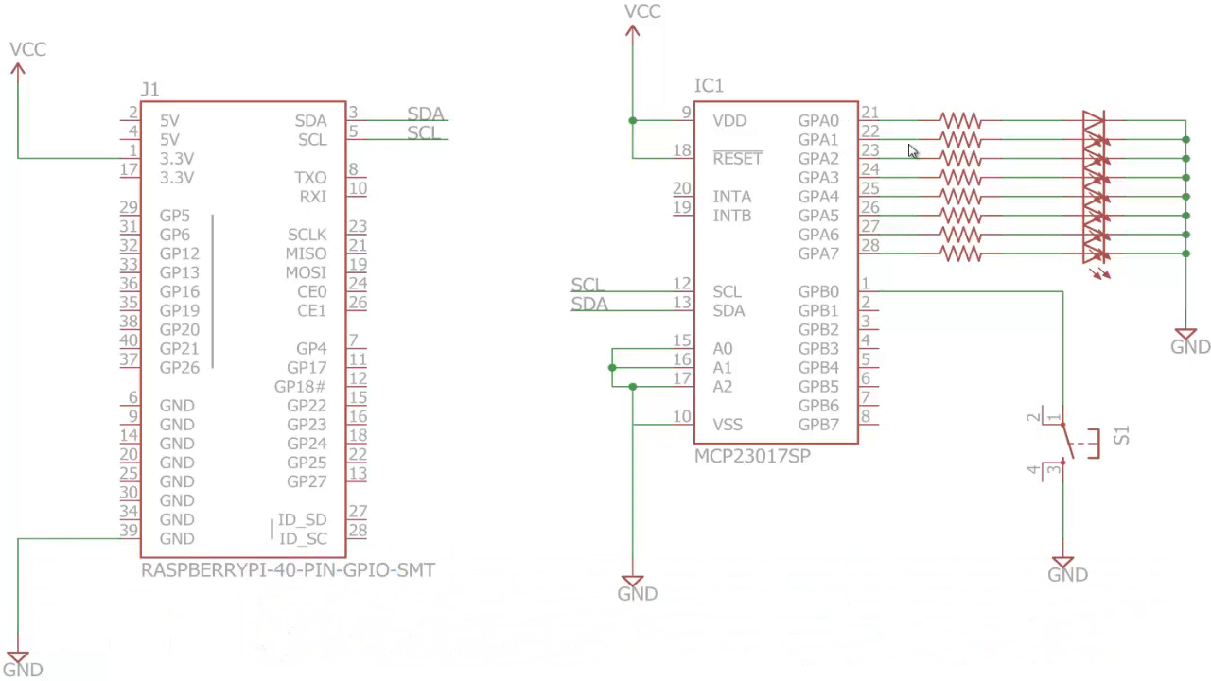
{"action": "mouse_move", "coordinate": [899, 152]}
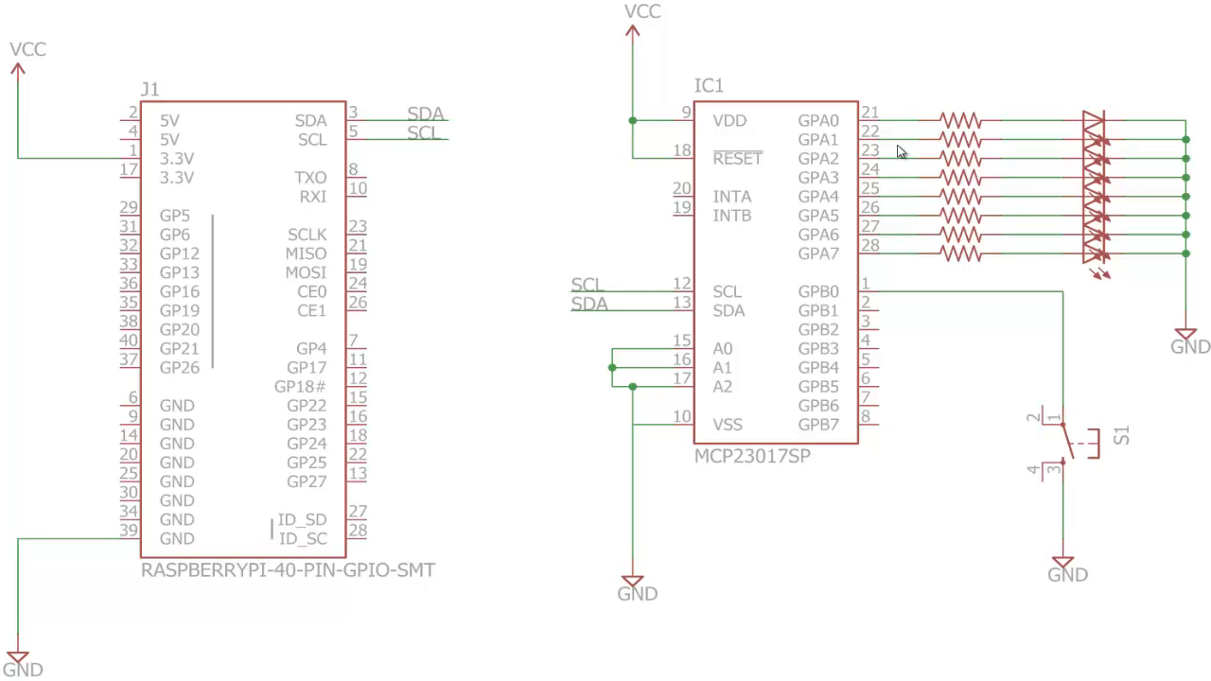
{"action": "mouse_move", "coordinate": [878, 162]}
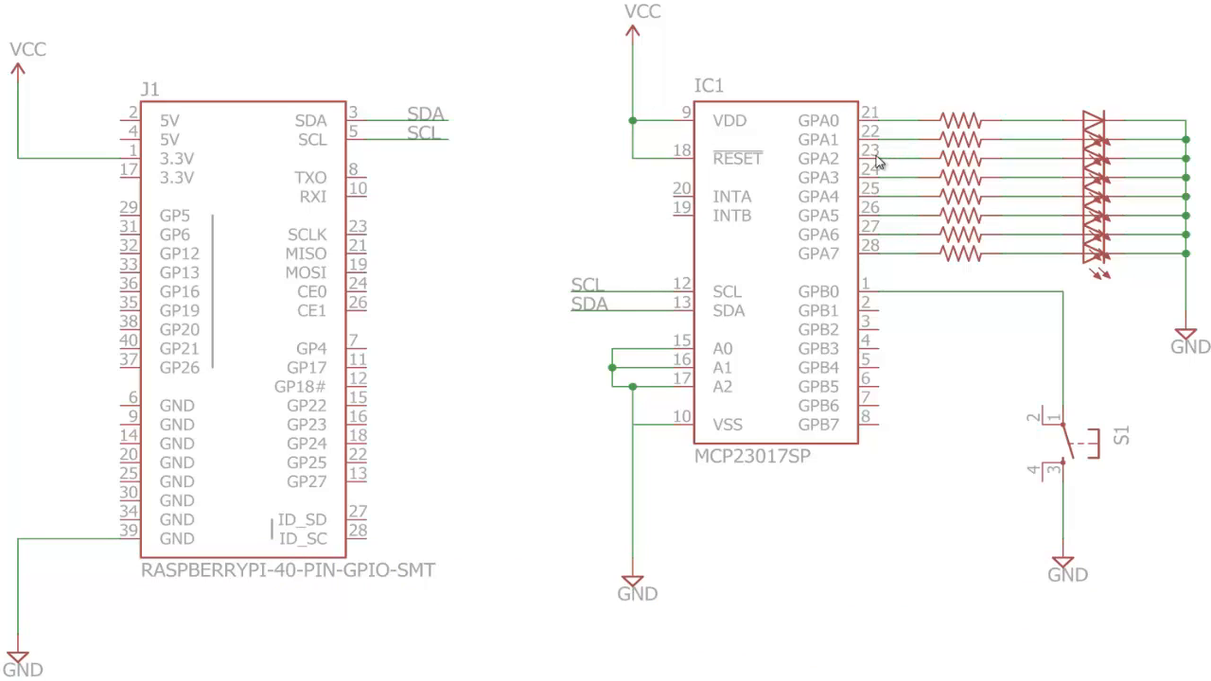
{"action": "mouse_move", "coordinate": [982, 144]}
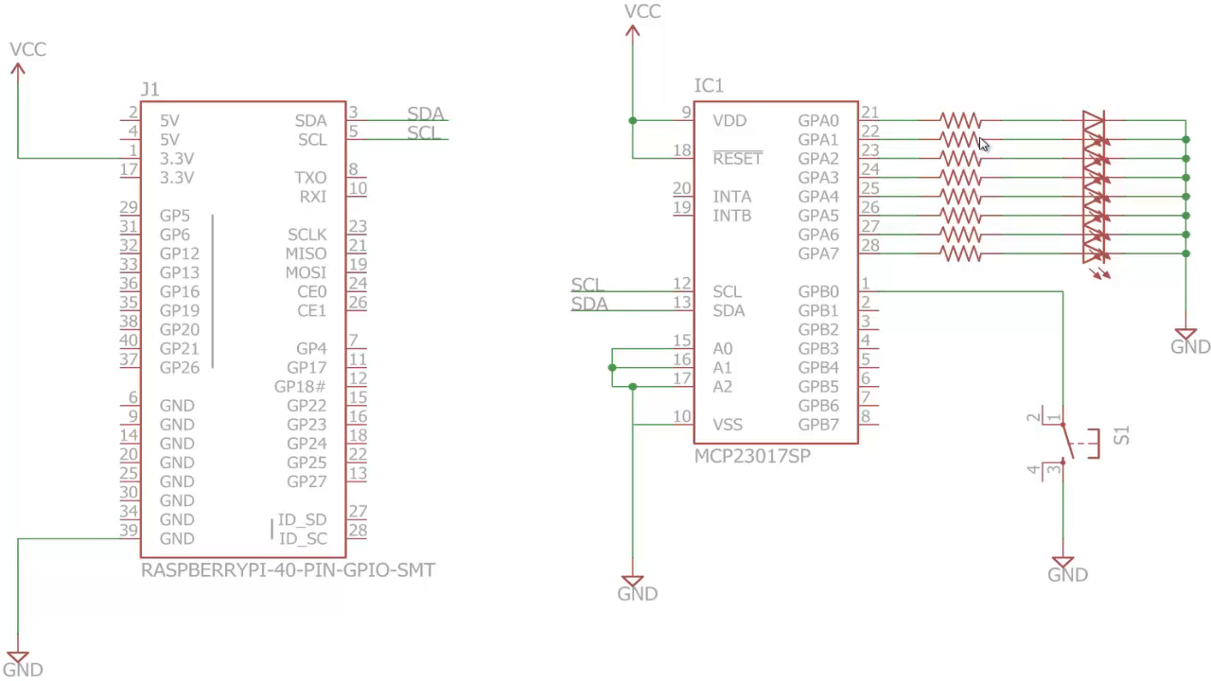
{"action": "mouse_move", "coordinate": [1043, 354]}
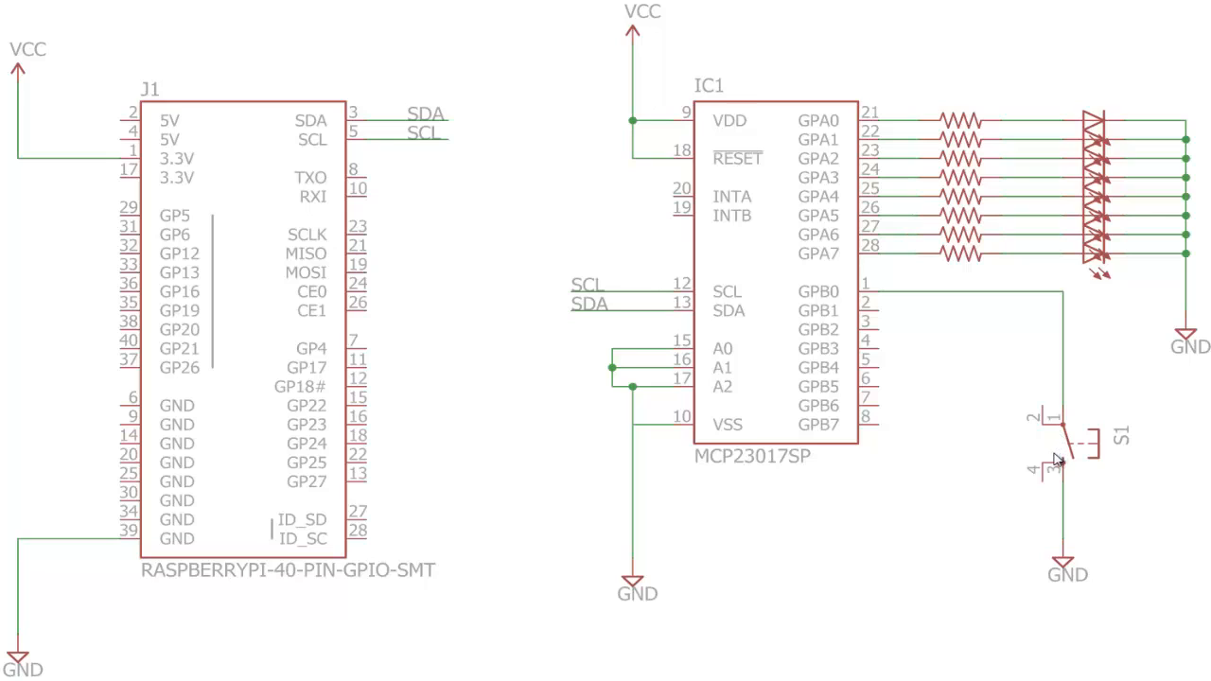
{"action": "mouse_move", "coordinate": [1086, 518]}
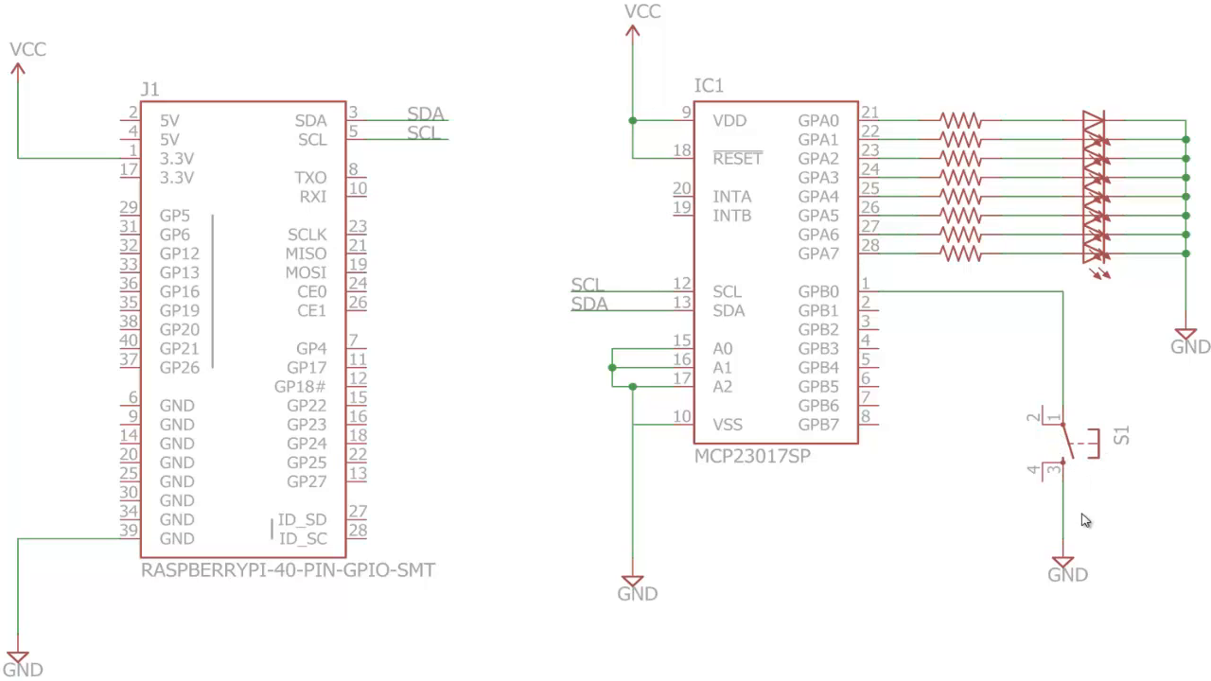
{"action": "mouse_move", "coordinate": [753, 345]}
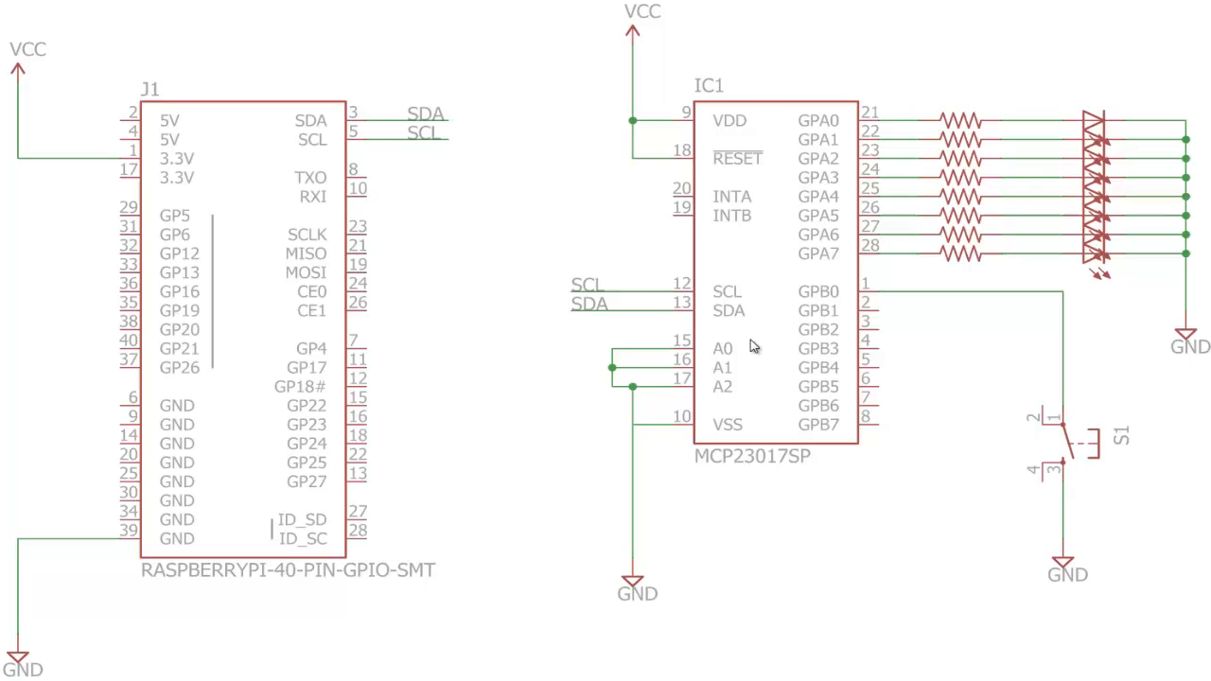
{"action": "mouse_move", "coordinate": [683, 367]}
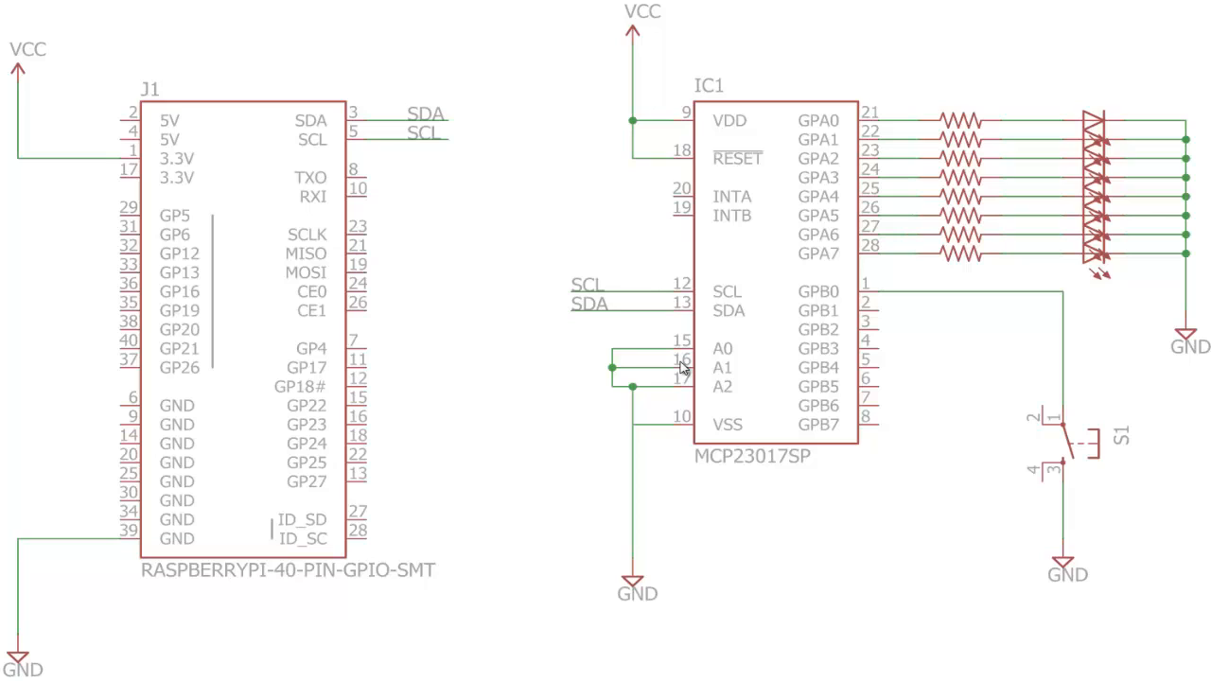
{"action": "mouse_move", "coordinate": [569, 549]}
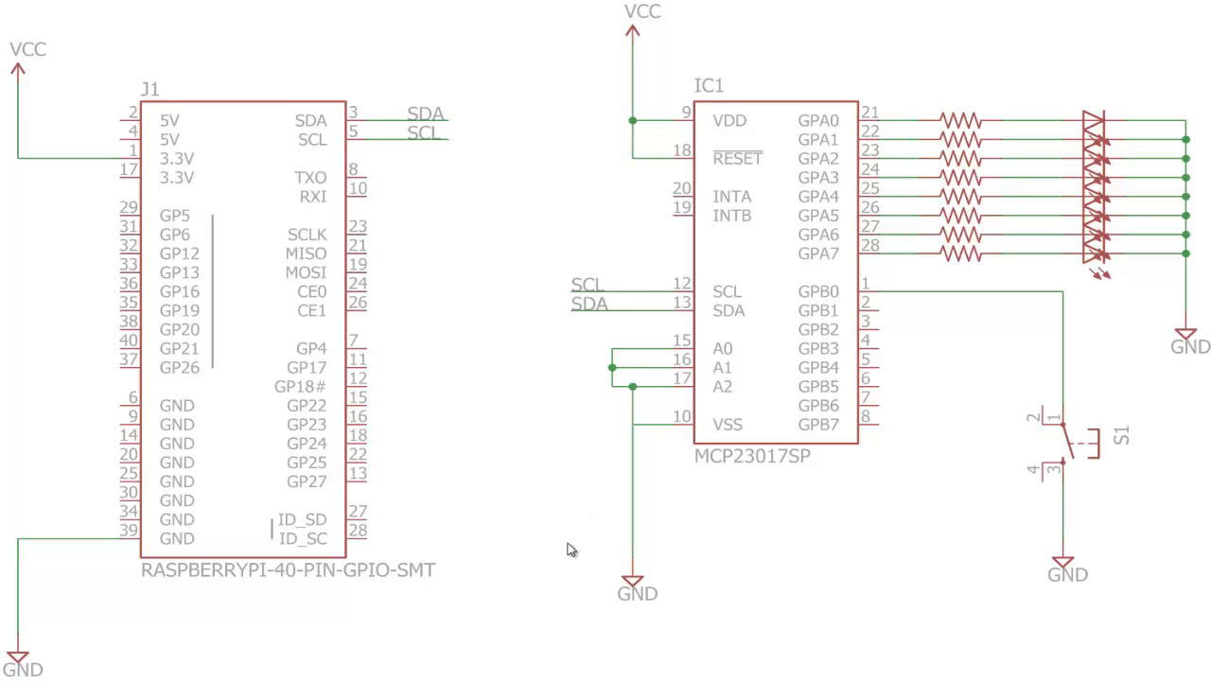
{"action": "mouse_move", "coordinate": [700, 456]}
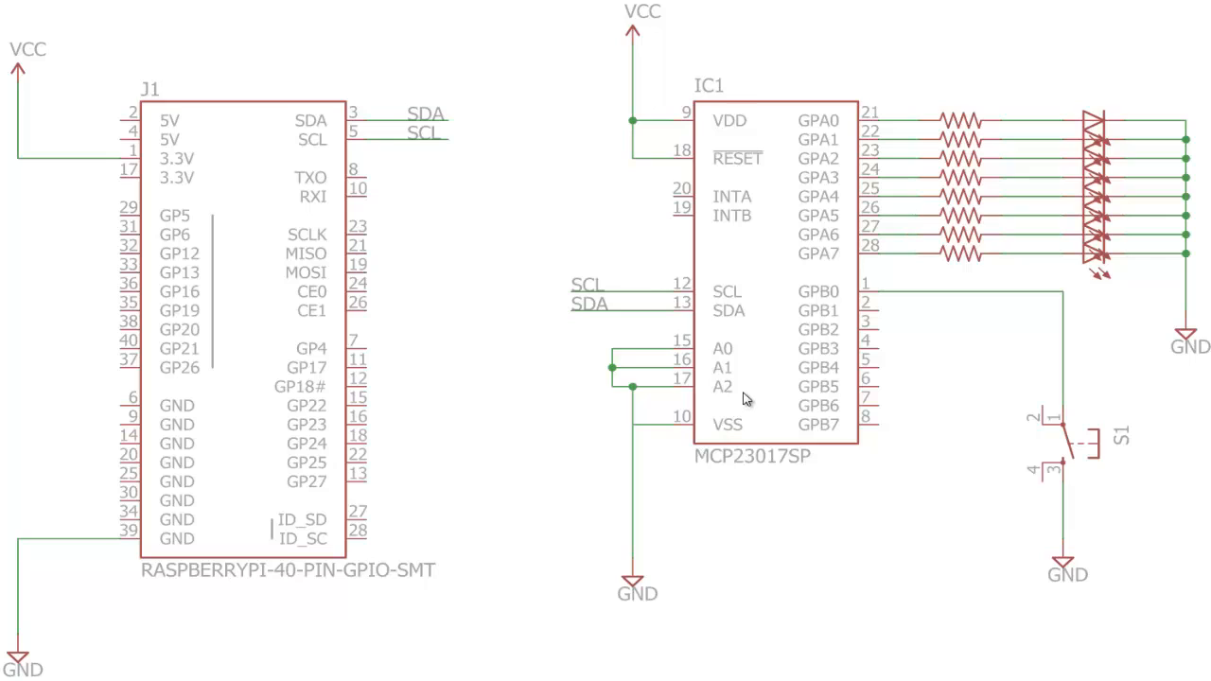
{"action": "mouse_move", "coordinate": [678, 371]}
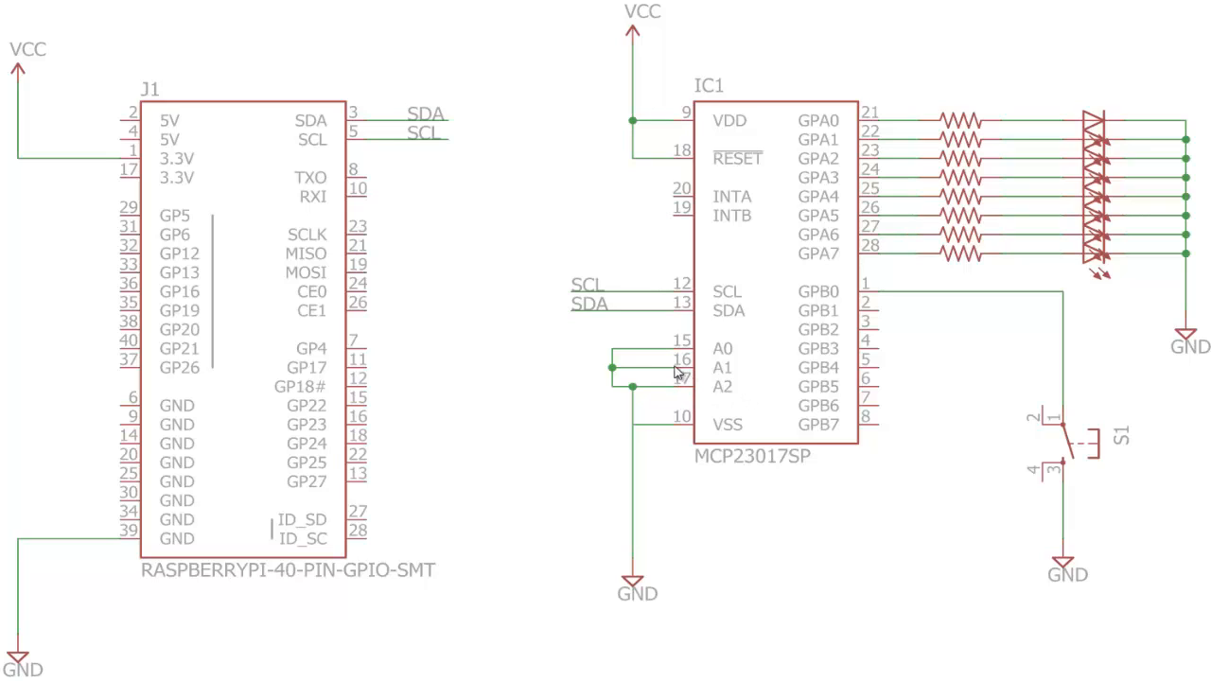
{"action": "mouse_move", "coordinate": [642, 405]}
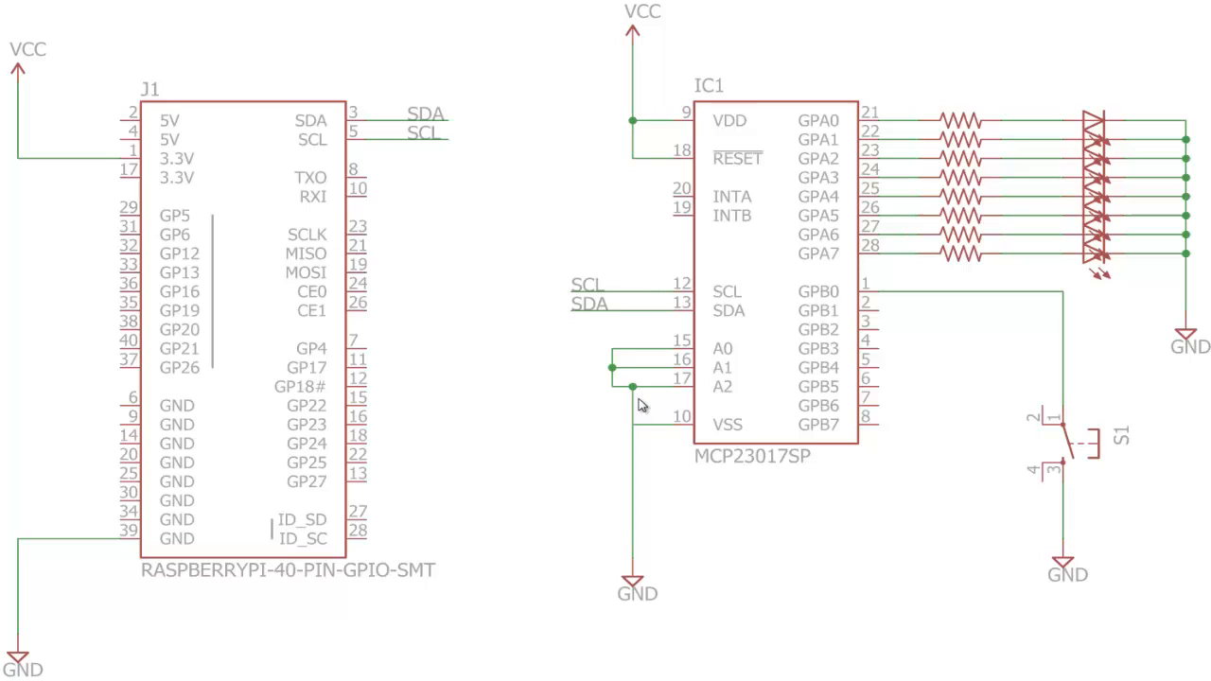
{"action": "mouse_move", "coordinate": [621, 405]}
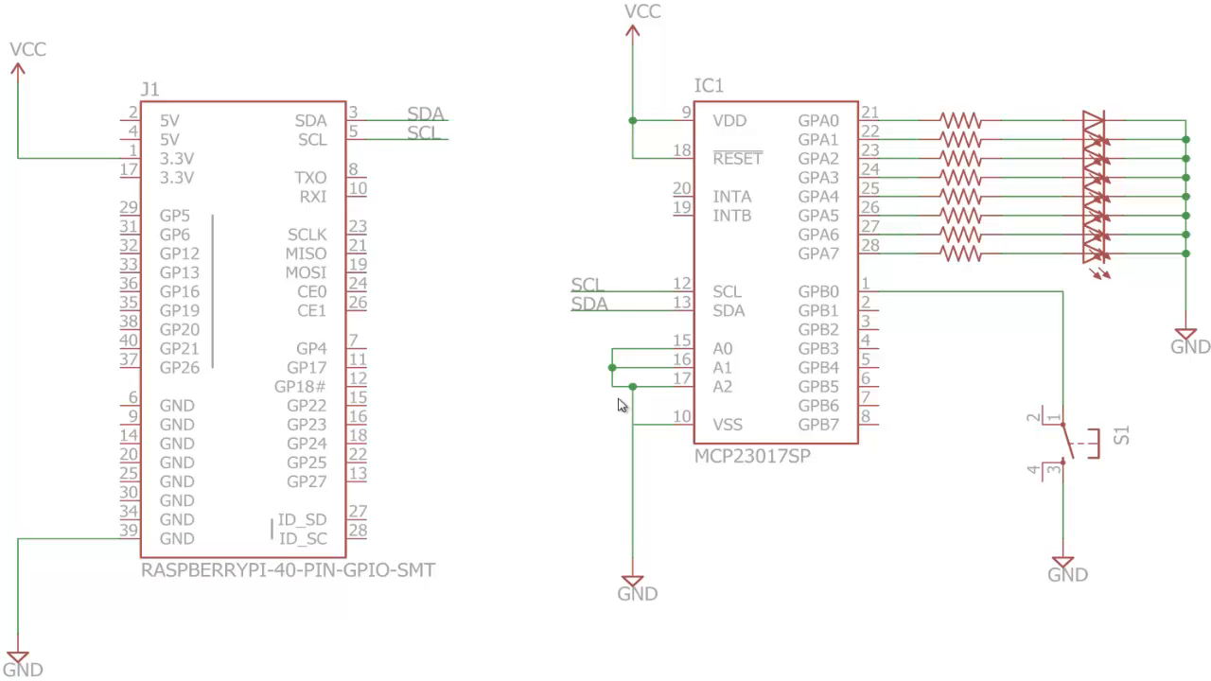
{"action": "mouse_move", "coordinate": [659, 357]}
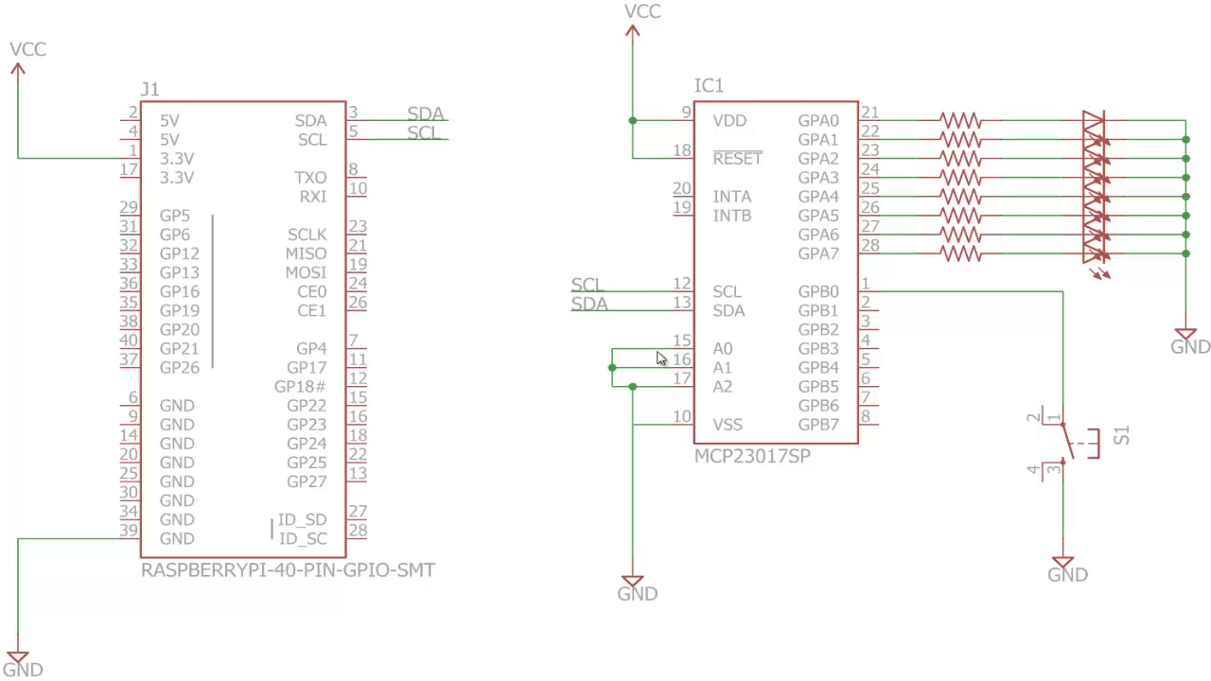
{"action": "mouse_move", "coordinate": [666, 360]}
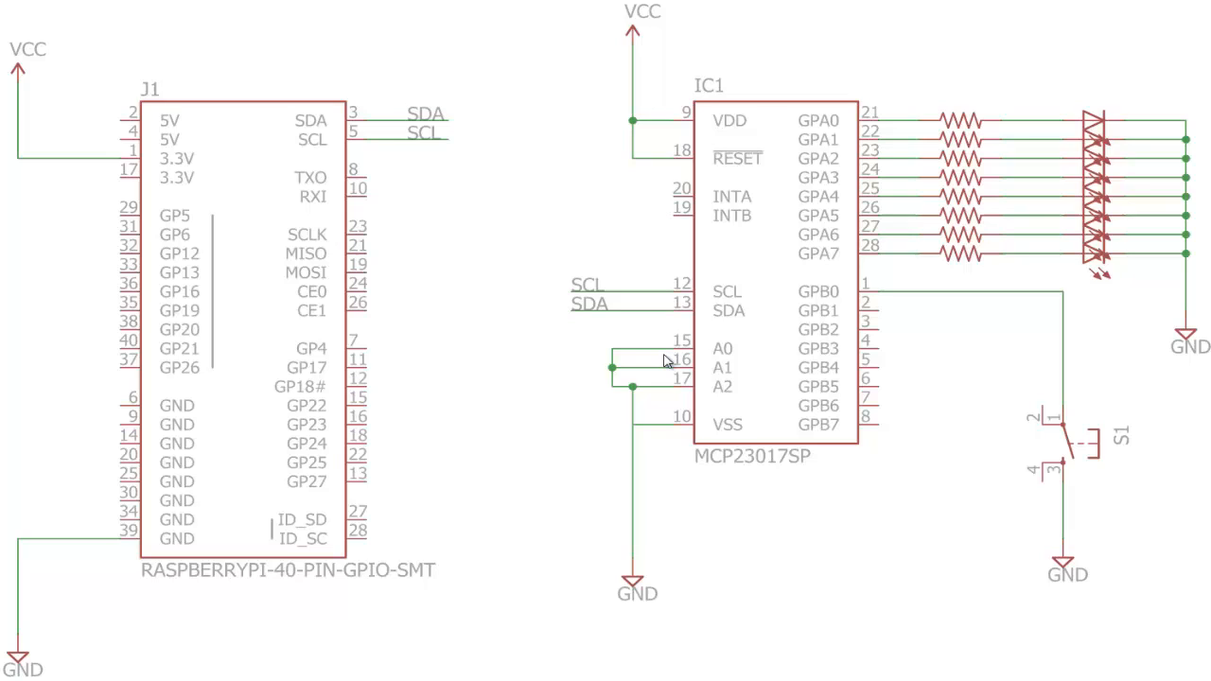
{"action": "mouse_move", "coordinate": [659, 396]}
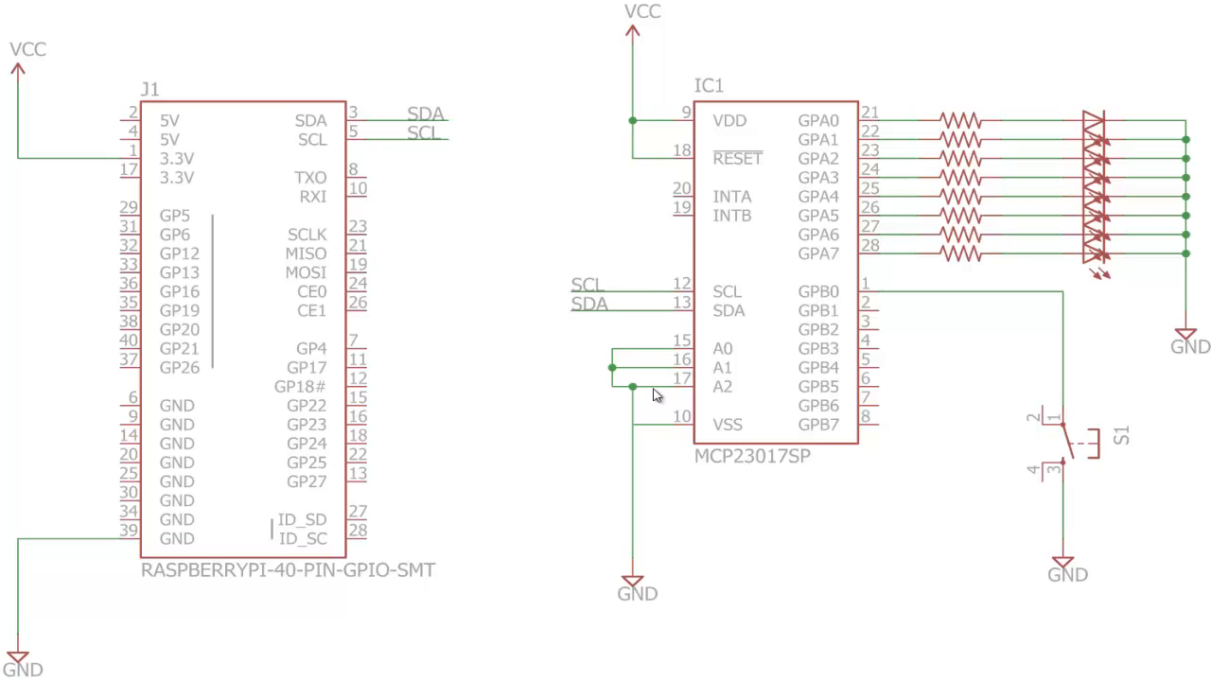
{"action": "mouse_move", "coordinate": [761, 442]}
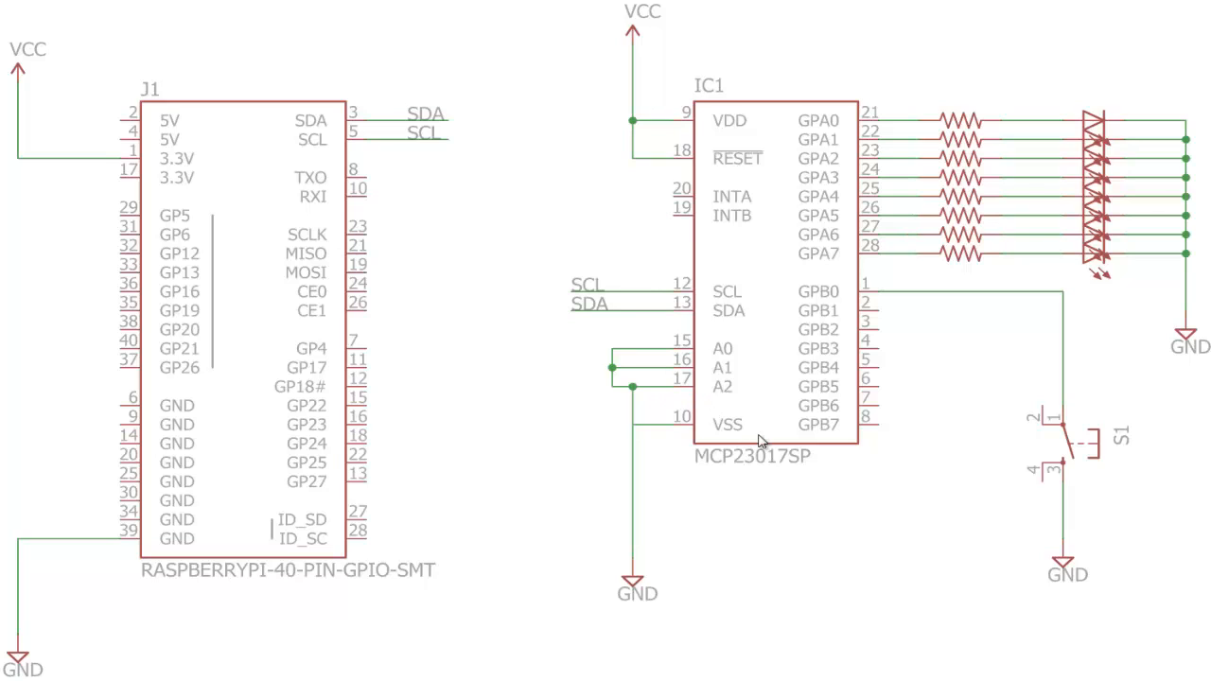
{"action": "mouse_move", "coordinate": [728, 363]}
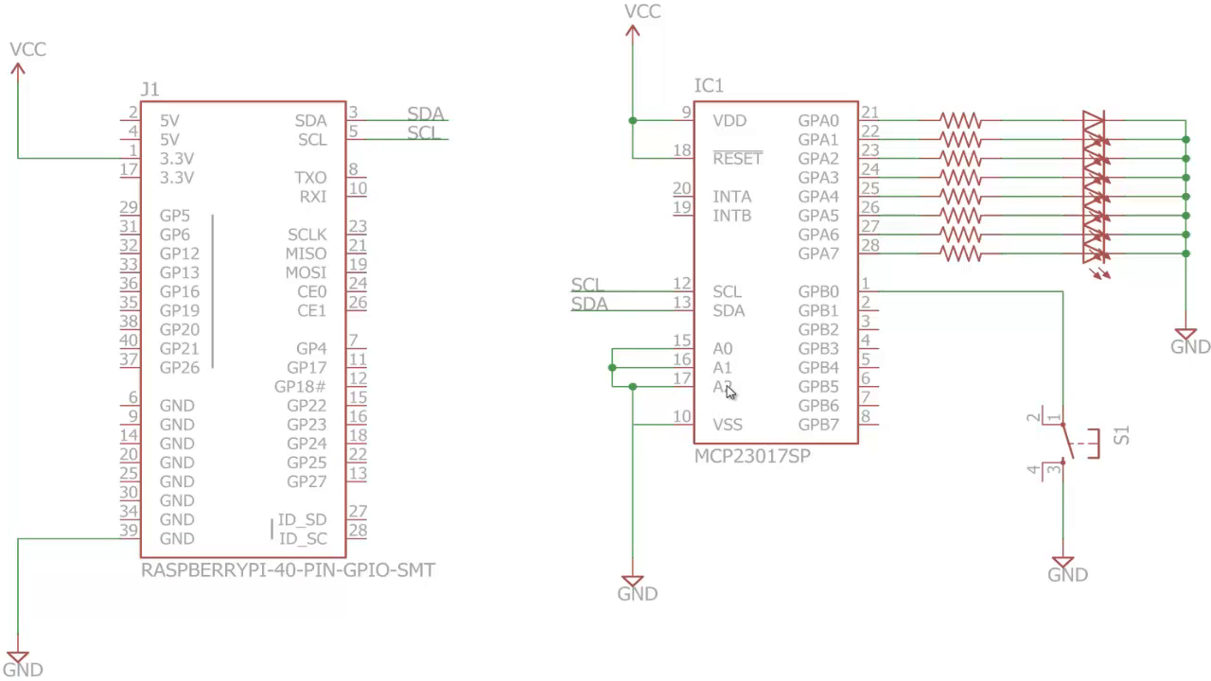
{"action": "mouse_move", "coordinate": [742, 201]}
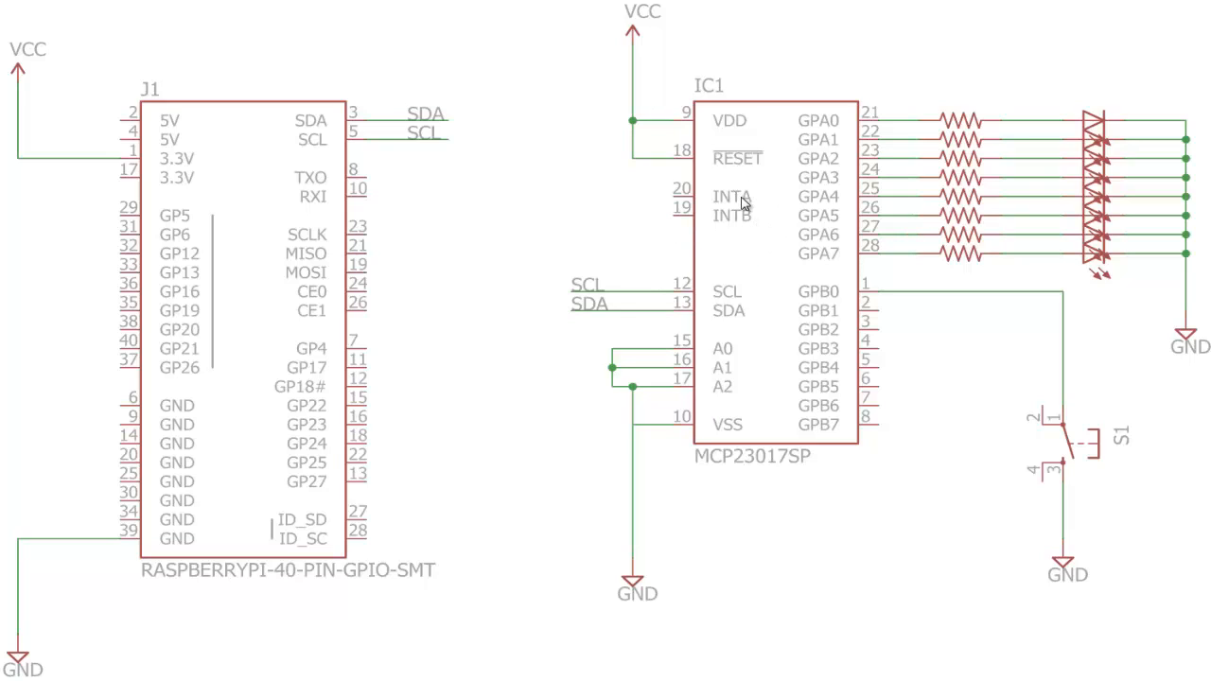
{"action": "mouse_move", "coordinate": [806, 250]}
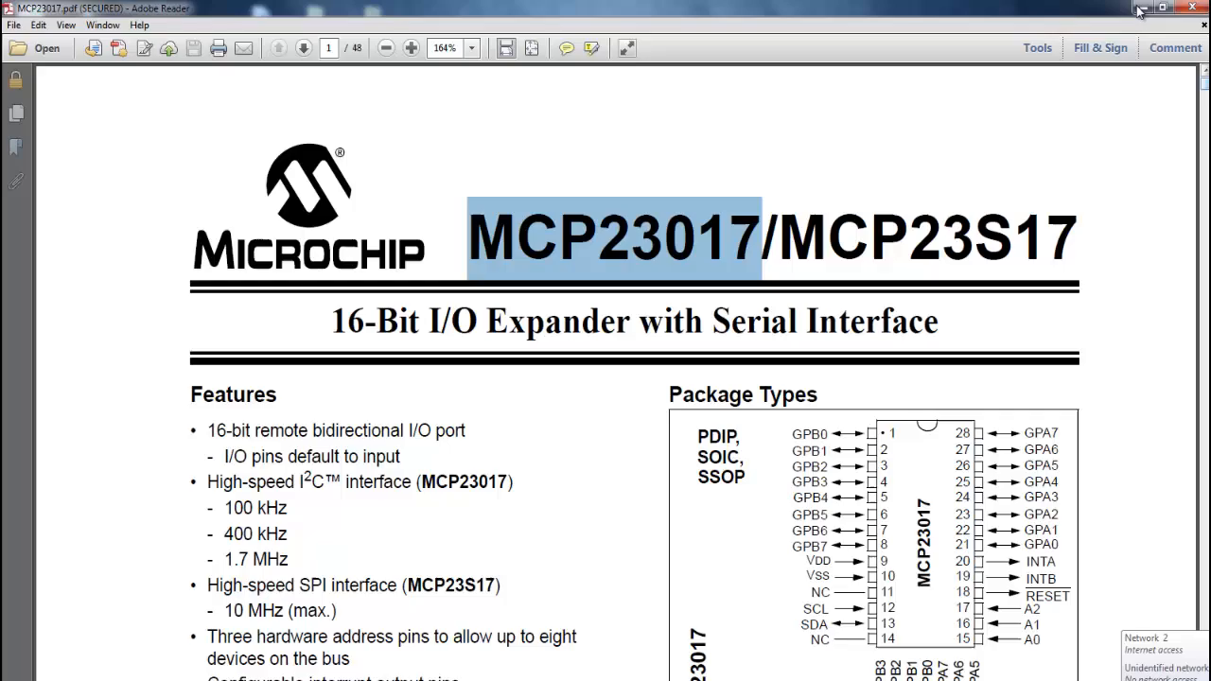
Continue down to the Device Overview section on page 3 of 48
{"action": "scroll", "scroll_direction": "down", "scroll_amount": 3}
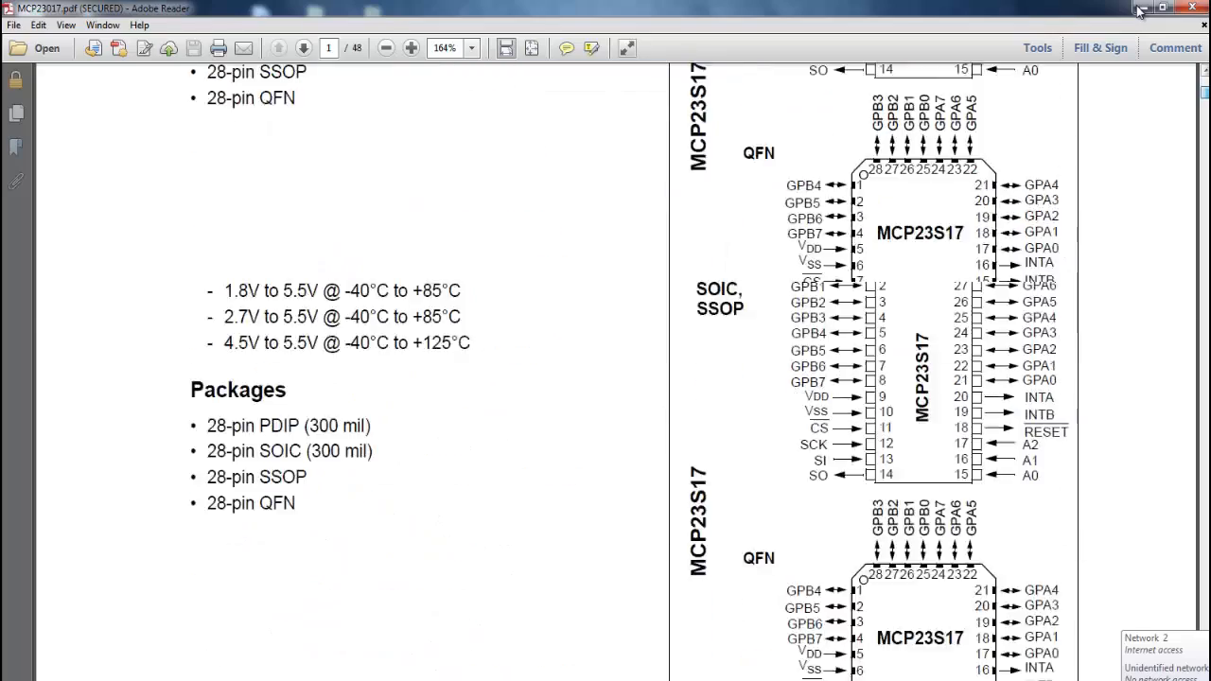
{"action": "left_click", "coordinate": [277, 48]}
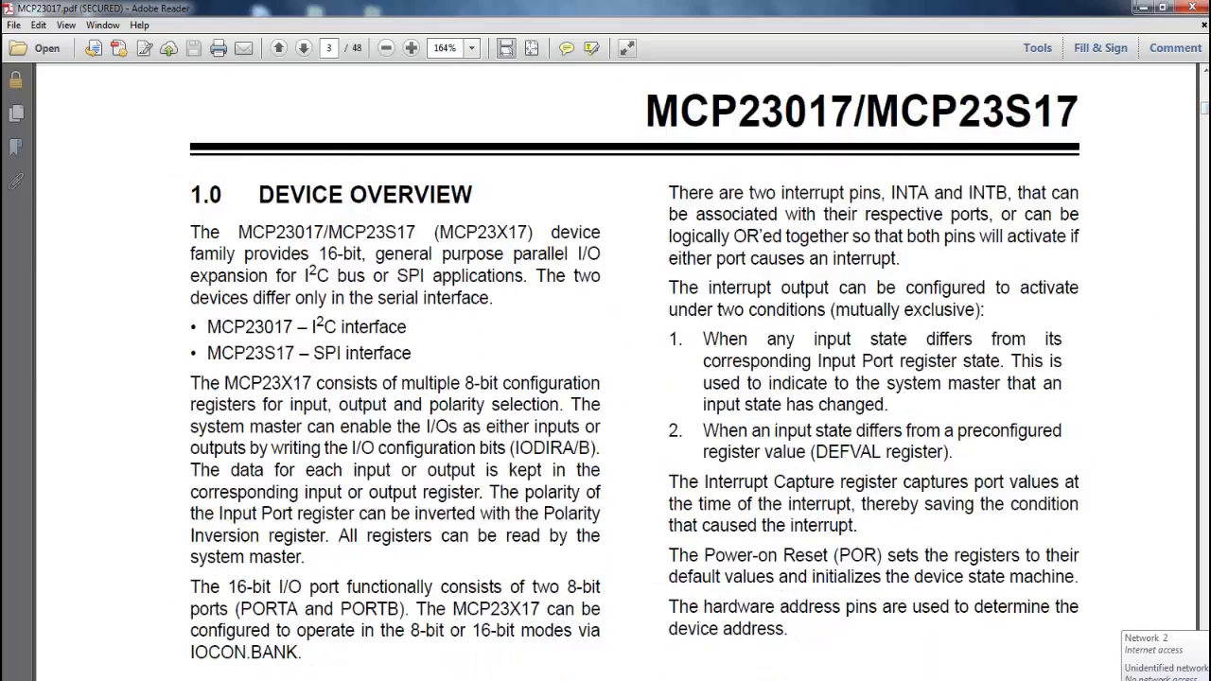
{"action": "scroll", "scroll_direction": "down", "scroll_amount": 3}
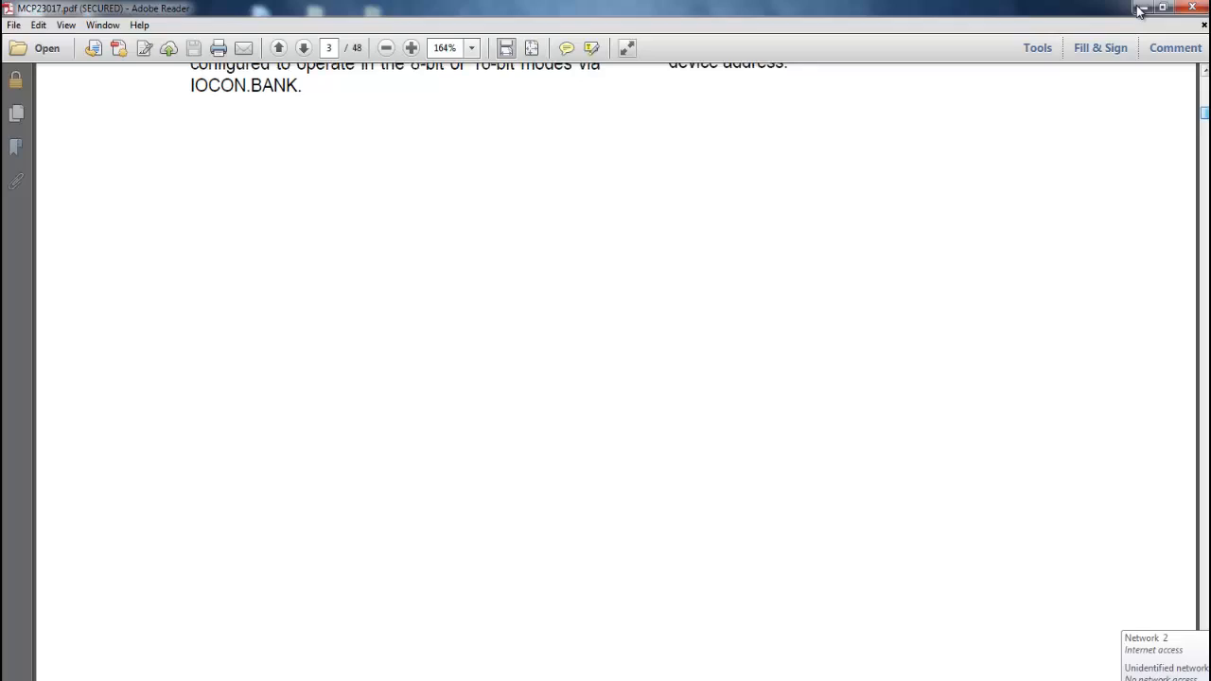
Scroll through register address Table 1-2, highlighting the IOCON.BANK = 0 address column heading
{"action": "scroll", "scroll_direction": "down", "scroll_amount": 3}
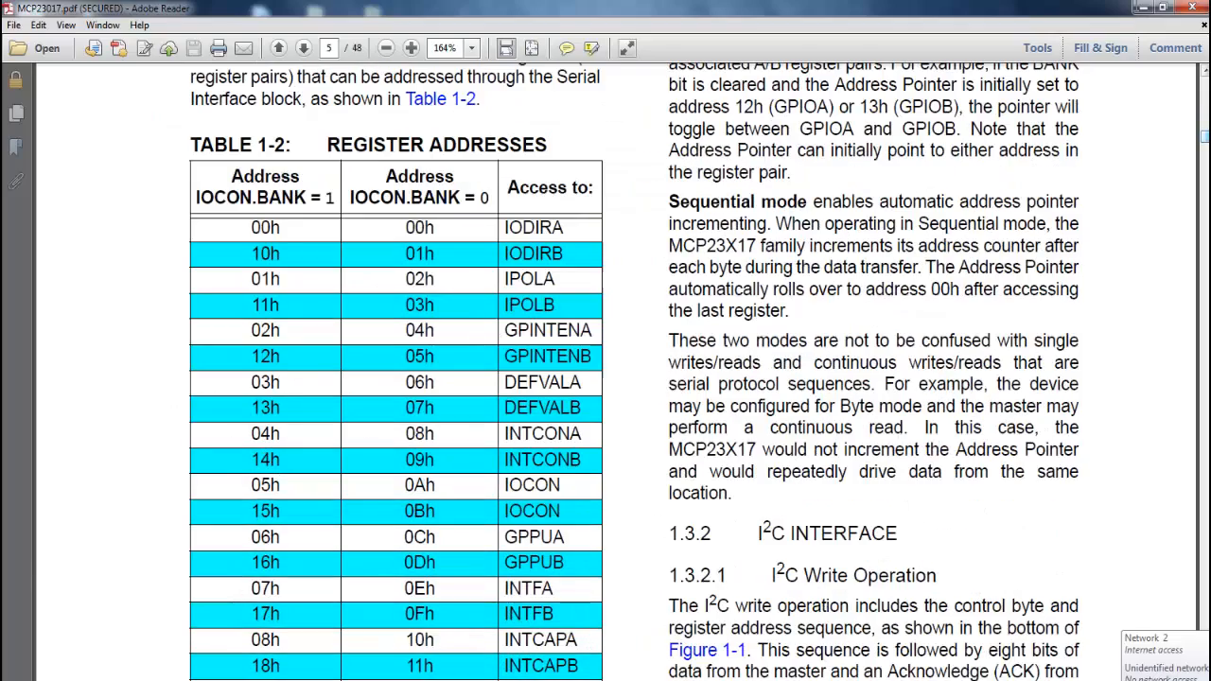
{"action": "scroll", "scroll_direction": "up", "scroll_amount": 3}
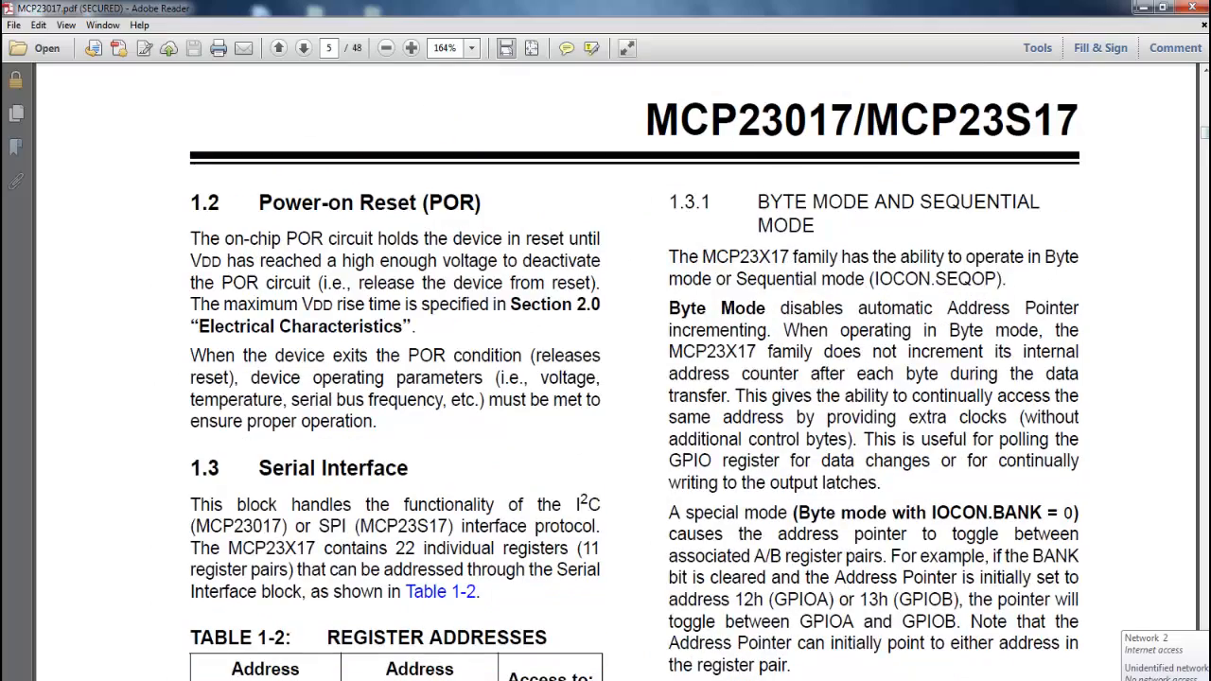
{"action": "scroll", "scroll_direction": "down", "scroll_amount": 3}
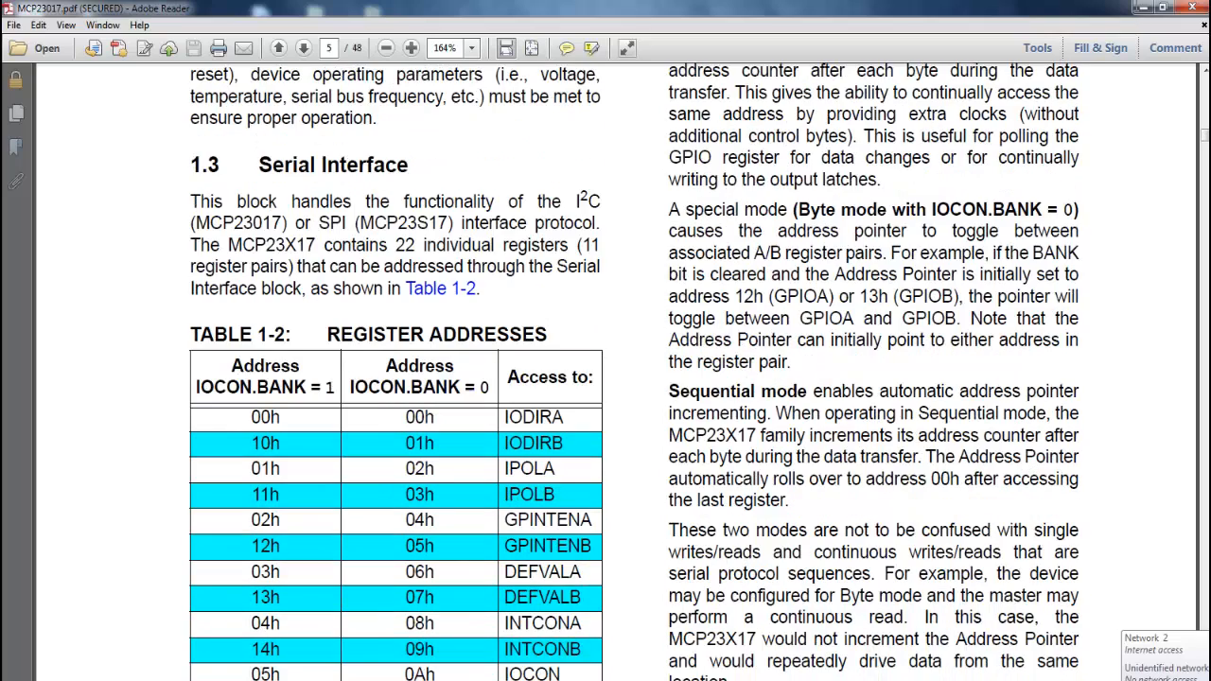
{"action": "scroll", "scroll_direction": "down", "scroll_amount": 3}
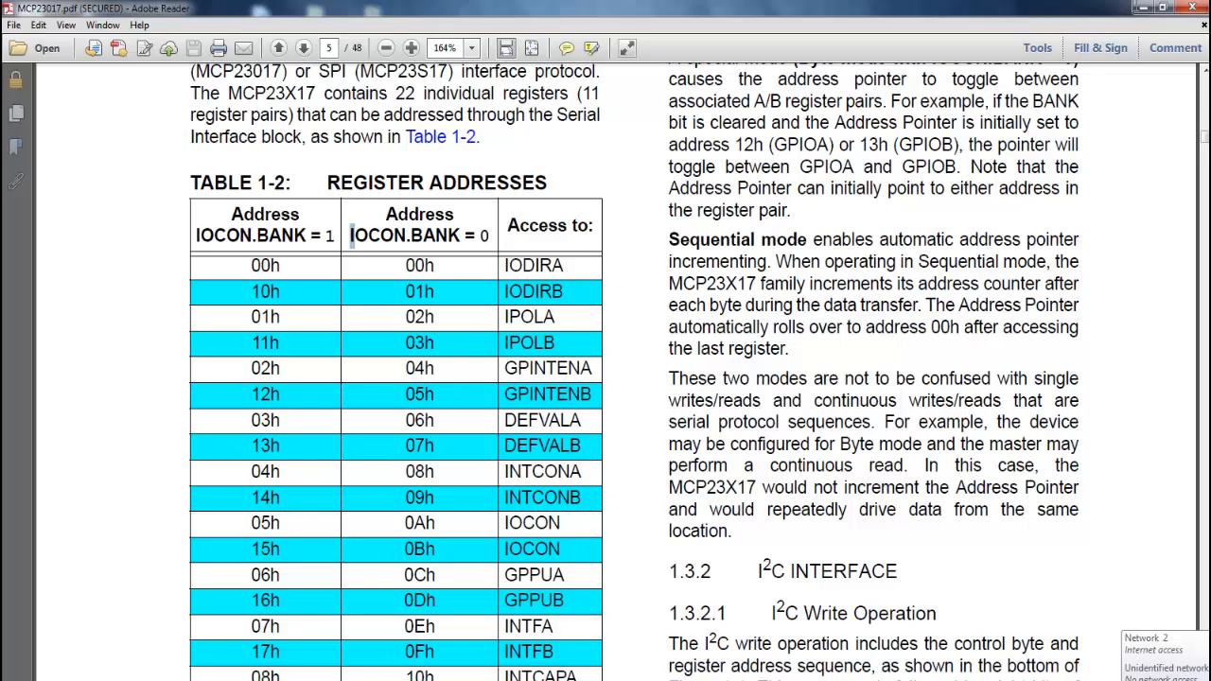
{"action": "double_click", "coordinate": [420, 234]}
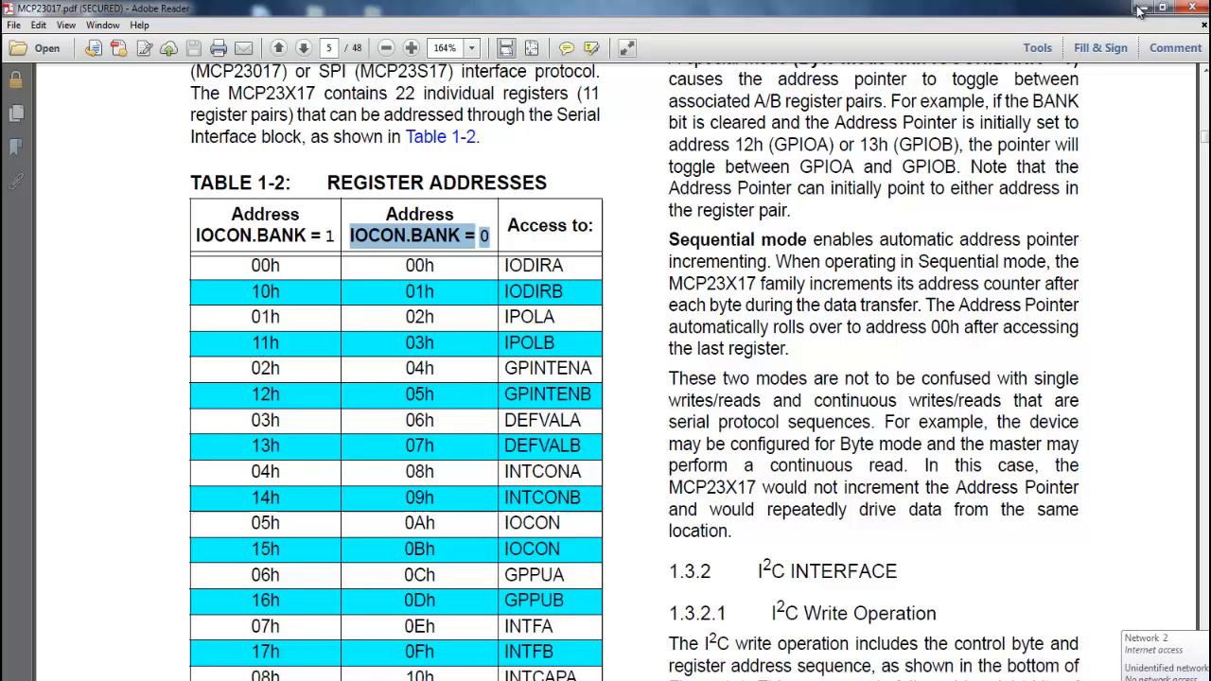
{"action": "scroll", "scroll_direction": "down", "scroll_amount": 3}
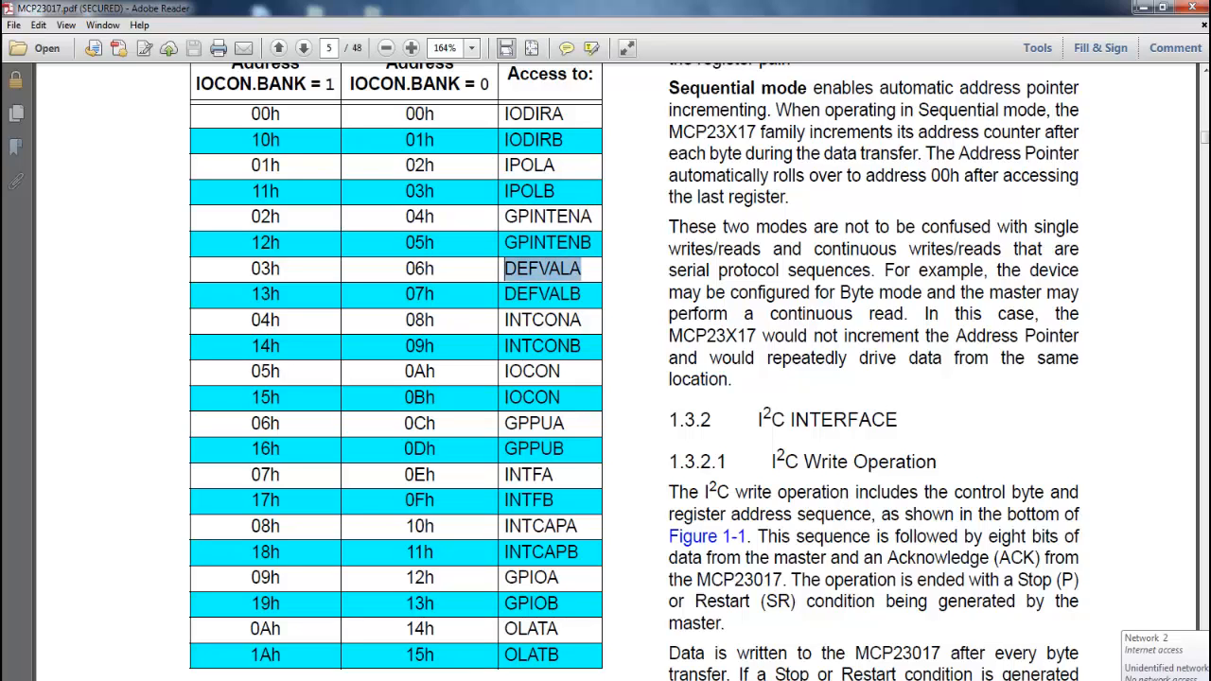
{"action": "scroll", "scroll_direction": "down", "scroll_amount": 3}
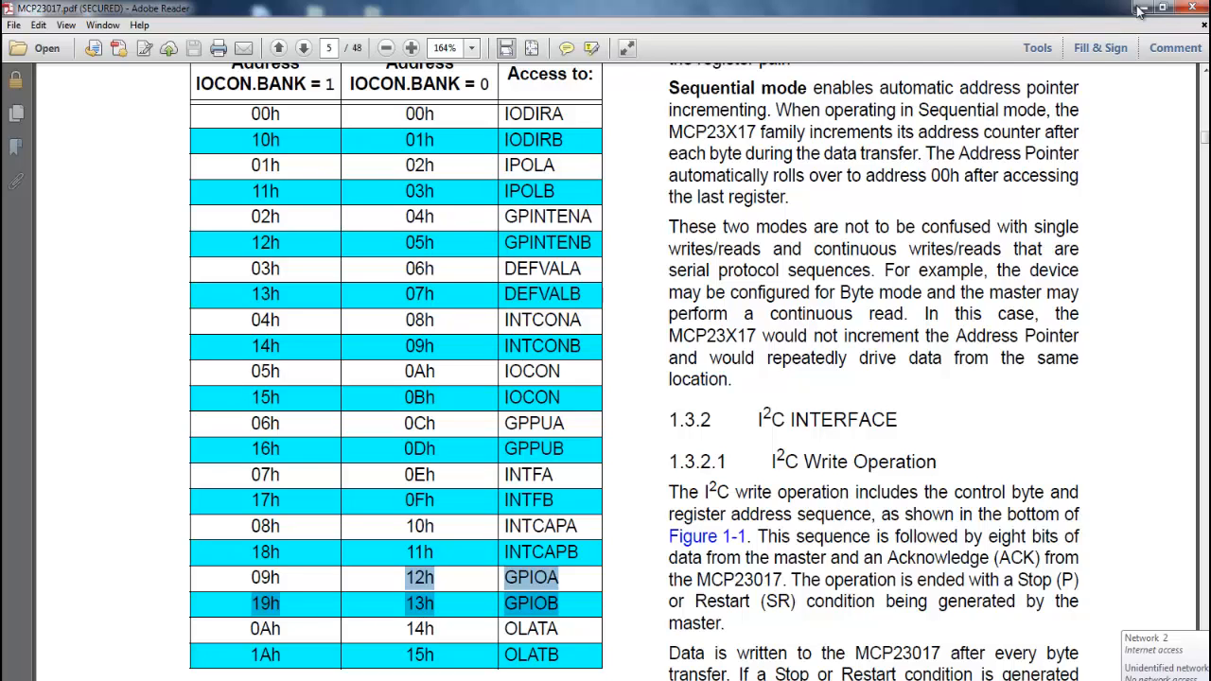
{"action": "scroll", "scroll_direction": "down", "scroll_amount": 3}
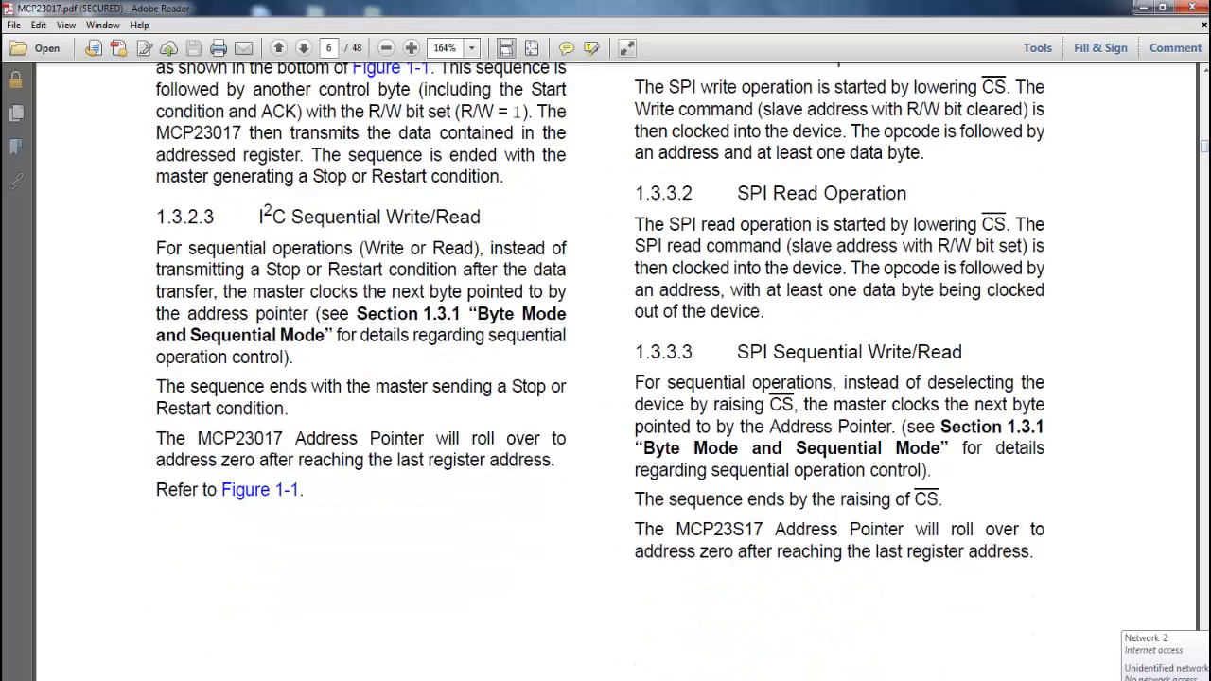
Jump to Figure 1-1, the I2C device protocol, and scroll to the GPIO Port register summary on page 9
{"action": "left_click", "coordinate": [303, 47]}
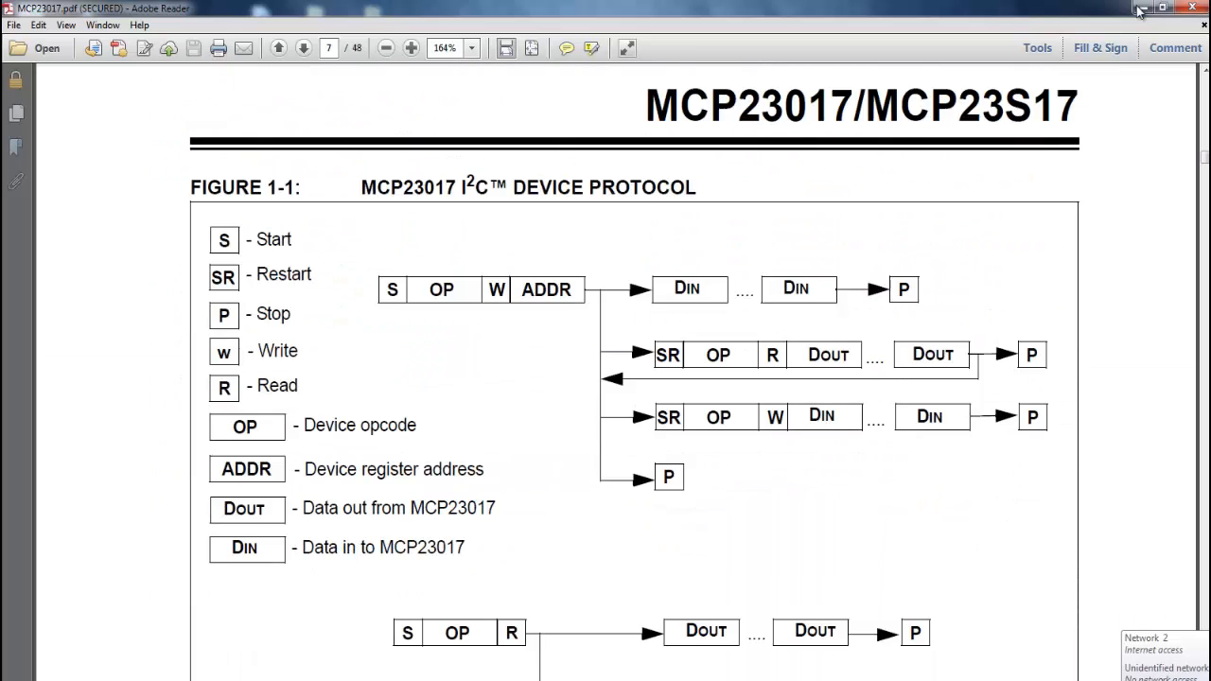
{"action": "scroll", "scroll_direction": "down", "scroll_amount": 3}
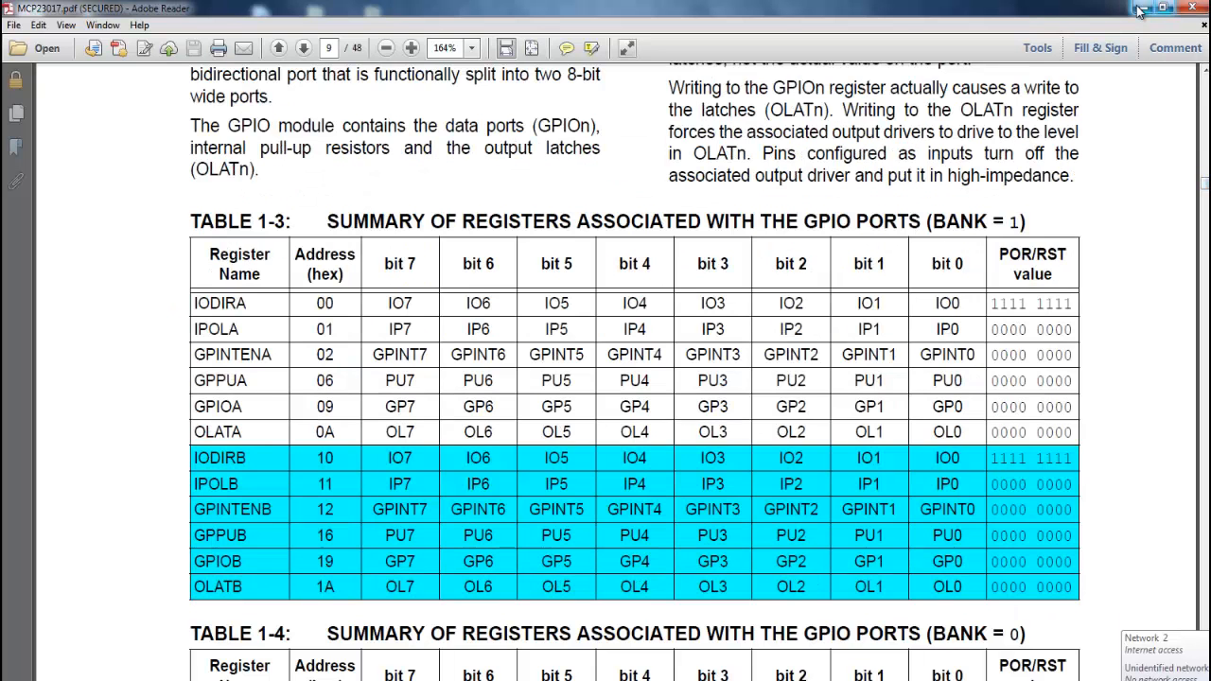
{"action": "mouse_move", "coordinate": [1145, 10]}
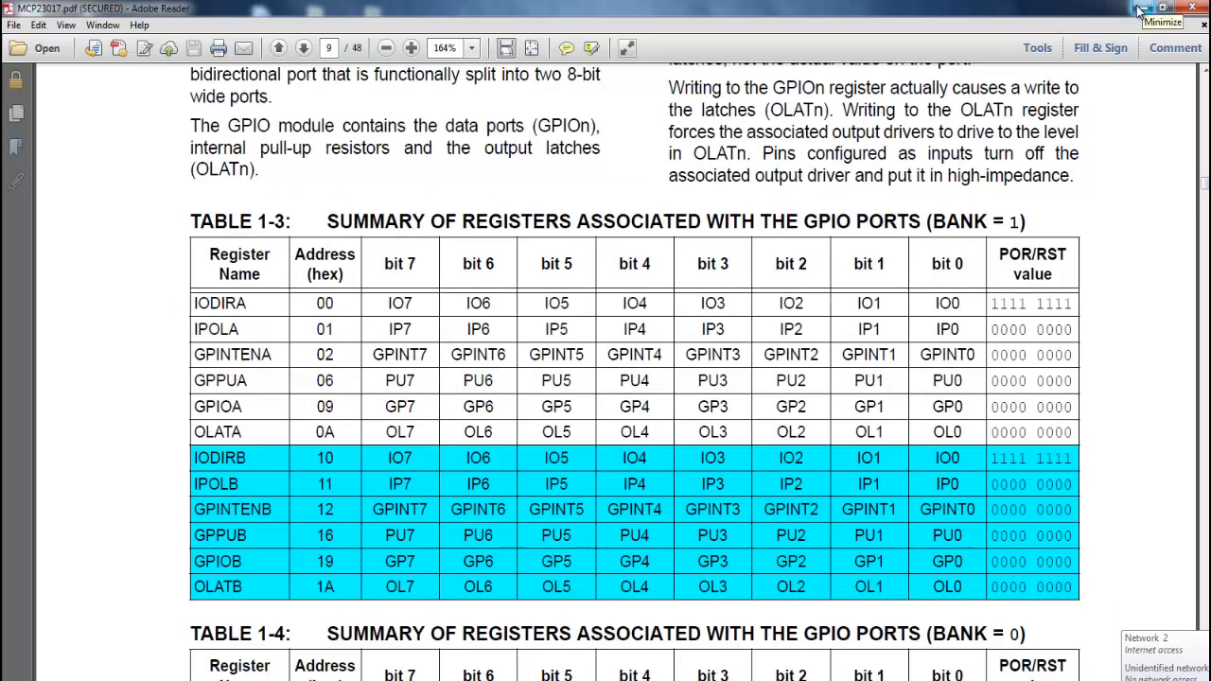
{"action": "scroll", "scroll_direction": "up", "scroll_amount": 3}
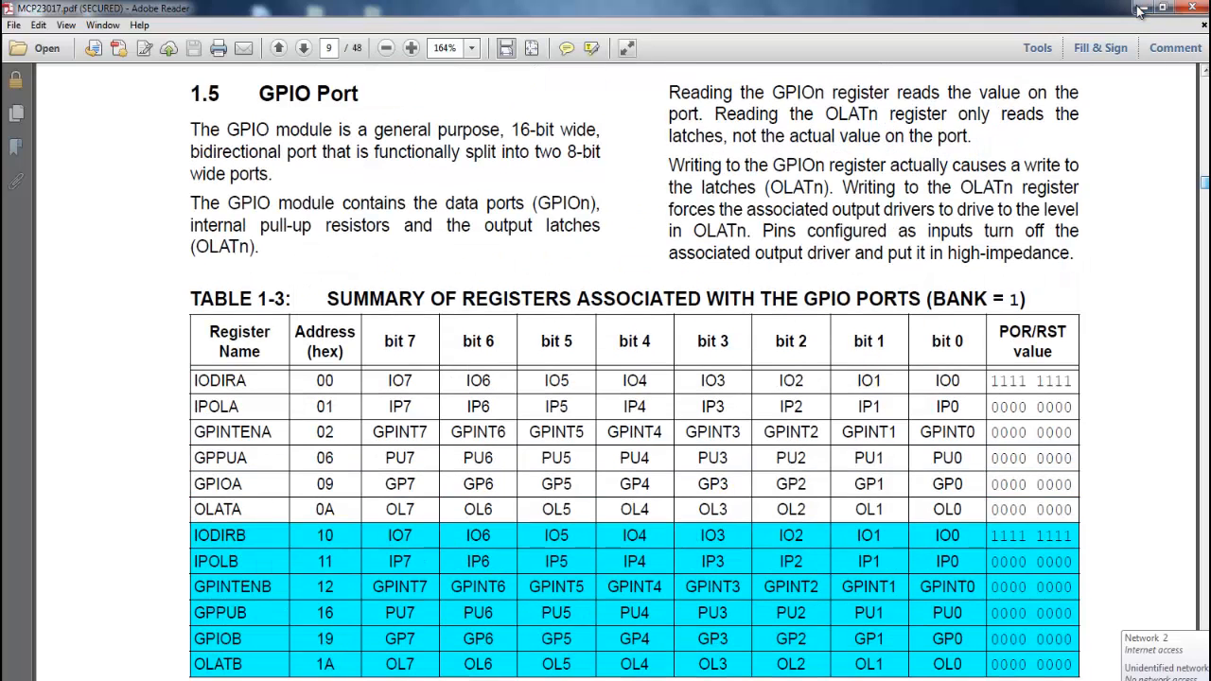
Return to page 8's Hardware Address Decoder section and Figure 1-2, I2C Control Byte Format
{"action": "left_click", "coordinate": [303, 47]}
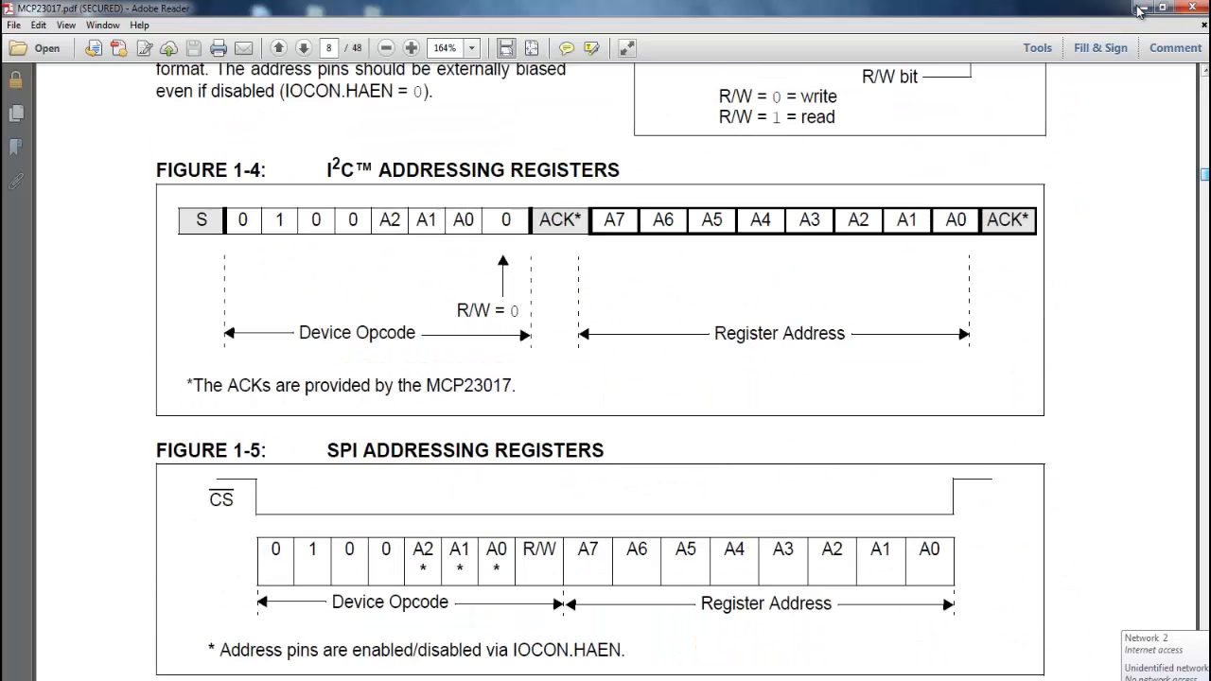
{"action": "scroll", "scroll_direction": "up", "scroll_amount": 3}
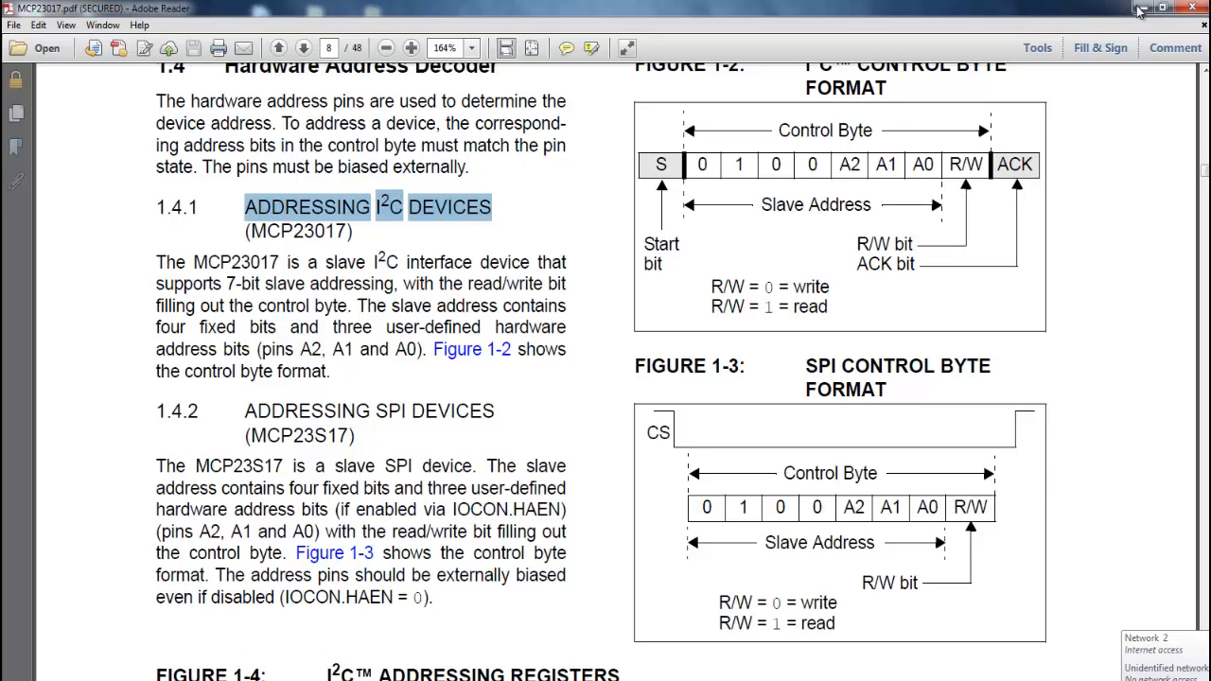
{"action": "scroll", "scroll_direction": "up", "scroll_amount": 3}
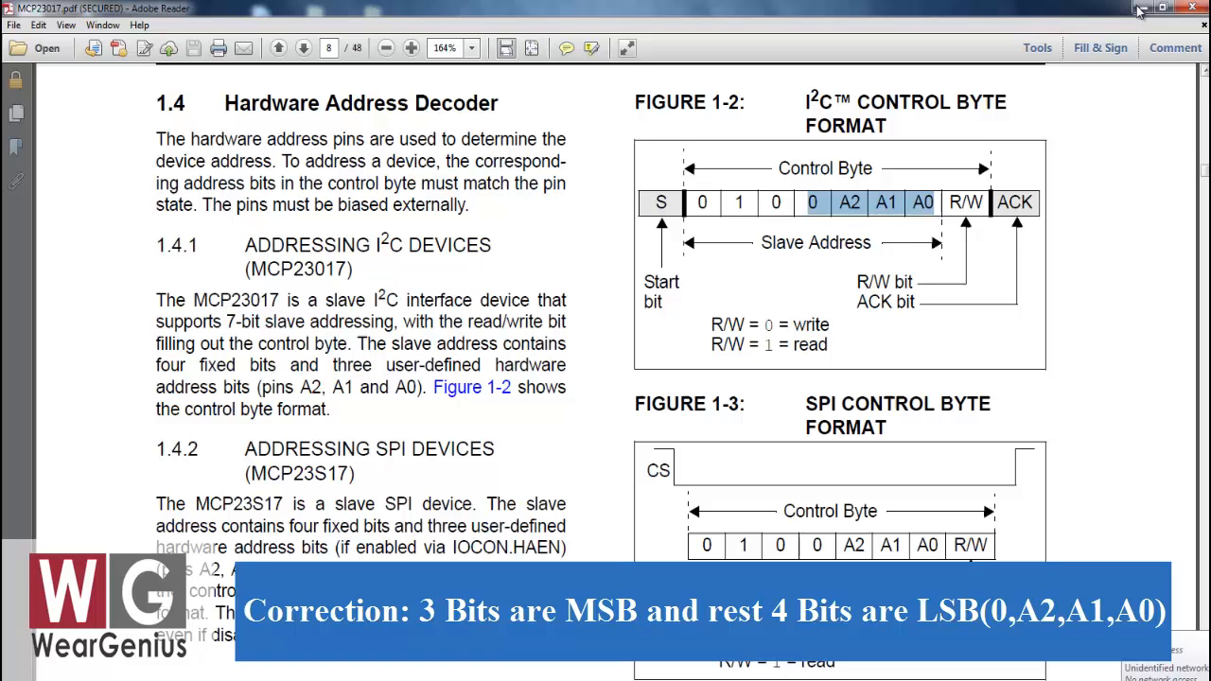
Review Figure 1-1, the I2C device protocol, then leave the datasheet for a new Chrome tab
{"action": "left_click", "coordinate": [278, 47]}
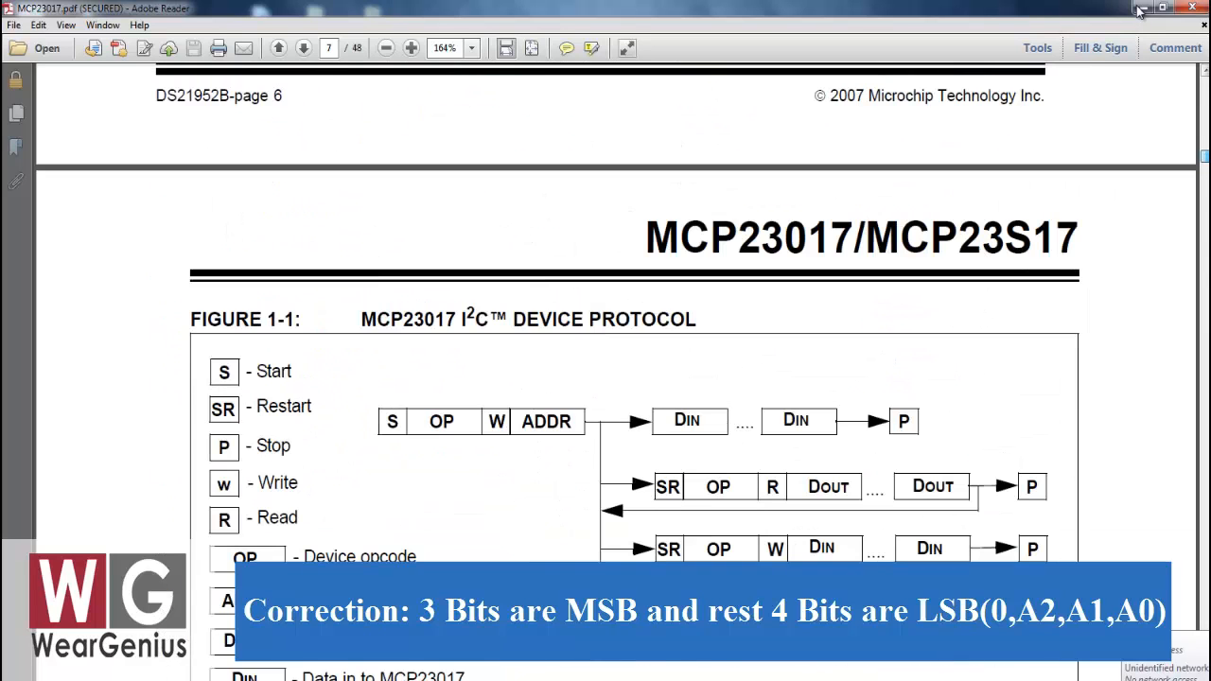
{"action": "scroll", "scroll_direction": "down", "scroll_amount": 3}
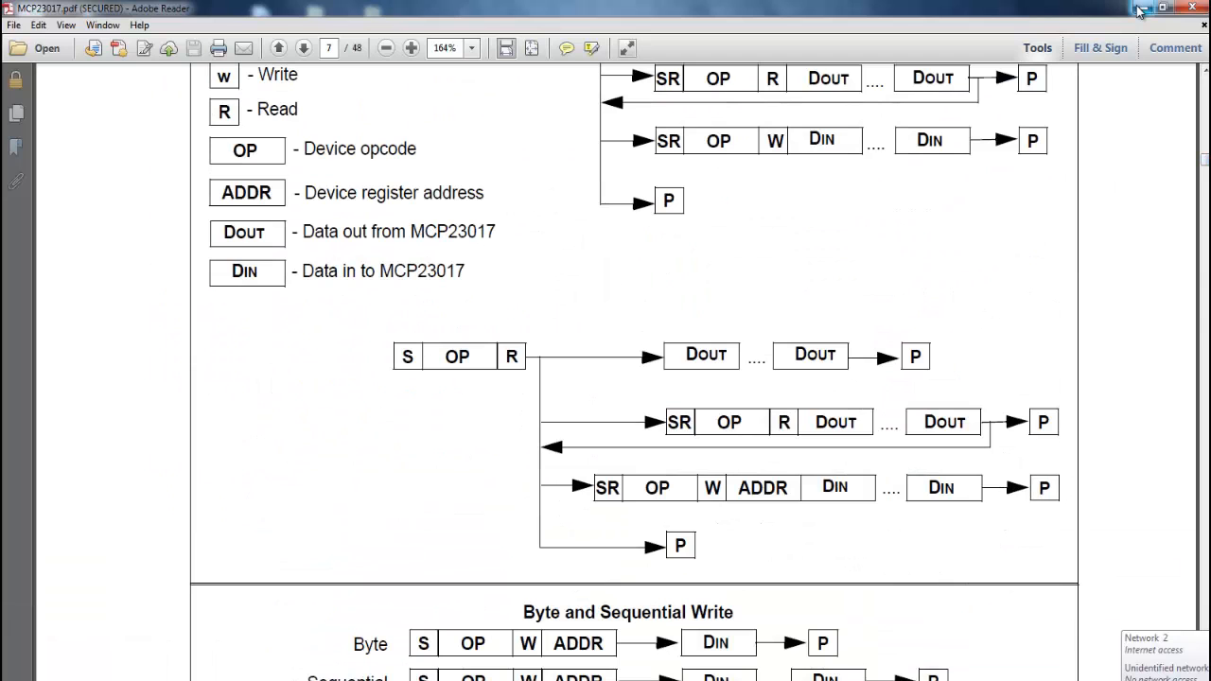
{"action": "left_click", "coordinate": [1192, 8]}
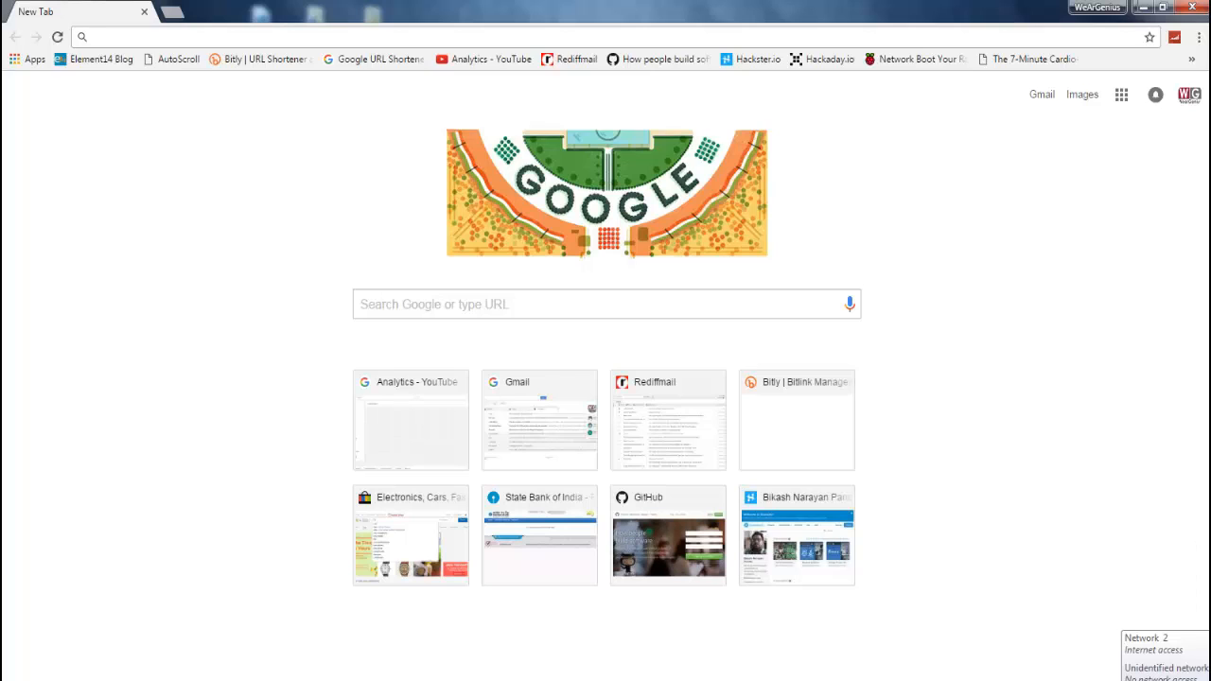
Go to github.com and view Main.java in the MCP23017_-Raspberry-Pi repository
{"action": "type", "text": "github.com"}
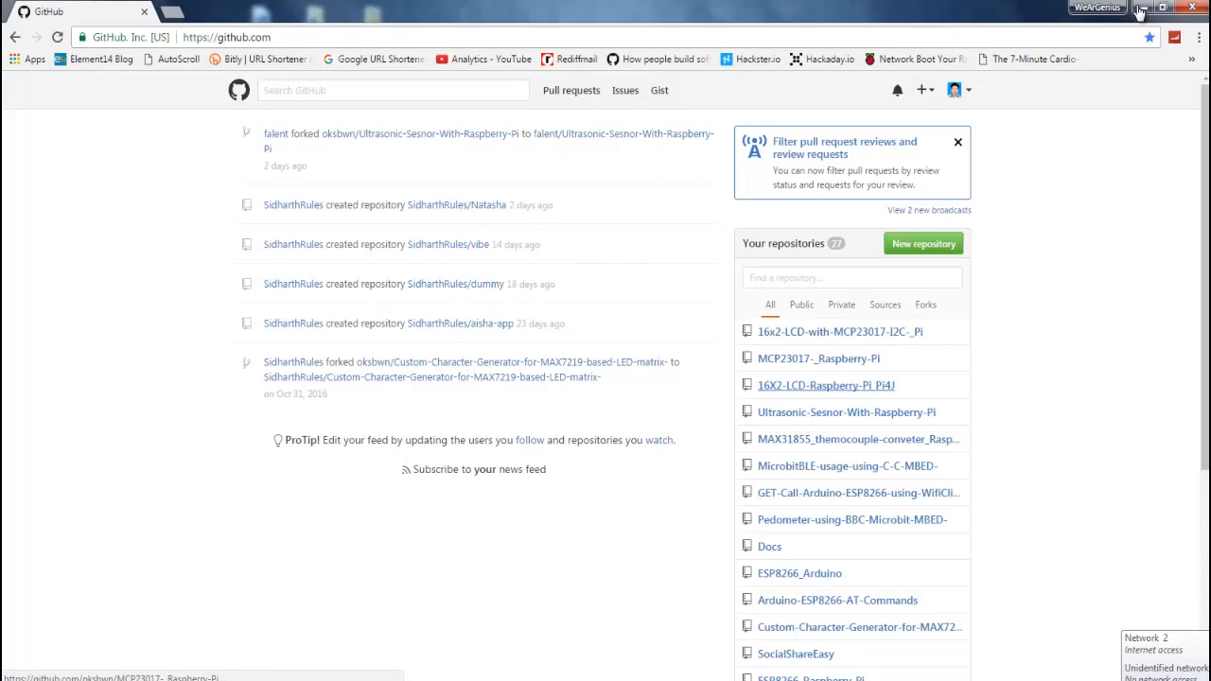
{"action": "mouse_move", "coordinate": [840, 331]}
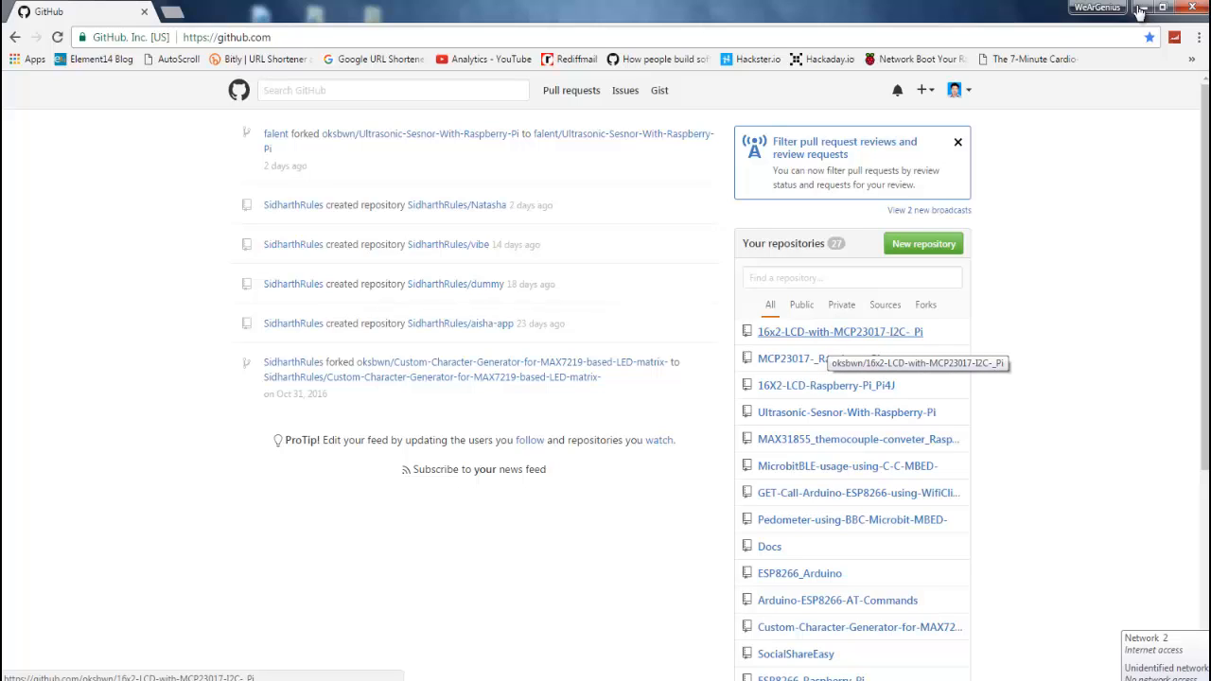
{"action": "mouse_move", "coordinate": [825, 386]}
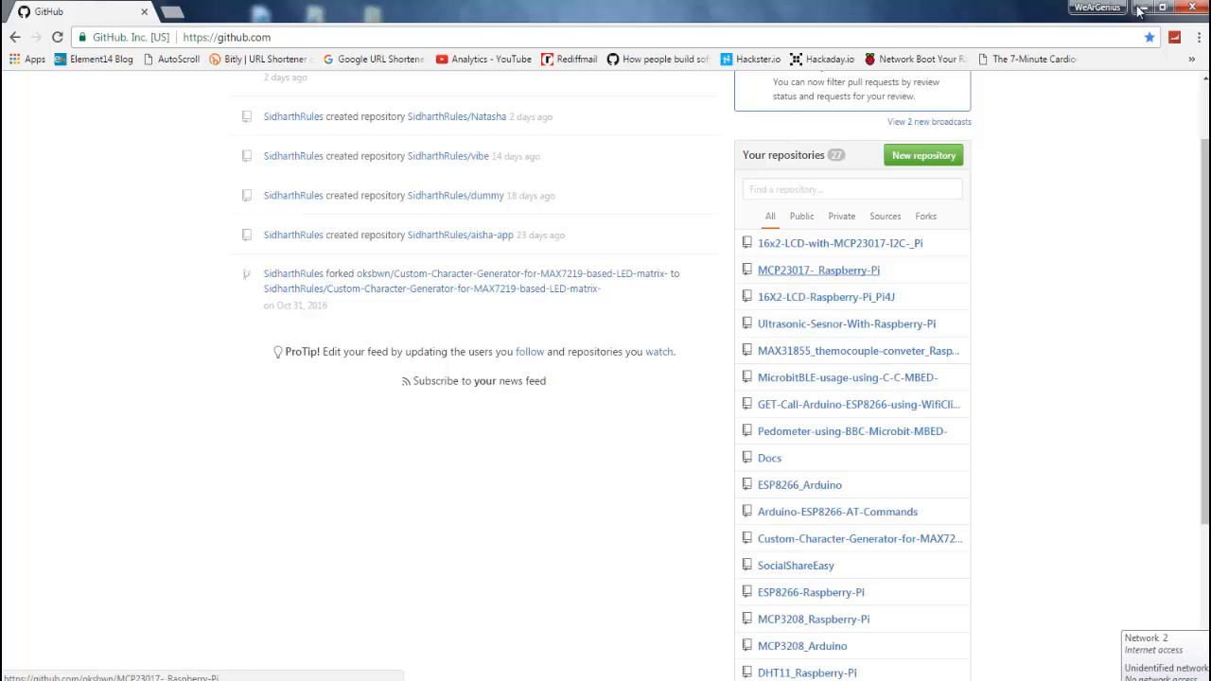
{"action": "left_click", "coordinate": [817, 268]}
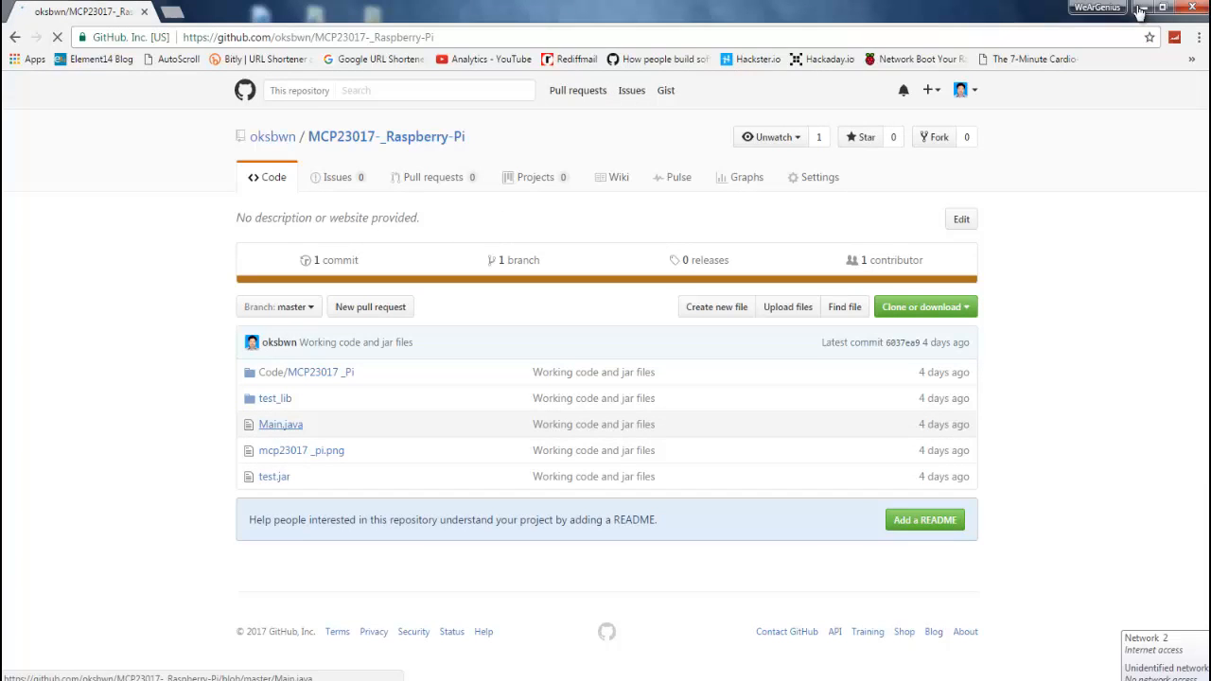
{"action": "left_click", "coordinate": [280, 424]}
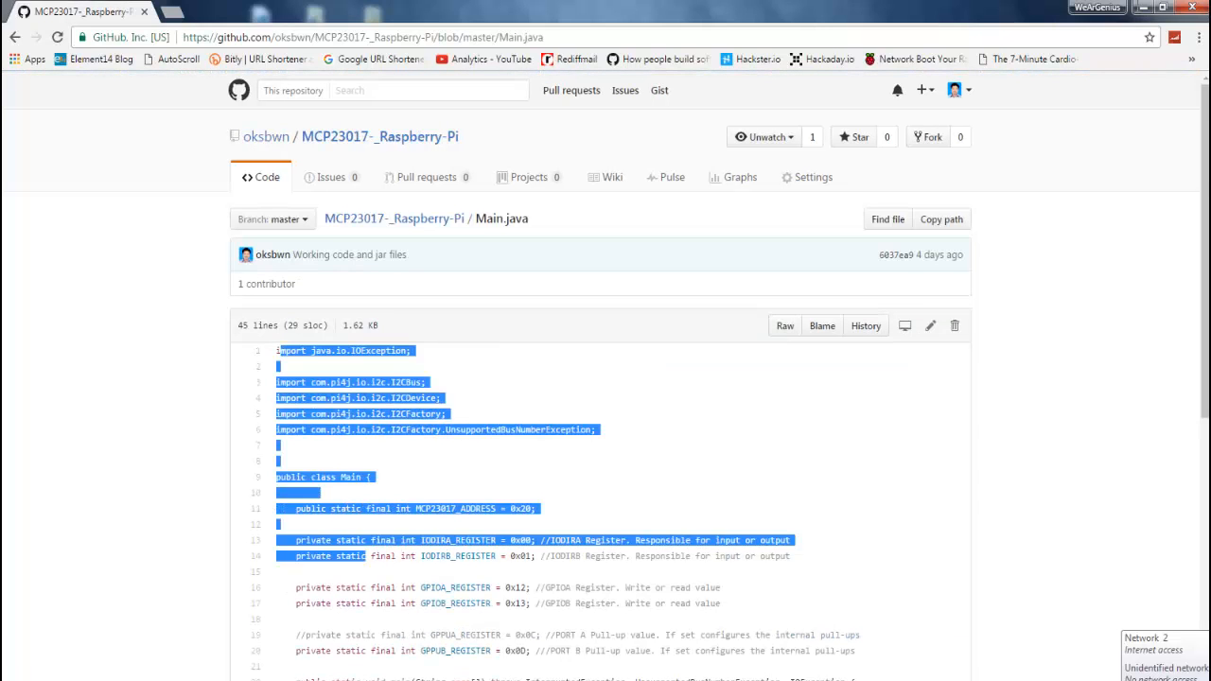
{"action": "scroll", "scroll_direction": "down", "scroll_amount": 3}
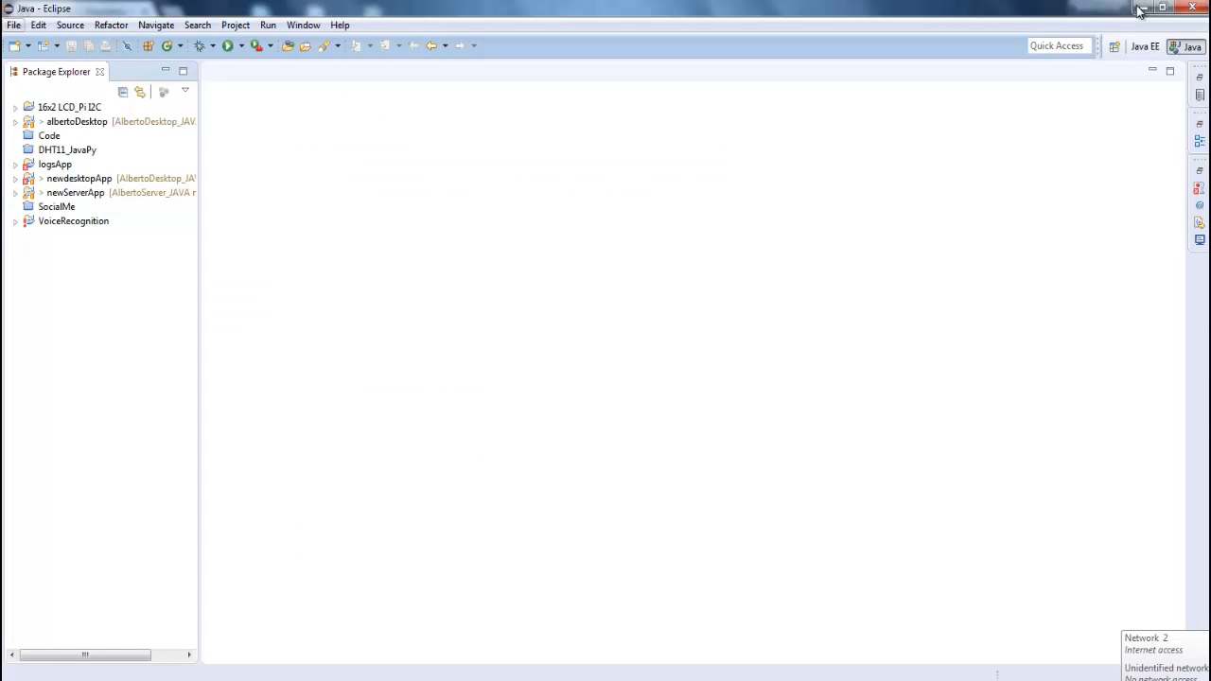
Create a new Java project named MCP23017_pi
{"action": "left_click", "coordinate": [14, 25]}
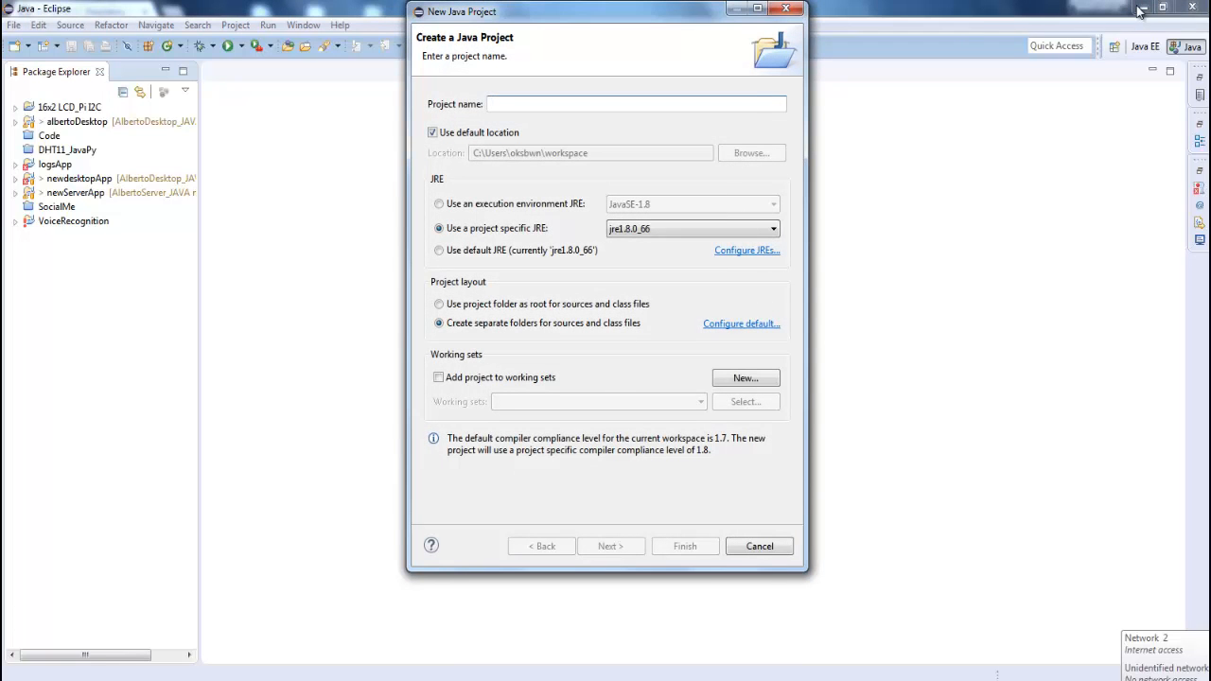
{"action": "type", "text": "MCP"}
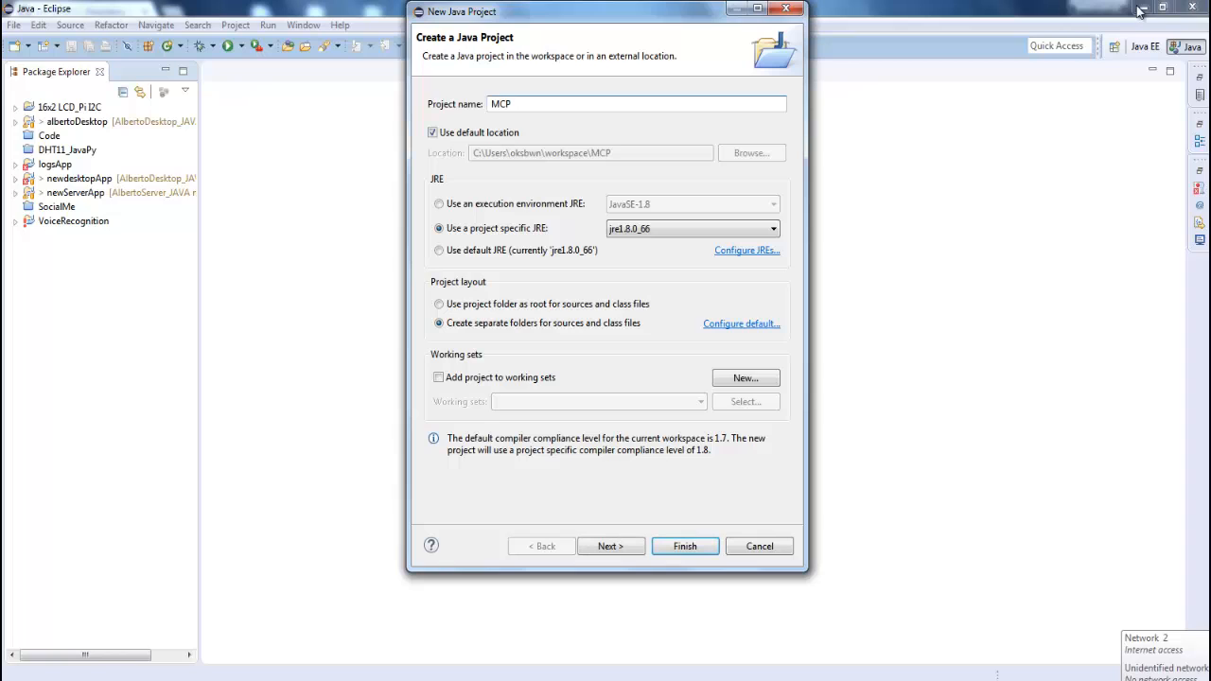
{"action": "type", "text": "23017"}
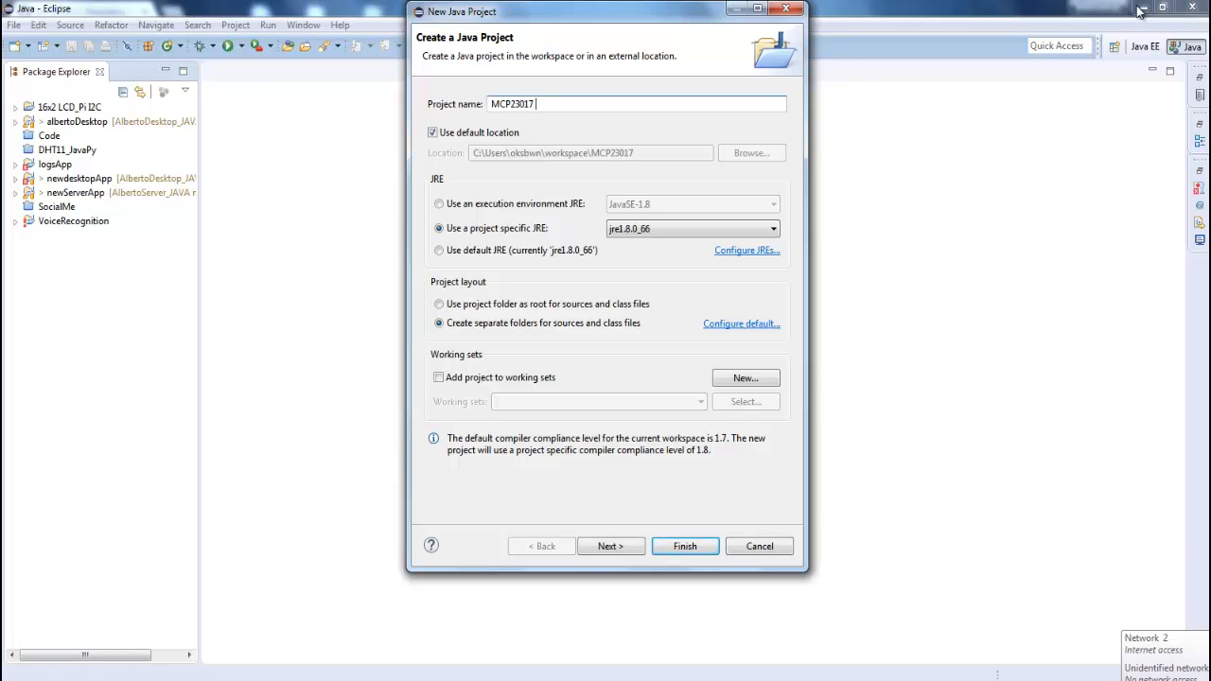
{"action": "left_click", "coordinate": [685, 545]}
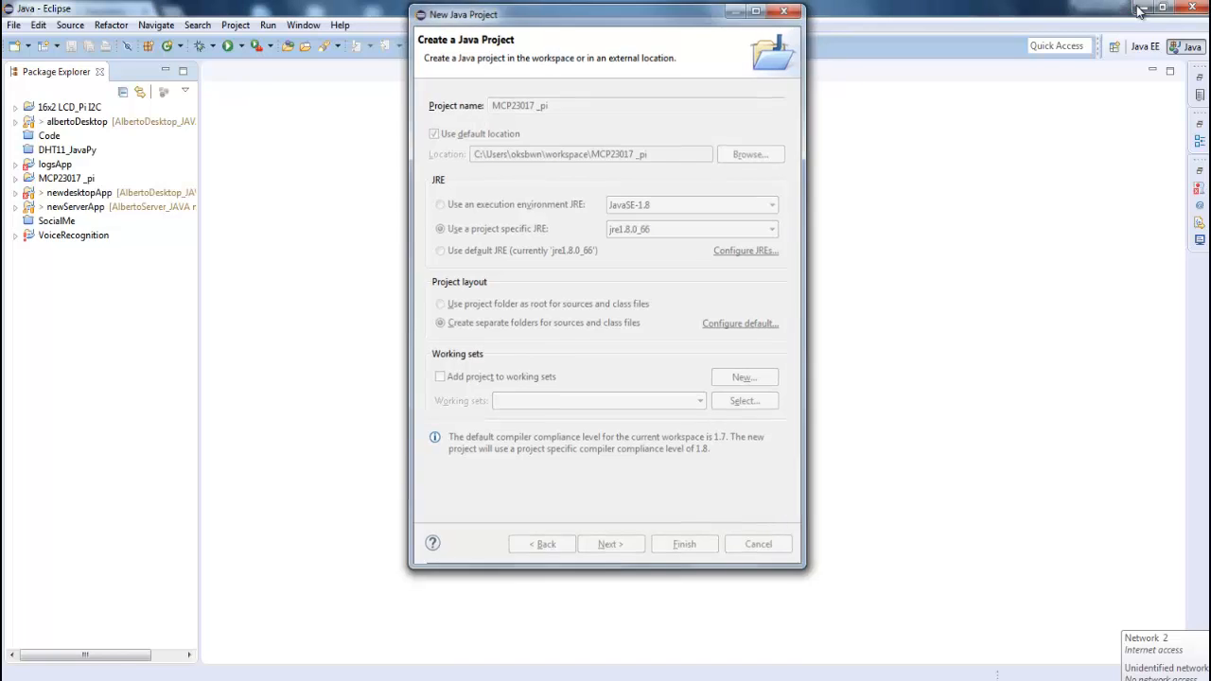
Add a Main class with a main method stub to the MCP23017_pi project
{"action": "left_click", "coordinate": [683, 543]}
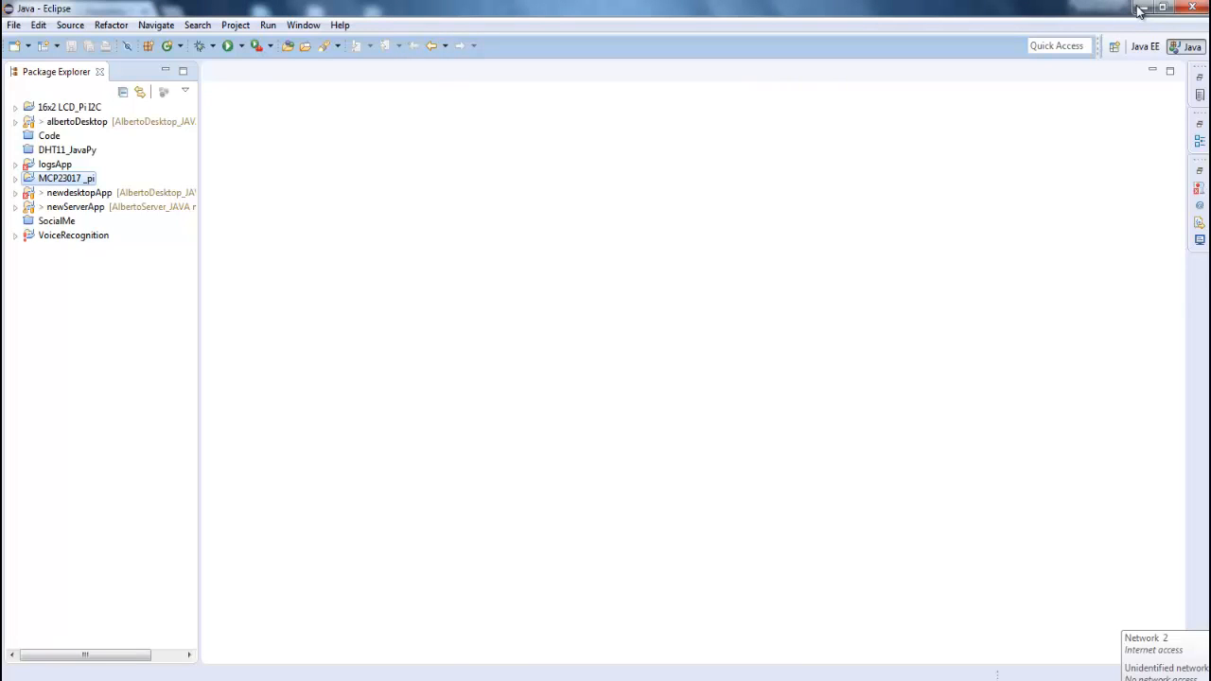
{"action": "left_click", "coordinate": [15, 178]}
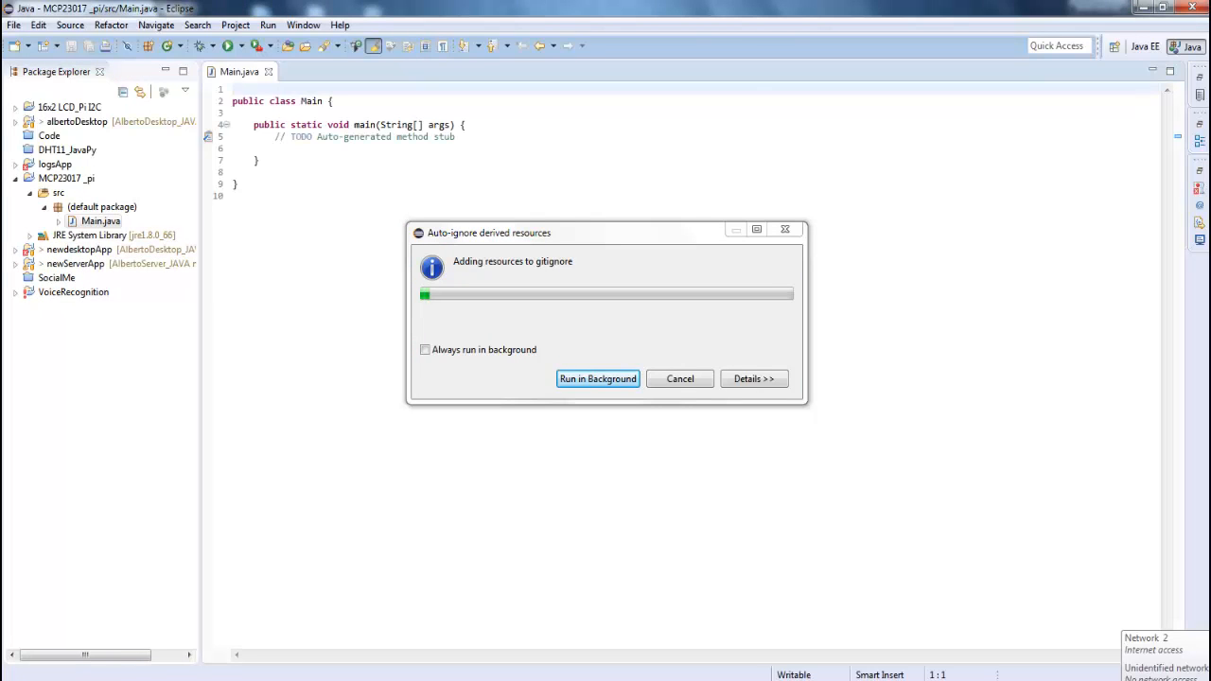
Replace Main.java's contents with the MCP23017 I2C blink example code and reach the project's properties
{"action": "left_click", "coordinate": [598, 378]}
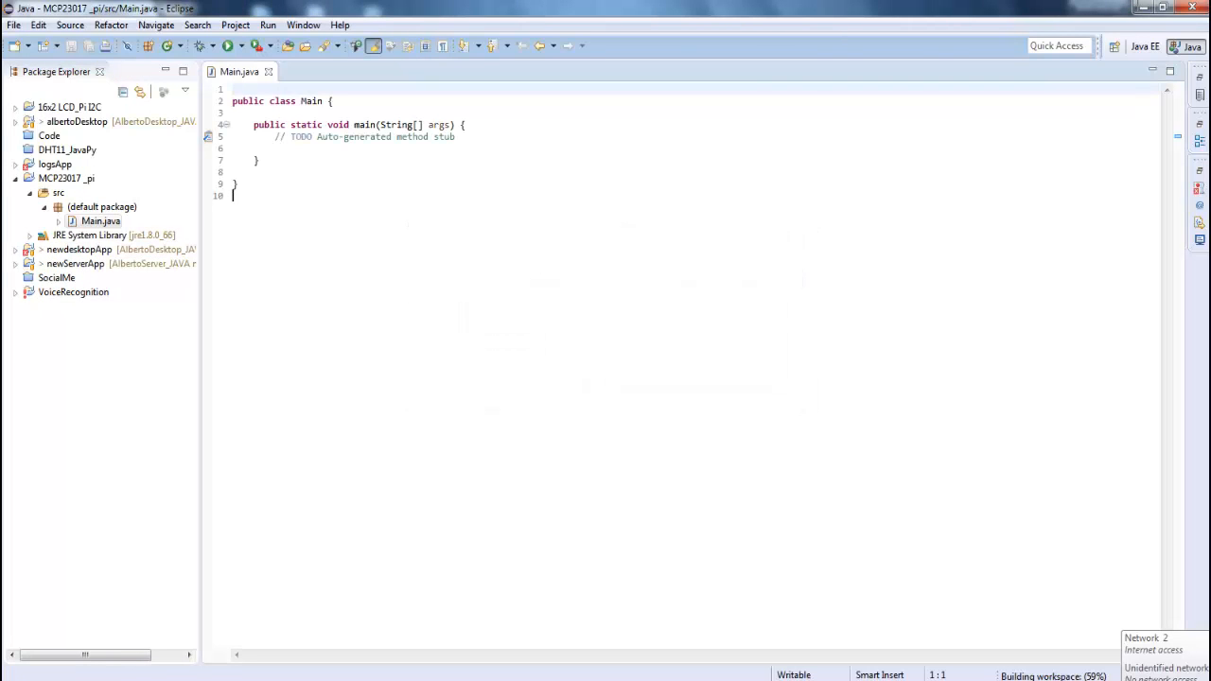
{"action": "key", "text": "ctrl+a"}
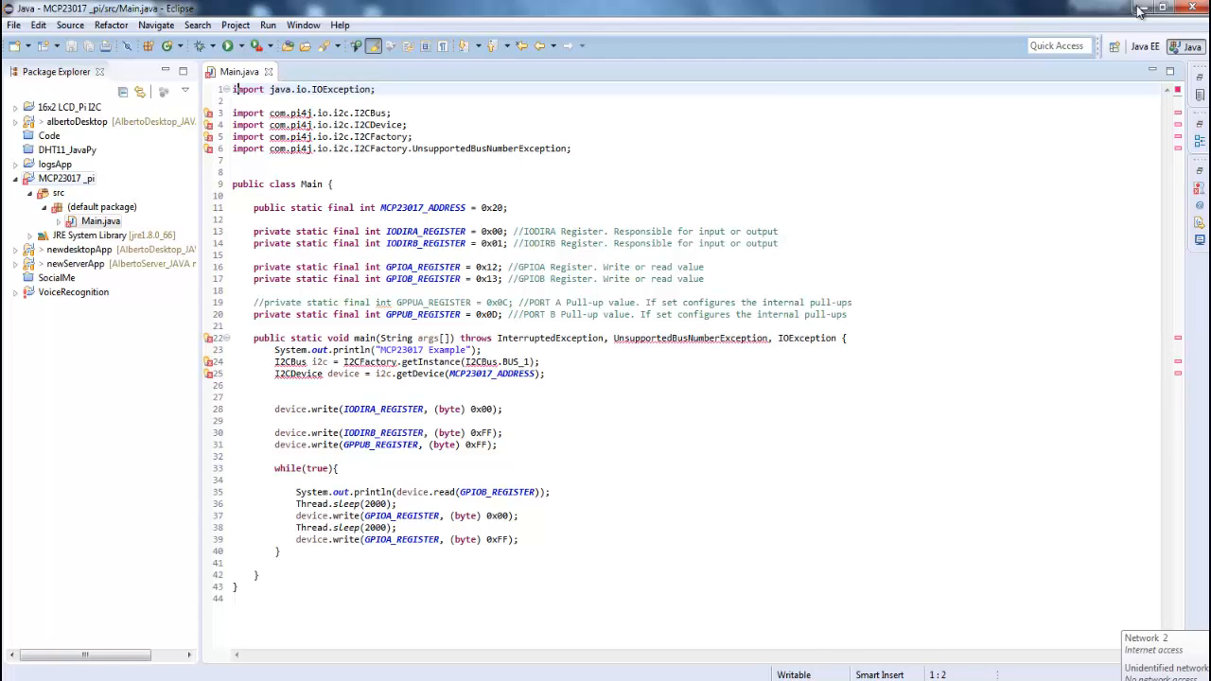
{"action": "right_click", "coordinate": [65, 178]}
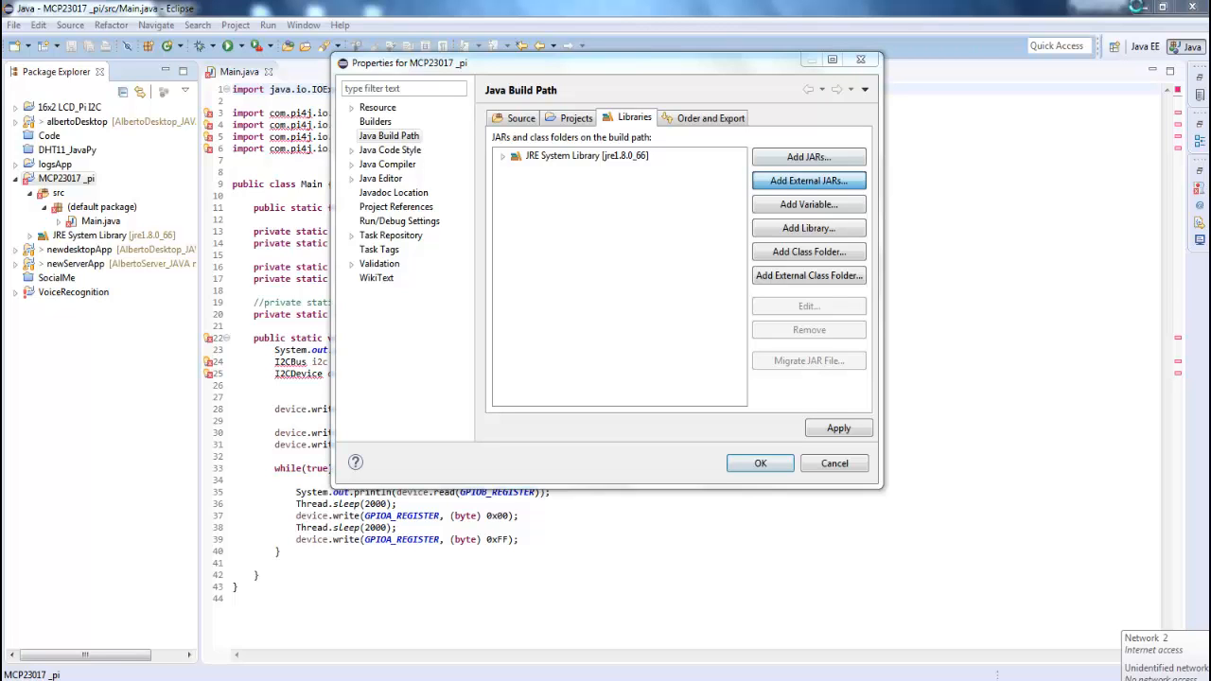
Add the Pi4J jar from the lib folder as an external JAR so the pi4j import errors clear
{"action": "left_click", "coordinate": [808, 182]}
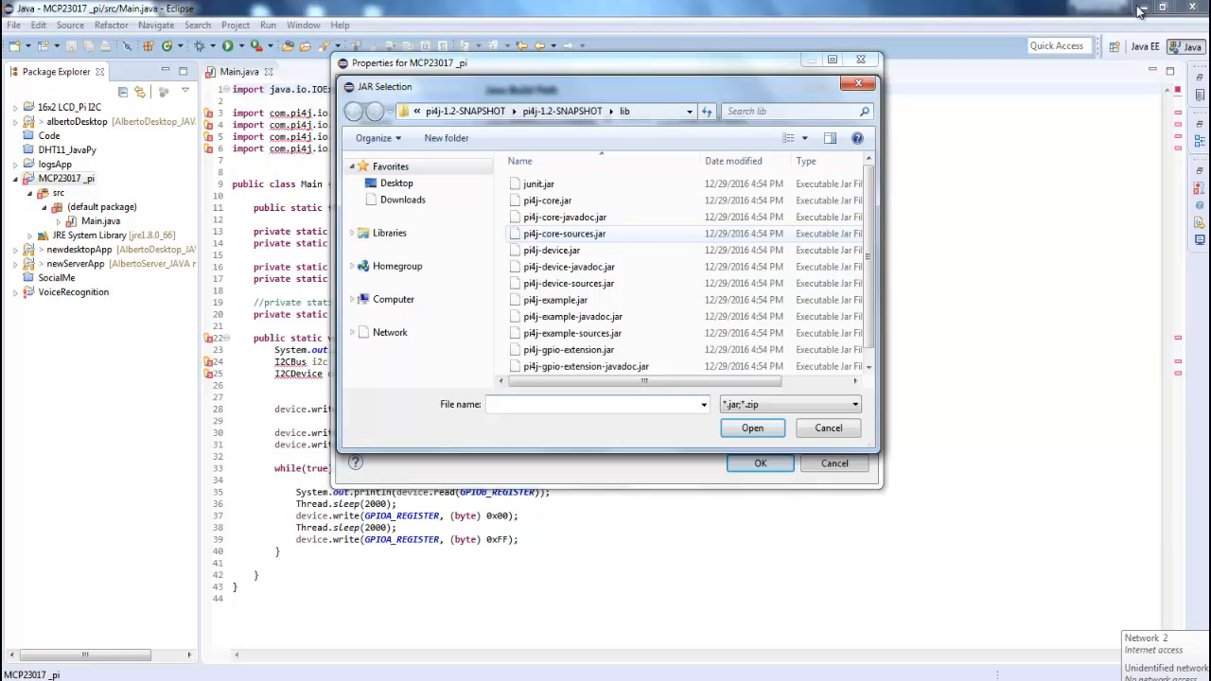
{"action": "left_click", "coordinate": [564, 216]}
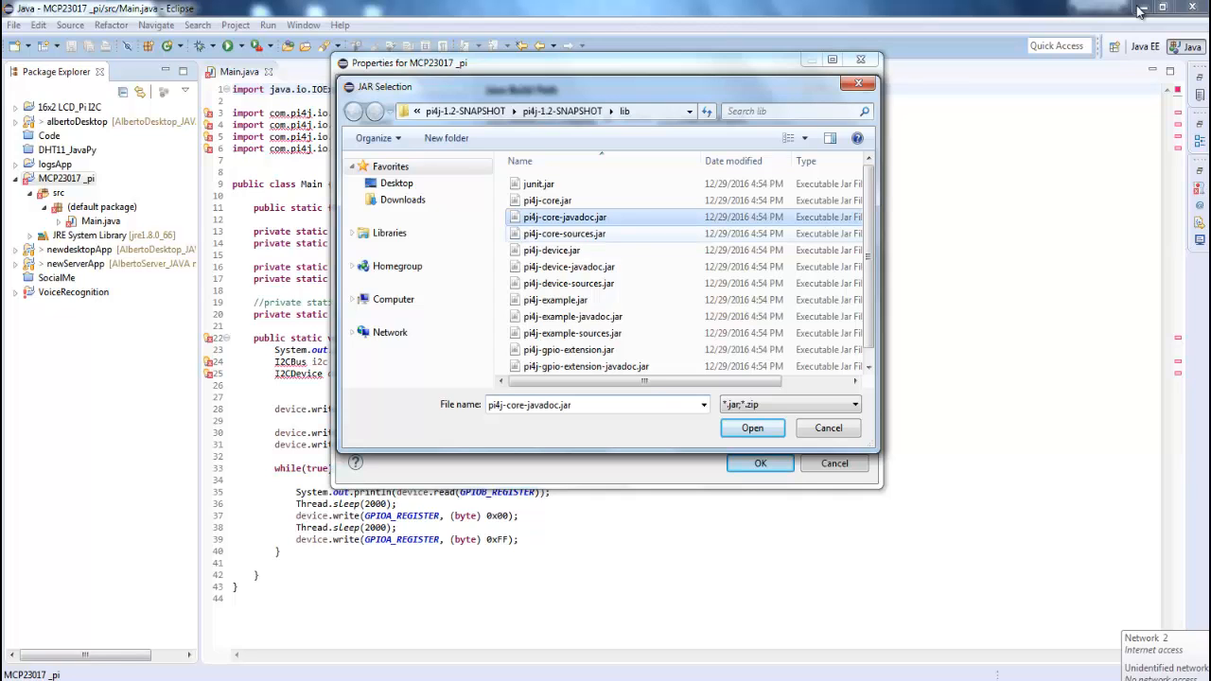
{"action": "left_click", "coordinate": [829, 428]}
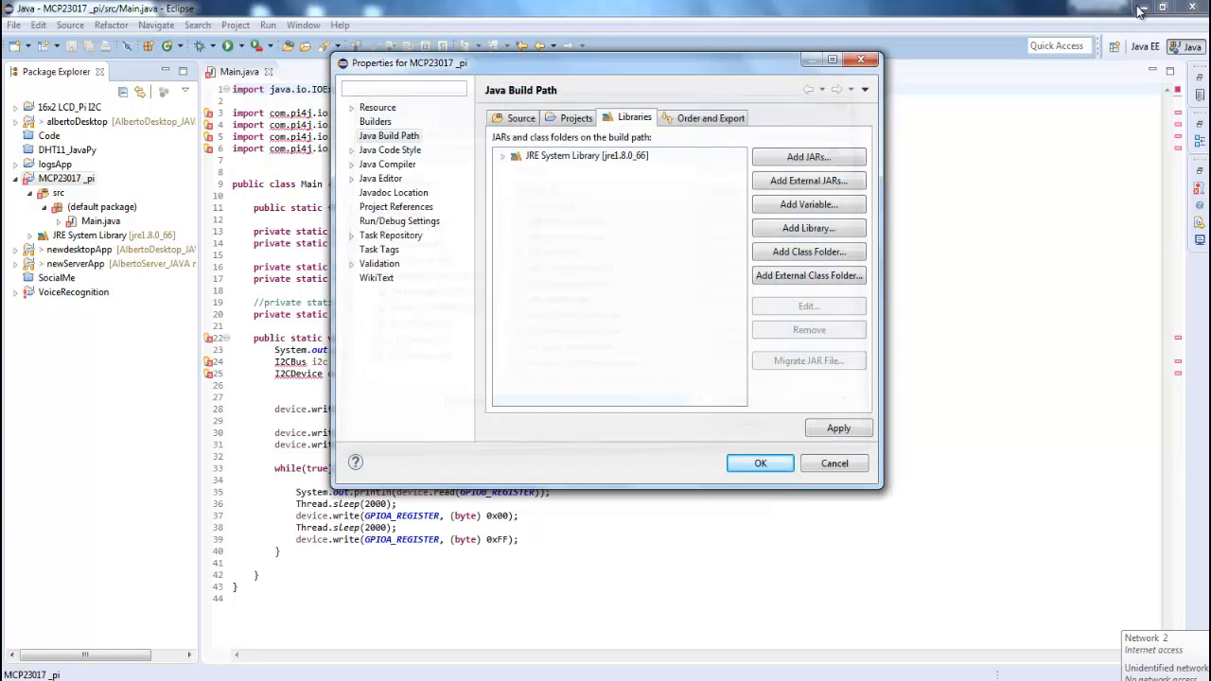
{"action": "left_click", "coordinate": [761, 461]}
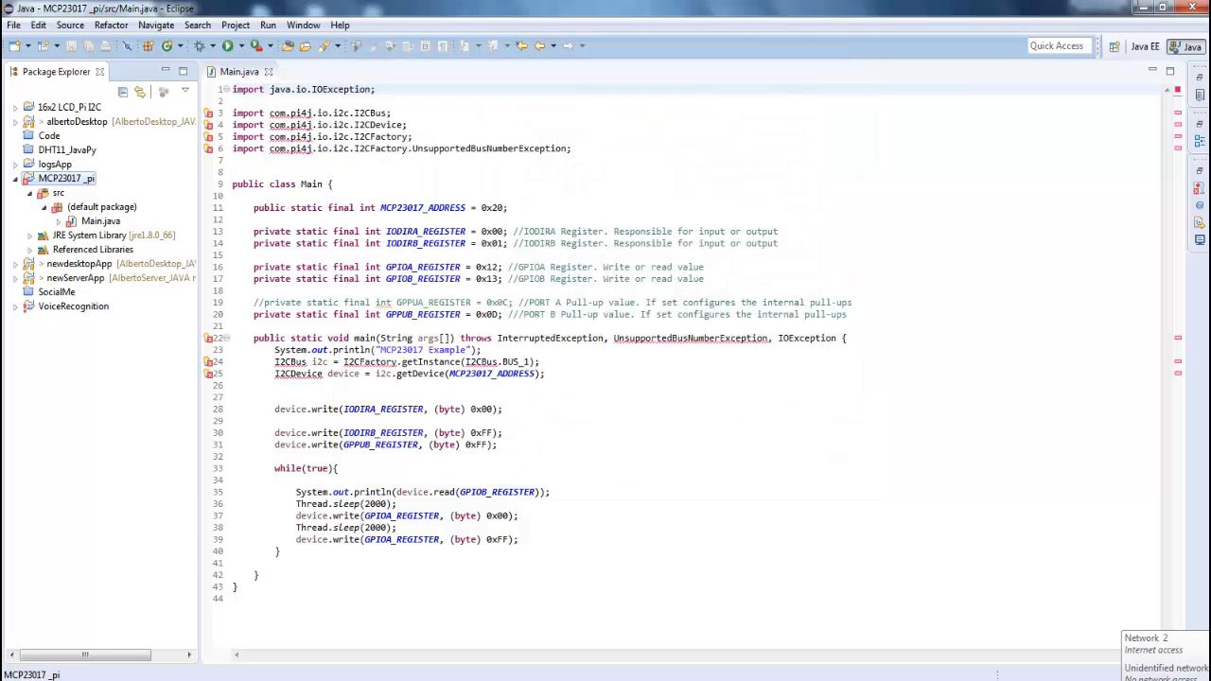
{"action": "left_click", "coordinate": [255, 325]}
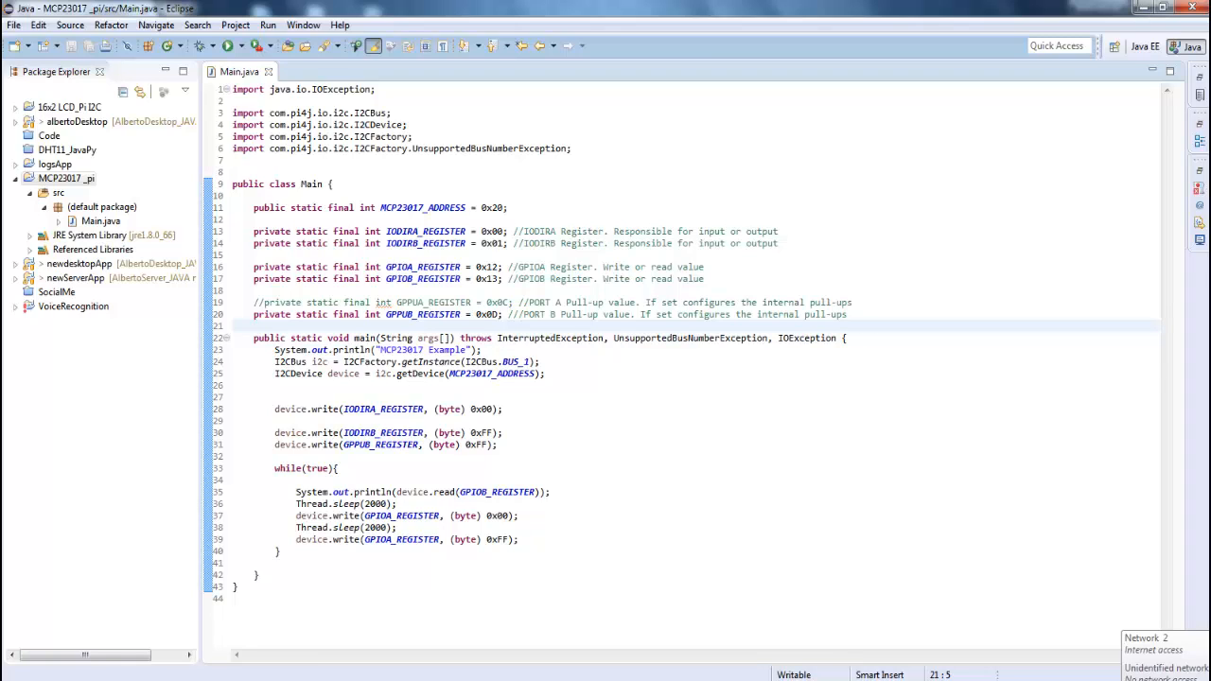
{"action": "left_click", "coordinate": [253, 326]}
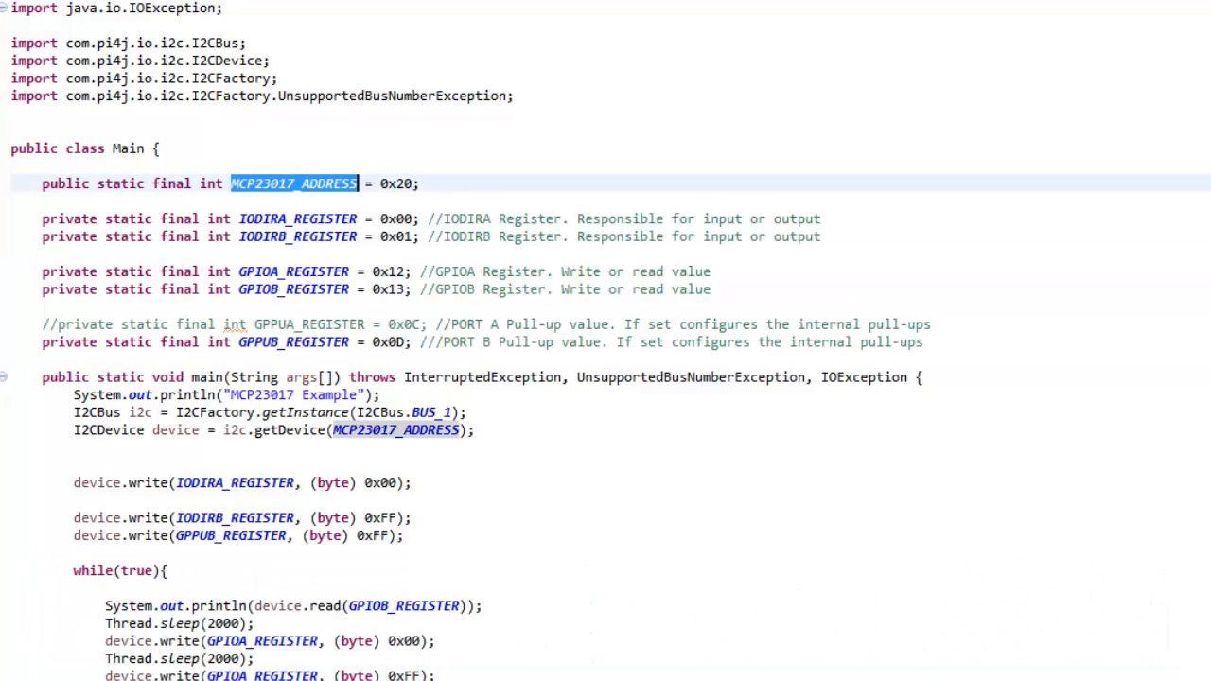
{"action": "double_click", "coordinate": [394, 184]}
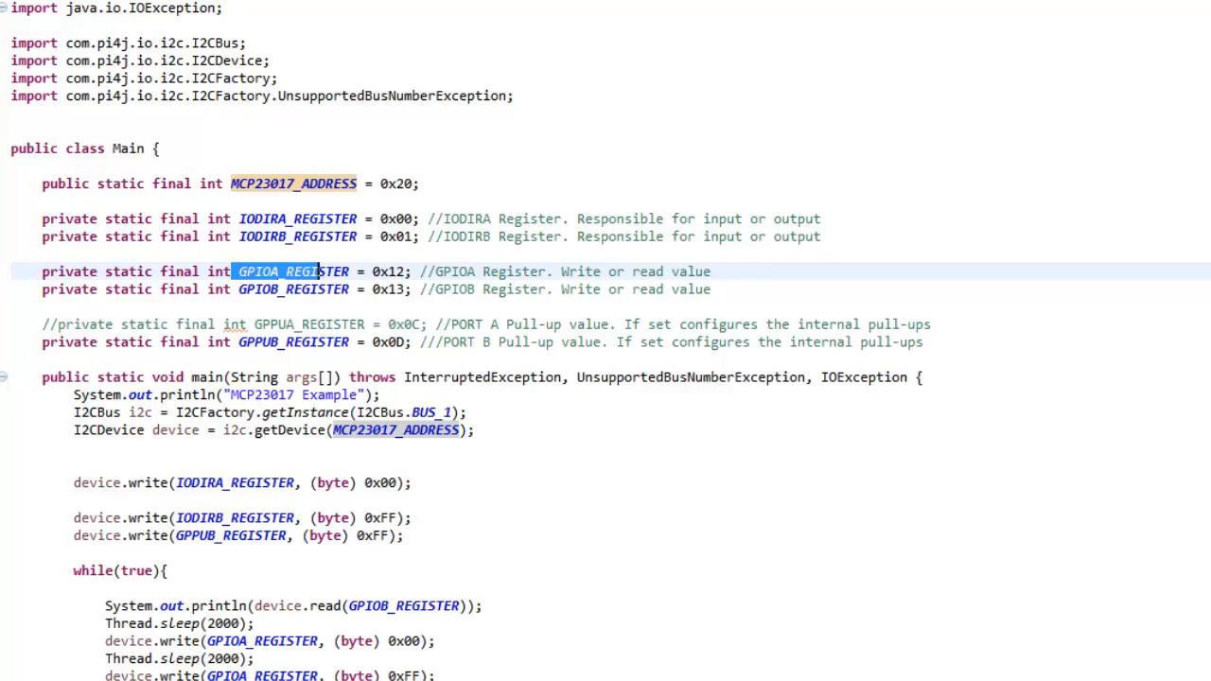
{"action": "left_click_drag", "start_coordinate": [321, 272], "coordinate": [337, 289]}
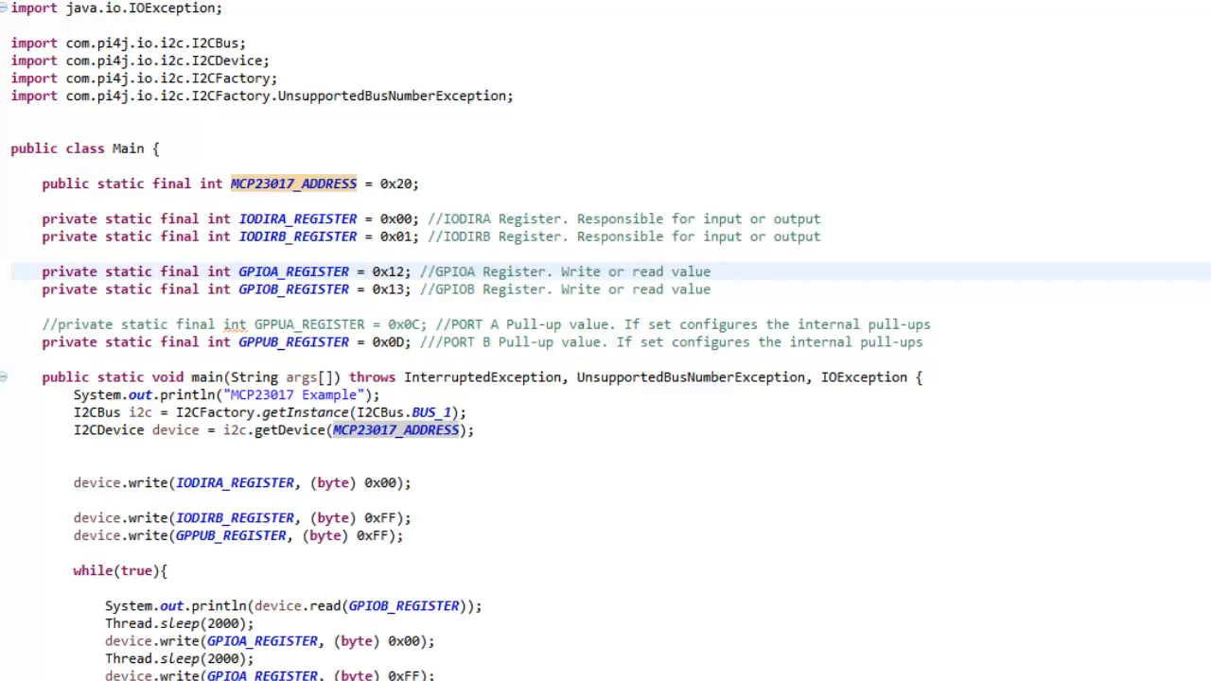
{"action": "left_click", "coordinate": [364, 273]}
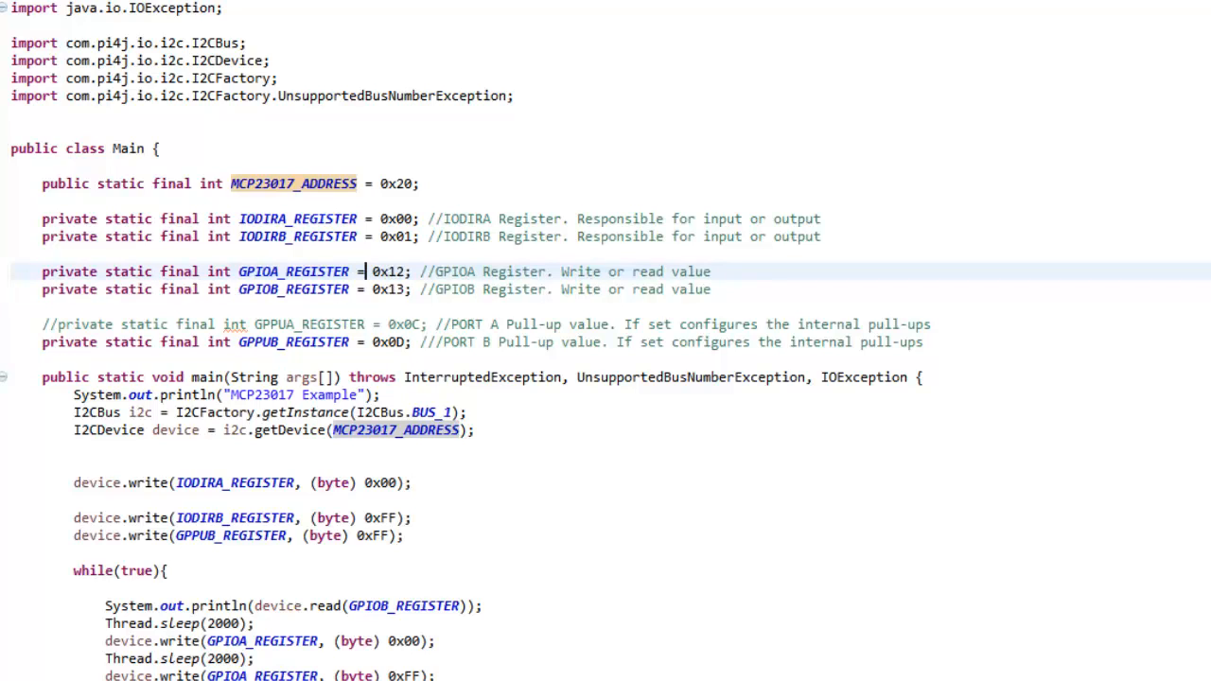
{"action": "mouse_move", "coordinate": [293, 340]}
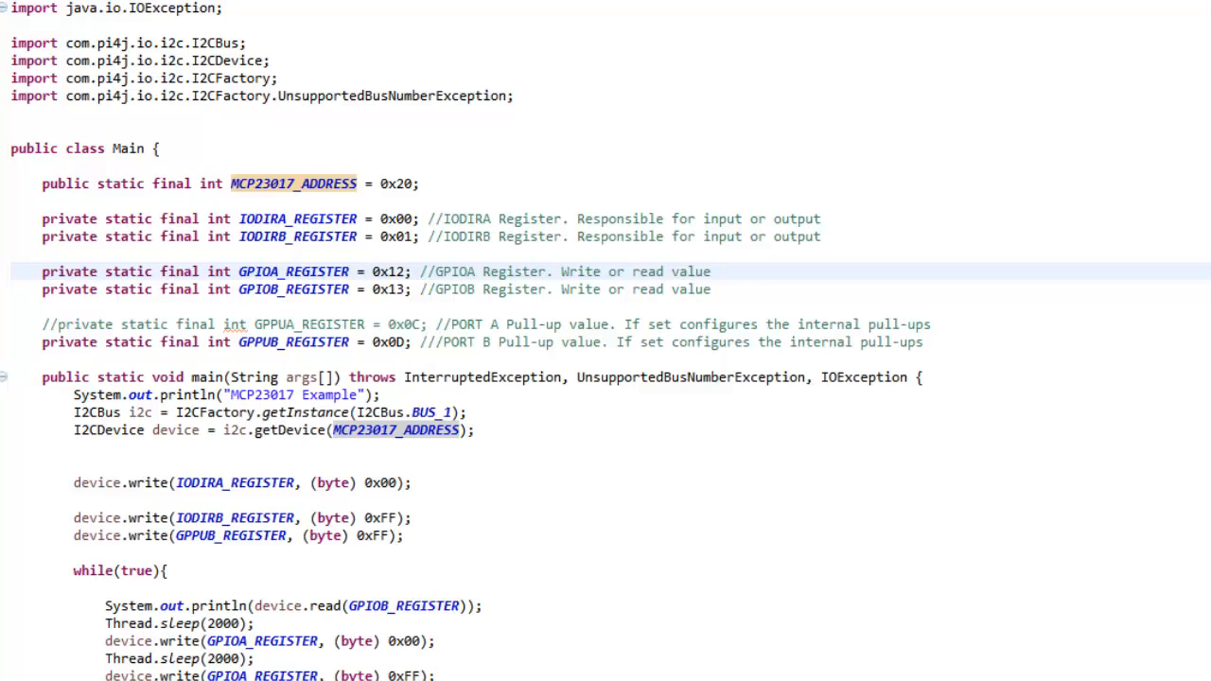
{"action": "mouse_move", "coordinate": [293, 341]}
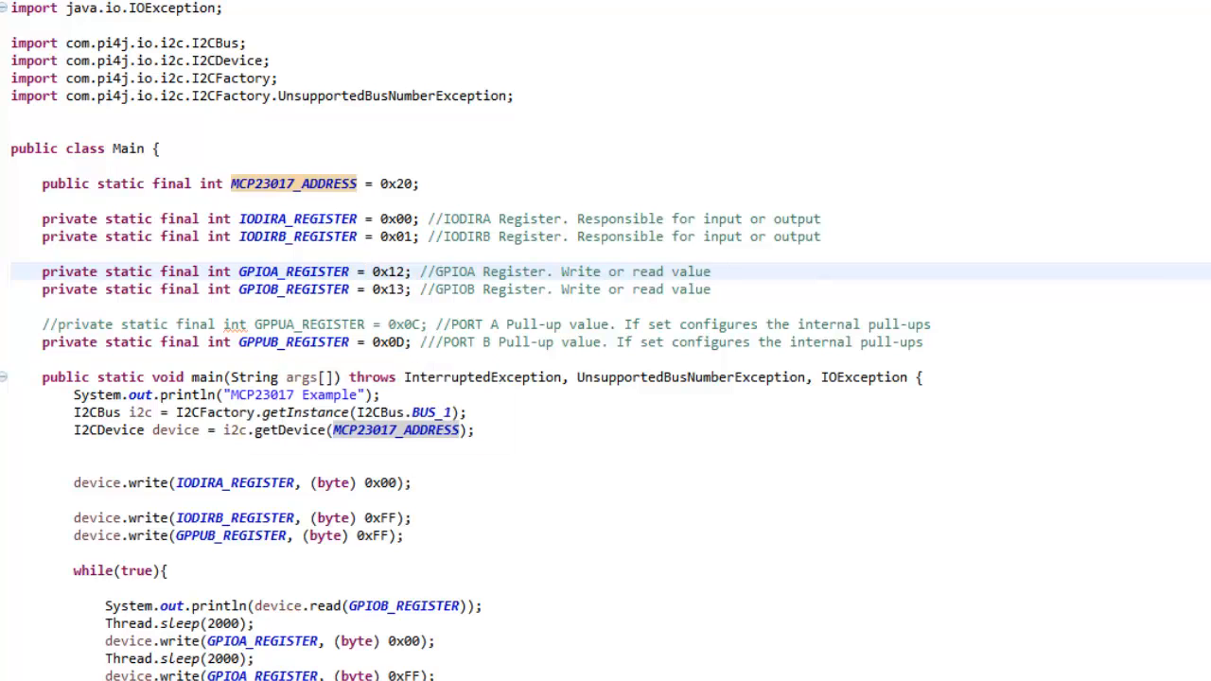
{"action": "left_click", "coordinate": [363, 272]}
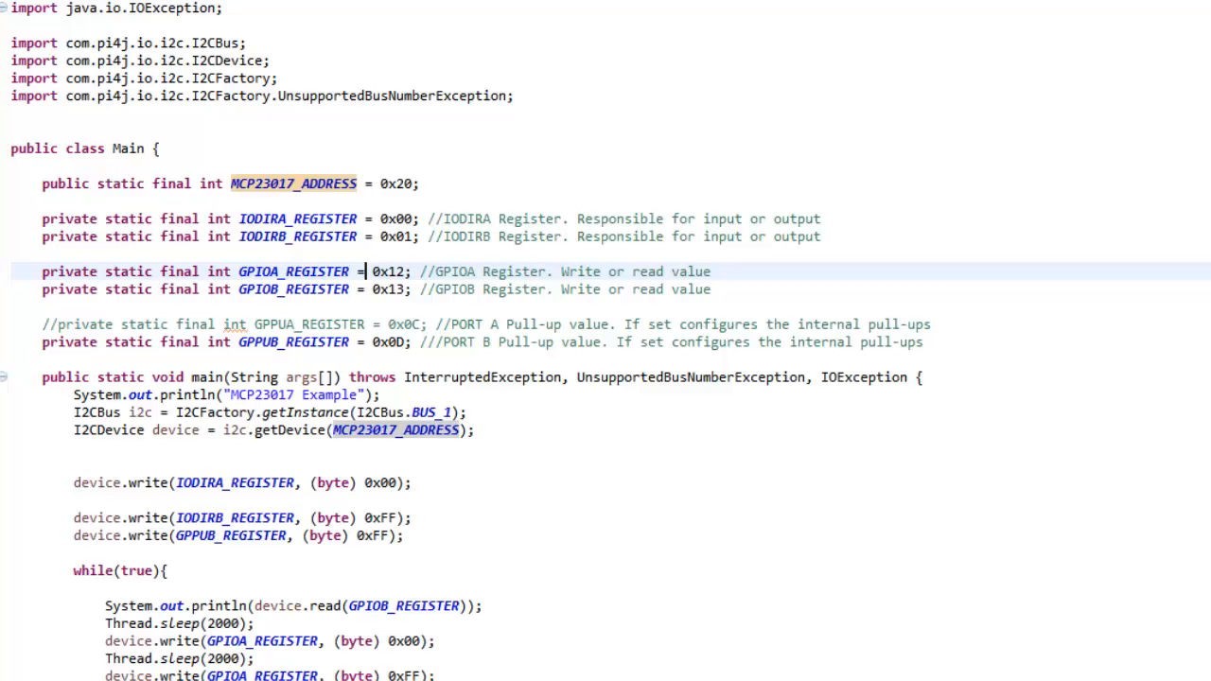
{"action": "double_click", "coordinate": [218, 376]}
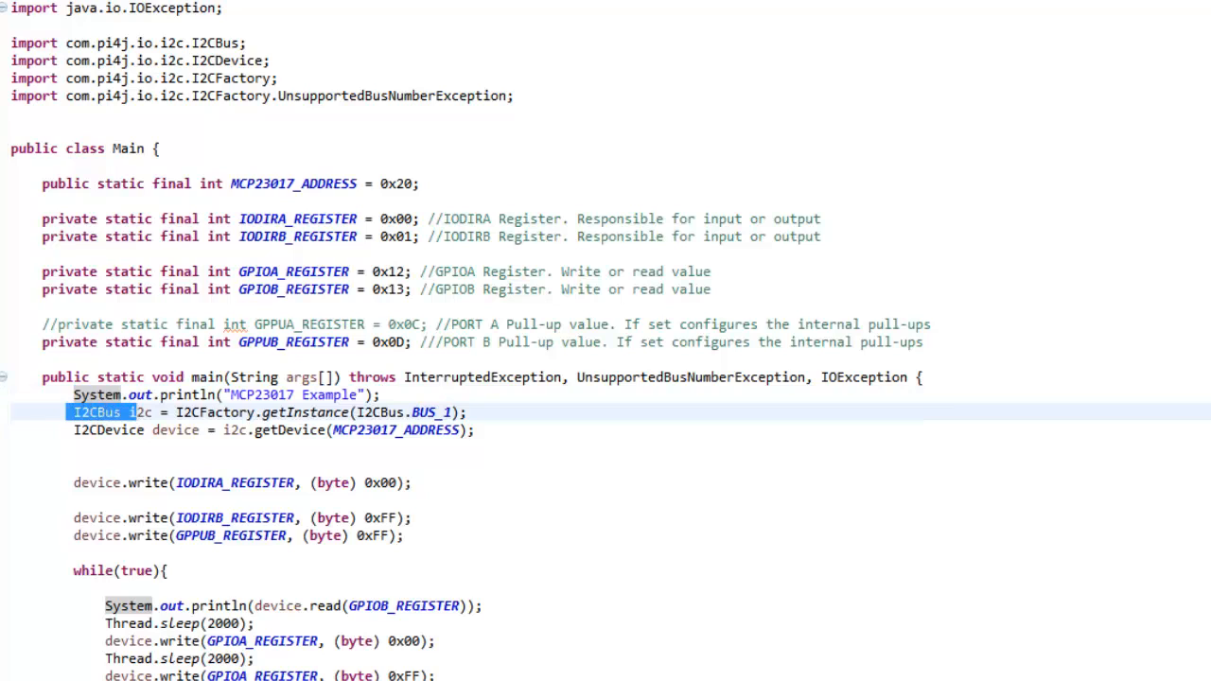
{"action": "double_click", "coordinate": [106, 429]}
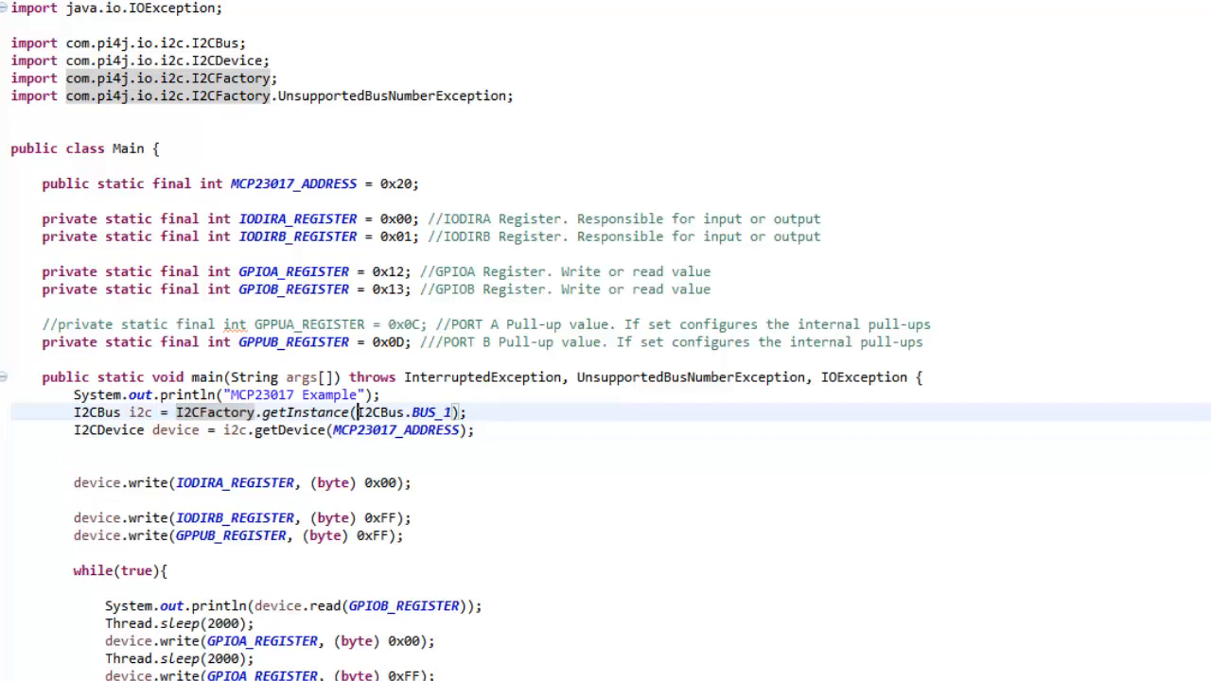
{"action": "double_click", "coordinate": [405, 412]}
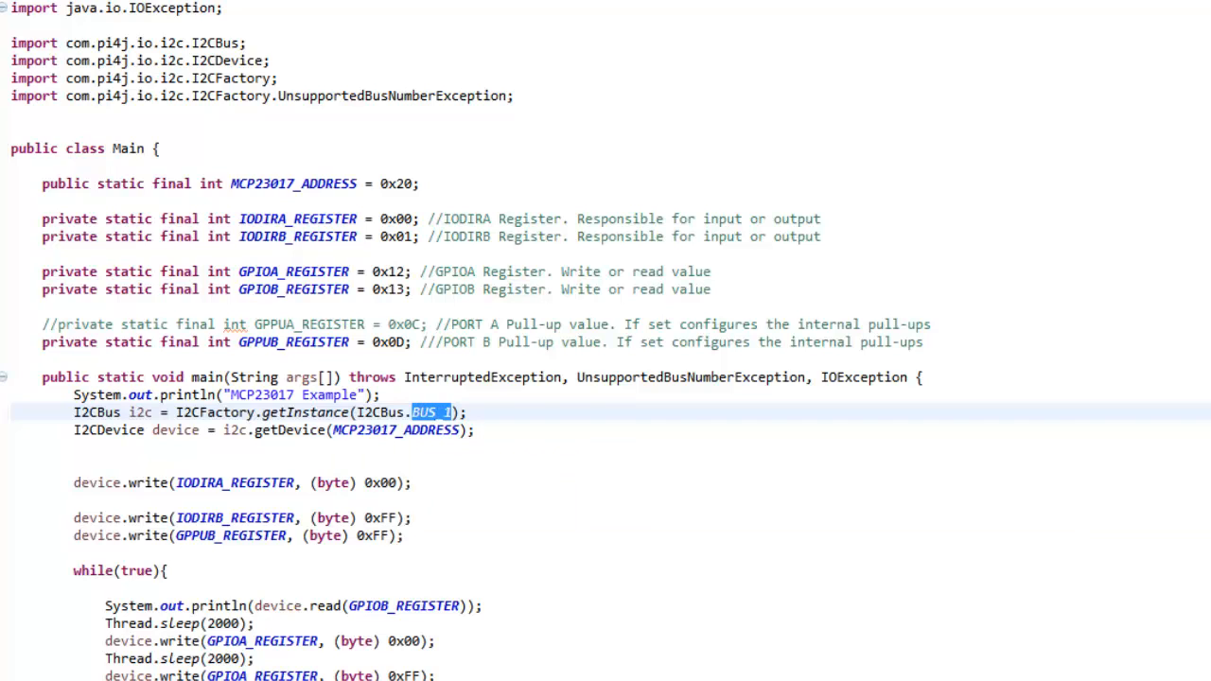
{"action": "mouse_move", "coordinate": [234, 482]}
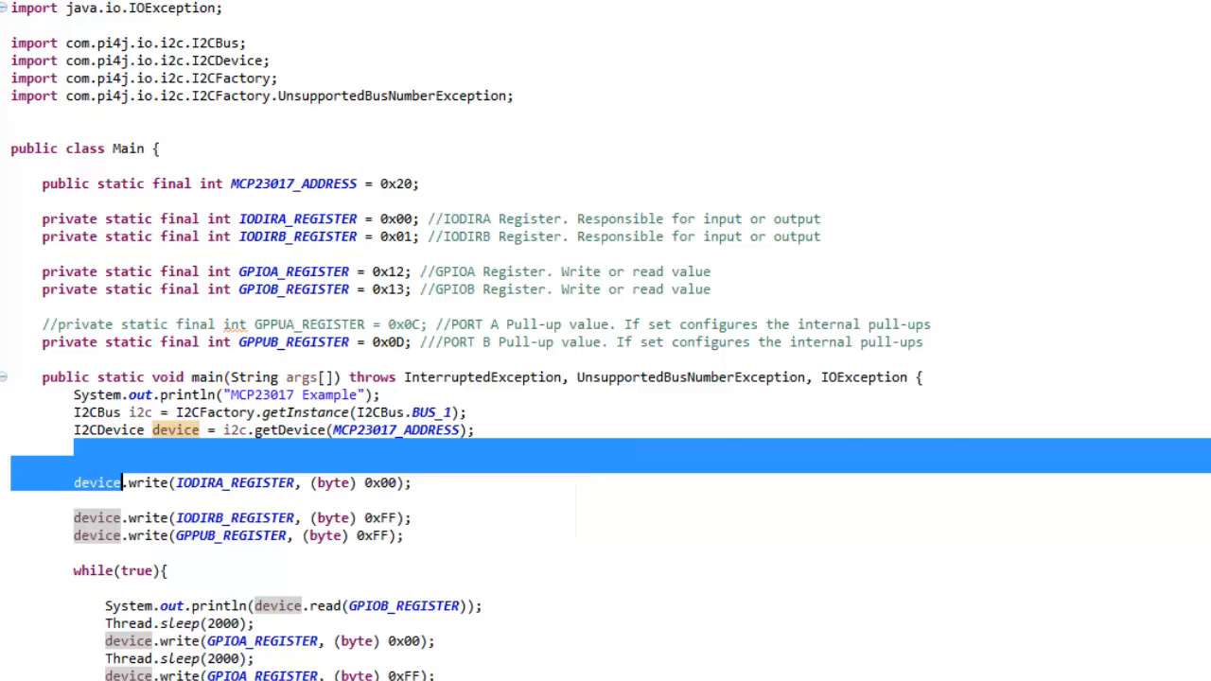
{"action": "left_click", "coordinate": [52, 483]}
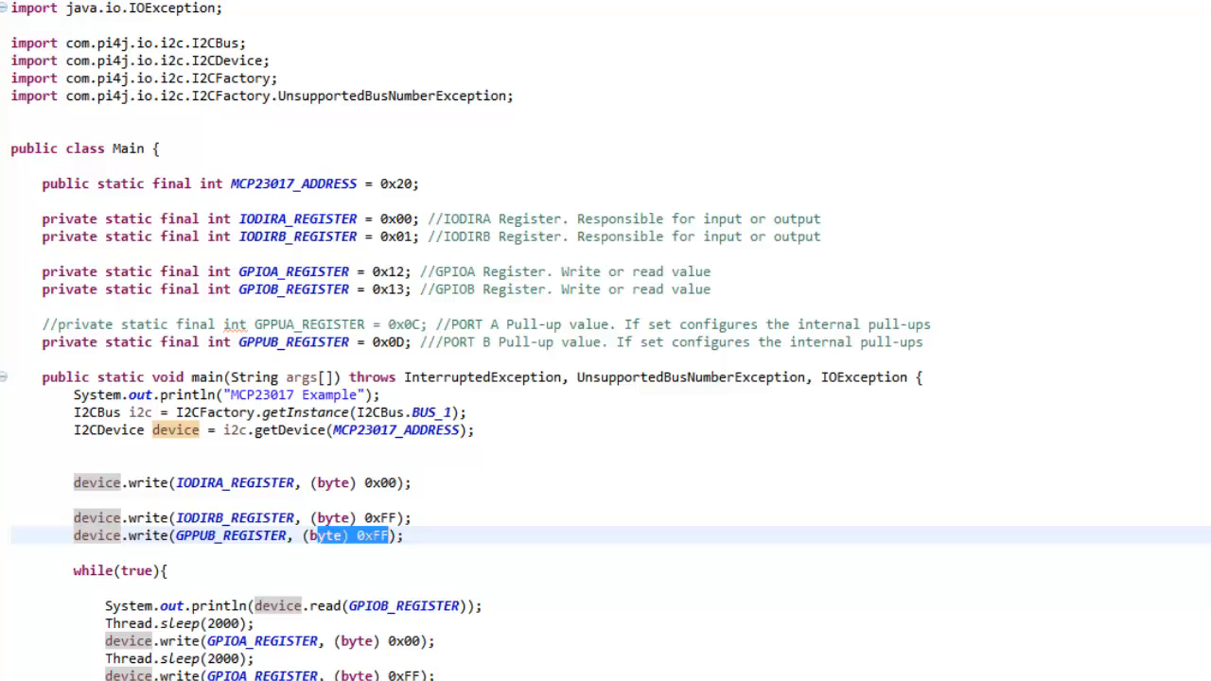
{"action": "left_click", "coordinate": [168, 571]}
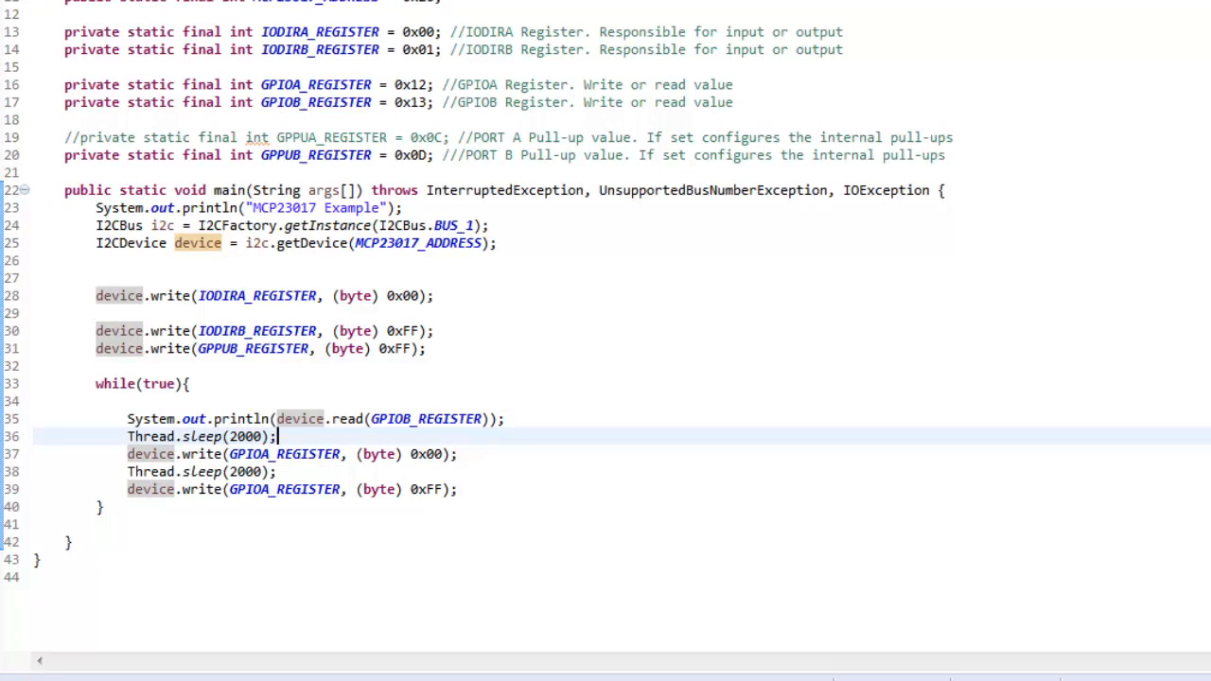
Start an if statement in the while loop around device.read(GPIOB_REGISTER)
{"action": "left_click_drag", "start_coordinate": [126, 435], "coordinate": [458, 488]}
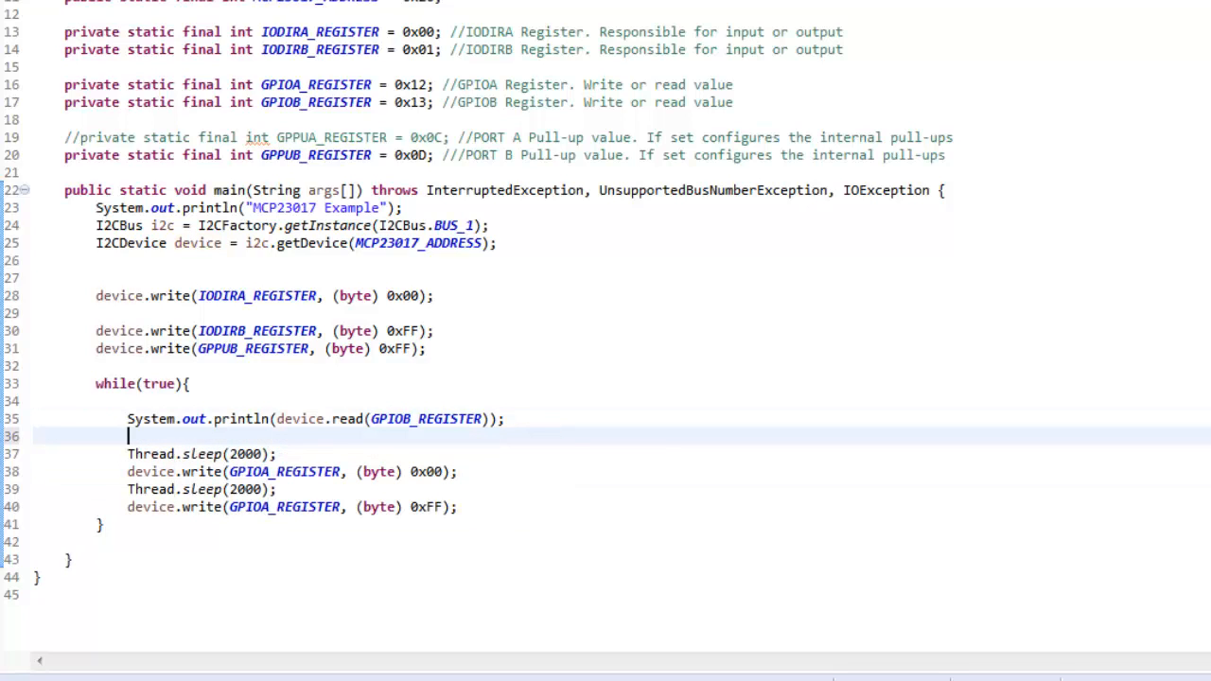
{"action": "double_click", "coordinate": [378, 418]}
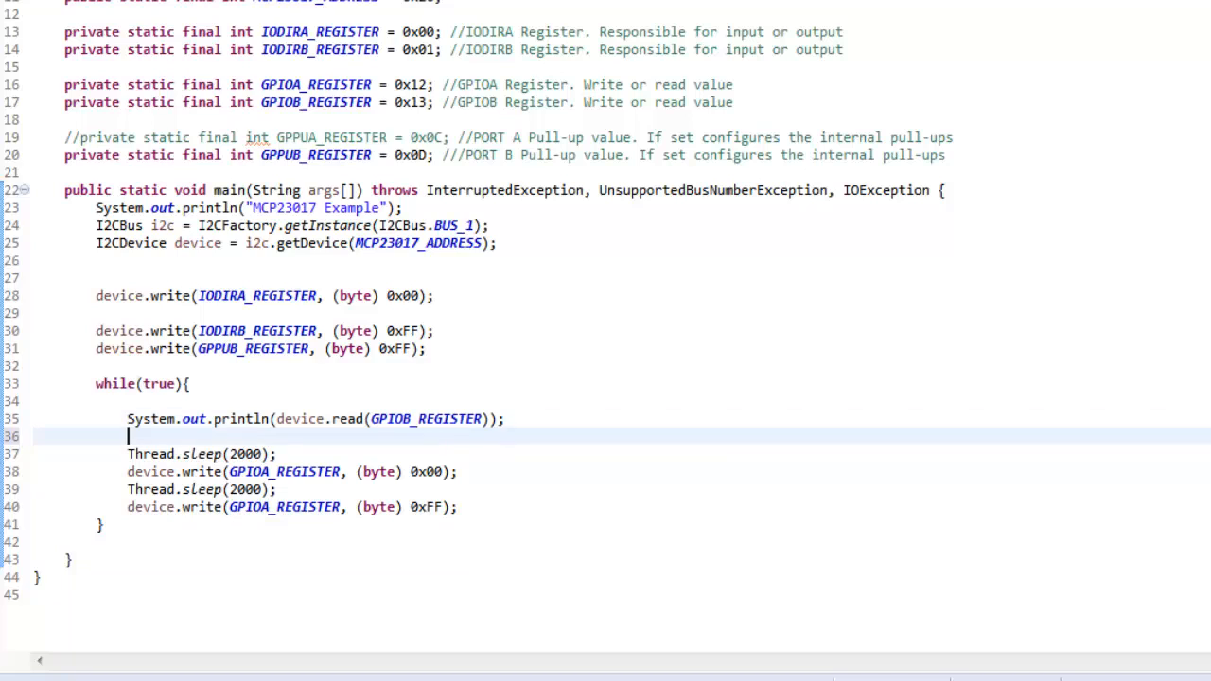
{"action": "type", "text": "device.read(GPIOB_REGISTER)"}
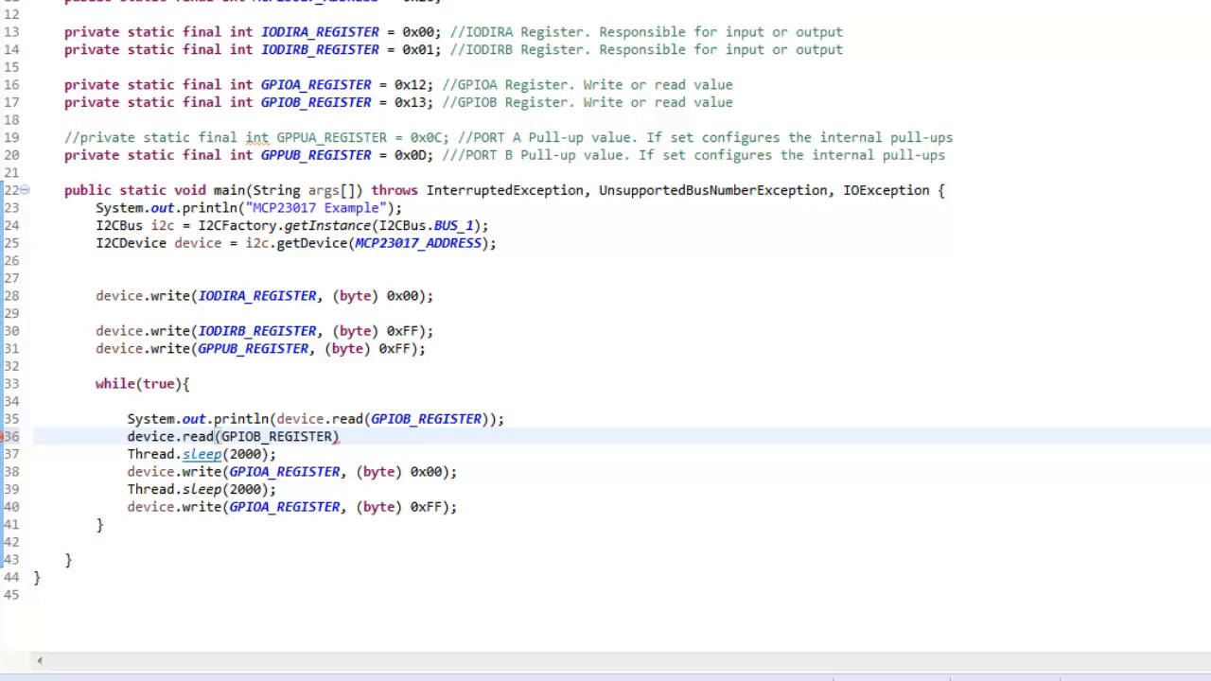
{"action": "type", "text": "ig"}
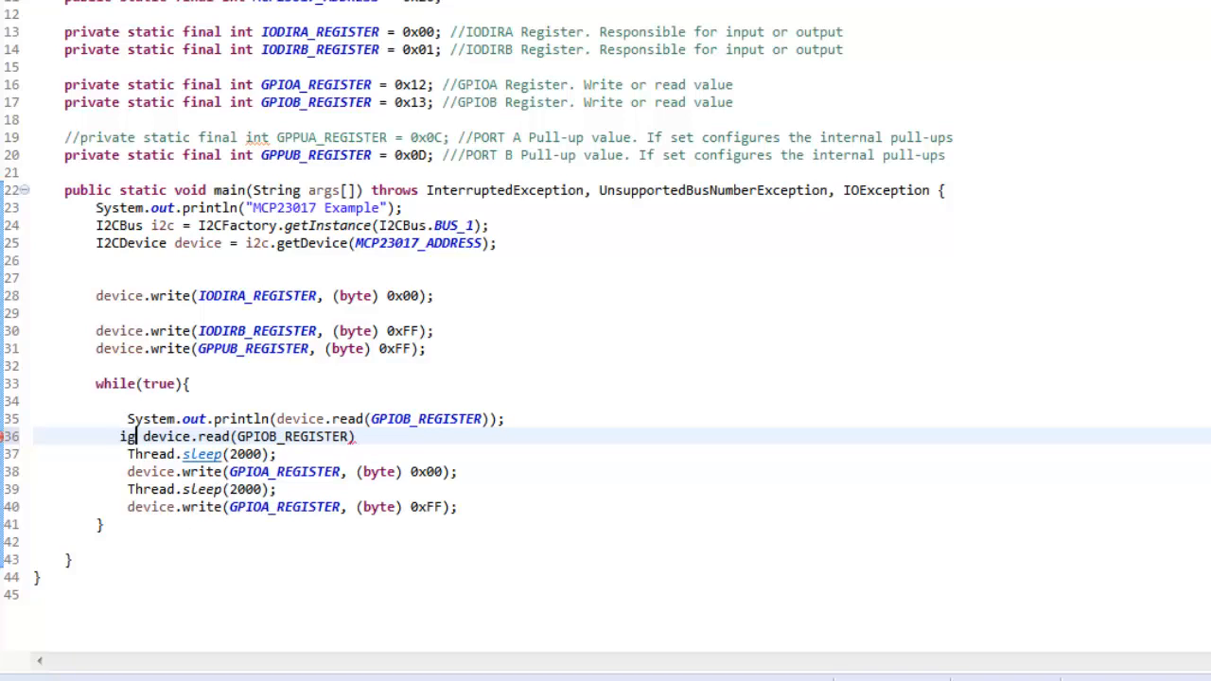
{"action": "type", "text": "if()"}
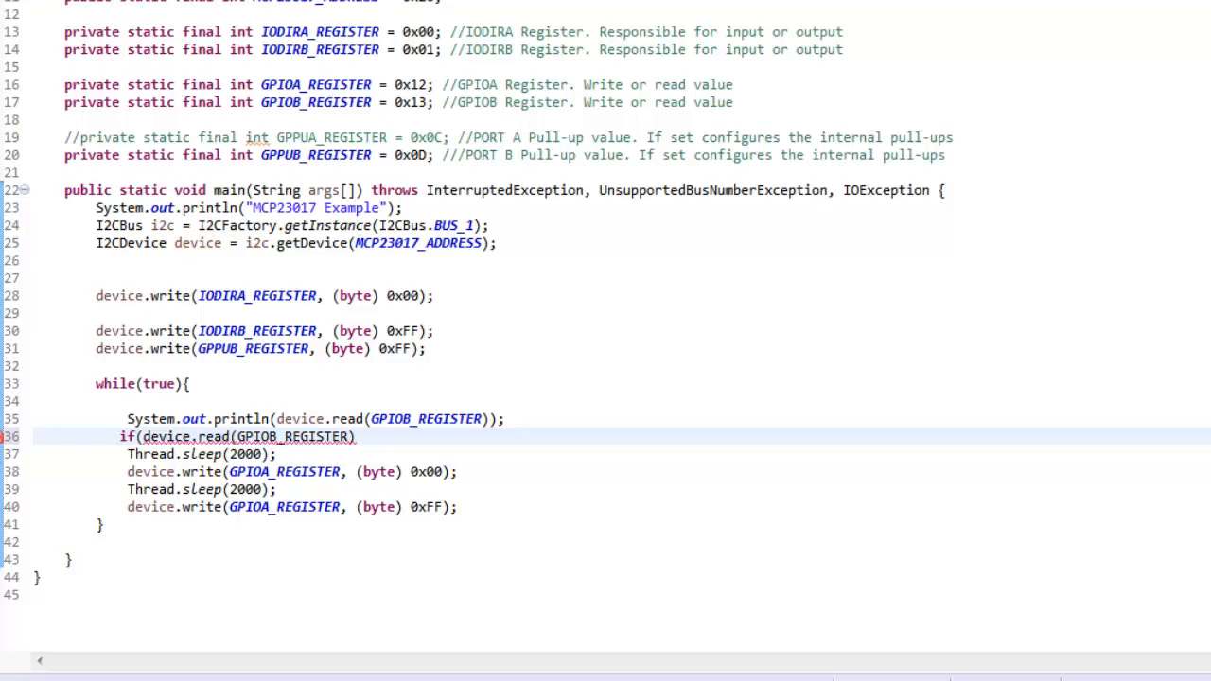
{"action": "type", "text": "&"}
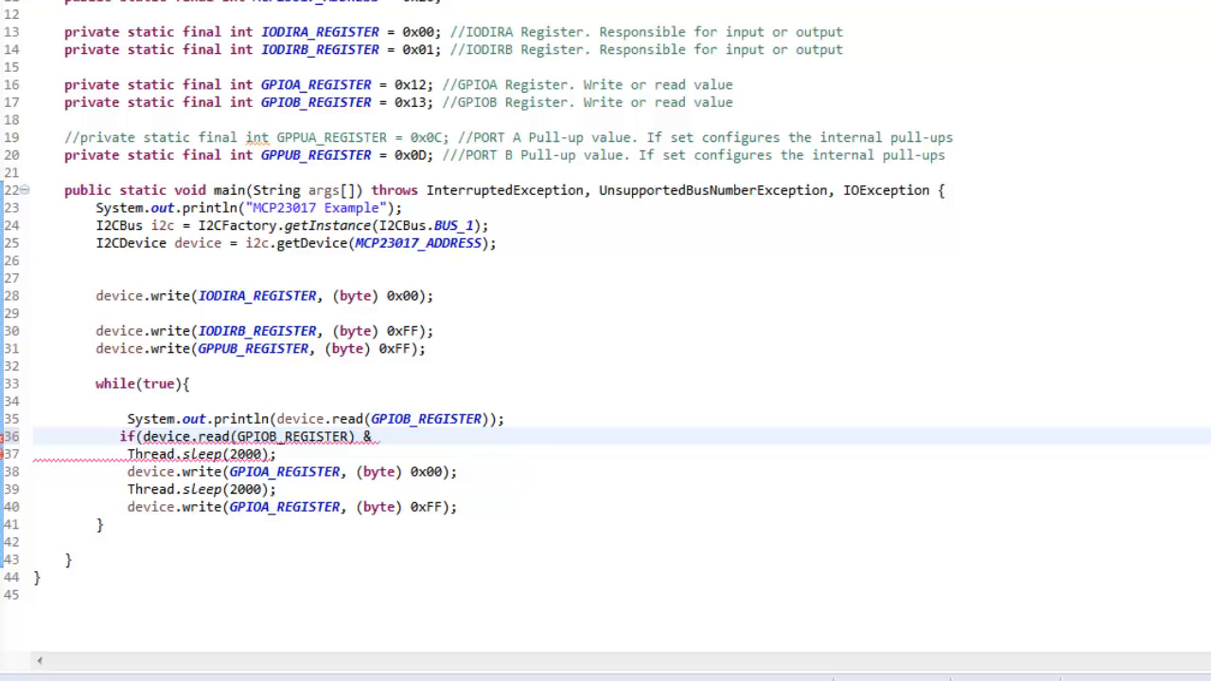
{"action": "type", "text": "1"}
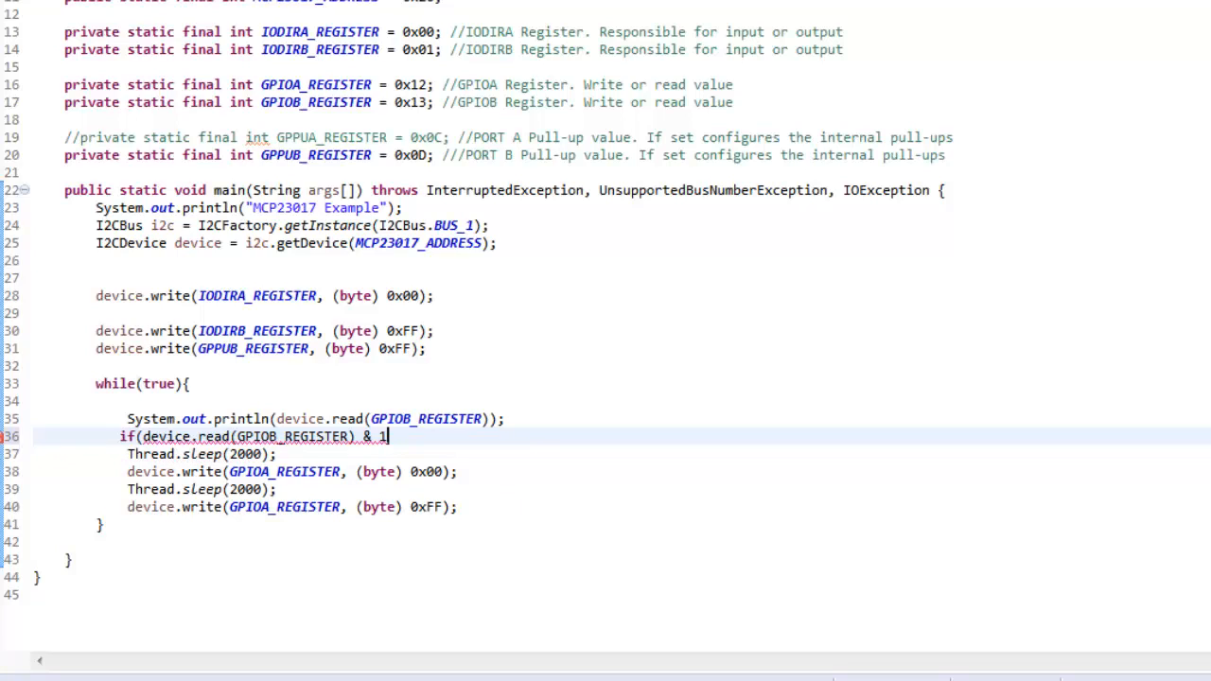
{"action": "type", "text": ")"}
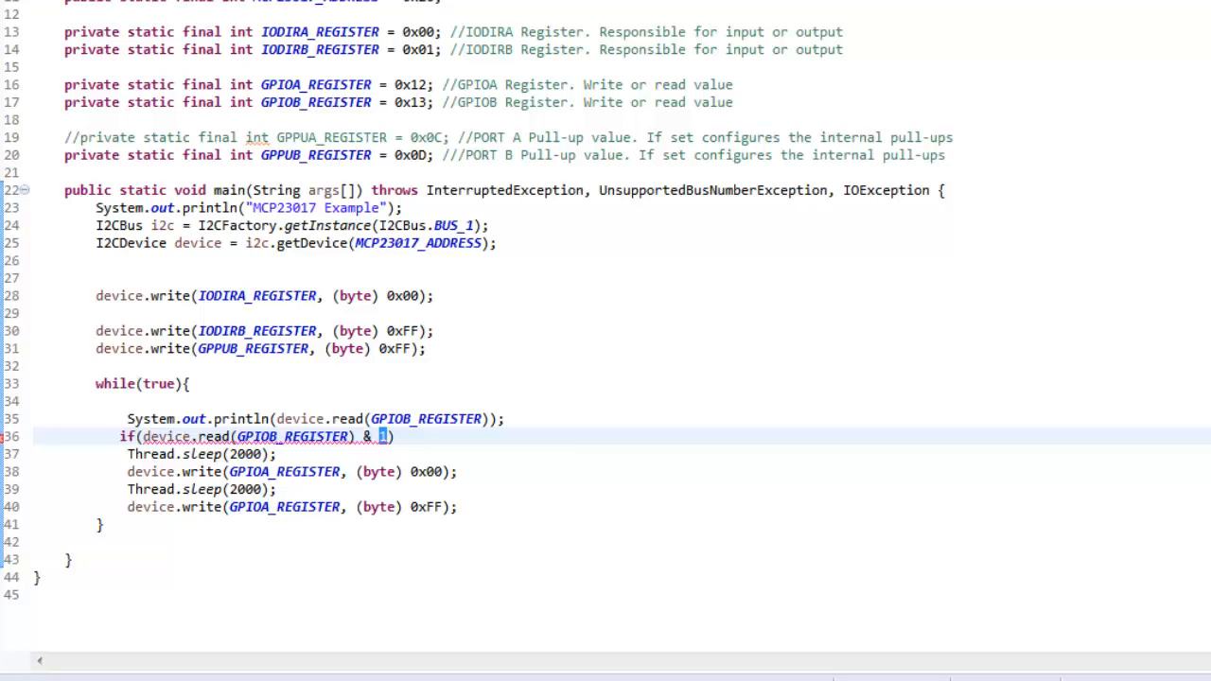
Complete the condition as == 254 and add empty braces for the if body
{"action": "type", "text": "25"}
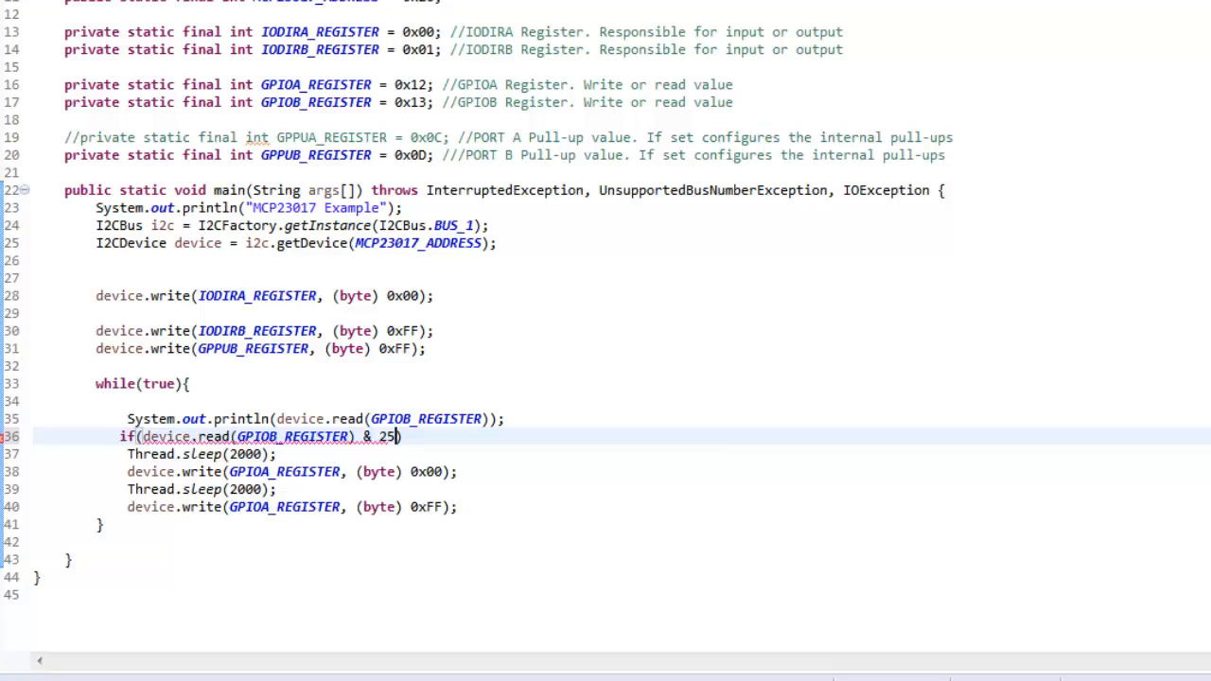
{"action": "type", "text": "4"}
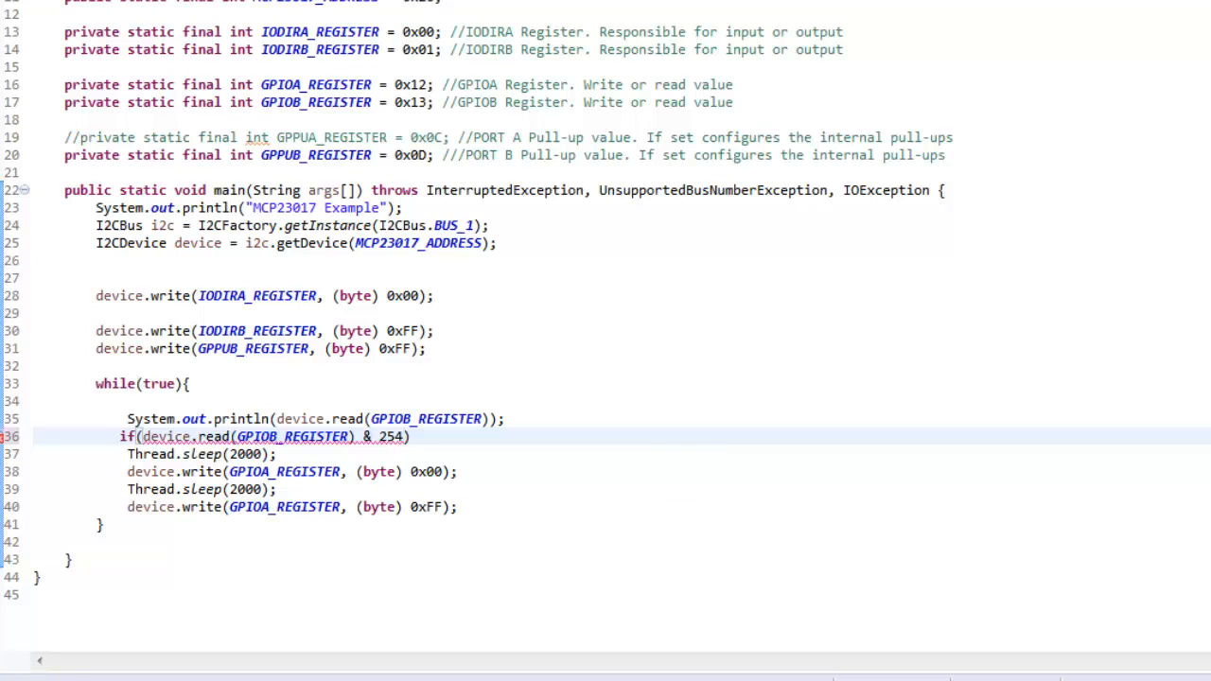
{"action": "double_click", "coordinate": [197, 242]}
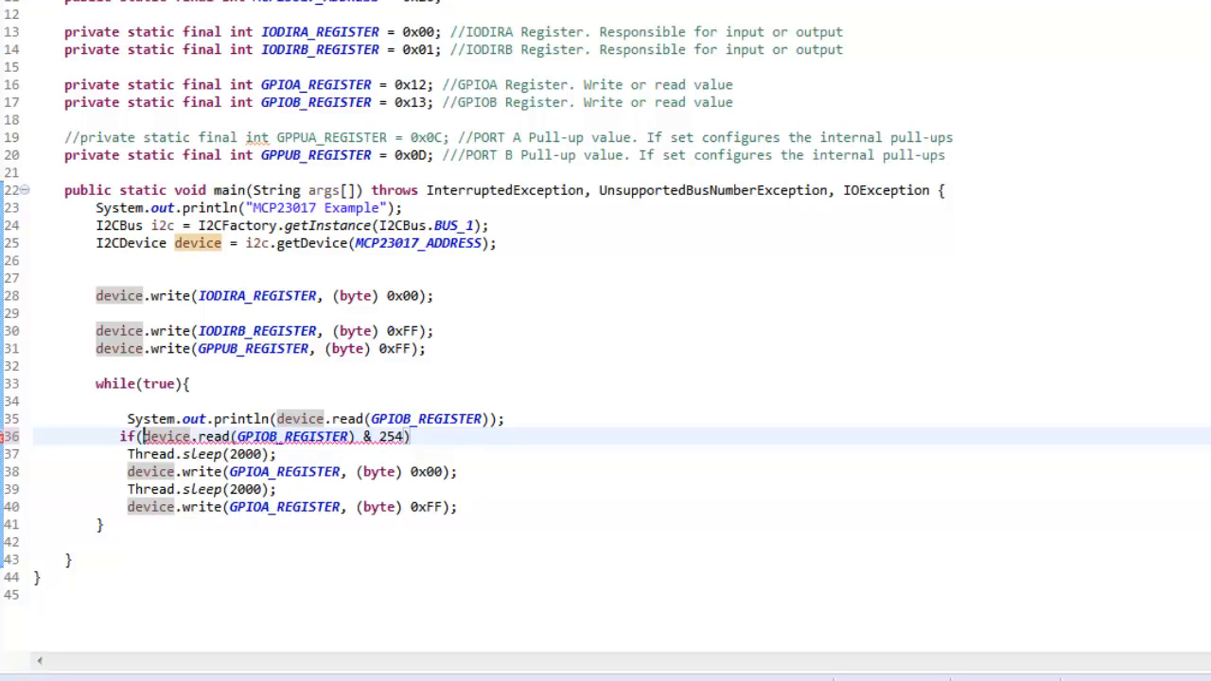
{"action": "mouse_move", "coordinate": [367, 435]}
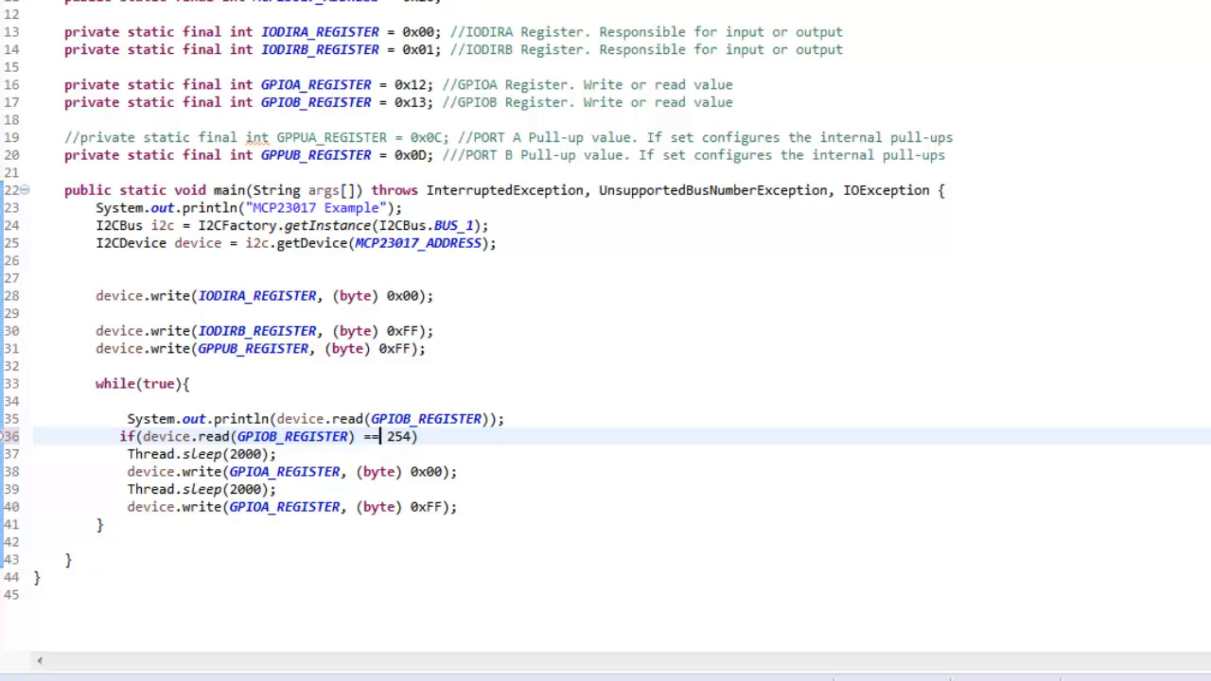
{"action": "left_click", "coordinate": [424, 436]}
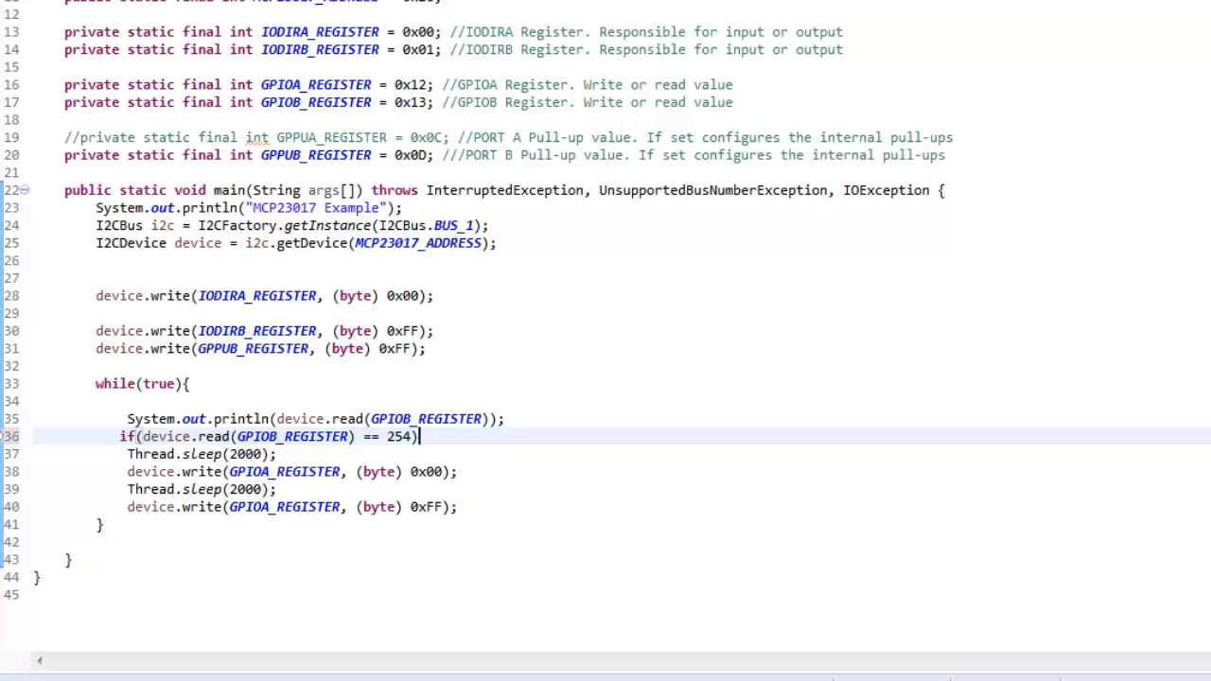
{"action": "type", "text": "{"}
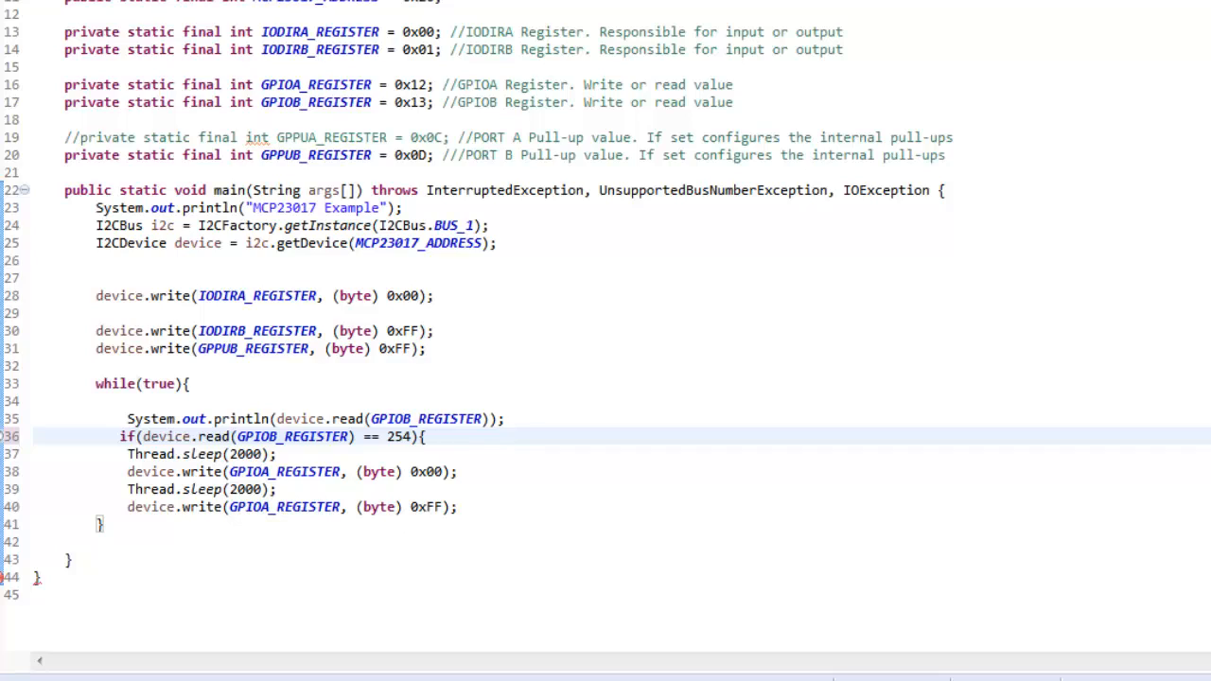
{"action": "double_click", "coordinate": [397, 435]}
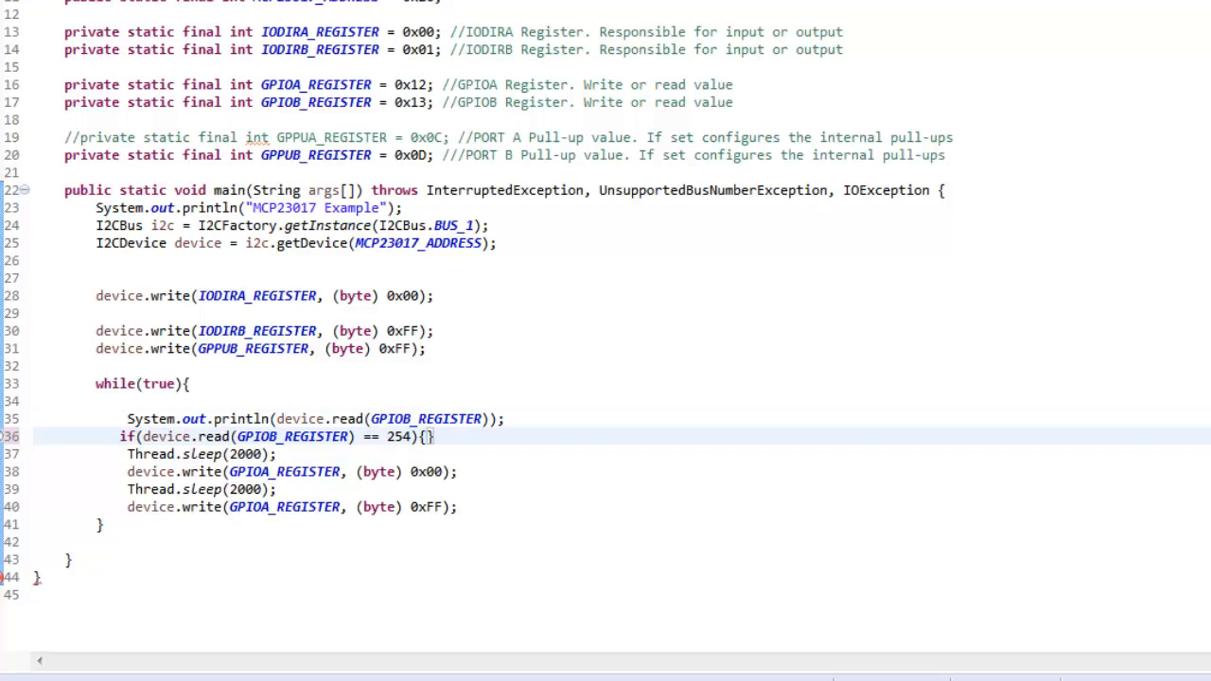
Declare a DELAY field and add DELAY+=1000; inside the if body
{"action": "key", "text": "Return"}
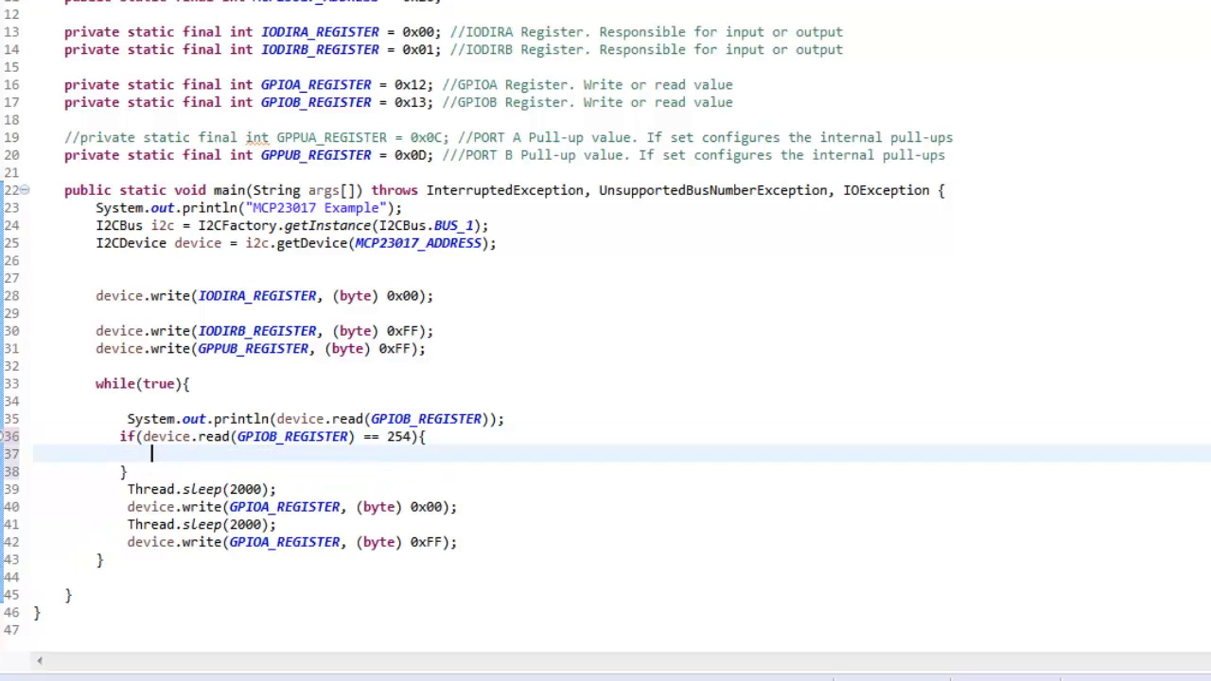
{"action": "type", "text": "DELA"}
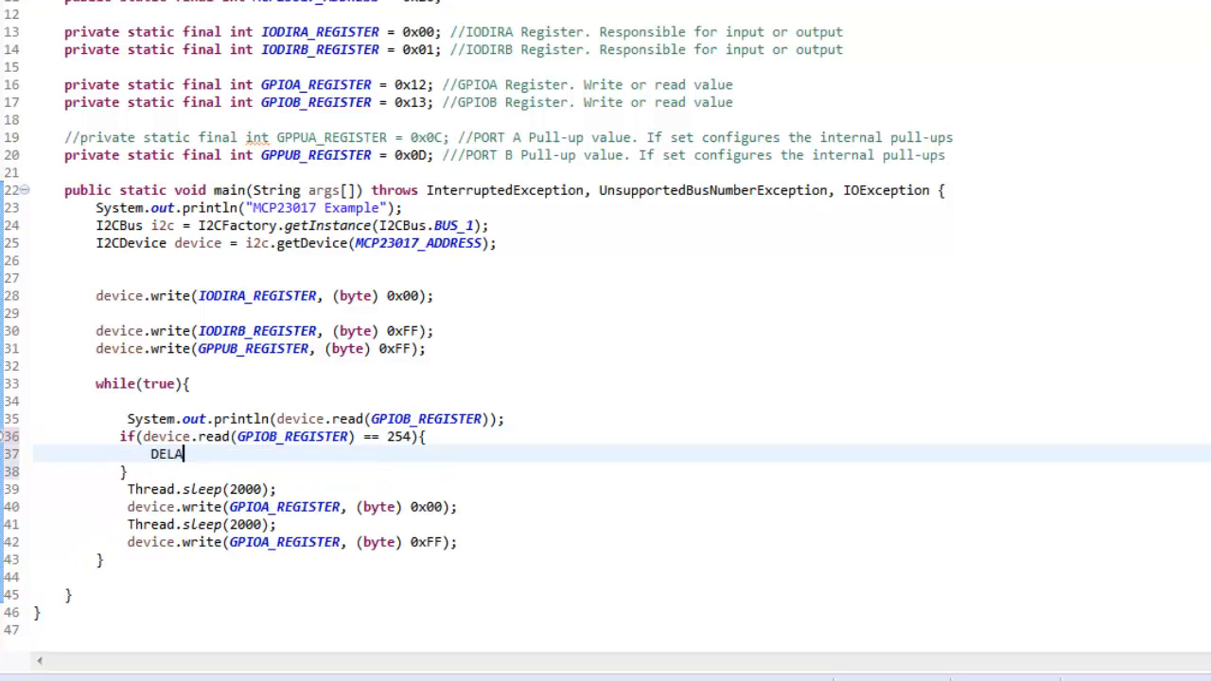
{"action": "type", "text": "Y="}
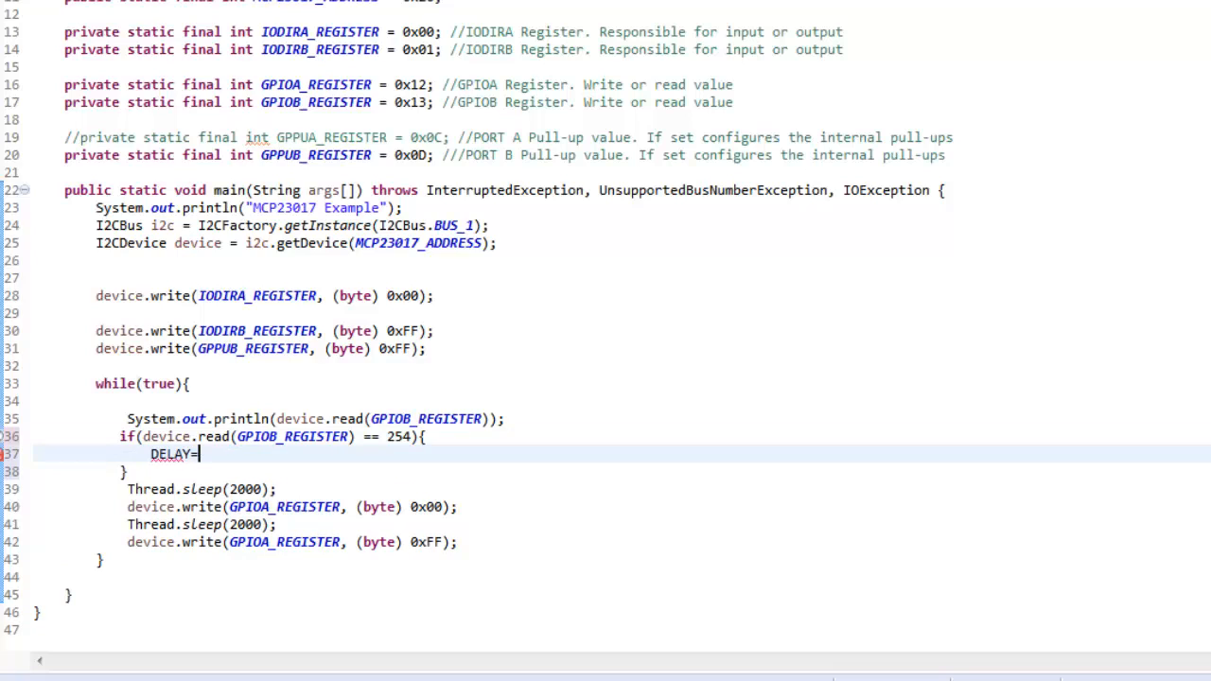
{"action": "type", "text": "1000;"}
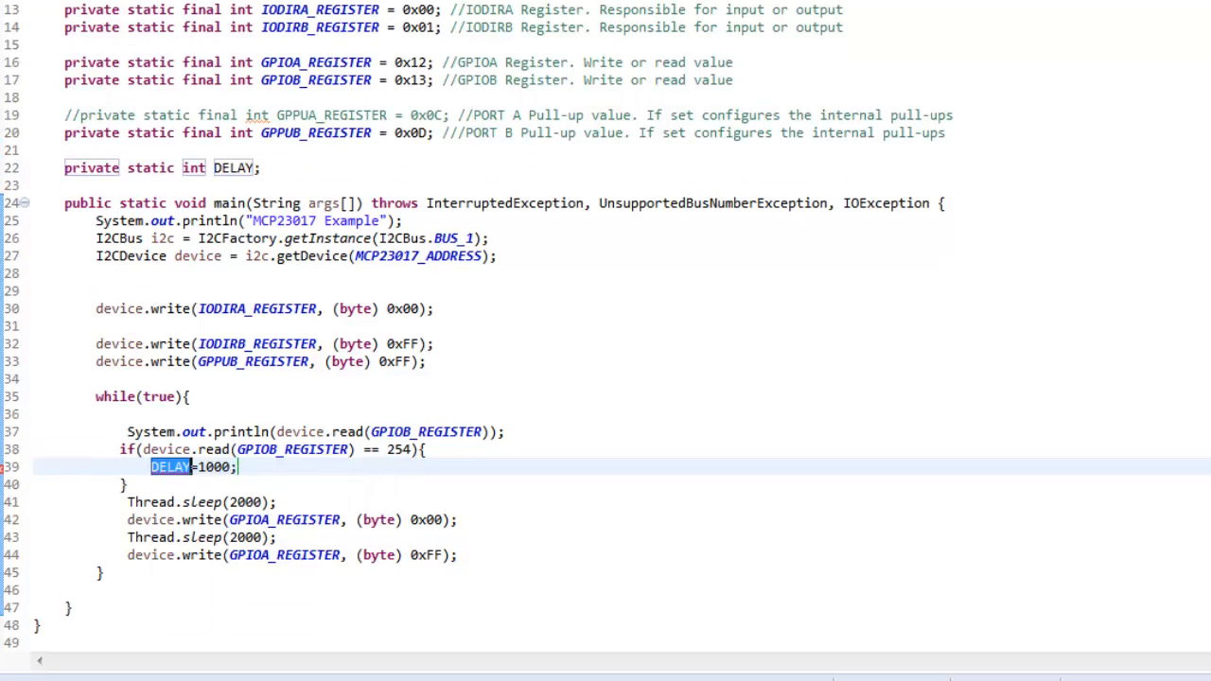
{"action": "key", "text": "Delete"}
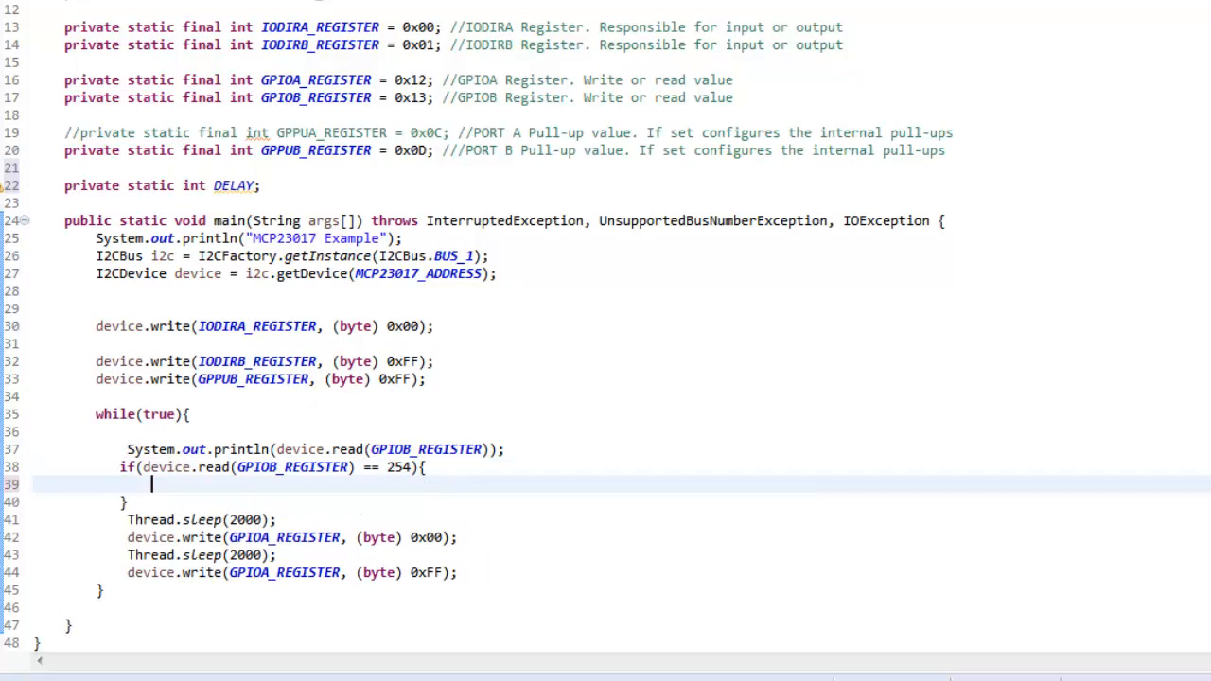
{"action": "type", "text": "DELAY"}
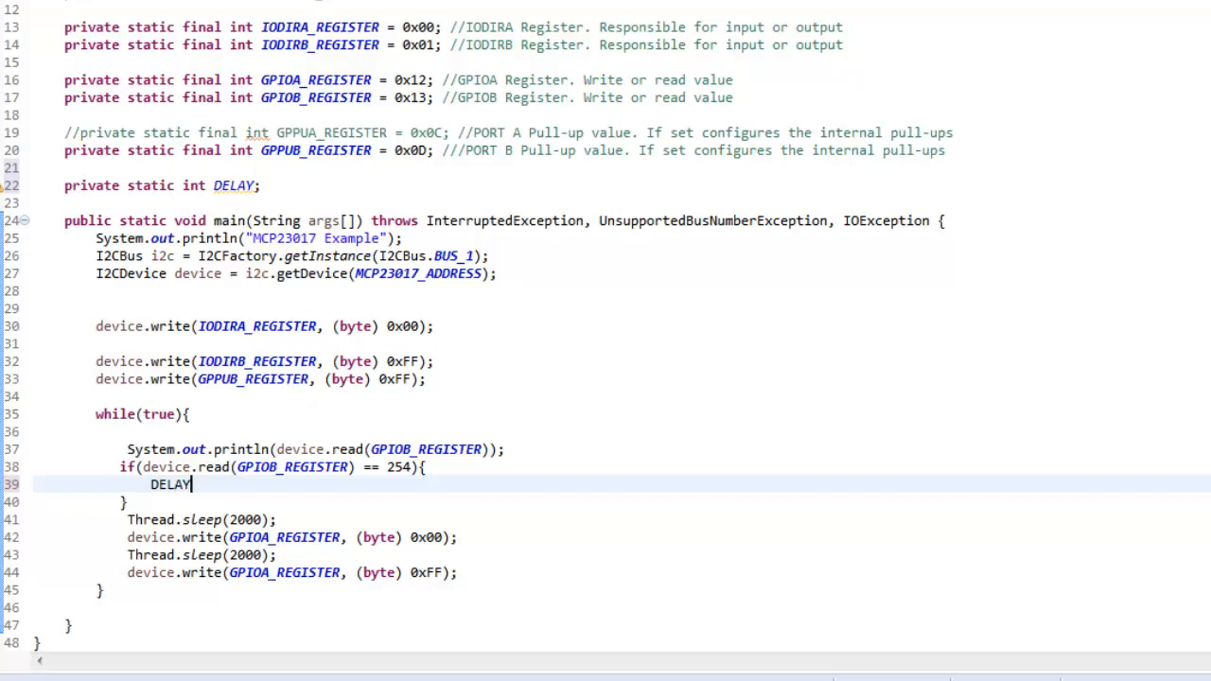
{"action": "type", "text": "=100"}
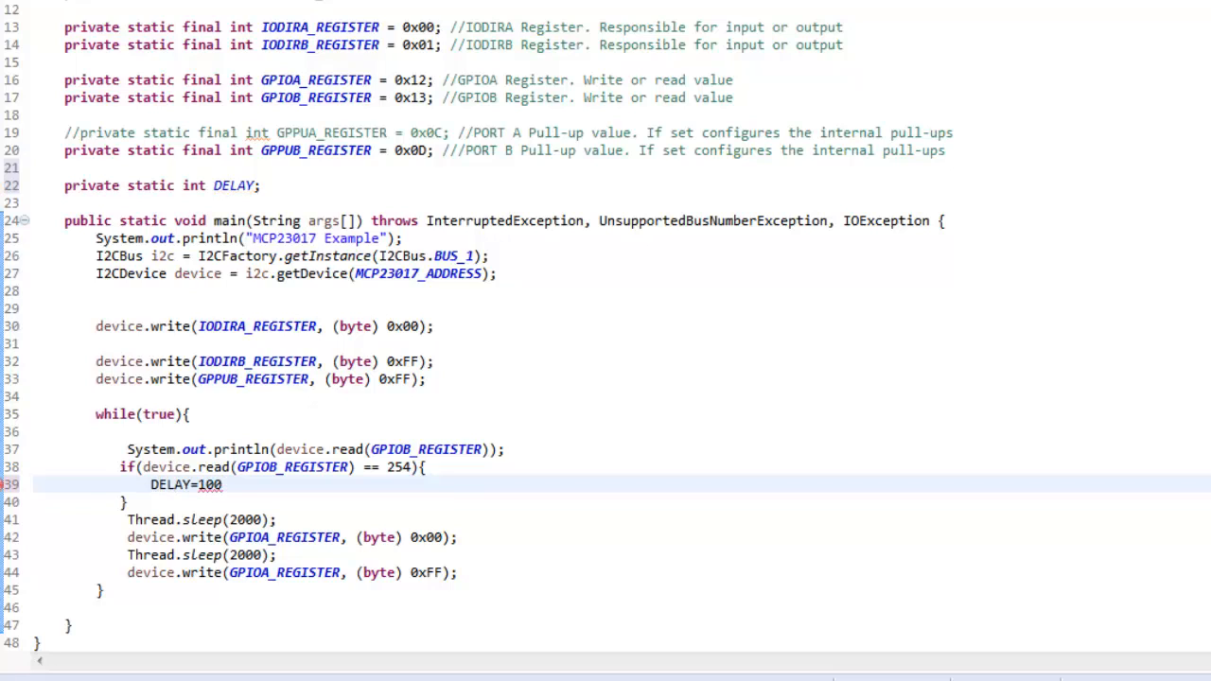
{"action": "type", "text": "0;"}
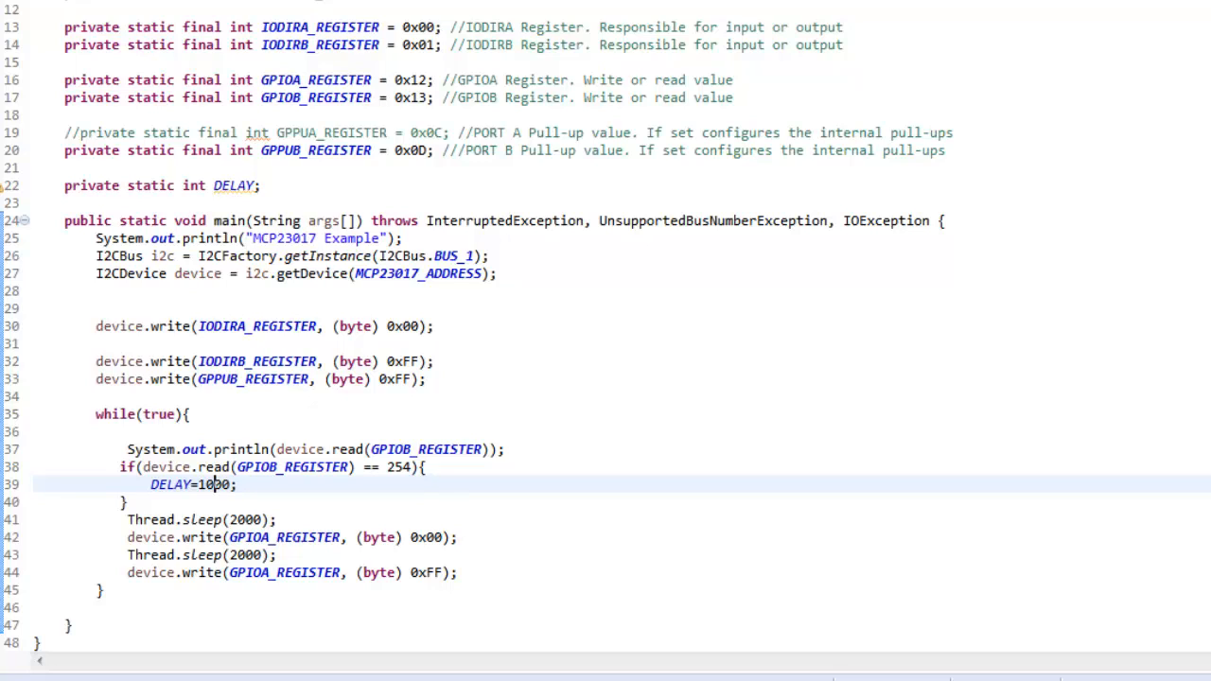
{"action": "double_click", "coordinate": [212, 484]}
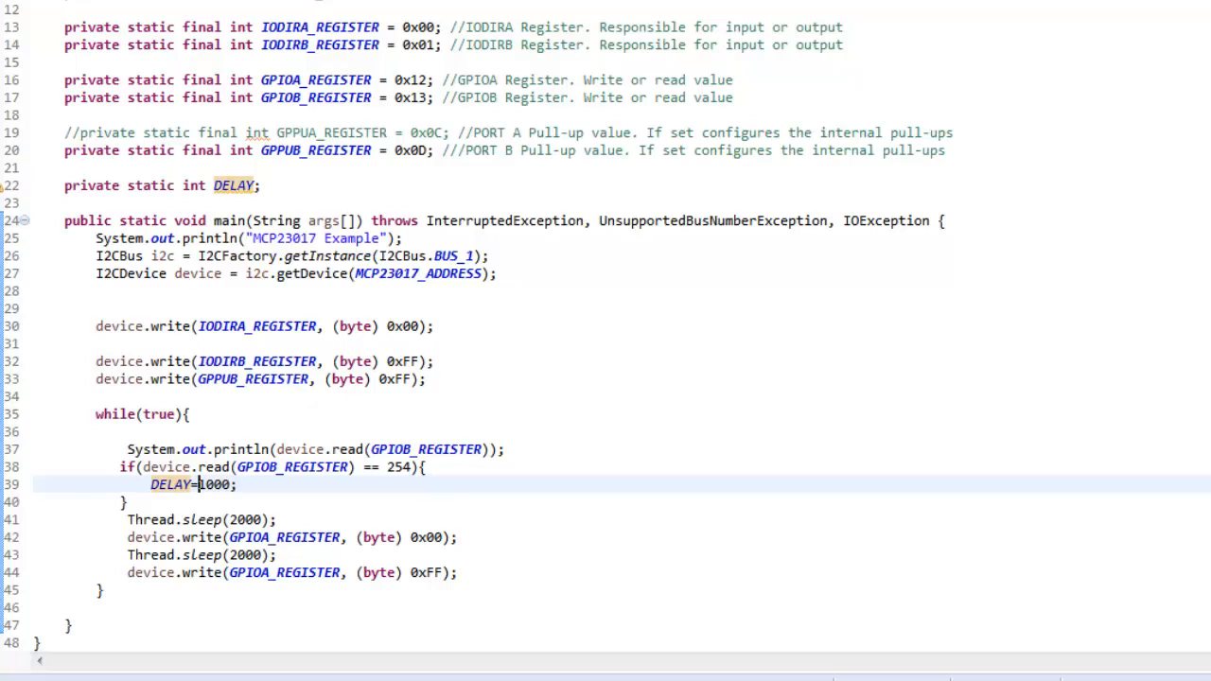
{"action": "type", "text": "+"}
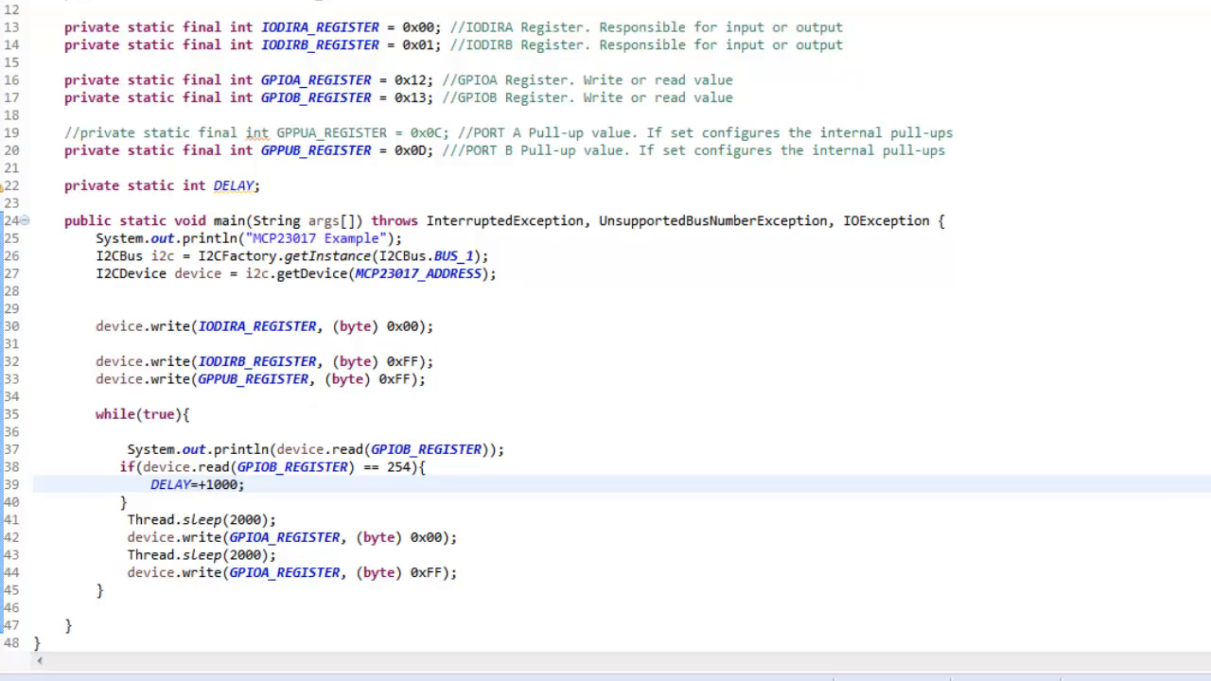
Make both Thread.sleep calls use DELAY instead of a fixed duration
{"action": "double_click", "coordinate": [170, 484]}
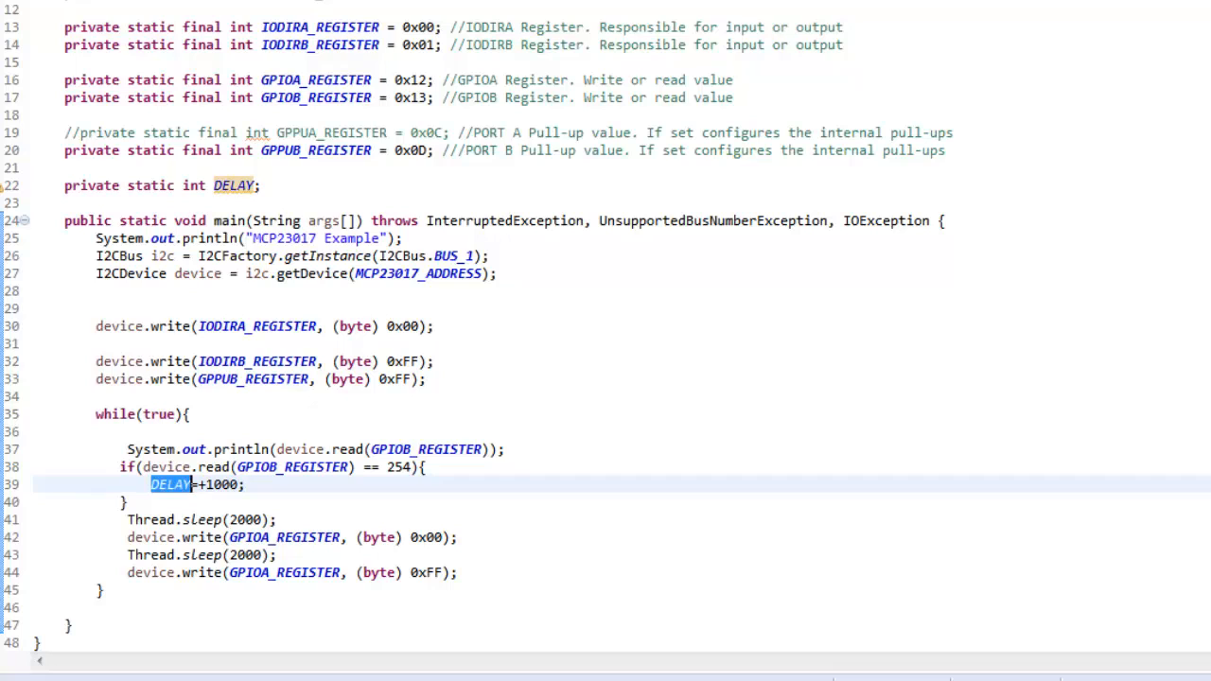
{"action": "type", "text": "DELAY"}
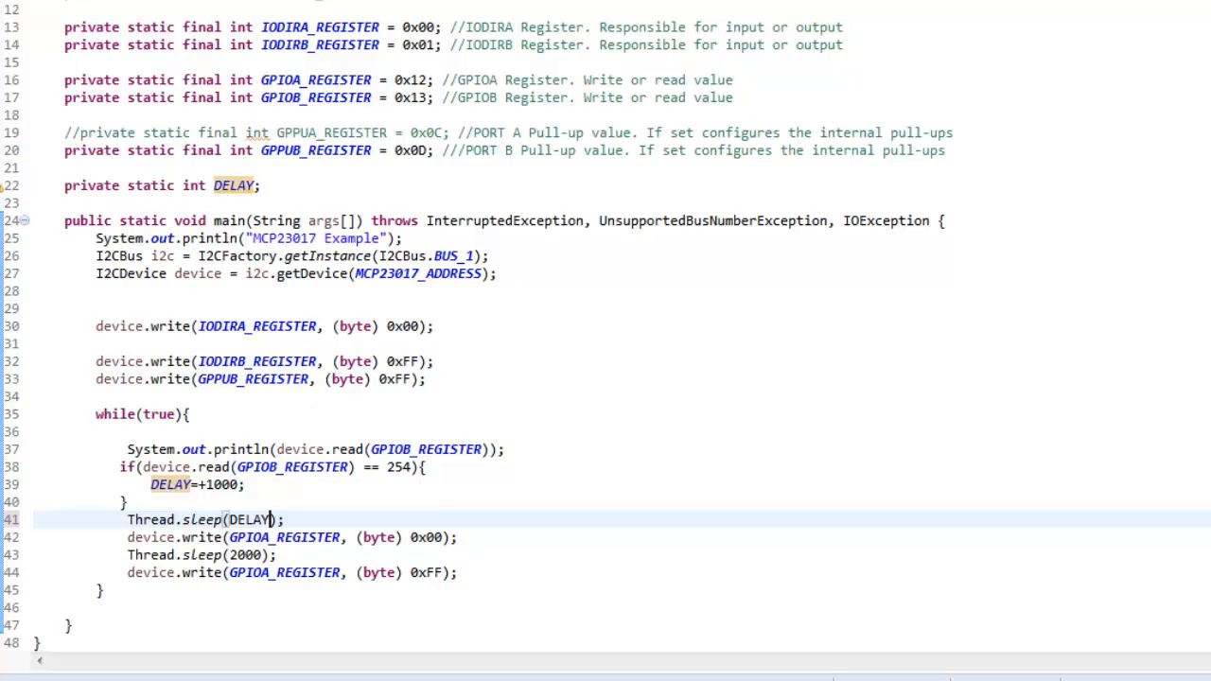
{"action": "type", "text": "DELAY"}
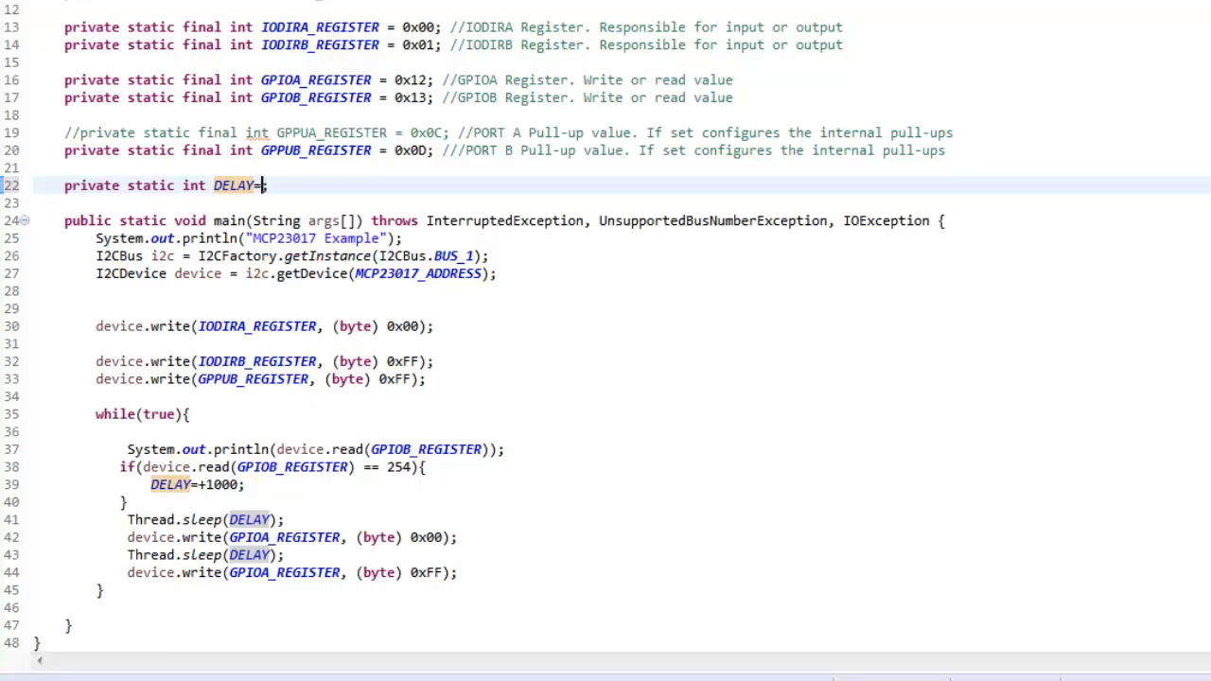
{"action": "type", "text": "1000"}
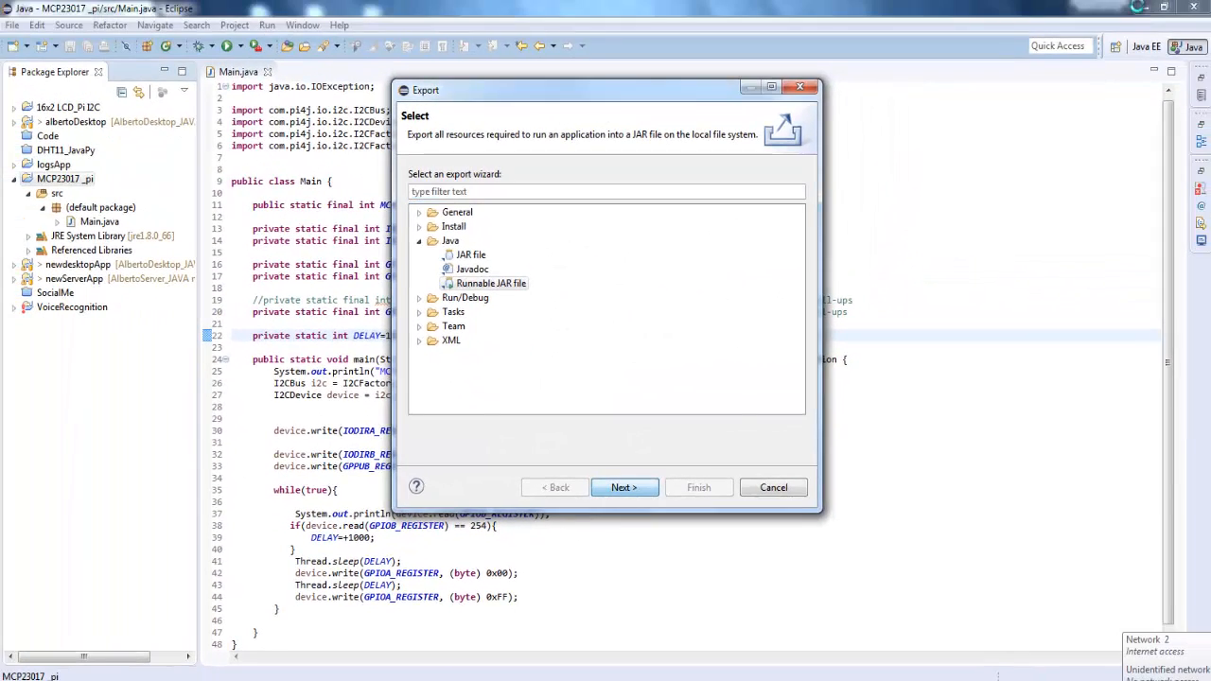
Choose runnable JAR export with the MCP23017_pi Main launch configuration
{"action": "left_click", "coordinate": [624, 488]}
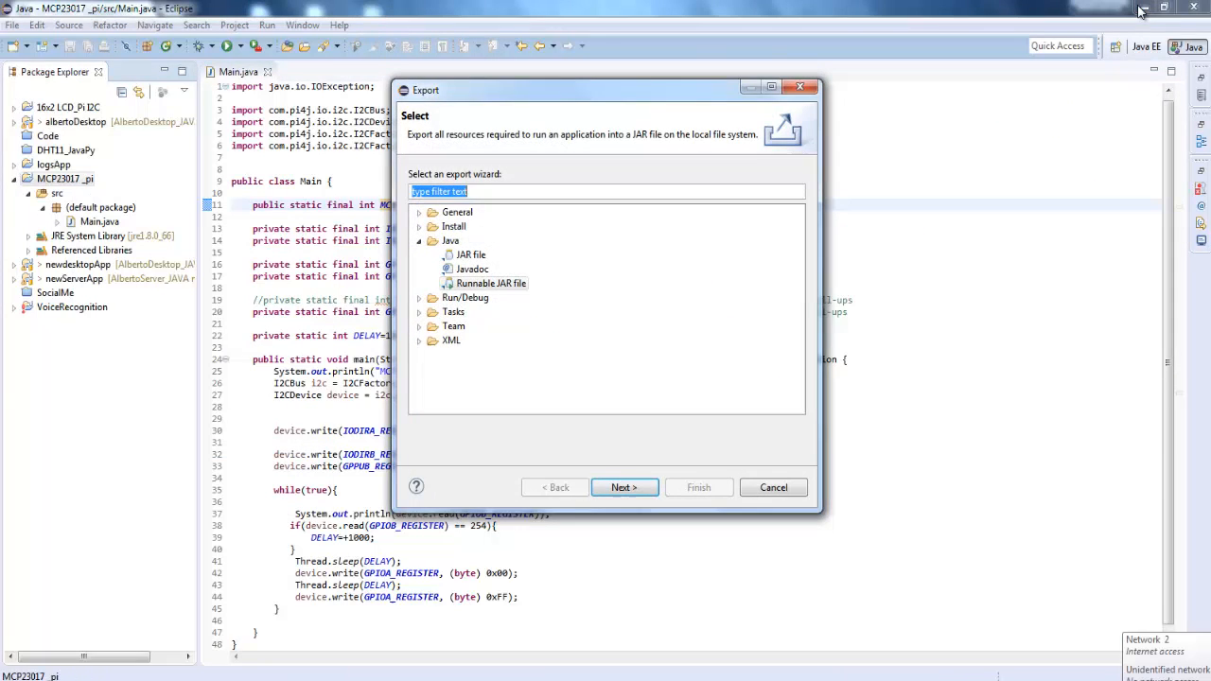
{"action": "left_click", "coordinate": [624, 488]}
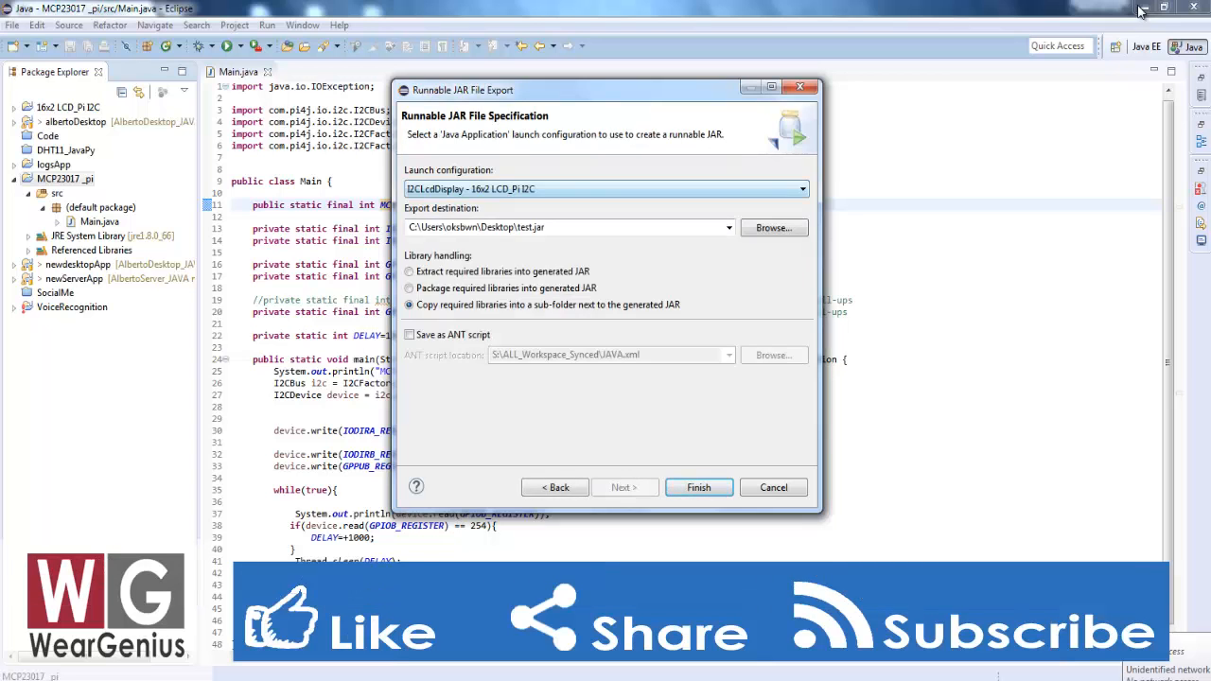
{"action": "left_click", "coordinate": [802, 189]}
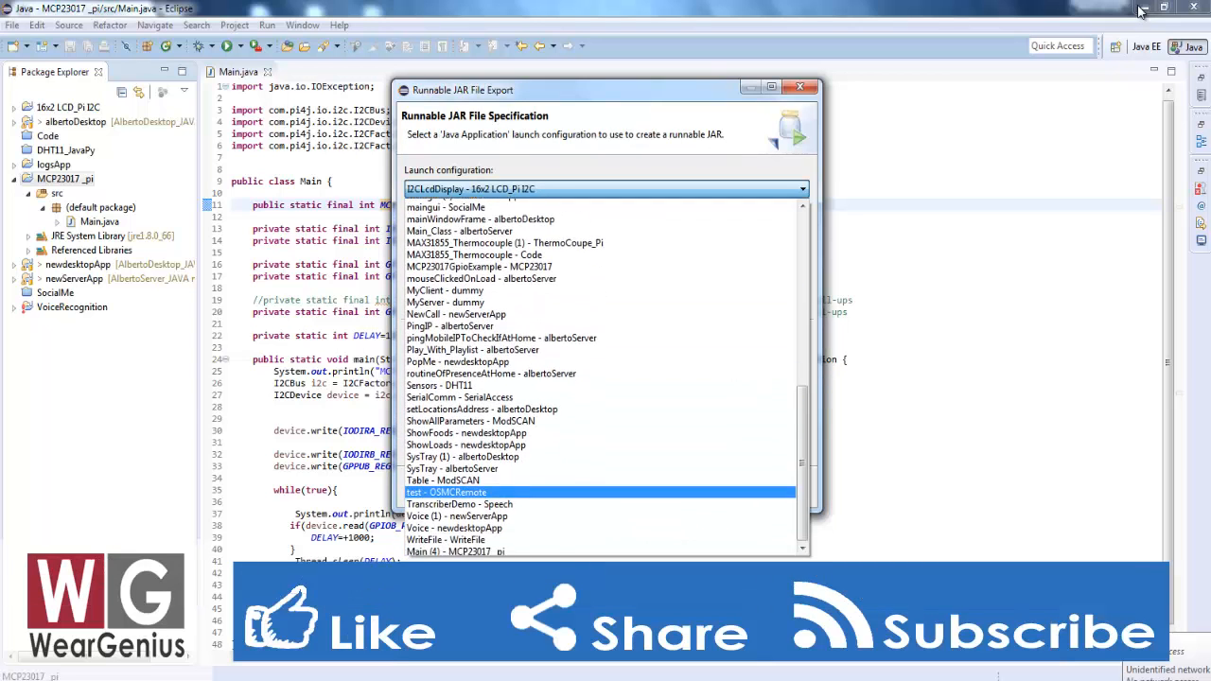
{"action": "left_click", "coordinate": [454, 553]}
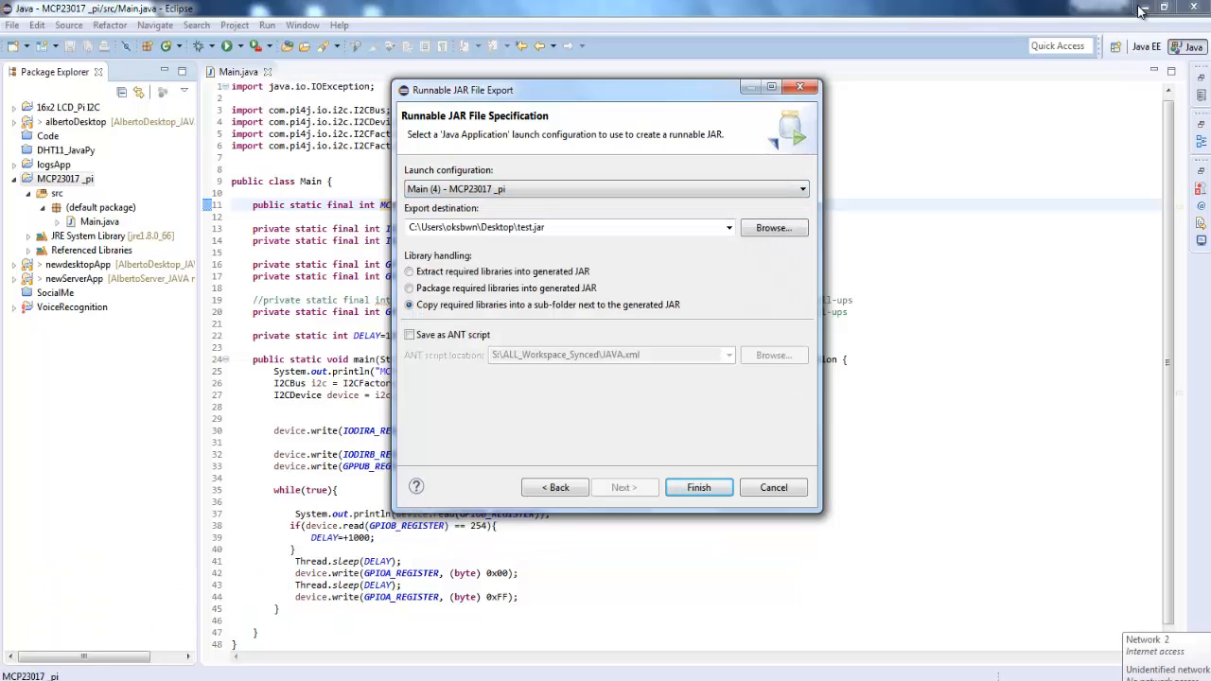
Export to test.jar on the desktop and confirm overwriting the existing test_lib folder
{"action": "triple_click", "coordinate": [568, 227]}
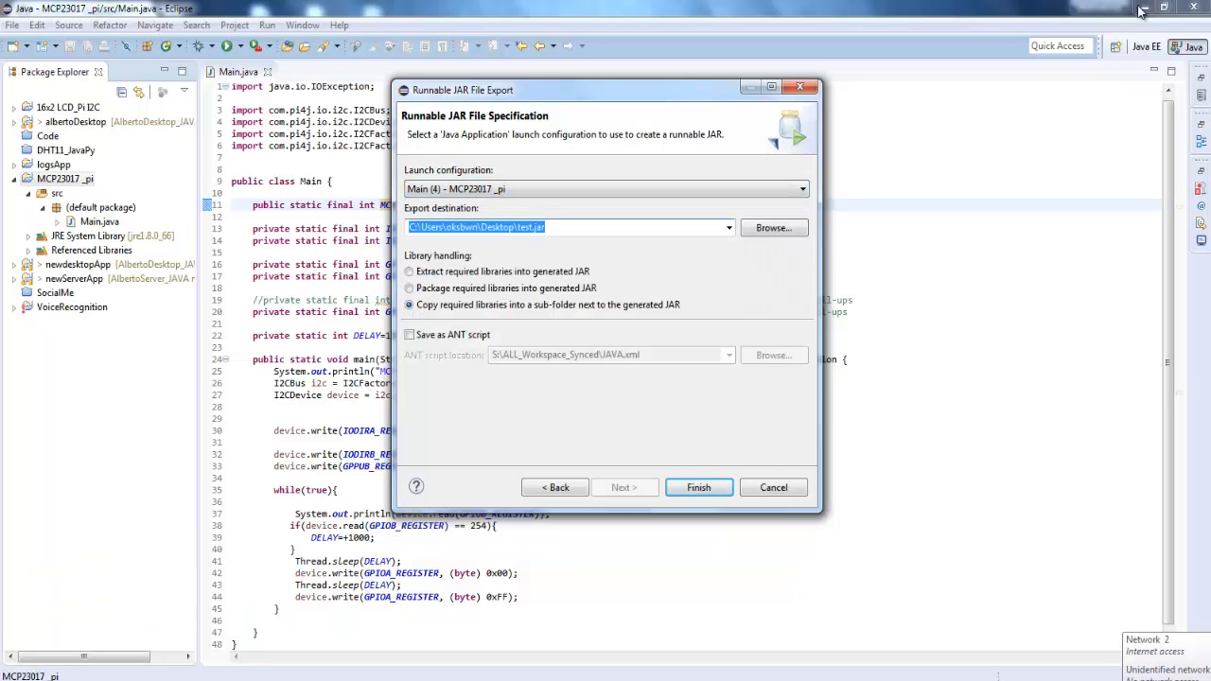
{"action": "left_click", "coordinate": [698, 488]}
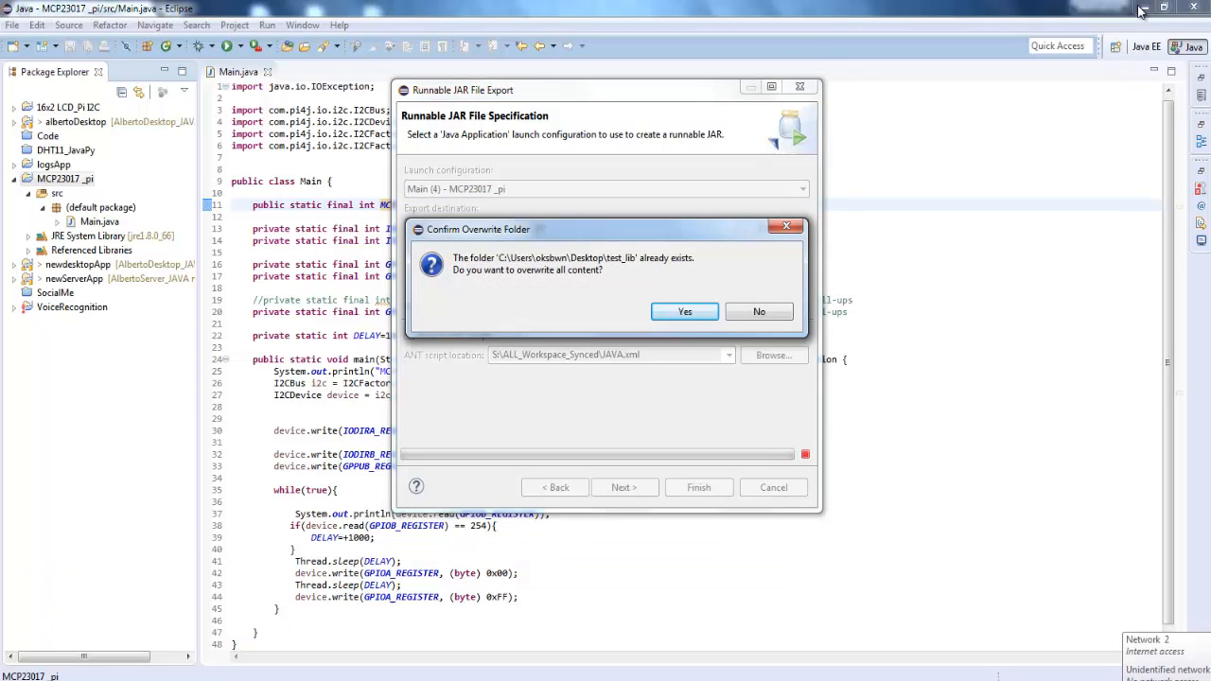
{"action": "left_click", "coordinate": [685, 310]}
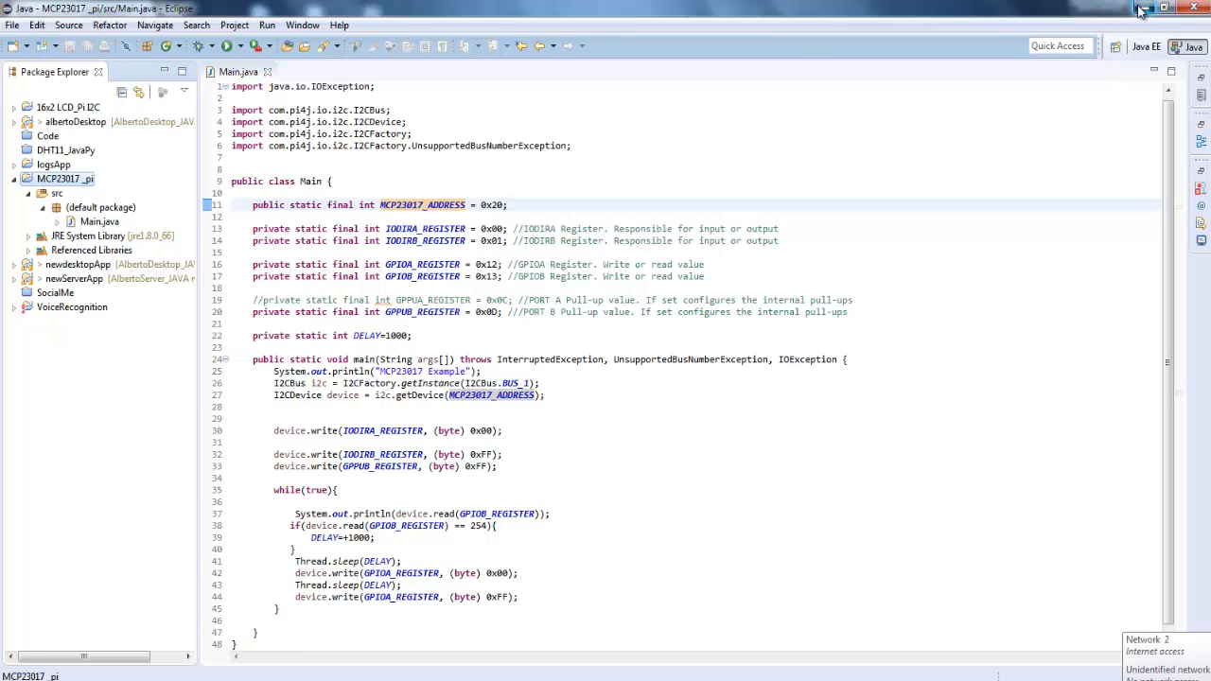
{"action": "left_click", "coordinate": [1139, 7]}
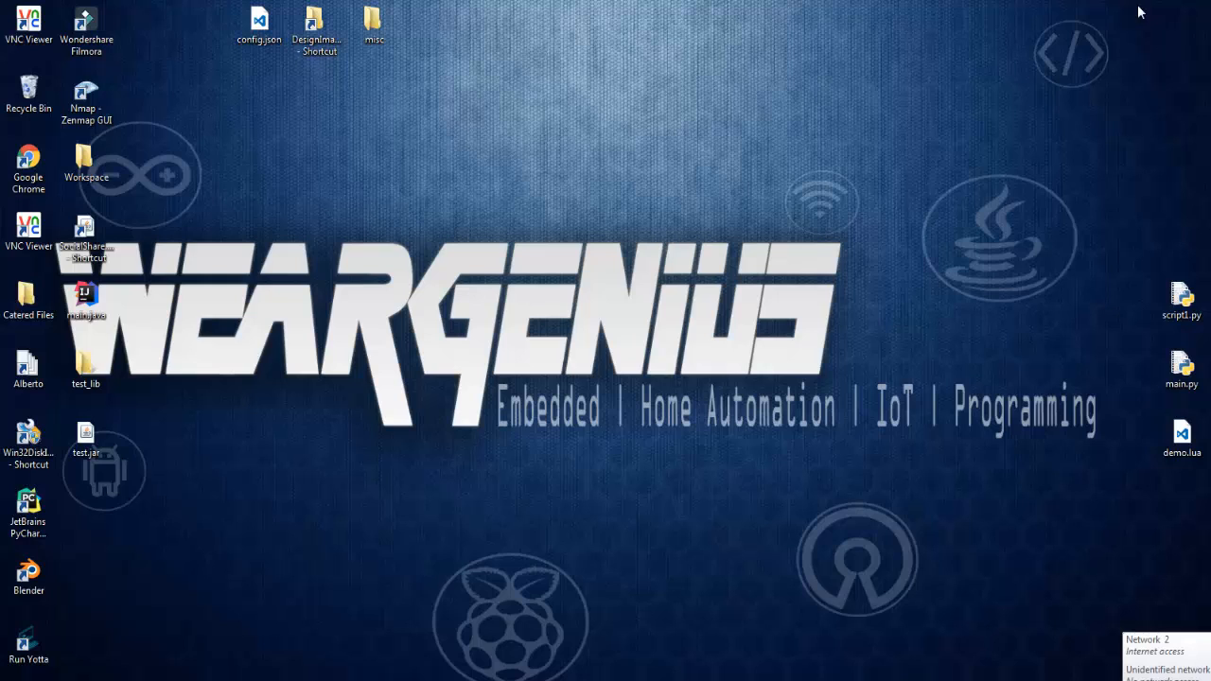
{"action": "mouse_move", "coordinate": [1145, 8]}
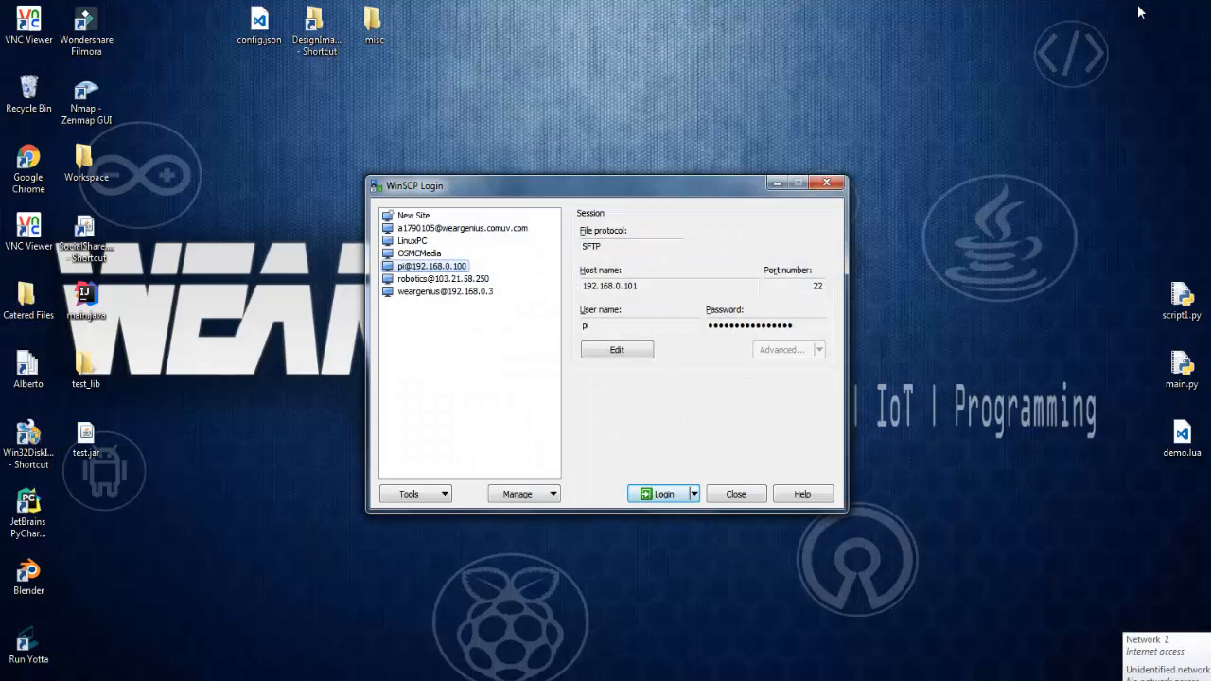
{"action": "left_click", "coordinate": [662, 492]}
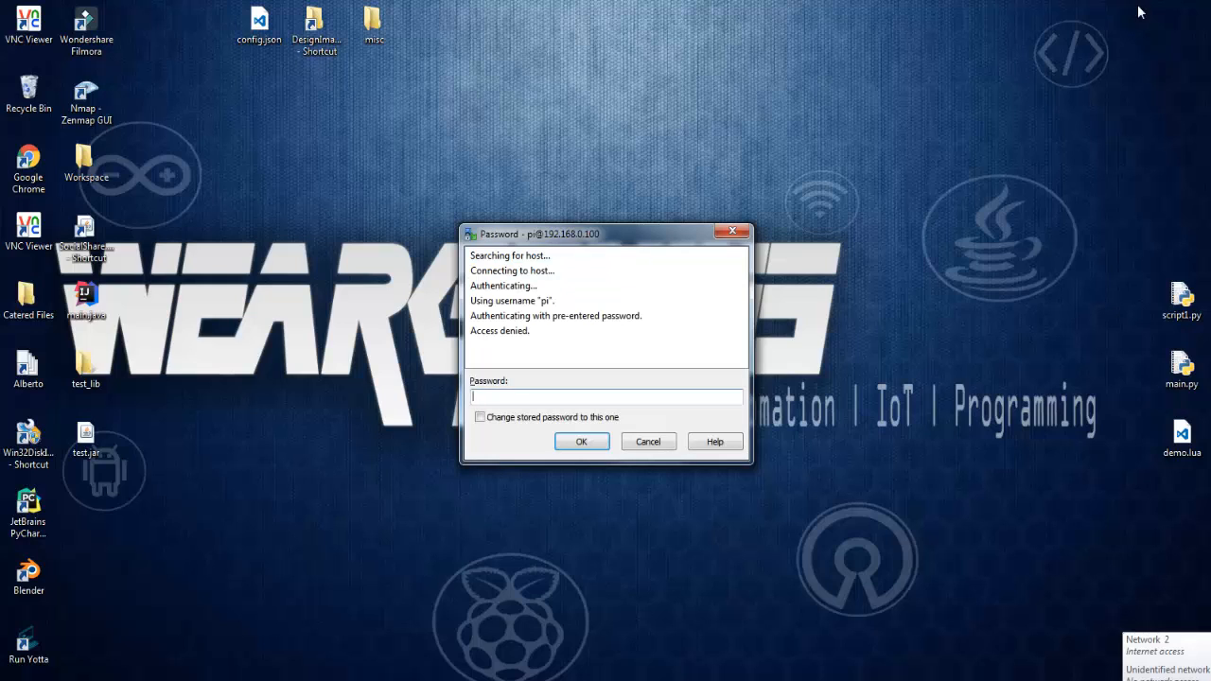
{"action": "left_click", "coordinate": [581, 441]}
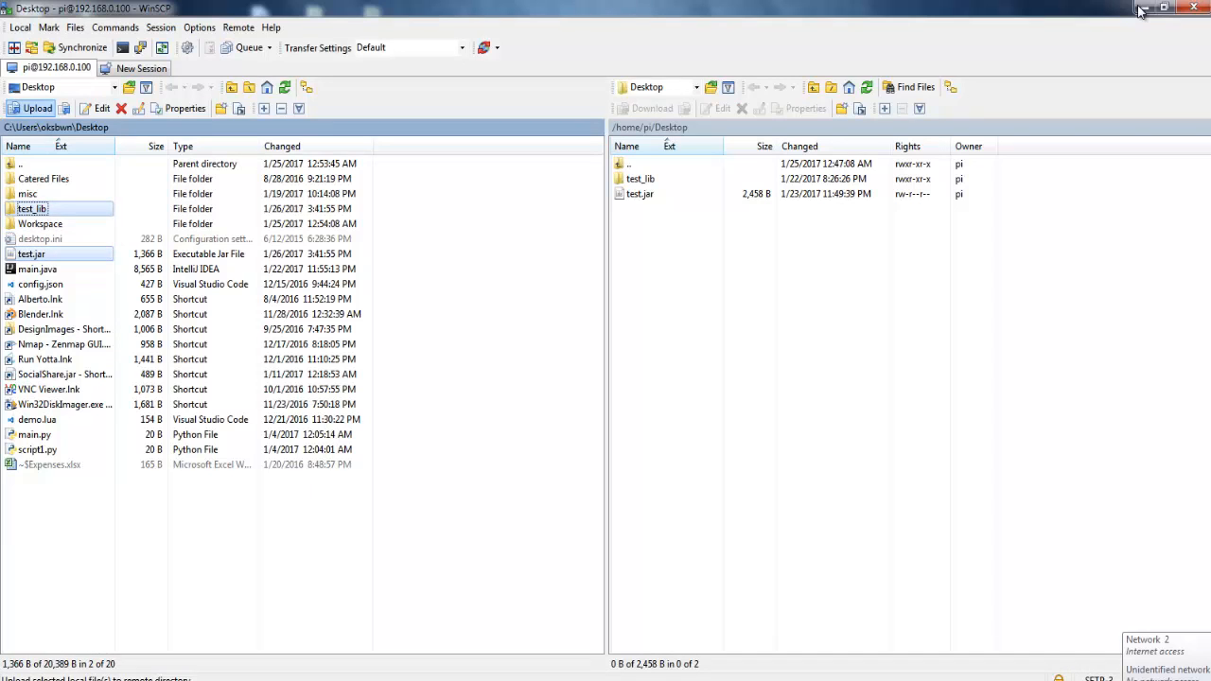
Upload test.jar and the test_lib folder to the Pi's Desktop
{"action": "left_click", "coordinate": [38, 108]}
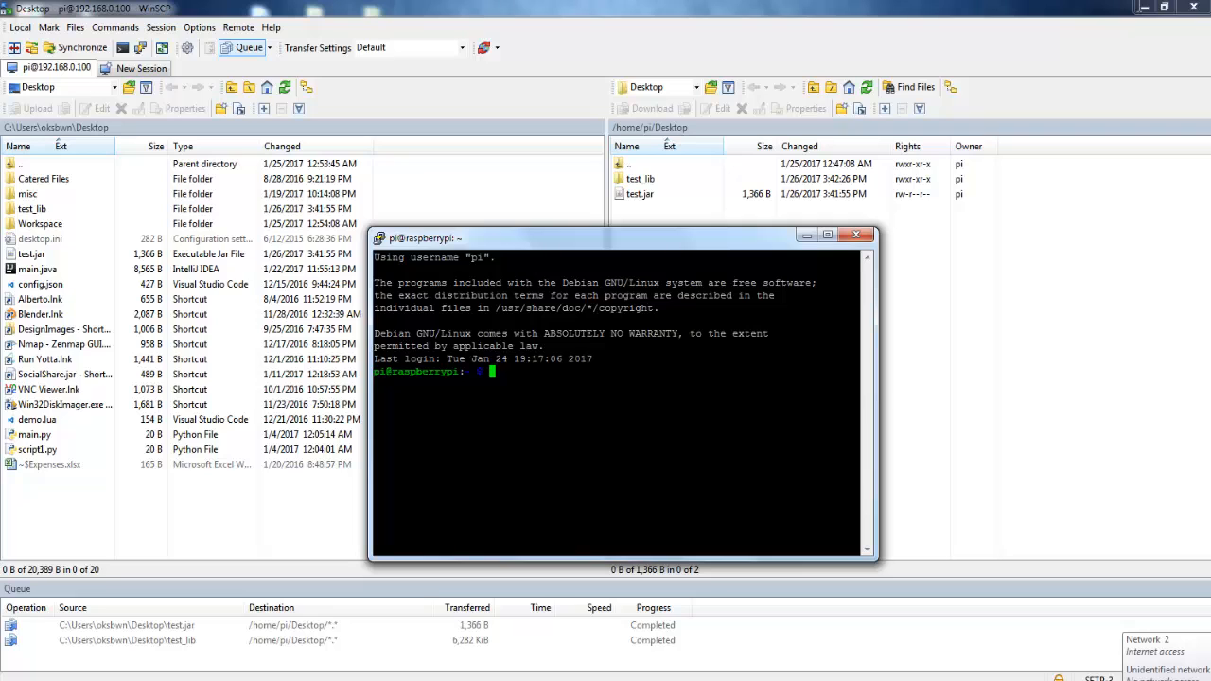
Launch sudo raspi-config from the Pi's shell prompt
{"action": "type", "text": "sudo r"}
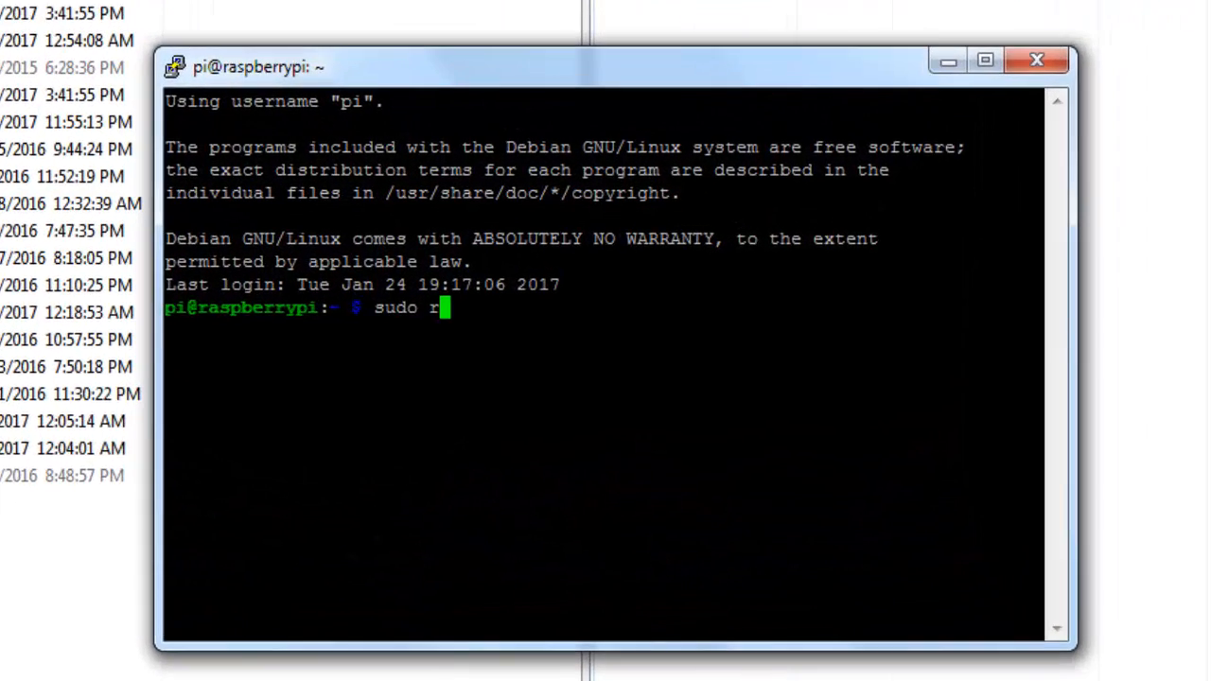
{"action": "type", "text": "aspi-com"}
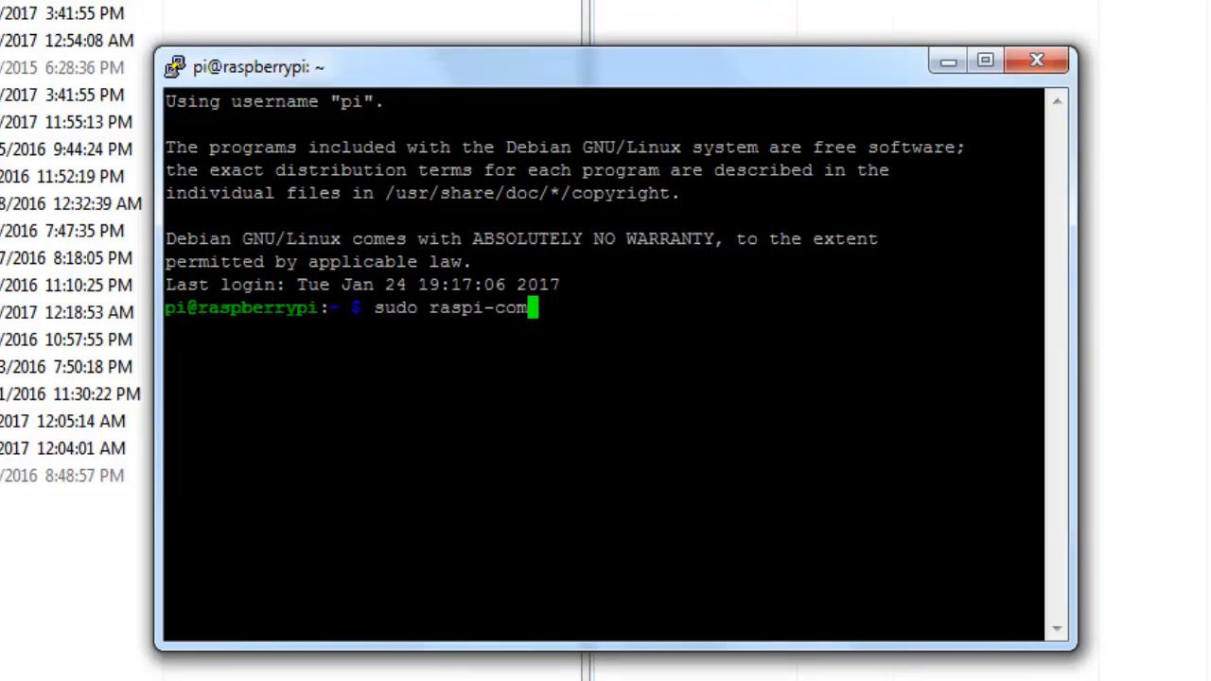
{"action": "key", "text": "Return"}
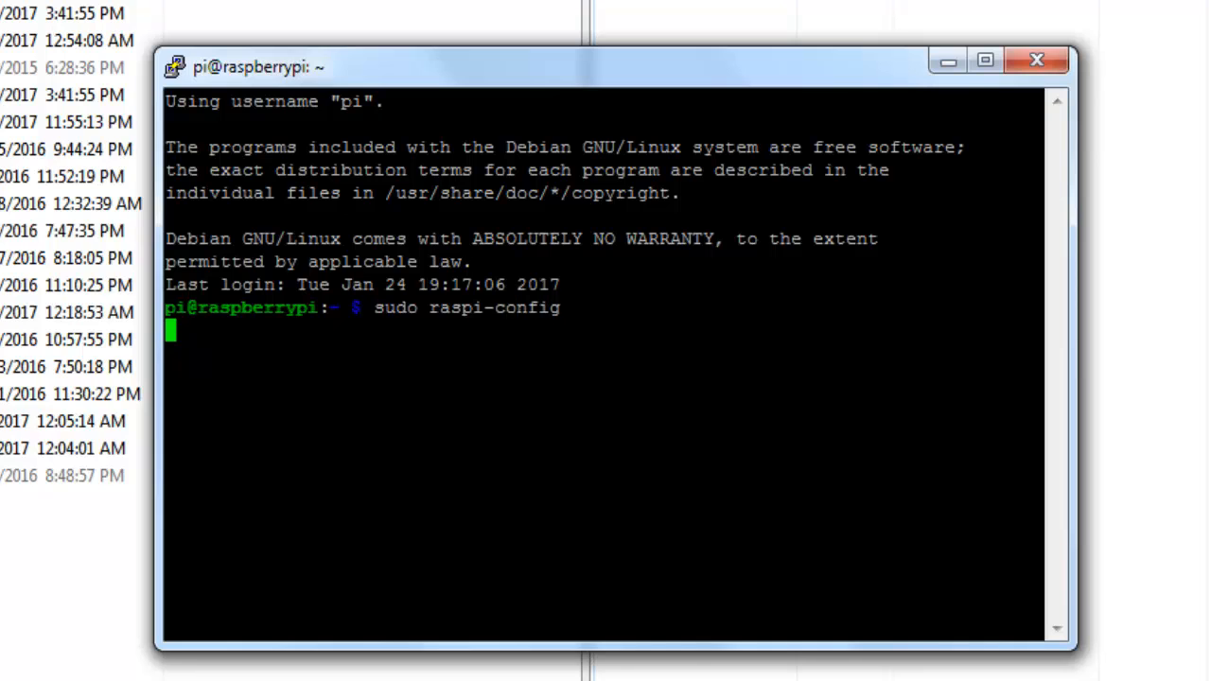
{"action": "key", "text": "Return"}
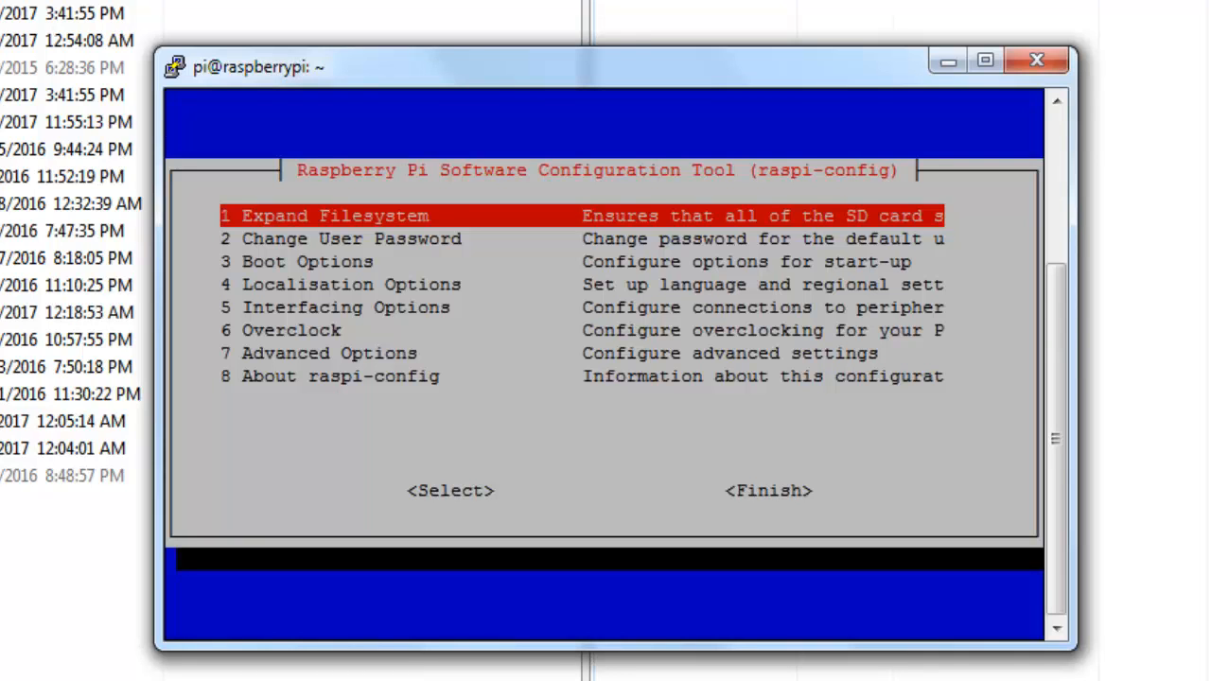
Browse the raspi-config menu and enter the Interfacing Options section
{"action": "key", "text": "Down"}
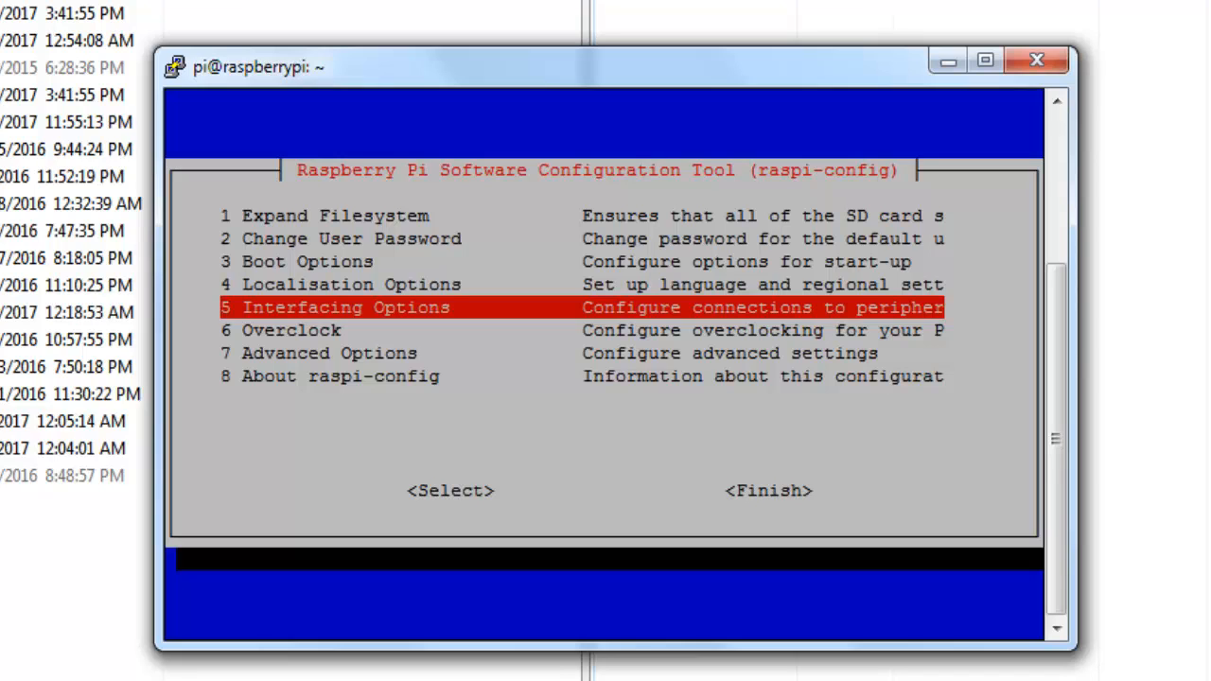
{"action": "key", "text": "Down"}
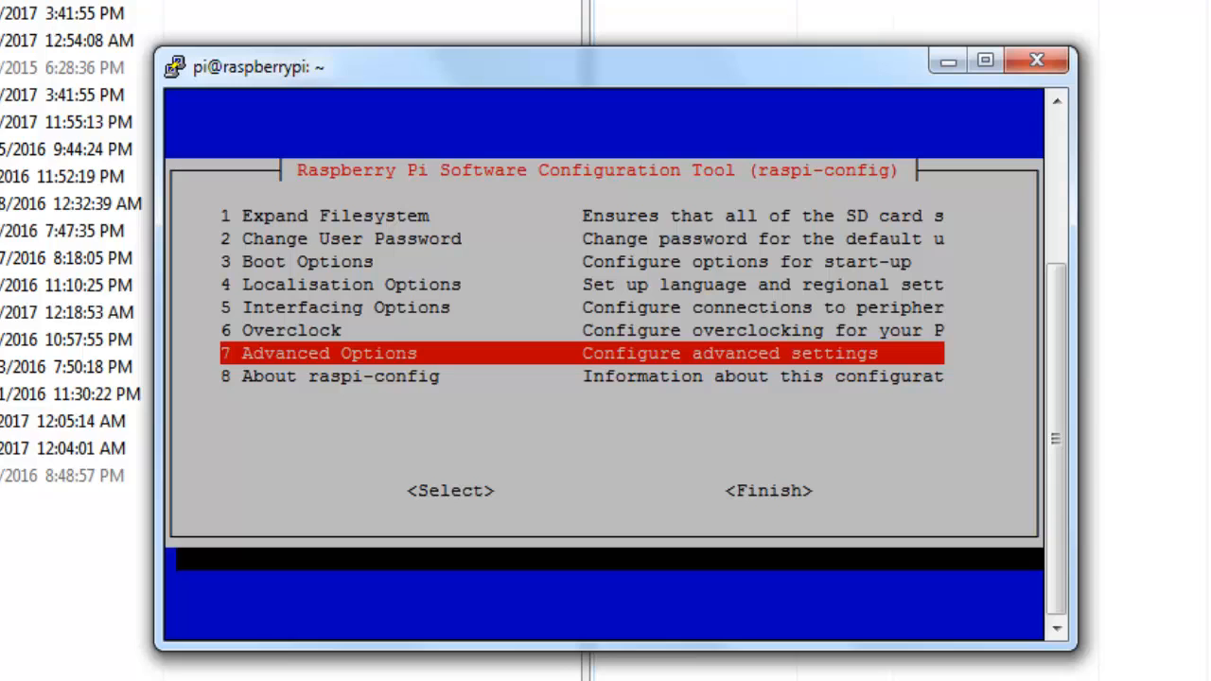
{"action": "key", "text": "up"}
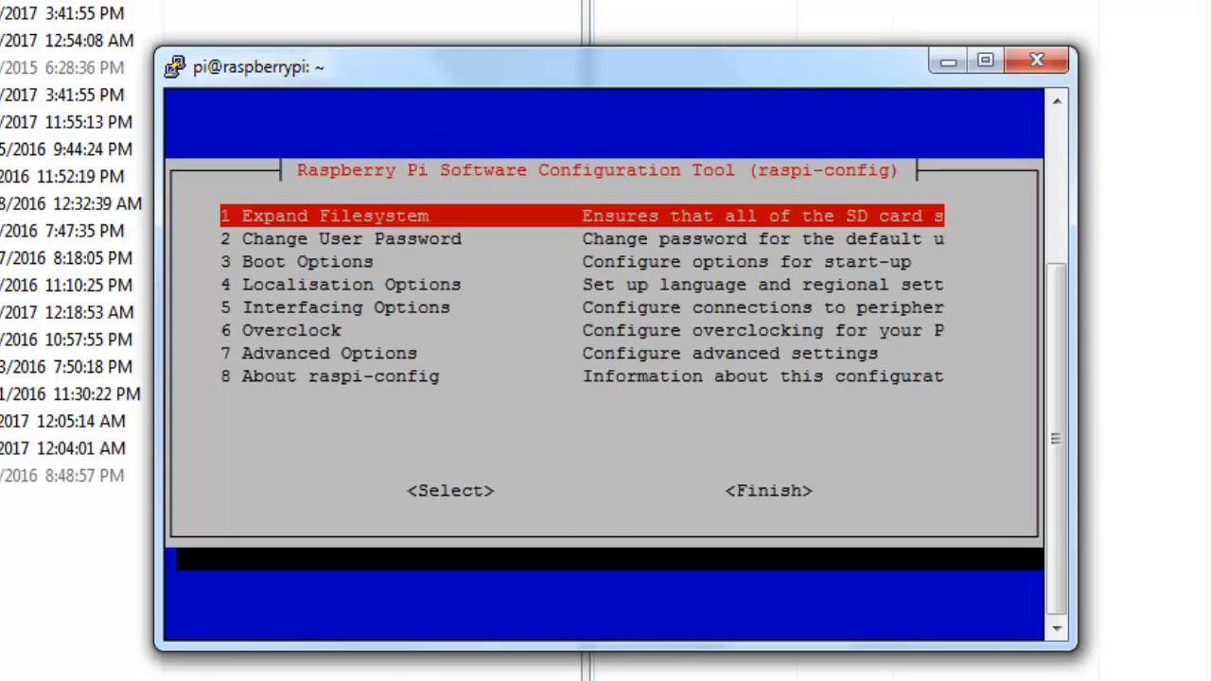
{"action": "key", "text": "Down"}
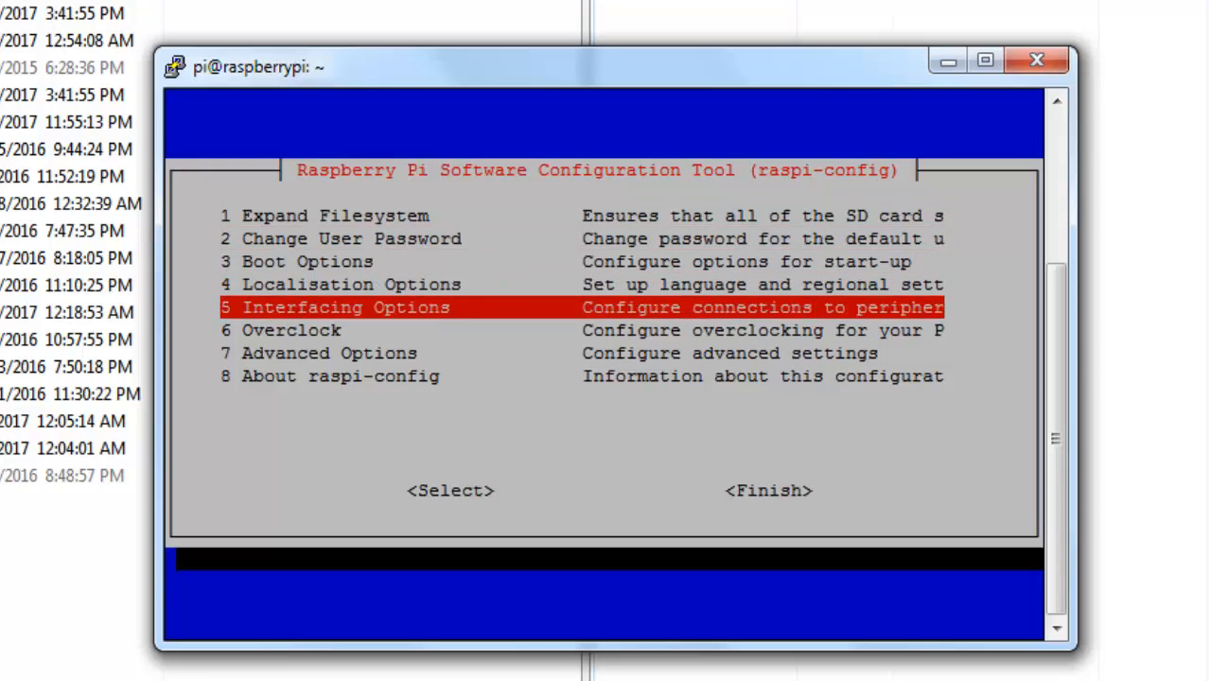
{"action": "key", "text": "Down"}
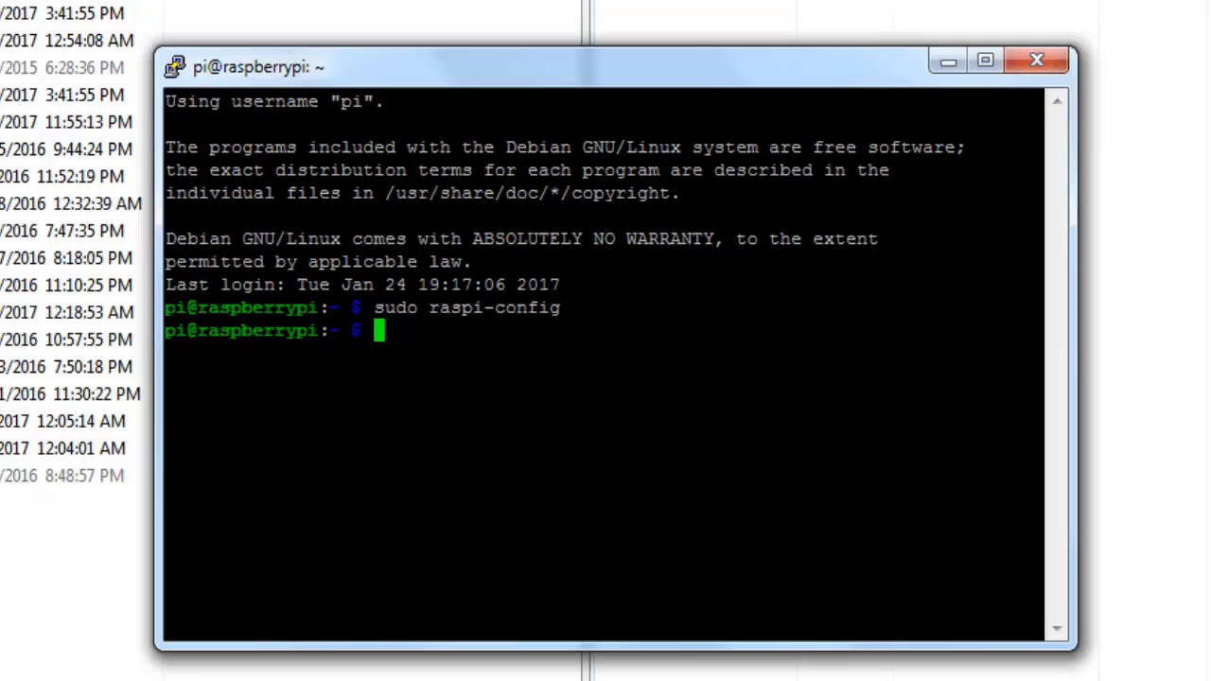
Scan I2C bus 1 with sudo i2cdetect -y 1, finding a device at address 0x20
{"action": "type", "text": "sudo i2cdetect -y 1"}
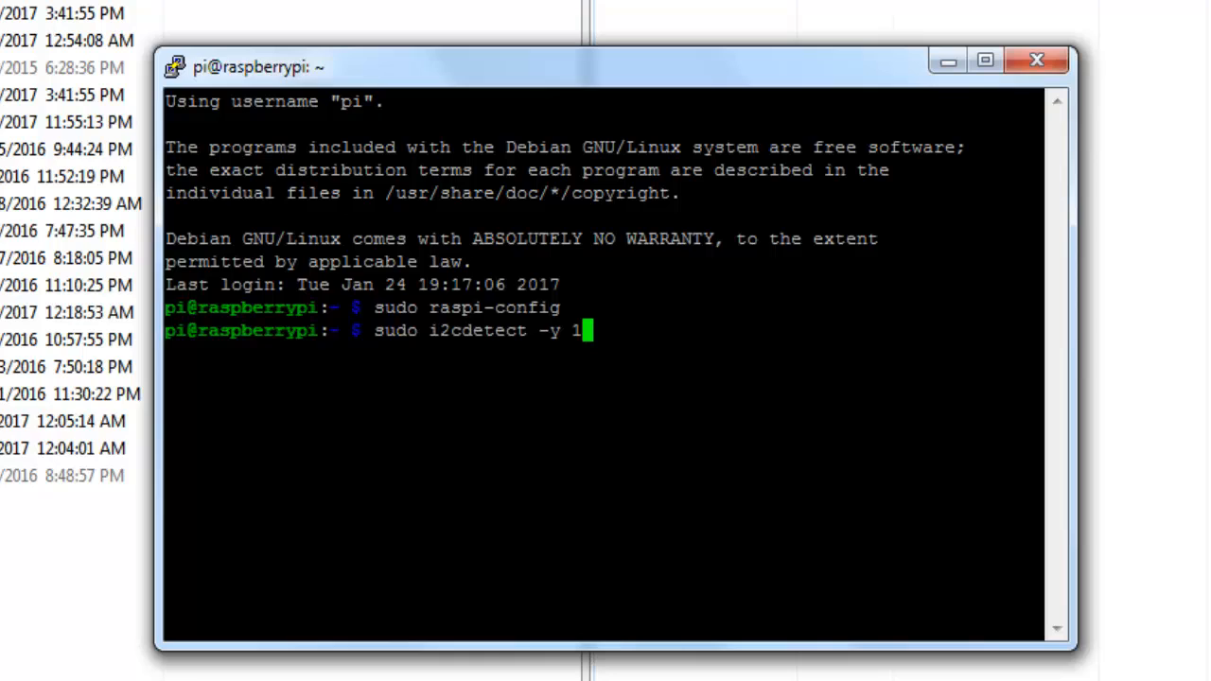
{"action": "key", "text": "Return"}
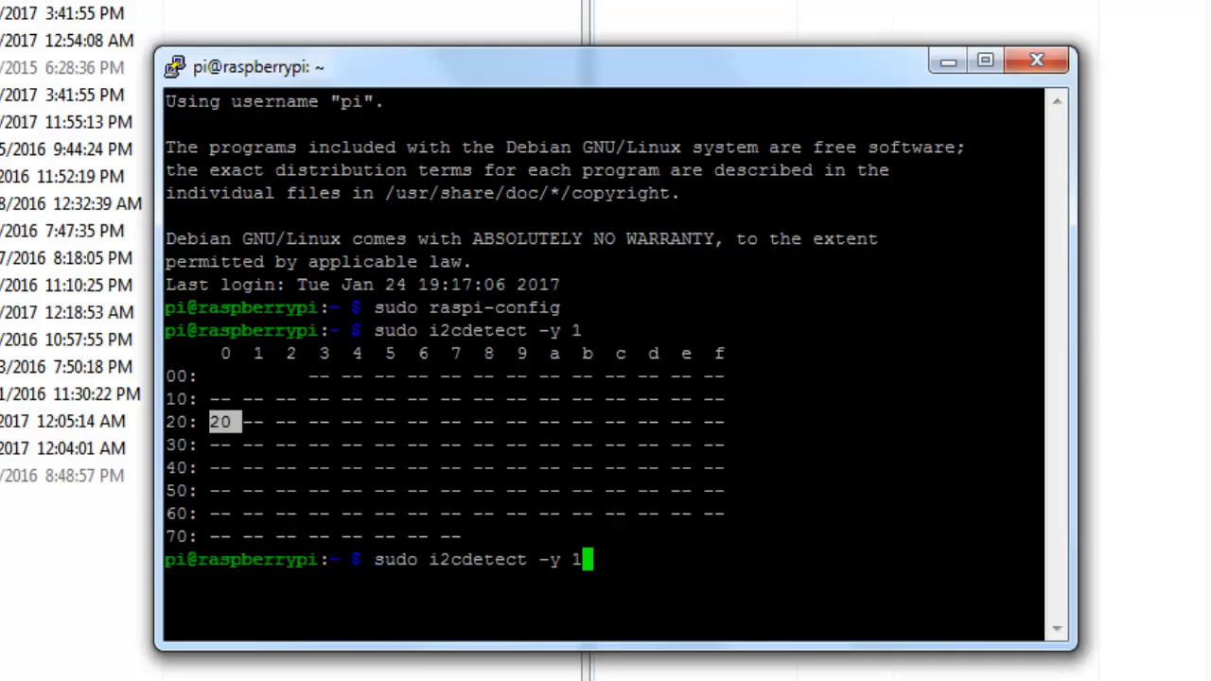
{"action": "key", "text": "BackSpace"}
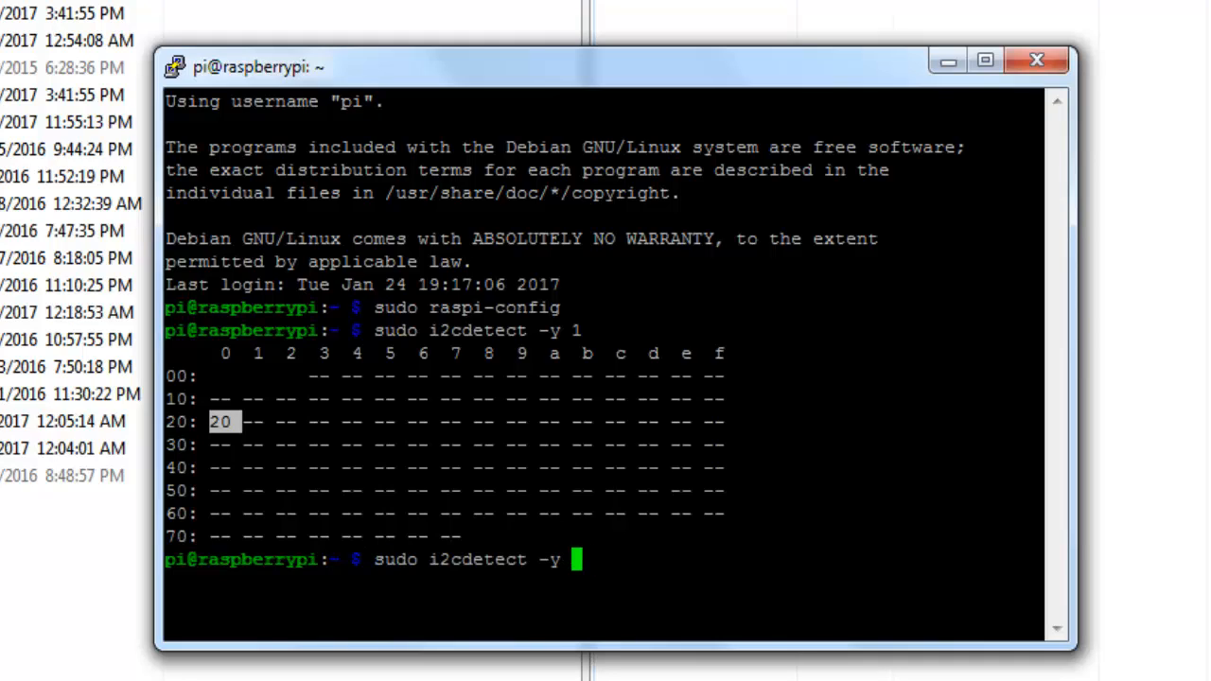
{"action": "key", "text": "Return"}
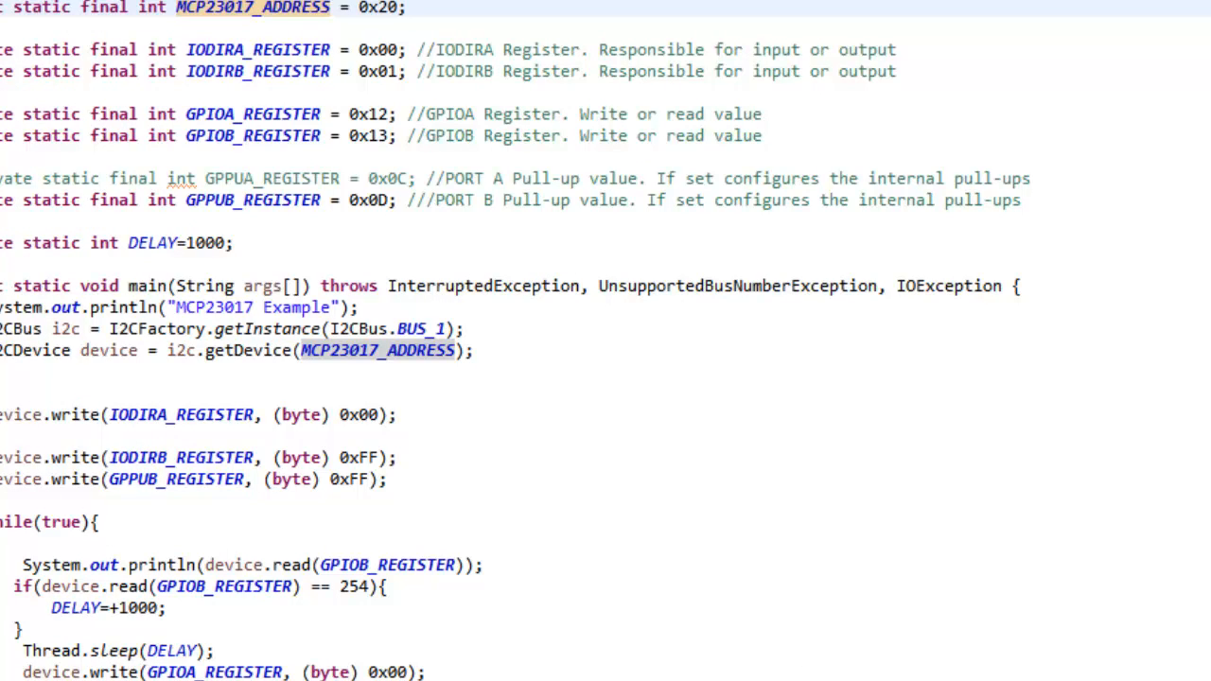
Compare against the MCP23017_ADDRESS constant and scan bus 0, which reports no such device file
{"action": "double_click", "coordinate": [420, 329]}
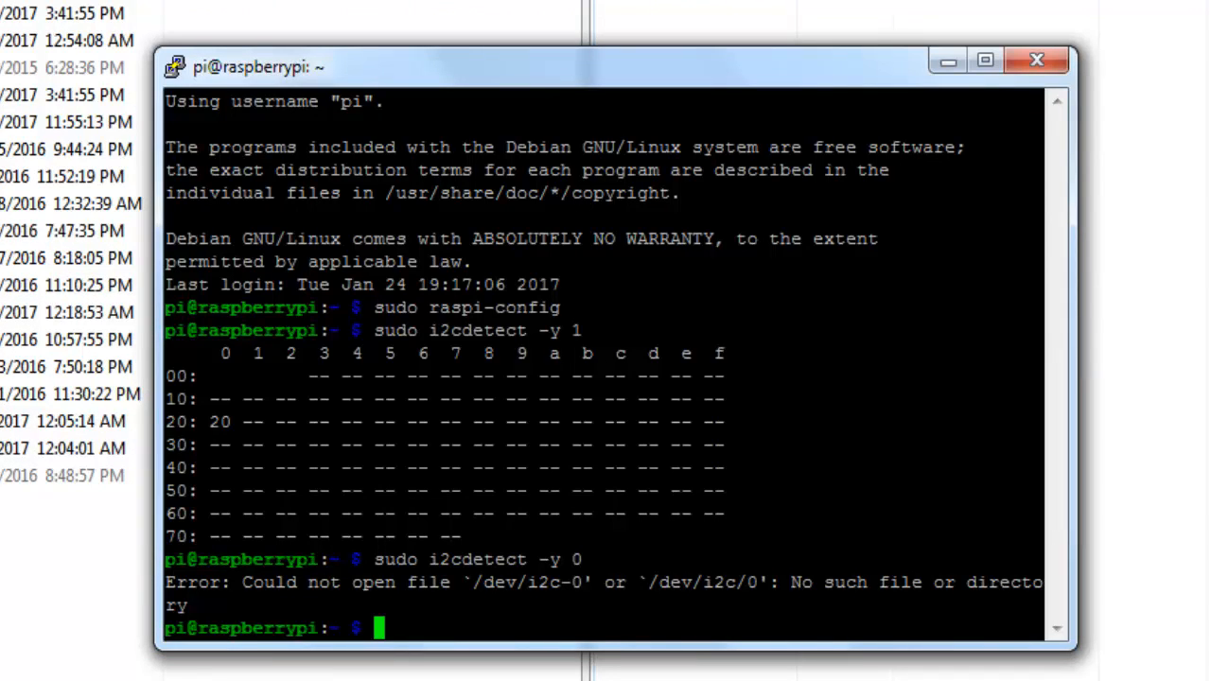
{"action": "type", "text": "sudo i2cdetect -y 0"}
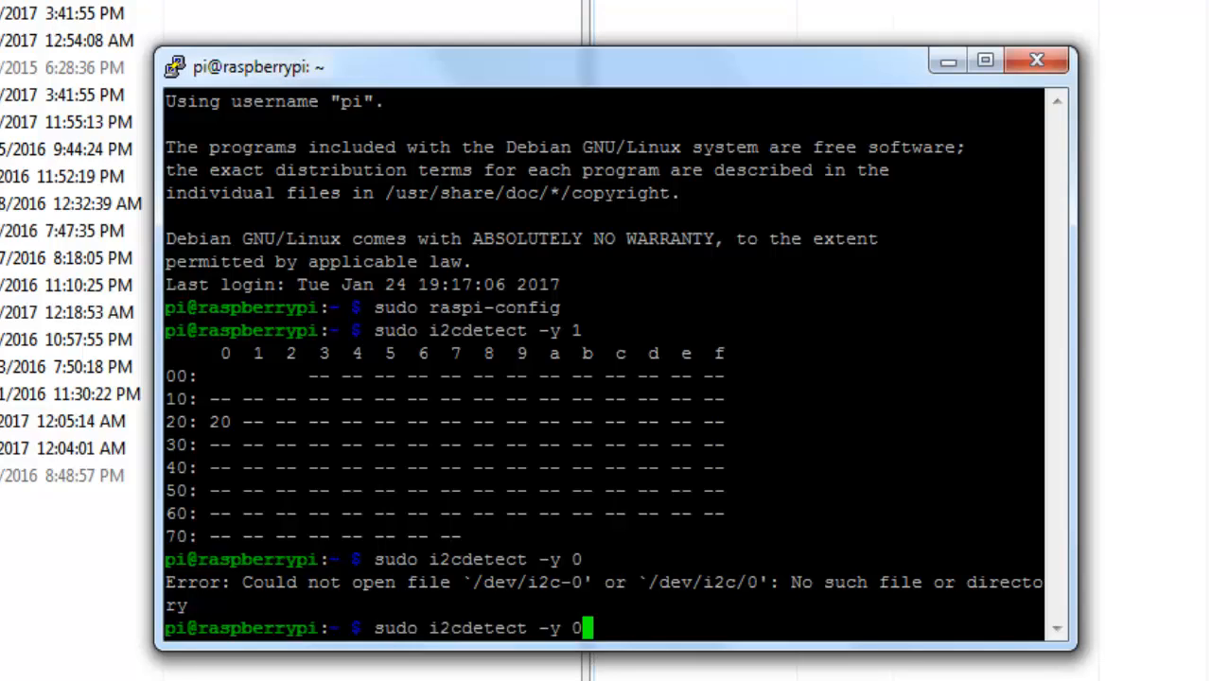
{"action": "key", "text": "ctrl+c"}
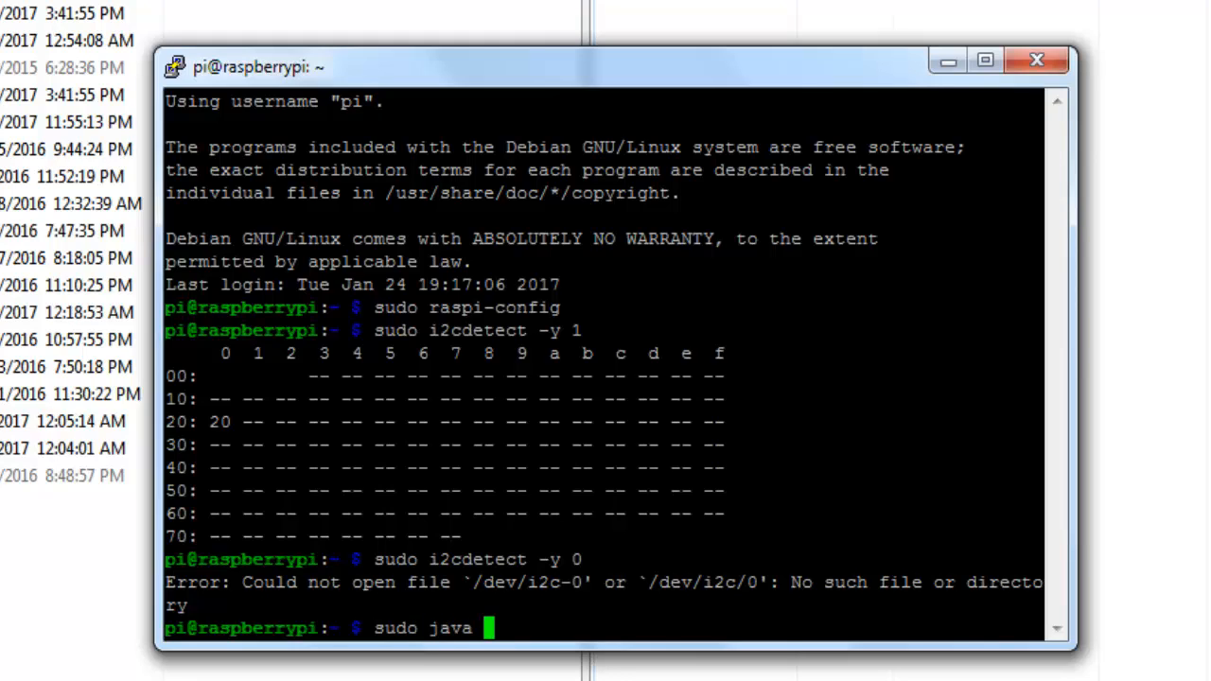
Run sudo java -jar Desktop/test.jar, printing MCP23017 Example and readings of 255
{"action": "type", "text": "-jar"}
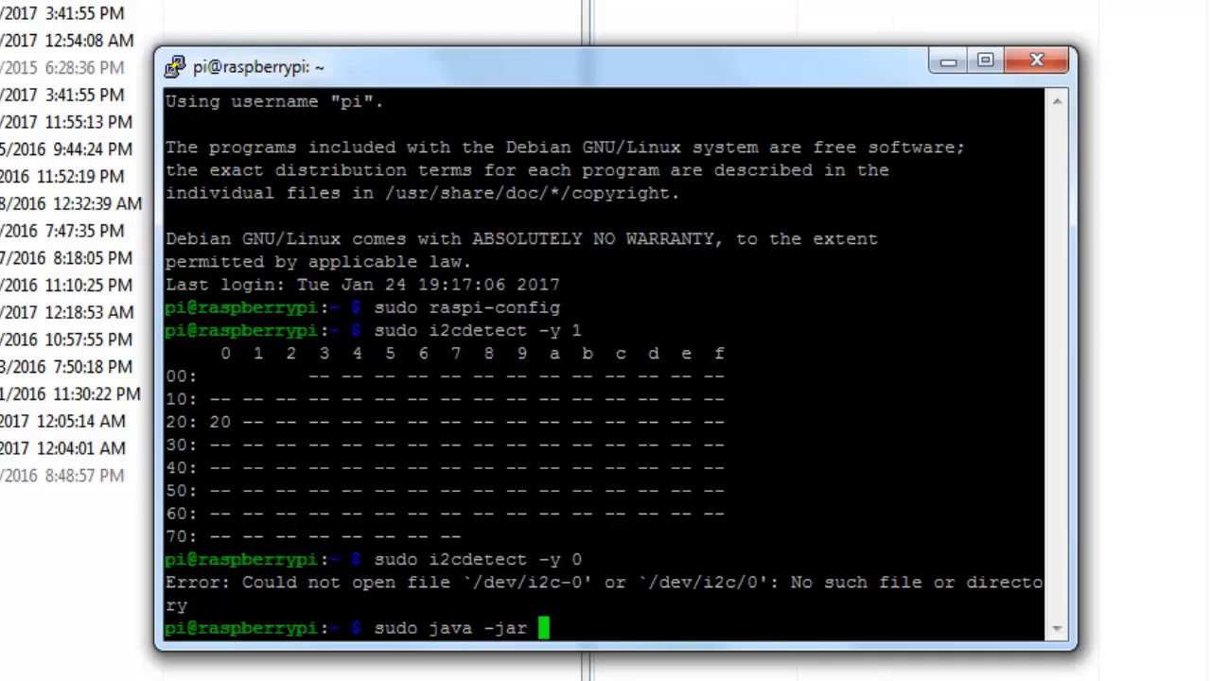
{"action": "type", "text": "Desktop/"}
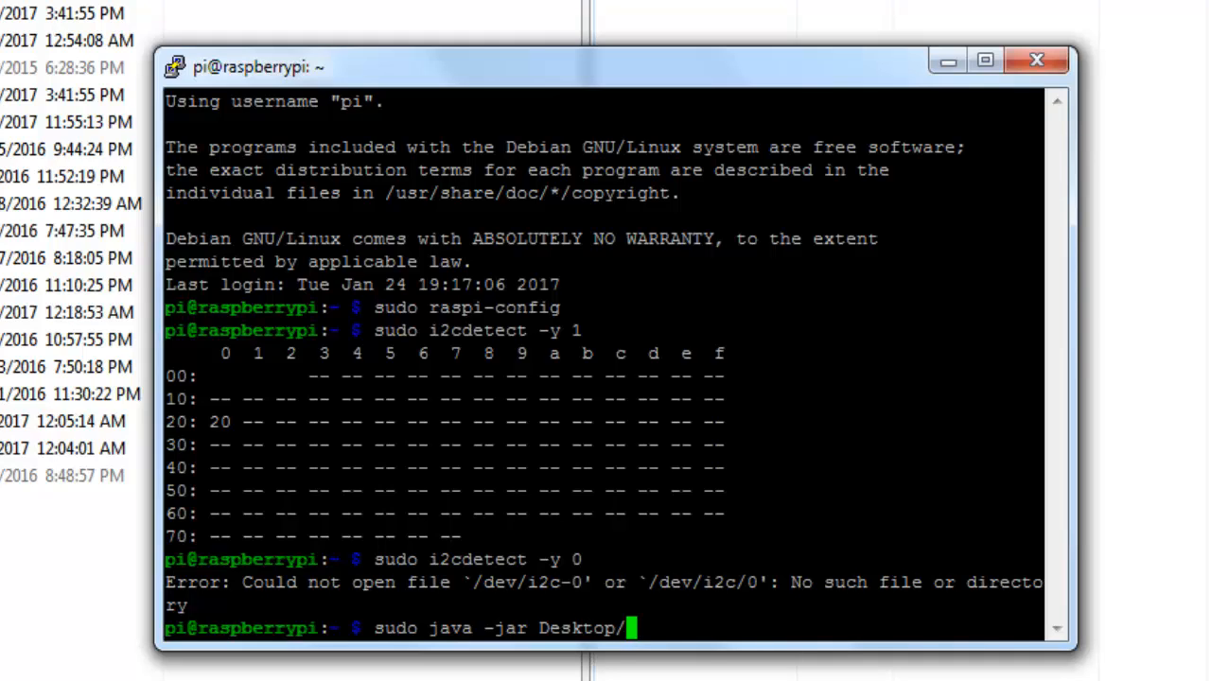
{"action": "type", "text": "test"}
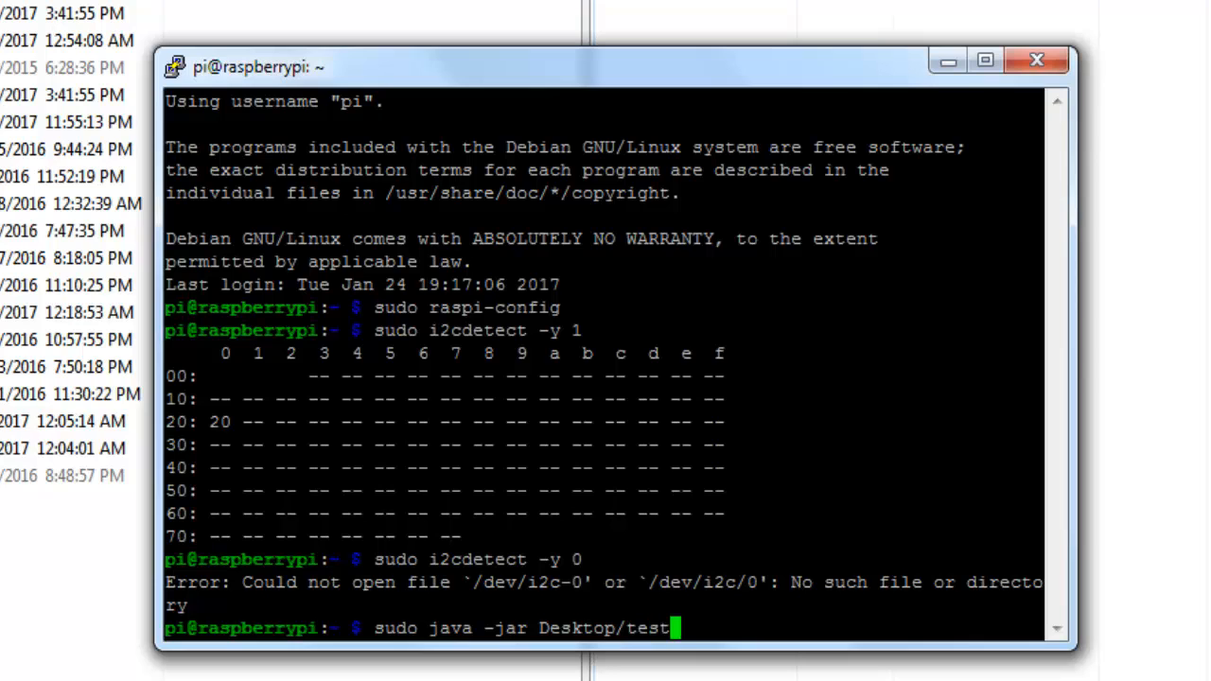
{"action": "key", "text": "Return"}
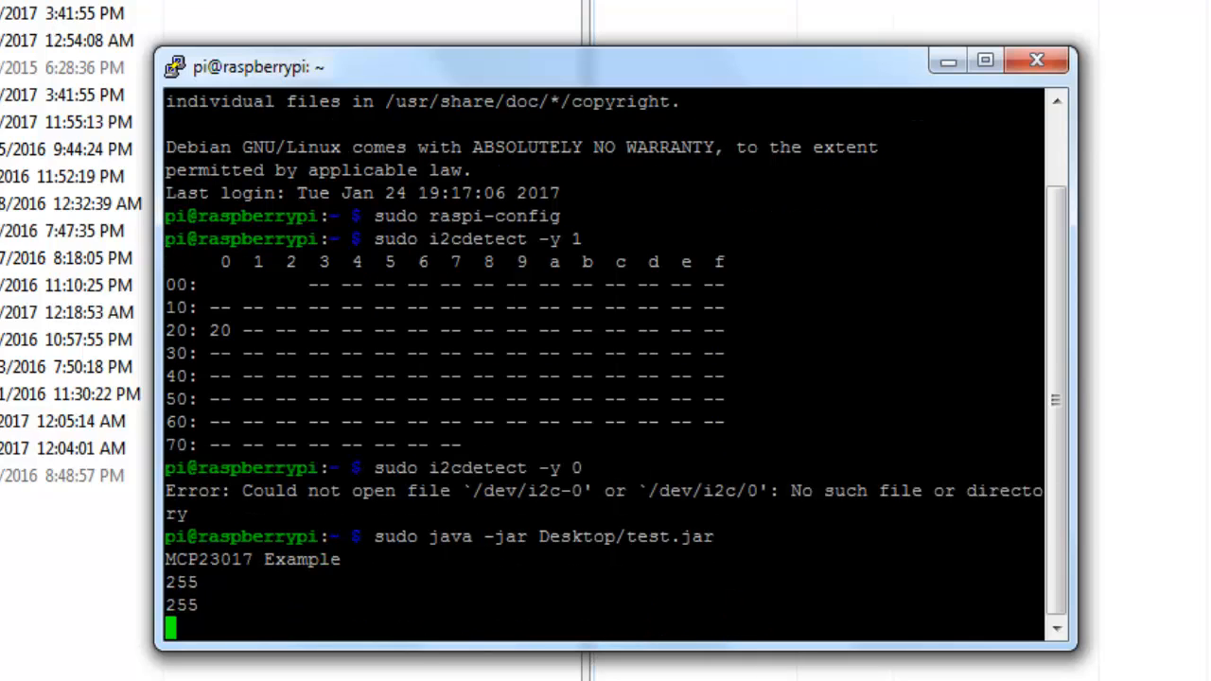